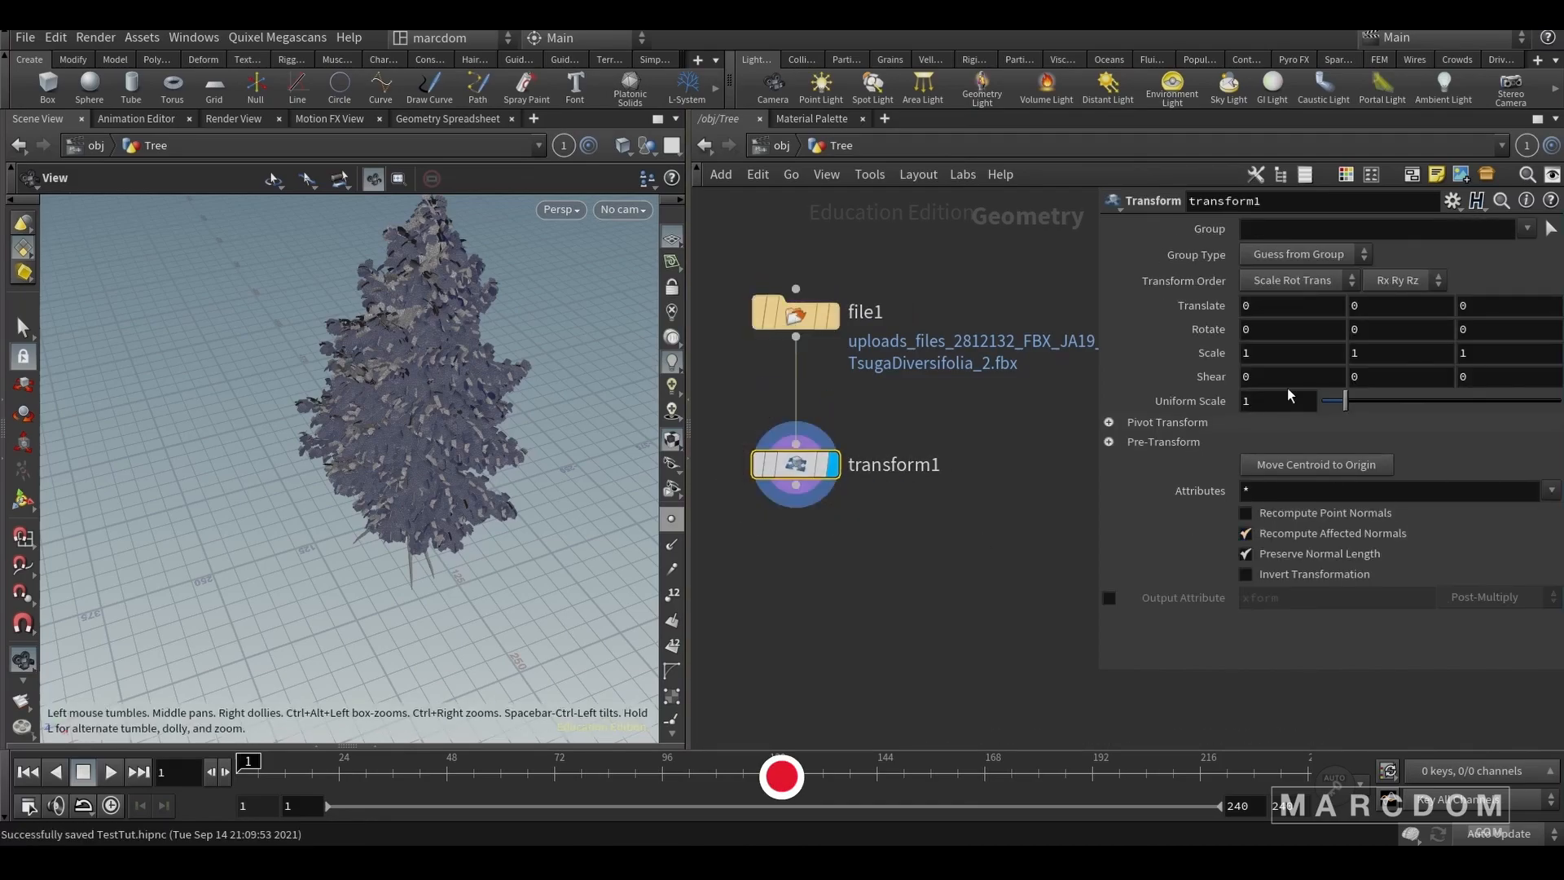
# Set the tree's uniform scale to 0.01 and rename the file import node Geo_tree.
pyautogui.write('0.01')
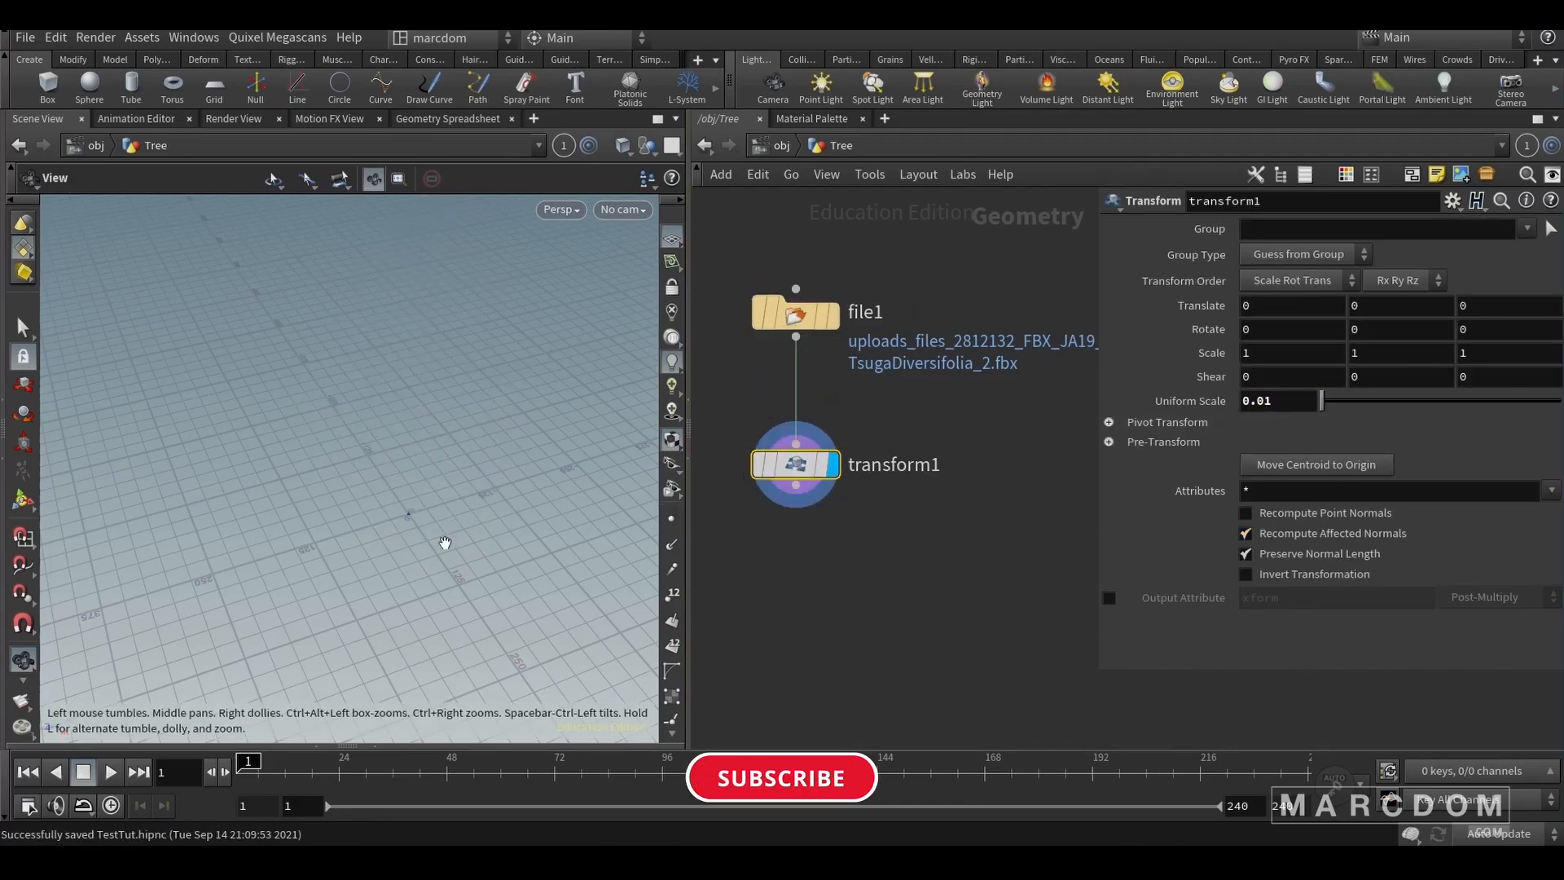
pyautogui.doubleClick(865, 311)
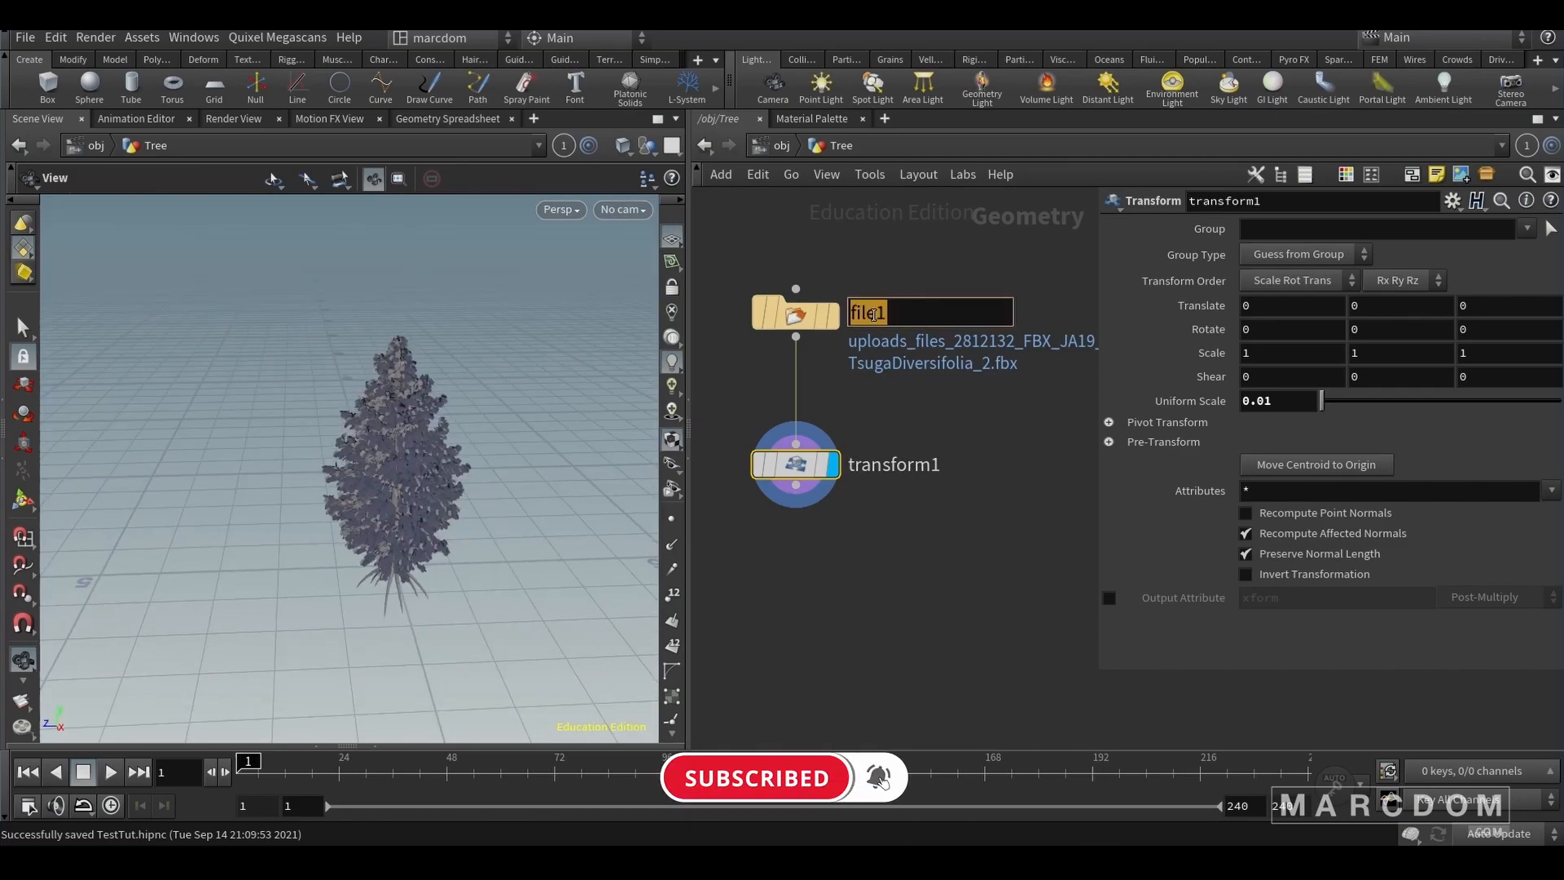
pyautogui.write('Geo_tree')
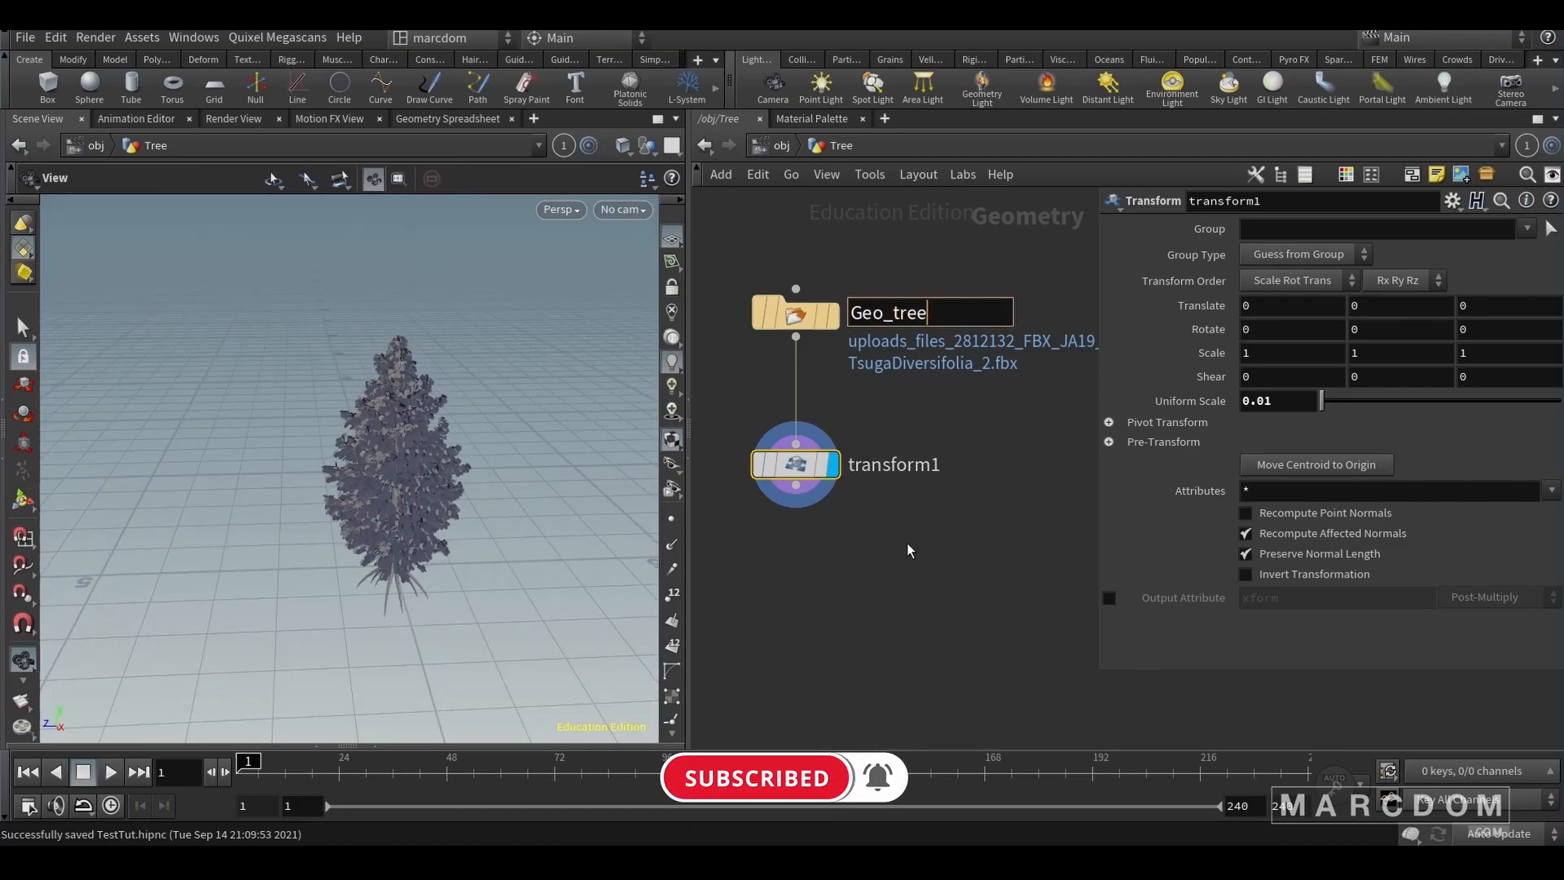
# Rename the transform node HOU_Scale and name the new output null OUT_geo_tree.
pyautogui.doubleClick(892, 463)
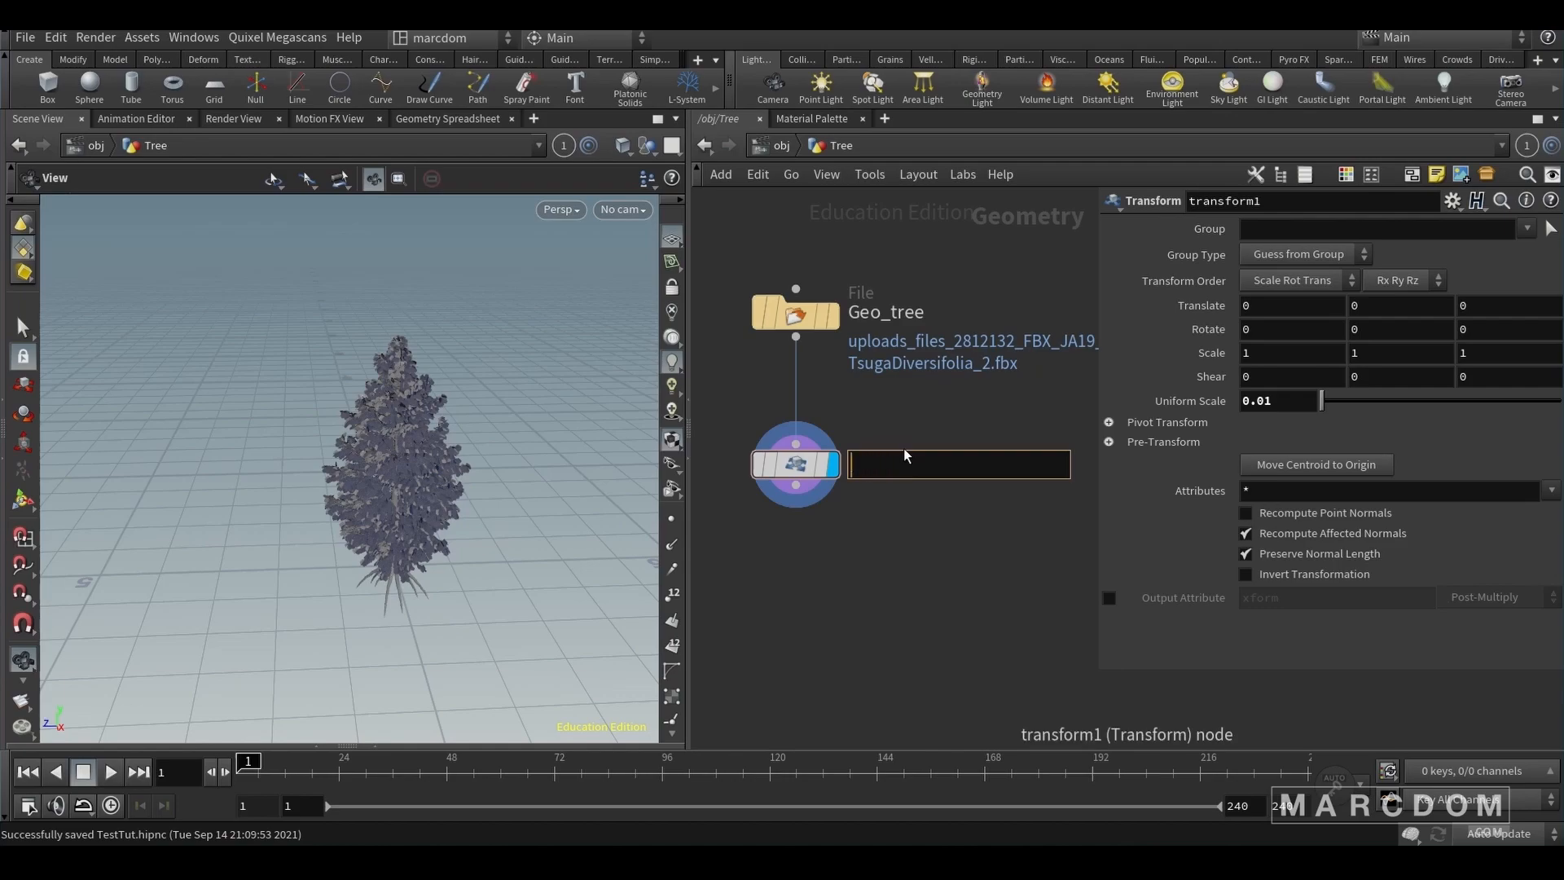
pyautogui.write('HOU')
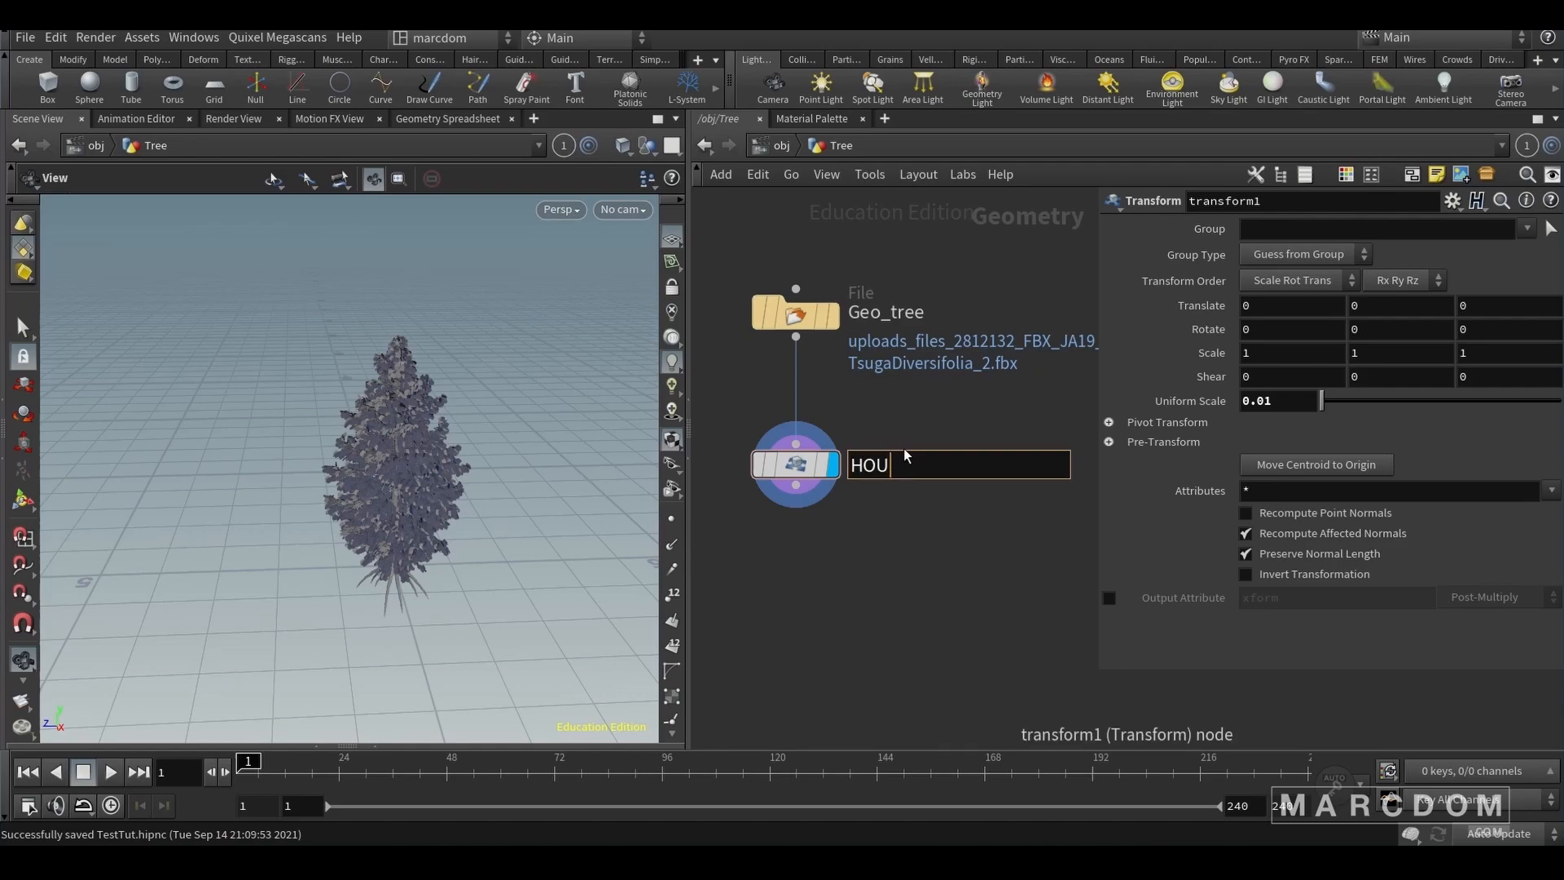
pyautogui.write('_Scale')
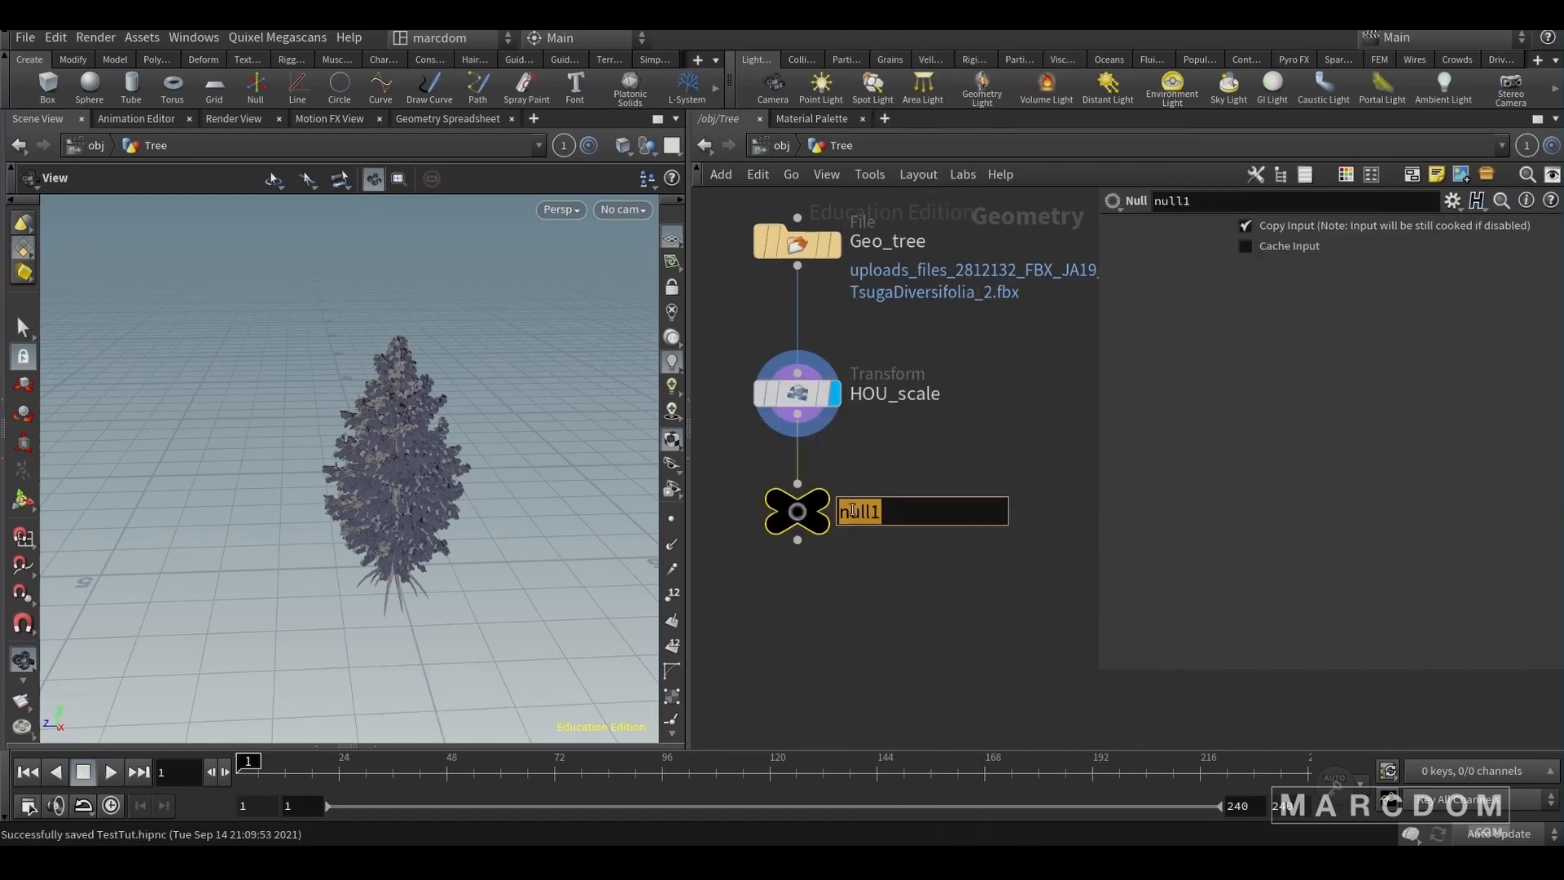
pyautogui.write('OUT_geo_tree')
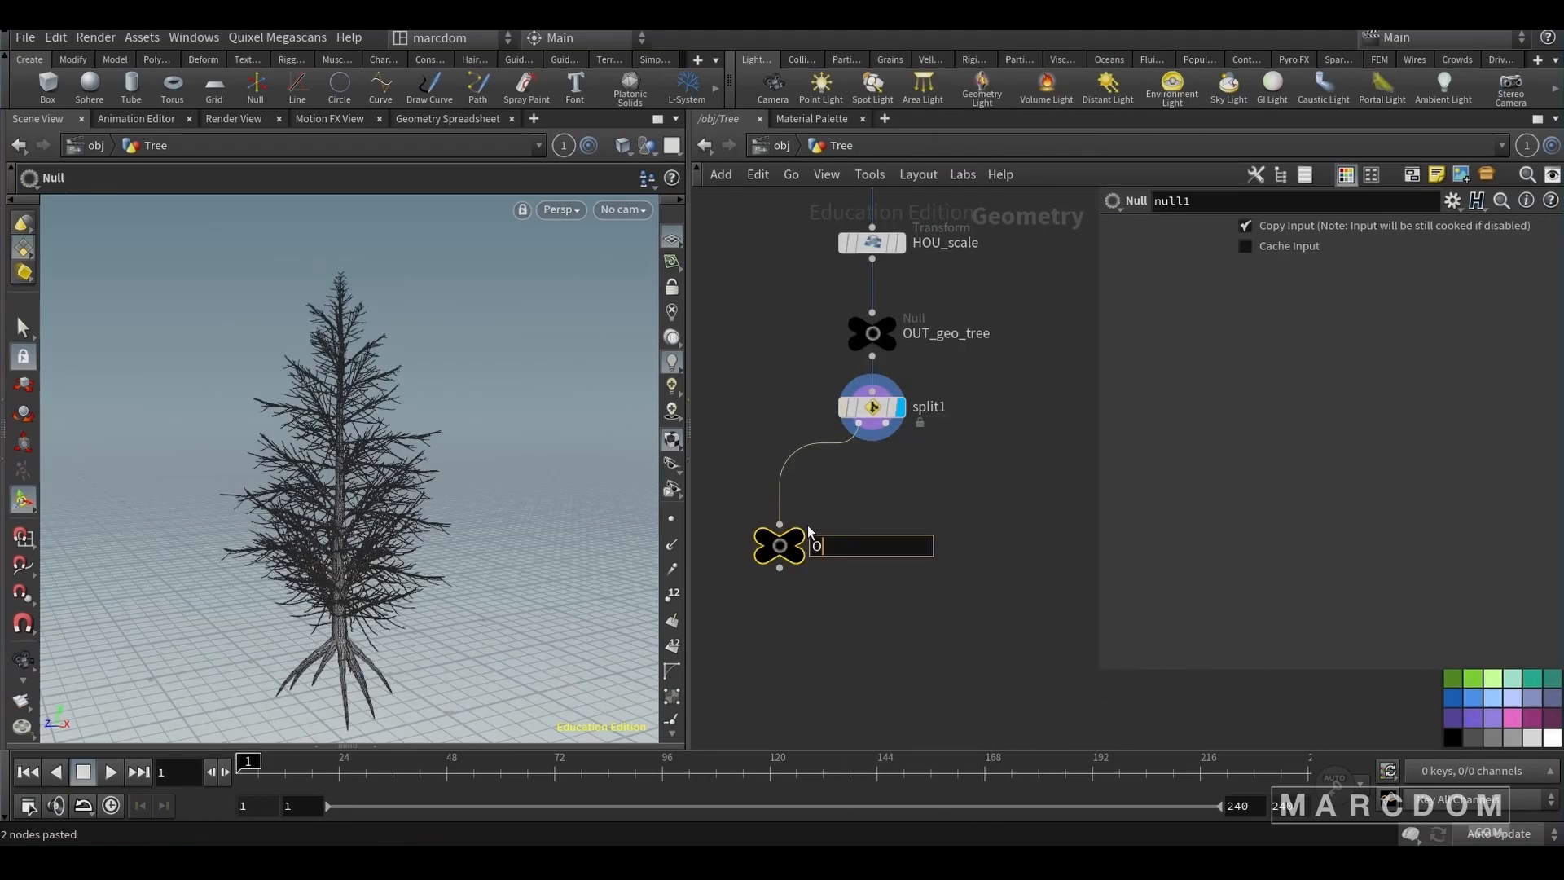
# Name the bark output null OUT_Bark.
pyautogui.write('OUT_ar')
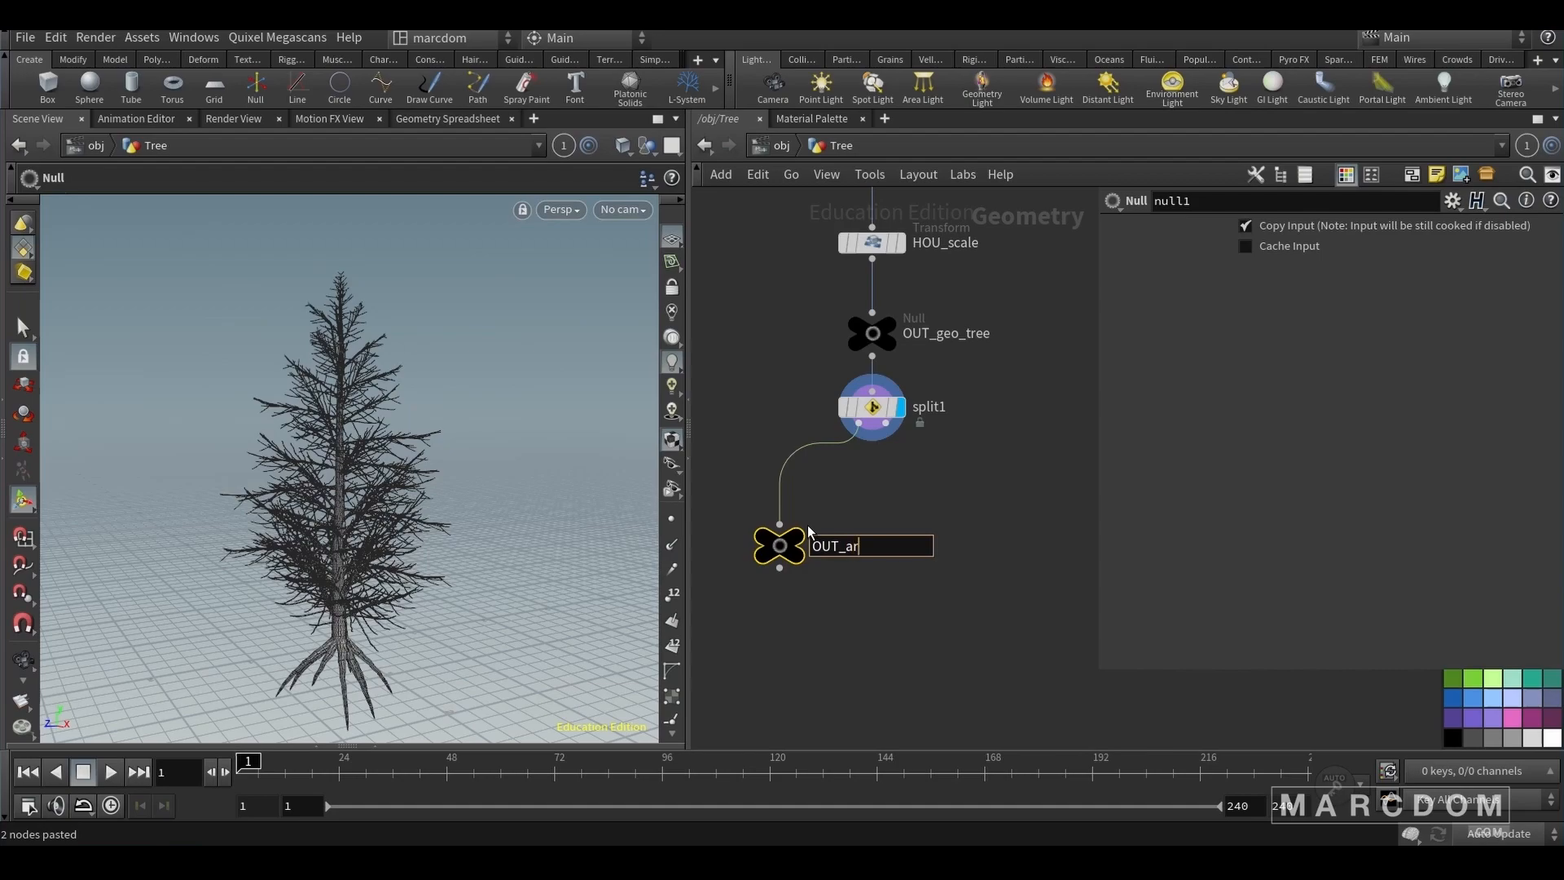
pyautogui.click(870, 406)
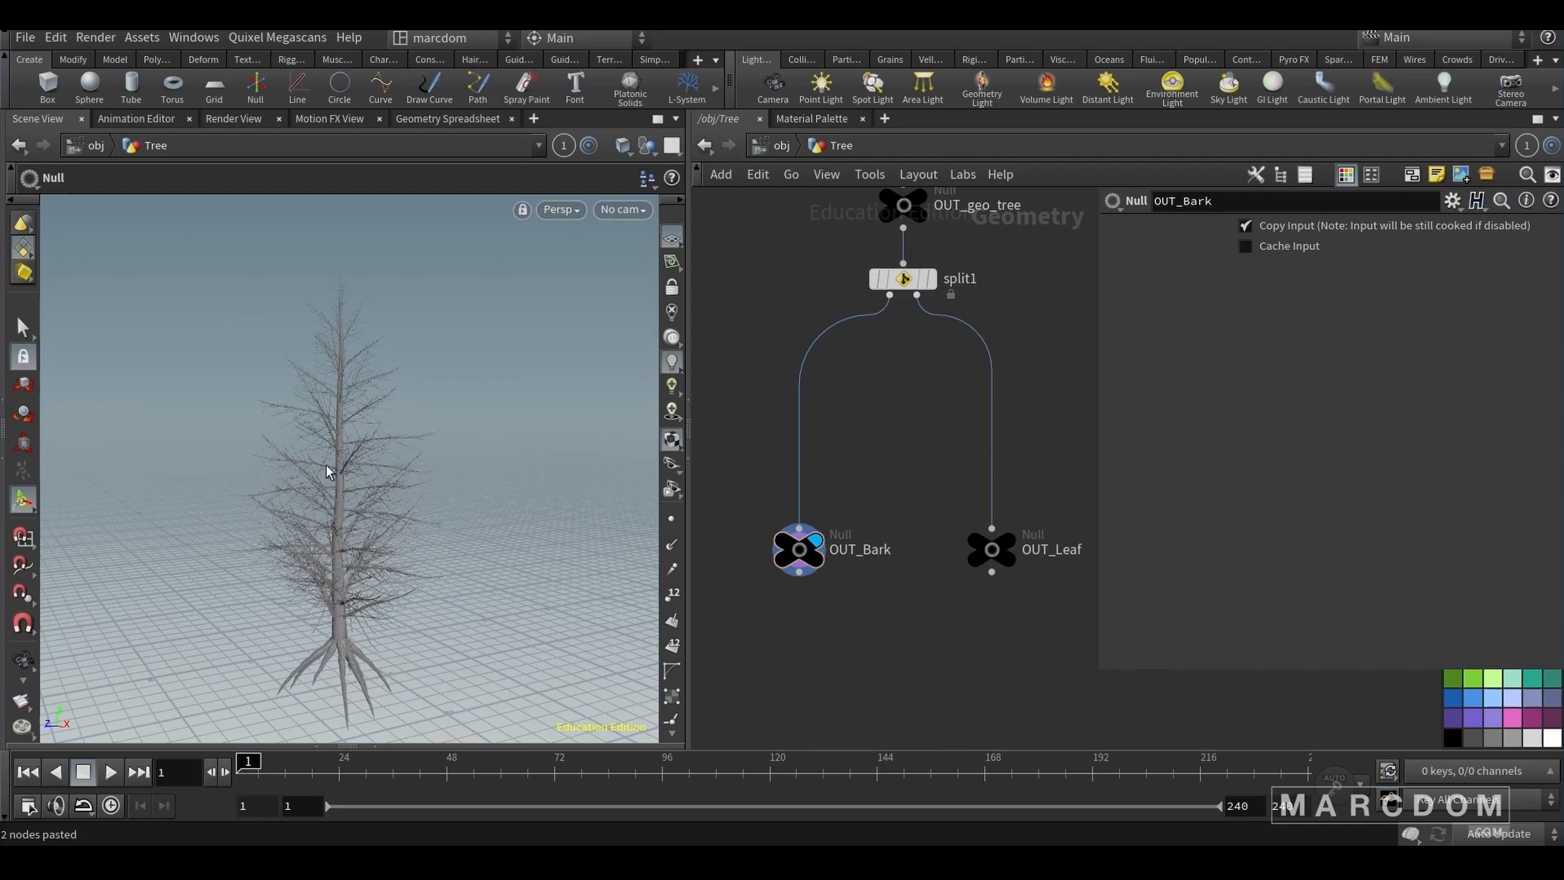
pyautogui.moveTo(750, 396)
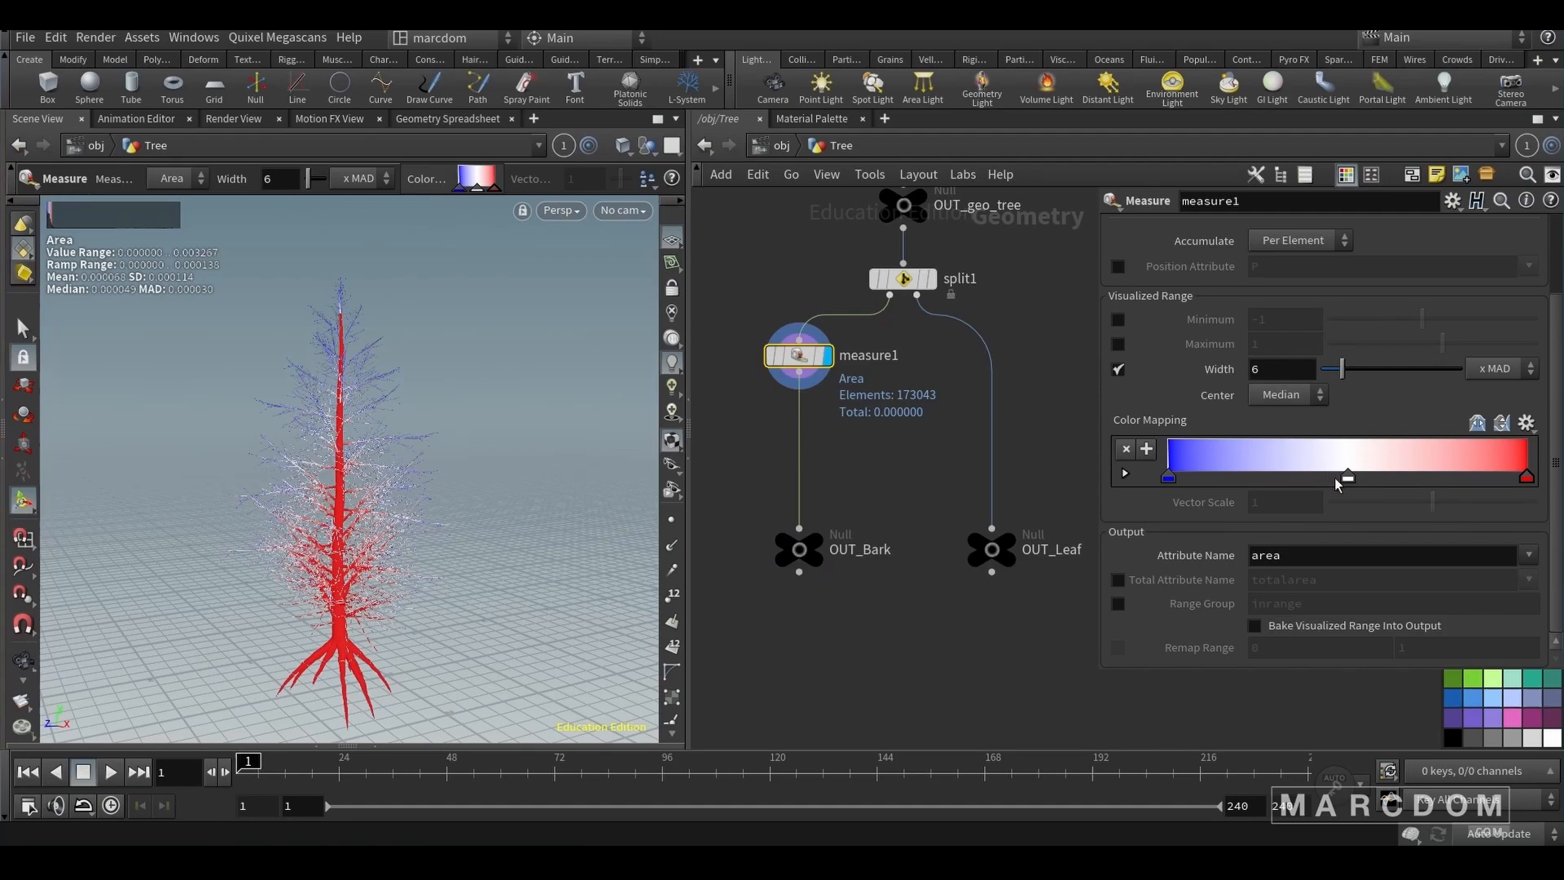
# Enable the measure node's range group output, named small_branches_GRP.
pyautogui.click(1116, 603)
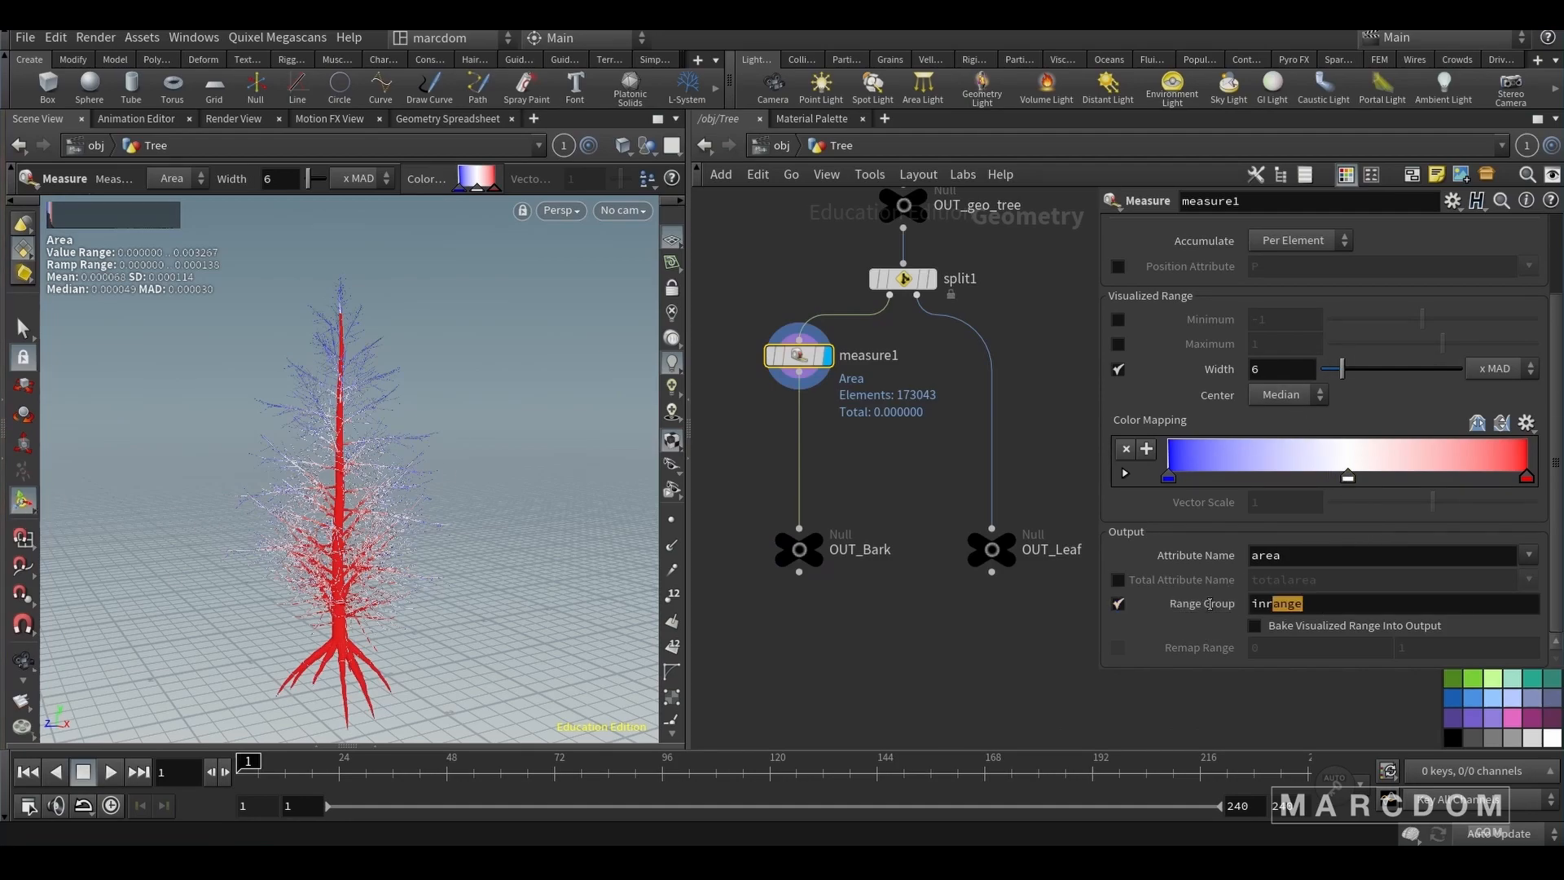
pyautogui.write('S')
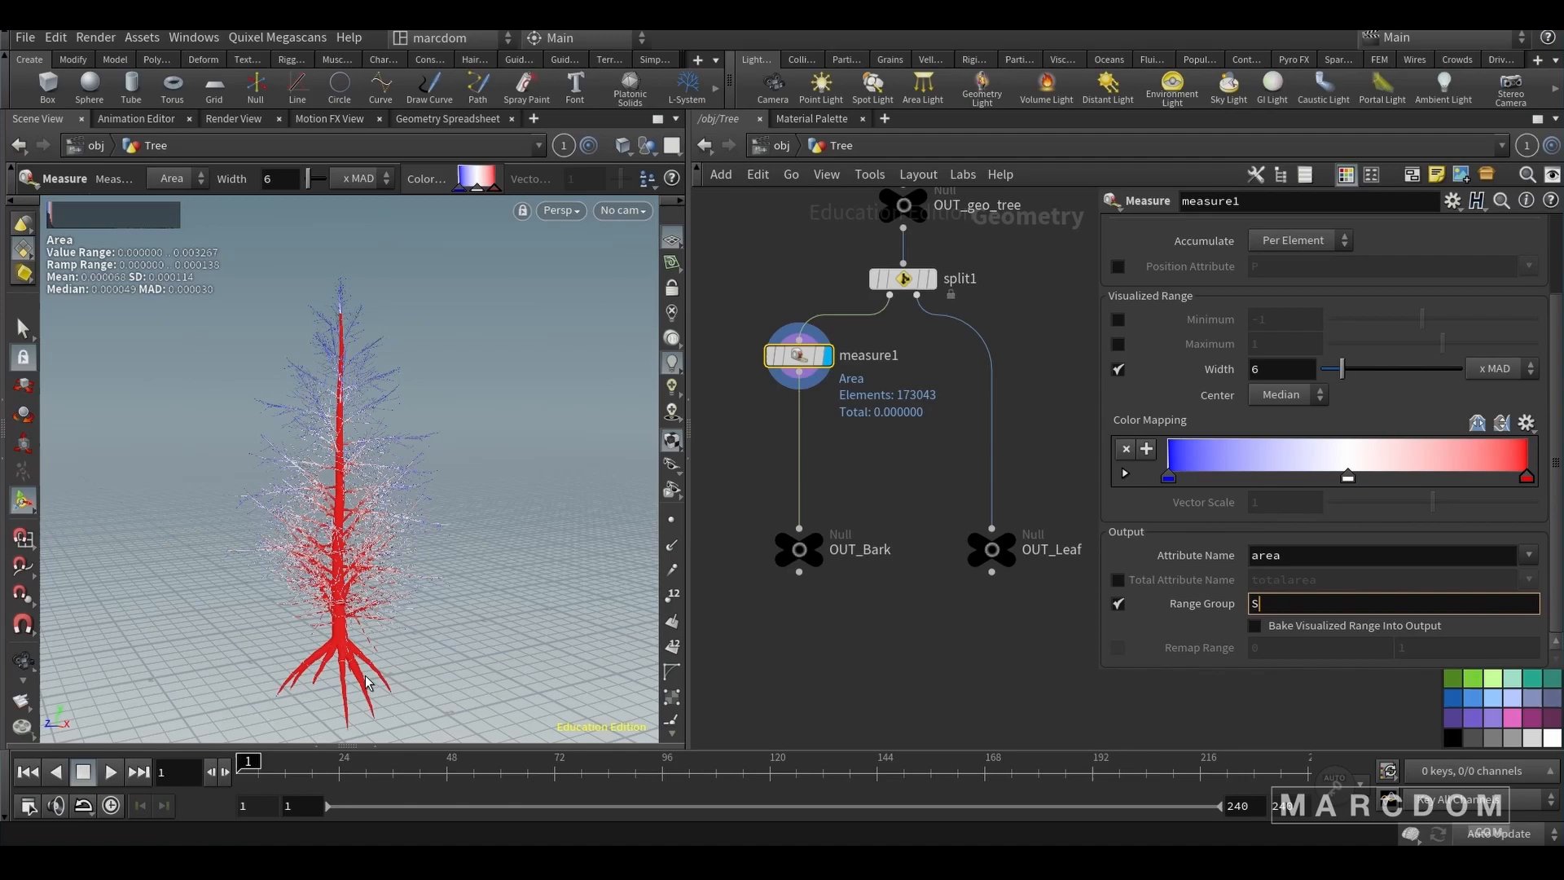
pyautogui.write('mall_bran')
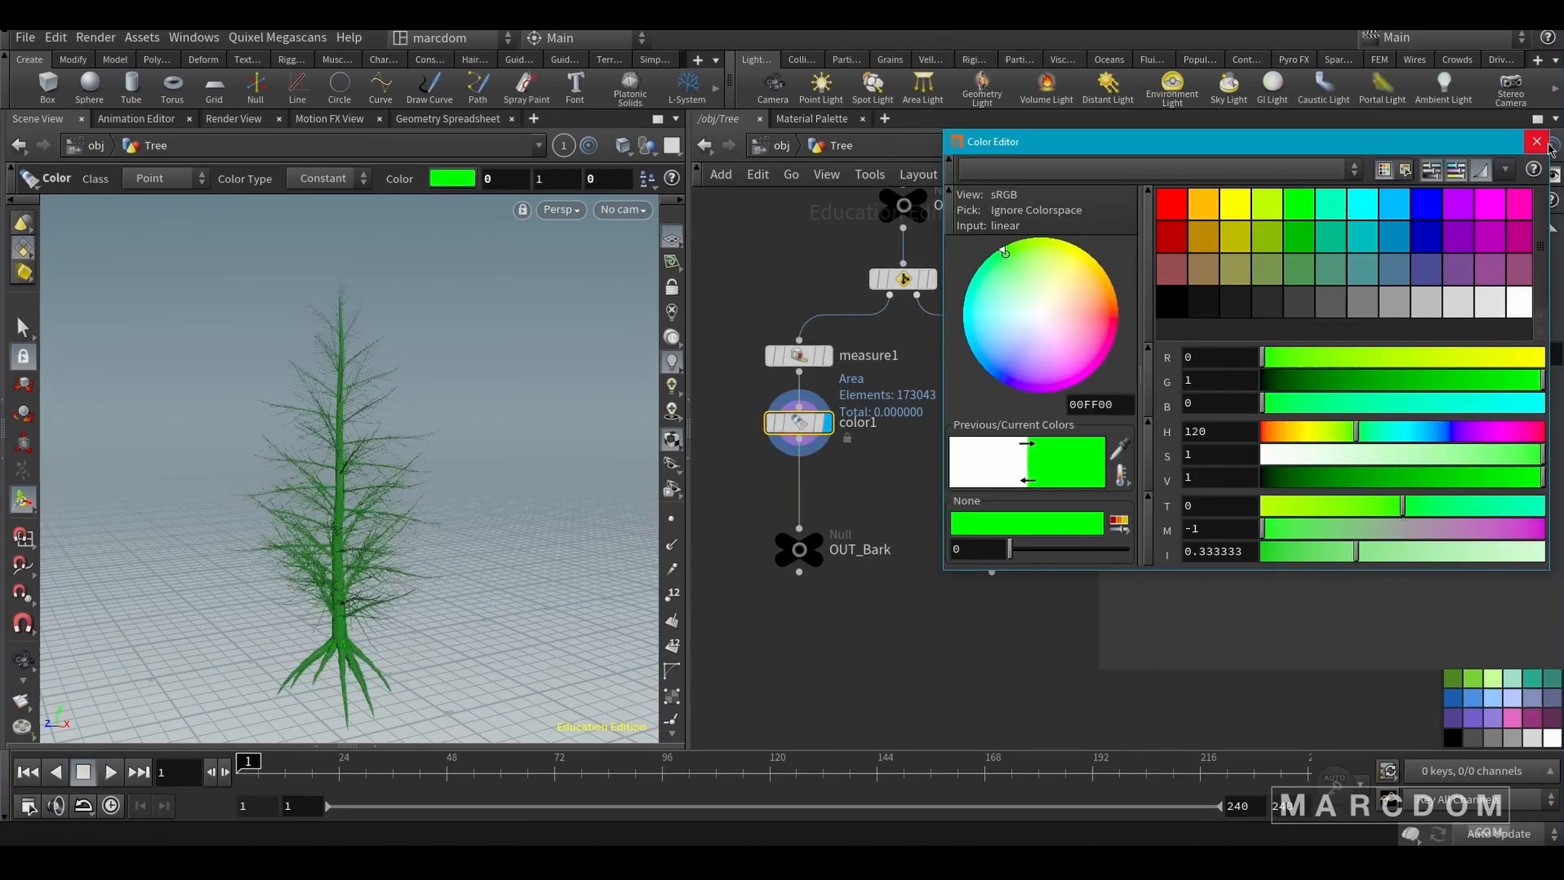
# Tint the small-branch group pure green, then adjust the measure node's settings.
pyautogui.click(1535, 140)
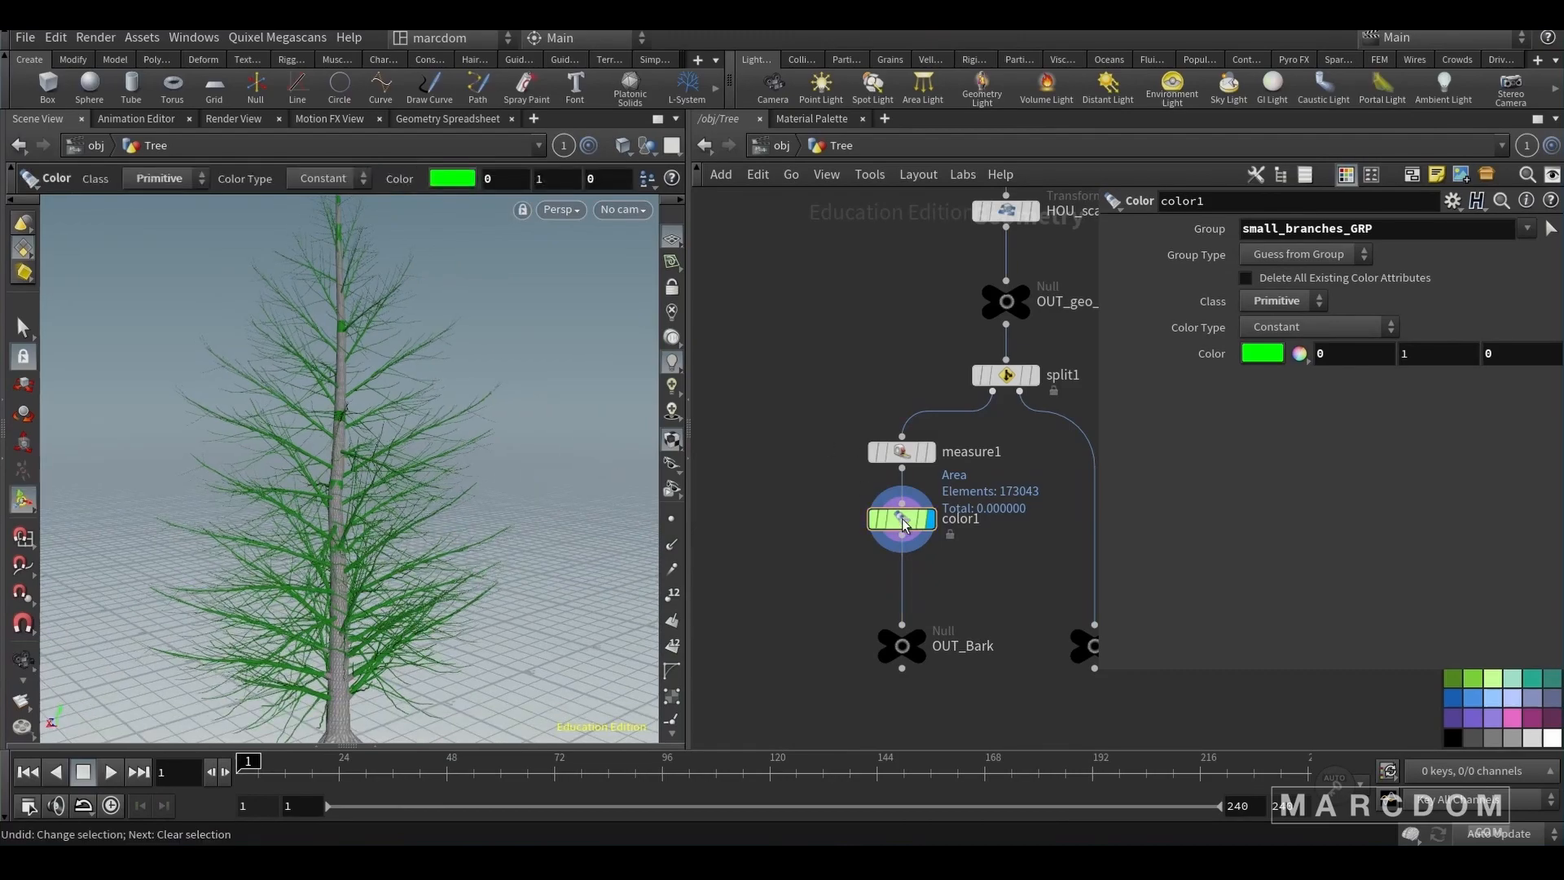
pyautogui.click(900, 451)
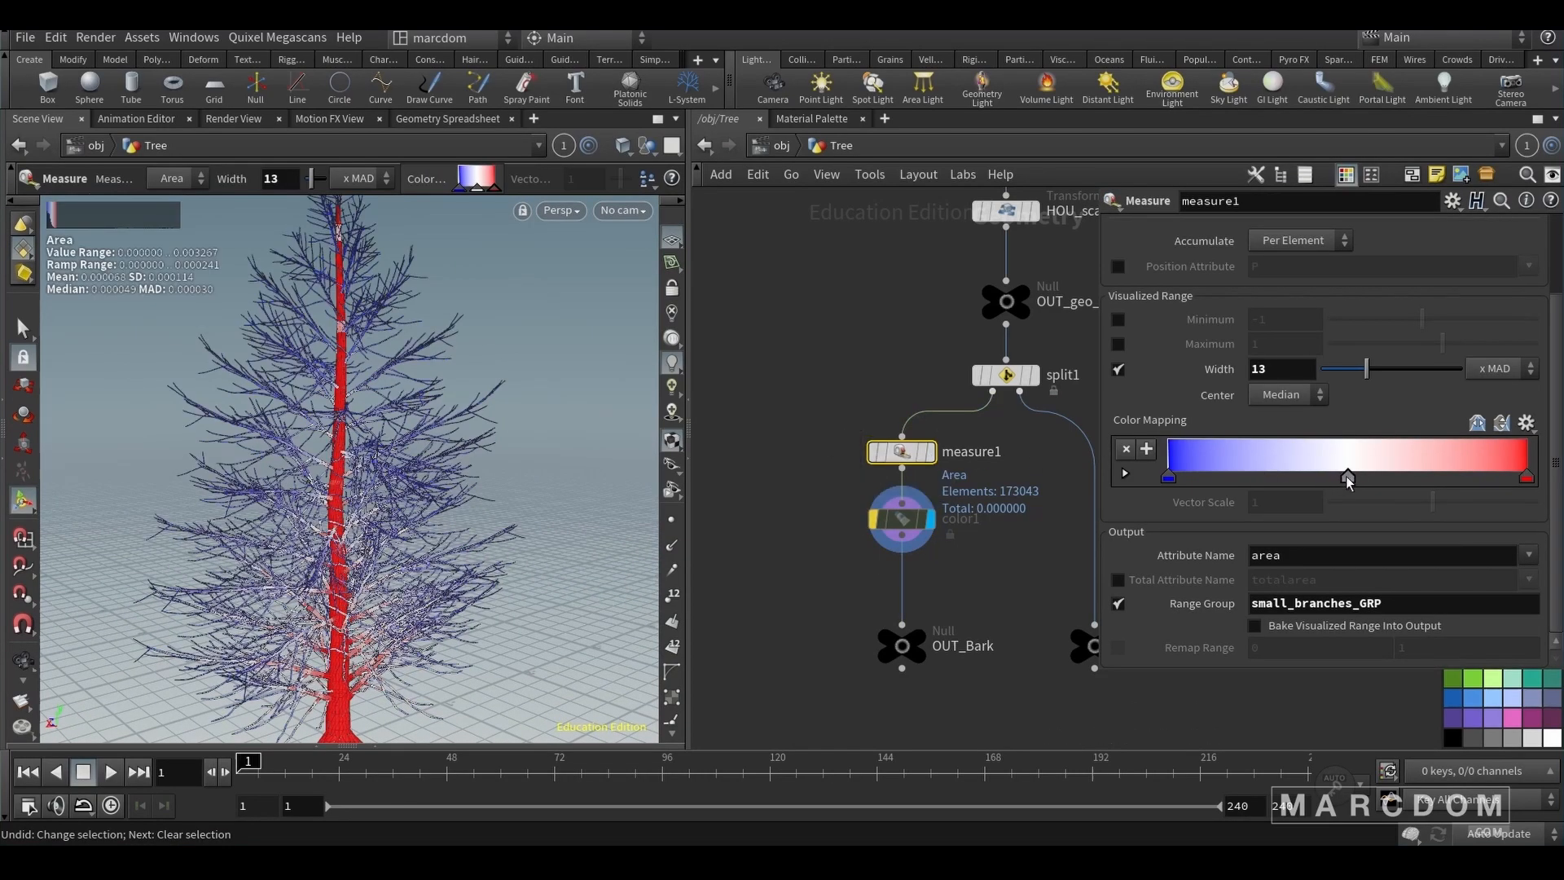
pyautogui.click(1346, 476)
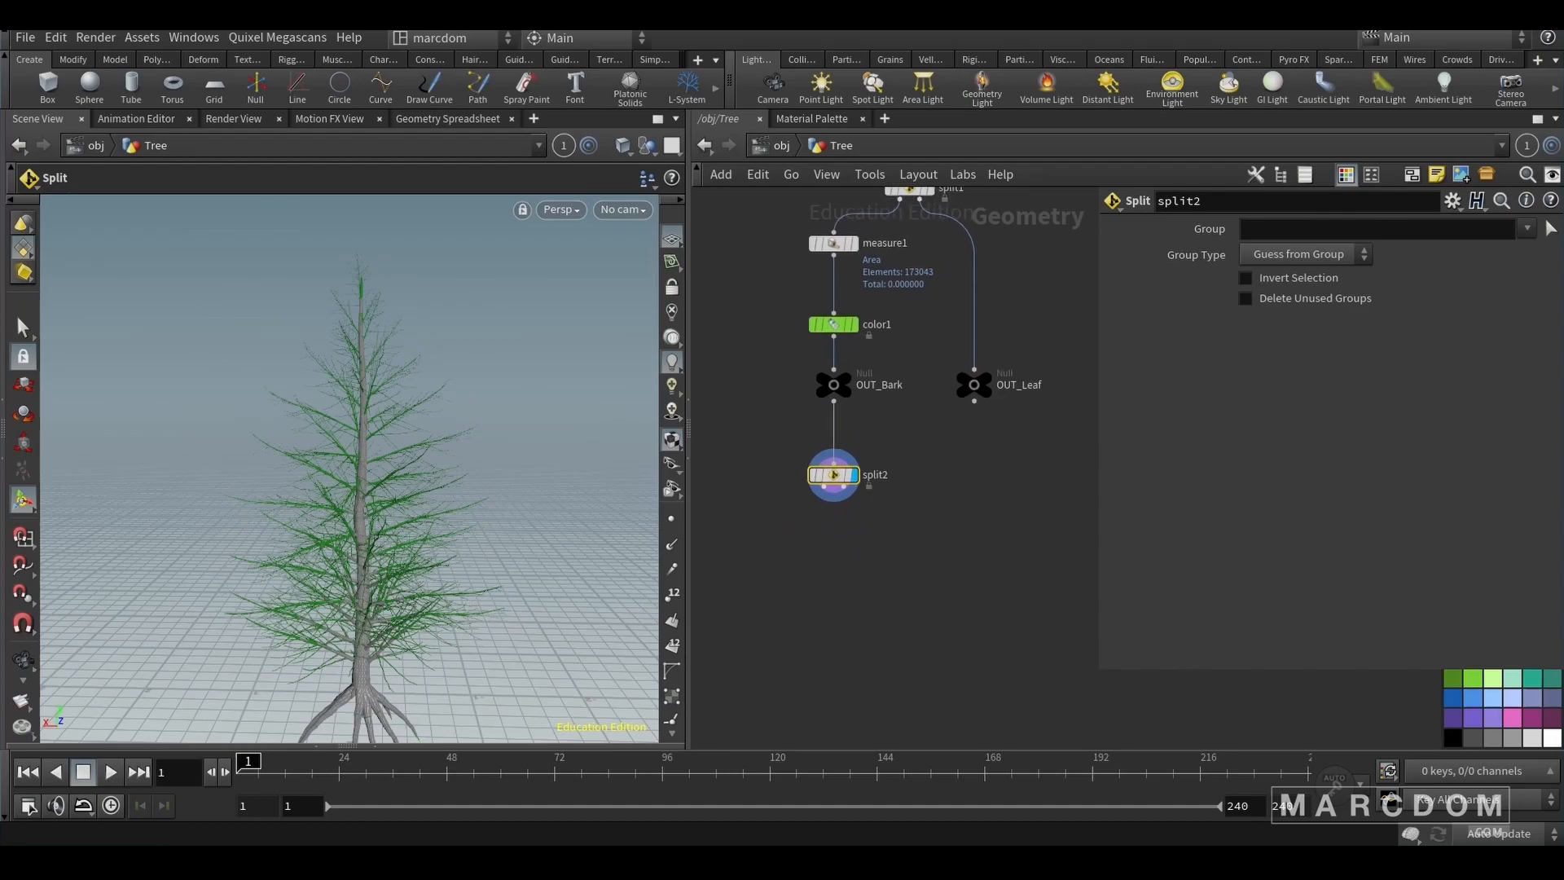
# Name the trunk output null OUT_Structure.
pyautogui.click(1244, 277)
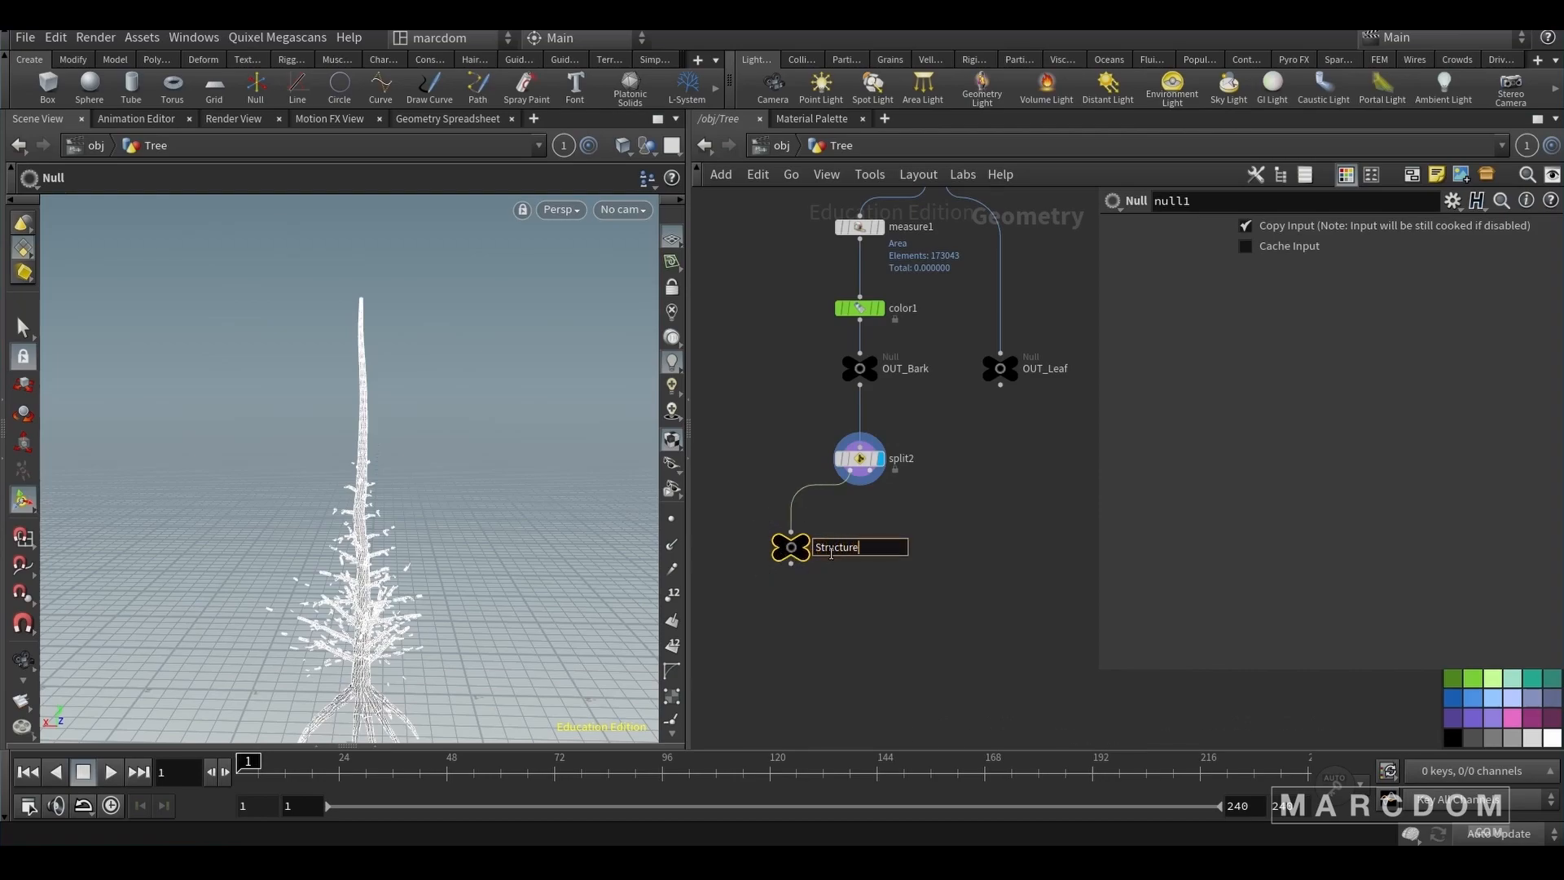
pyautogui.press('Return')
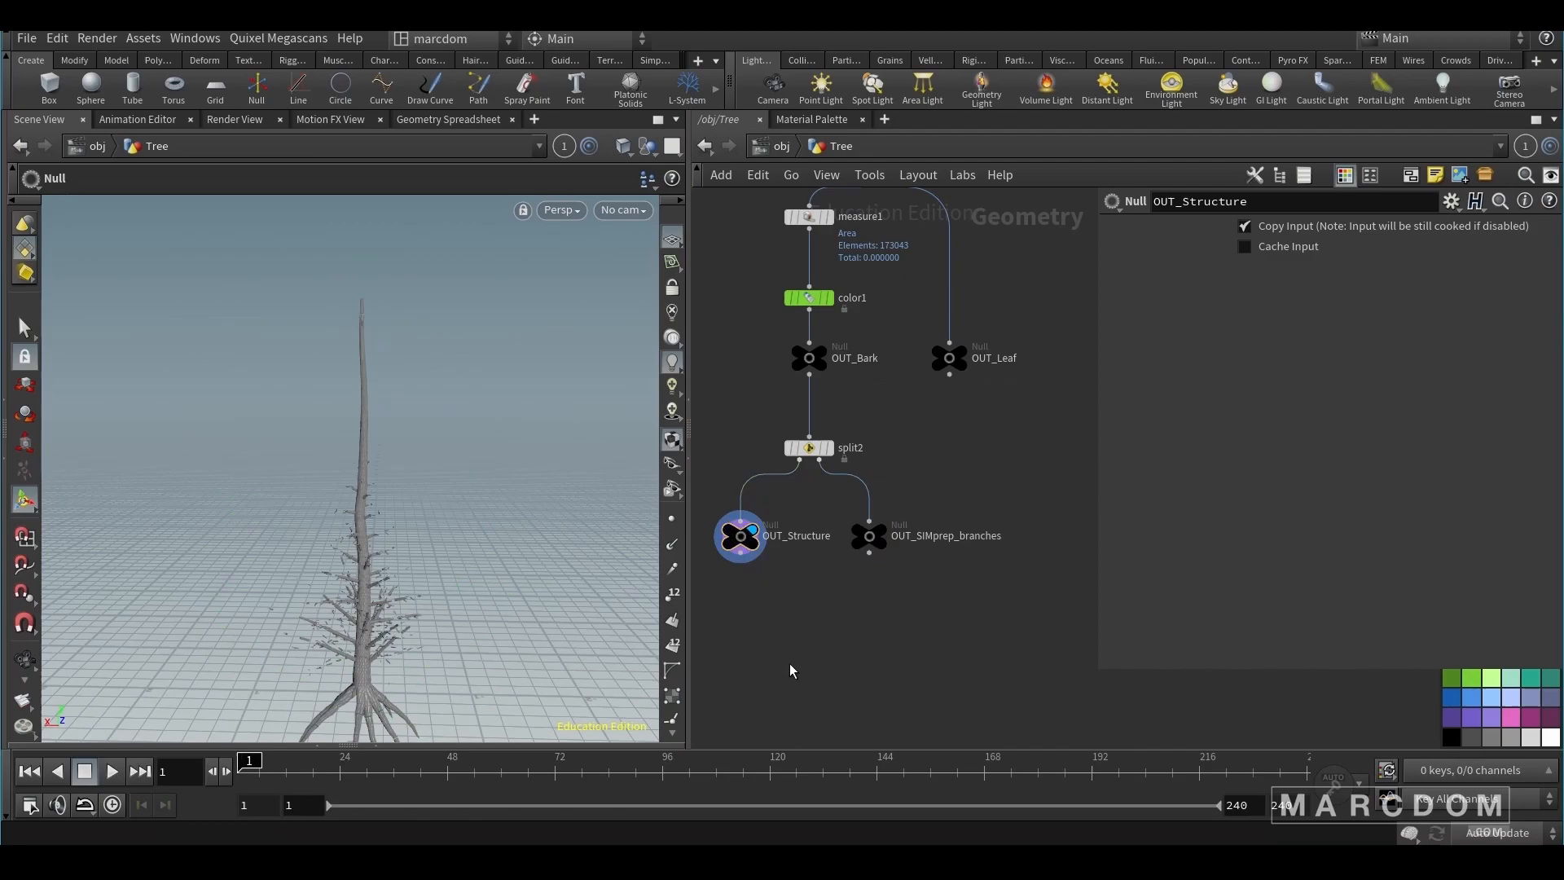
pyautogui.moveTo(836, 639)
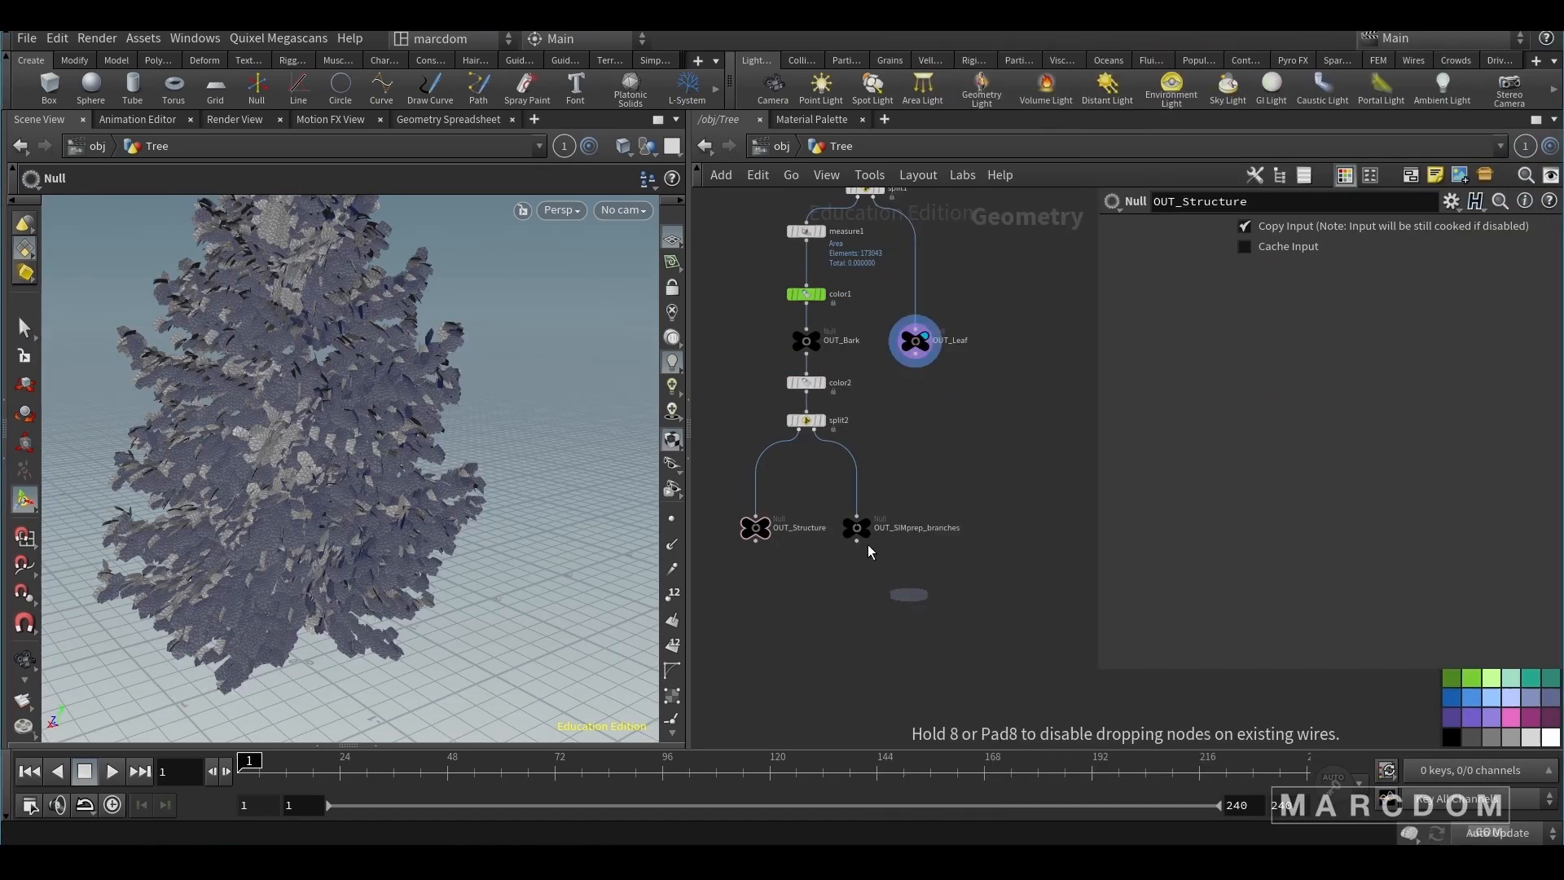
# Insert a Color node tinting the structure branch red (1,0,0).
pyautogui.click(907, 595)
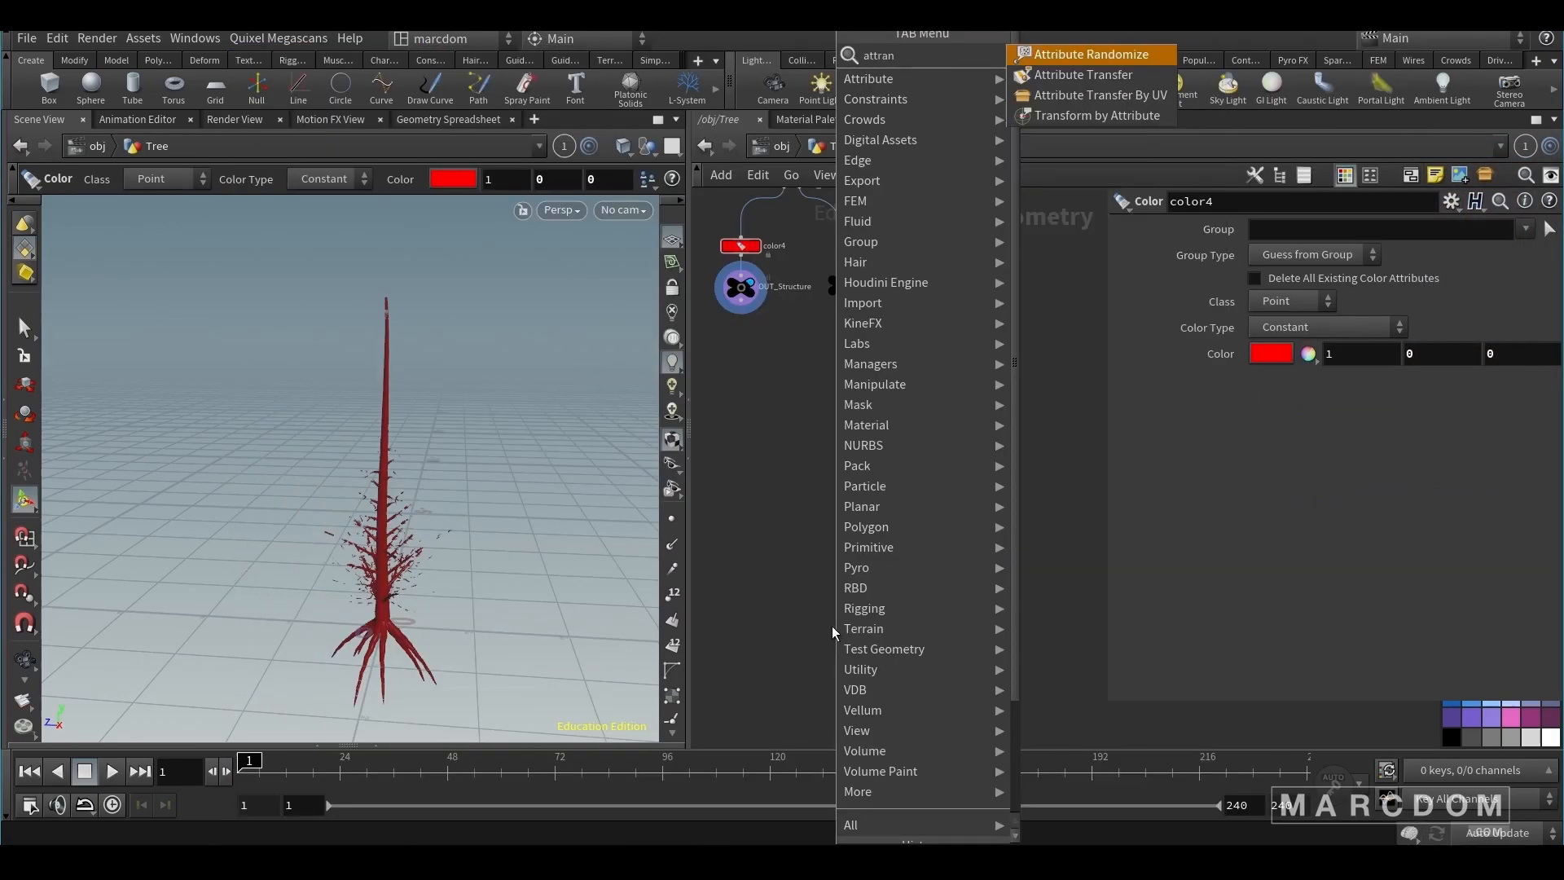
# Add an Attribute Transfer carrying only point colour from OUT_Structure.
pyautogui.click(1083, 75)
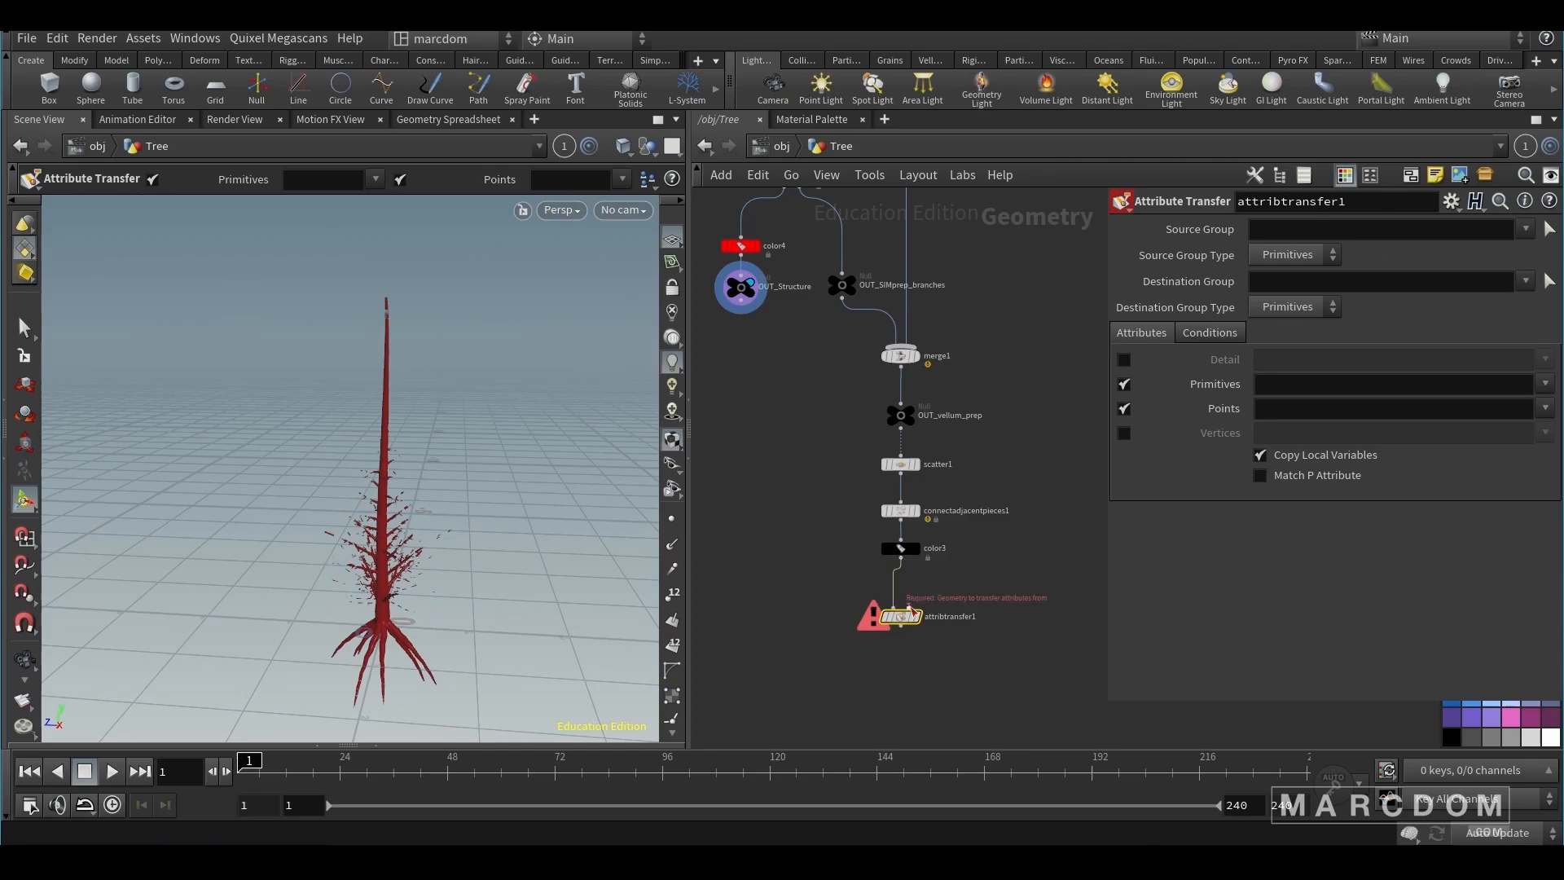
pyautogui.click(898, 616)
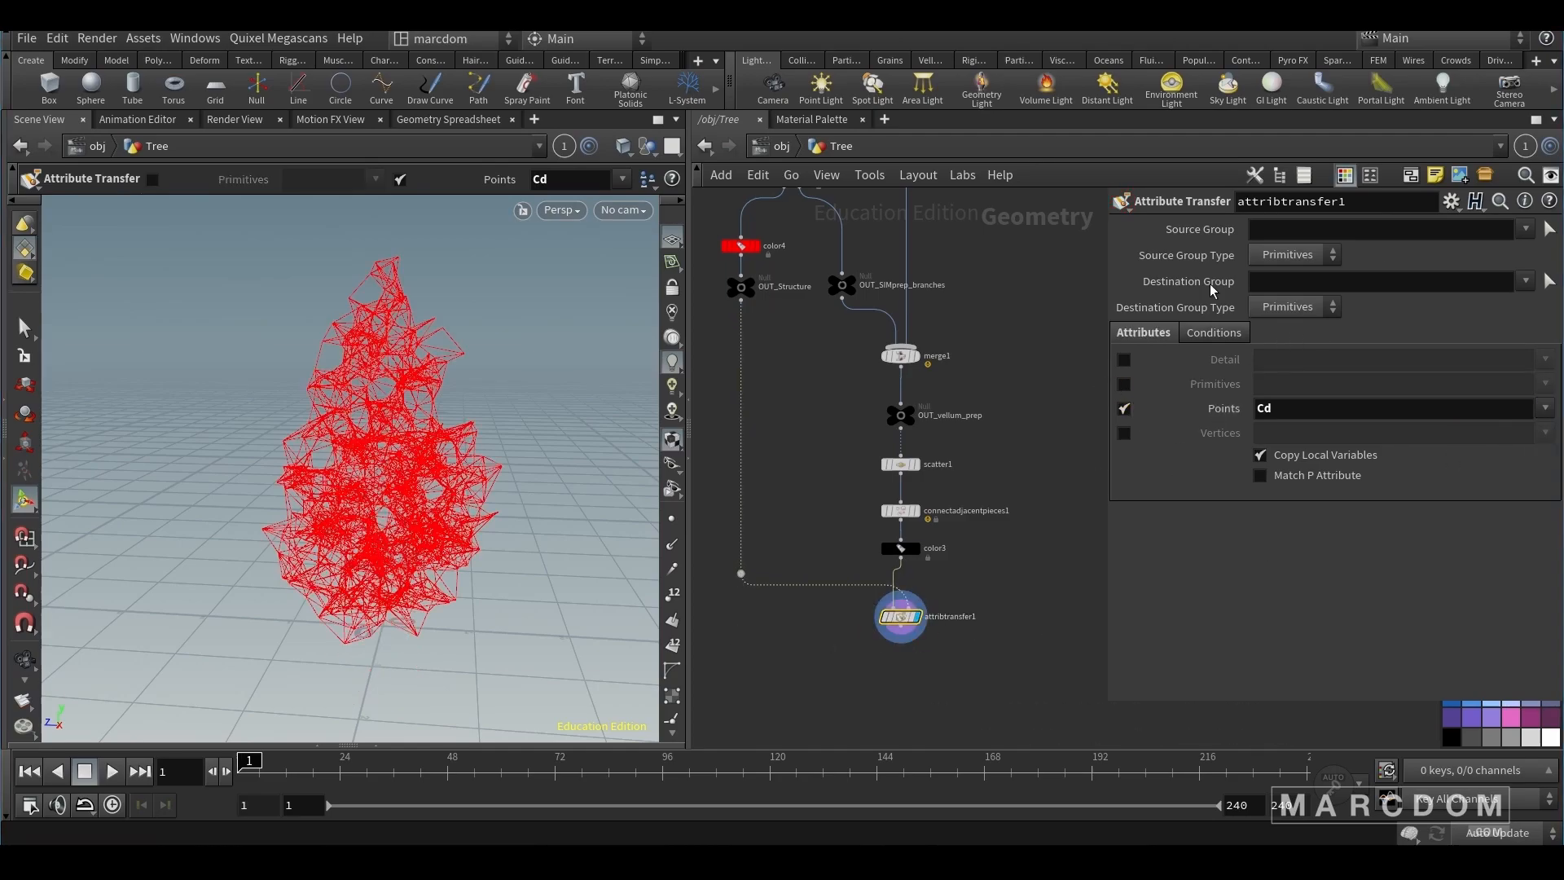
pyautogui.click(1213, 333)
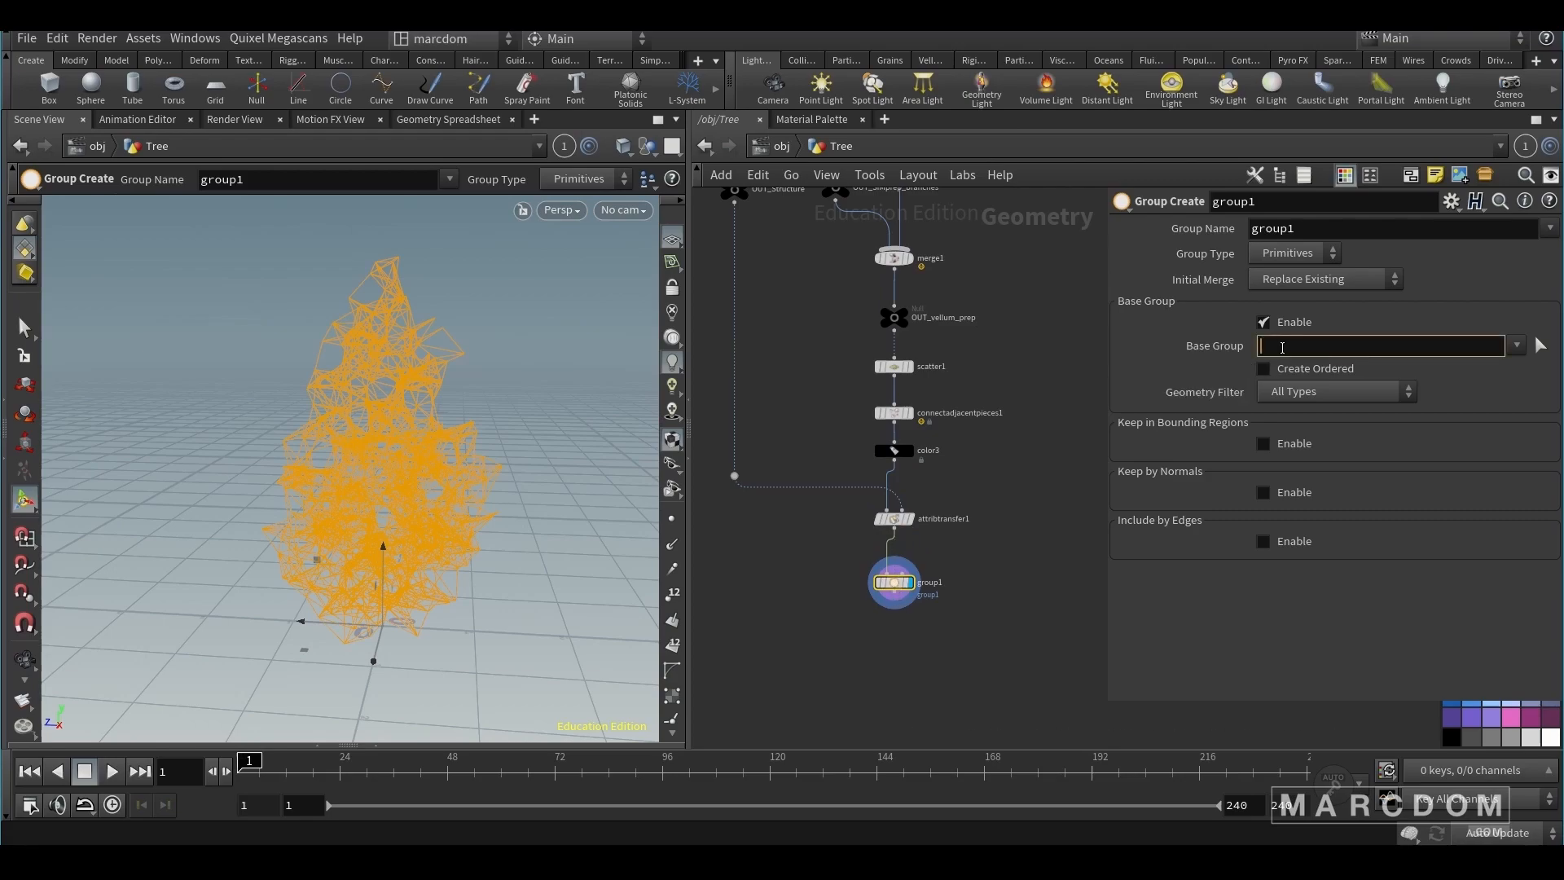
pyautogui.write('@Cd.r>0.1')
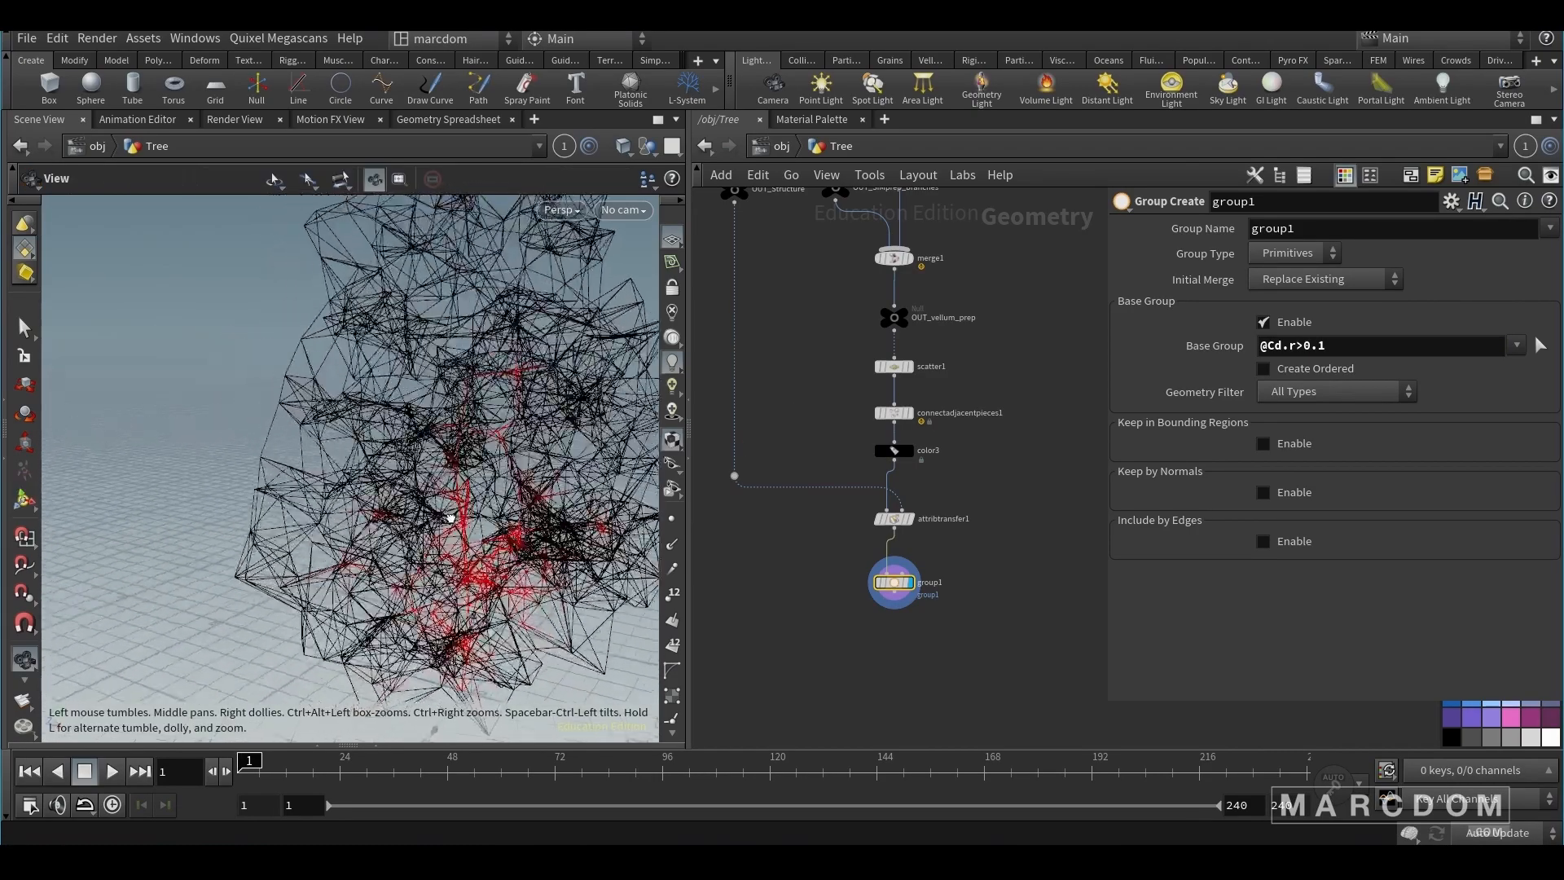
pyautogui.click(893, 518)
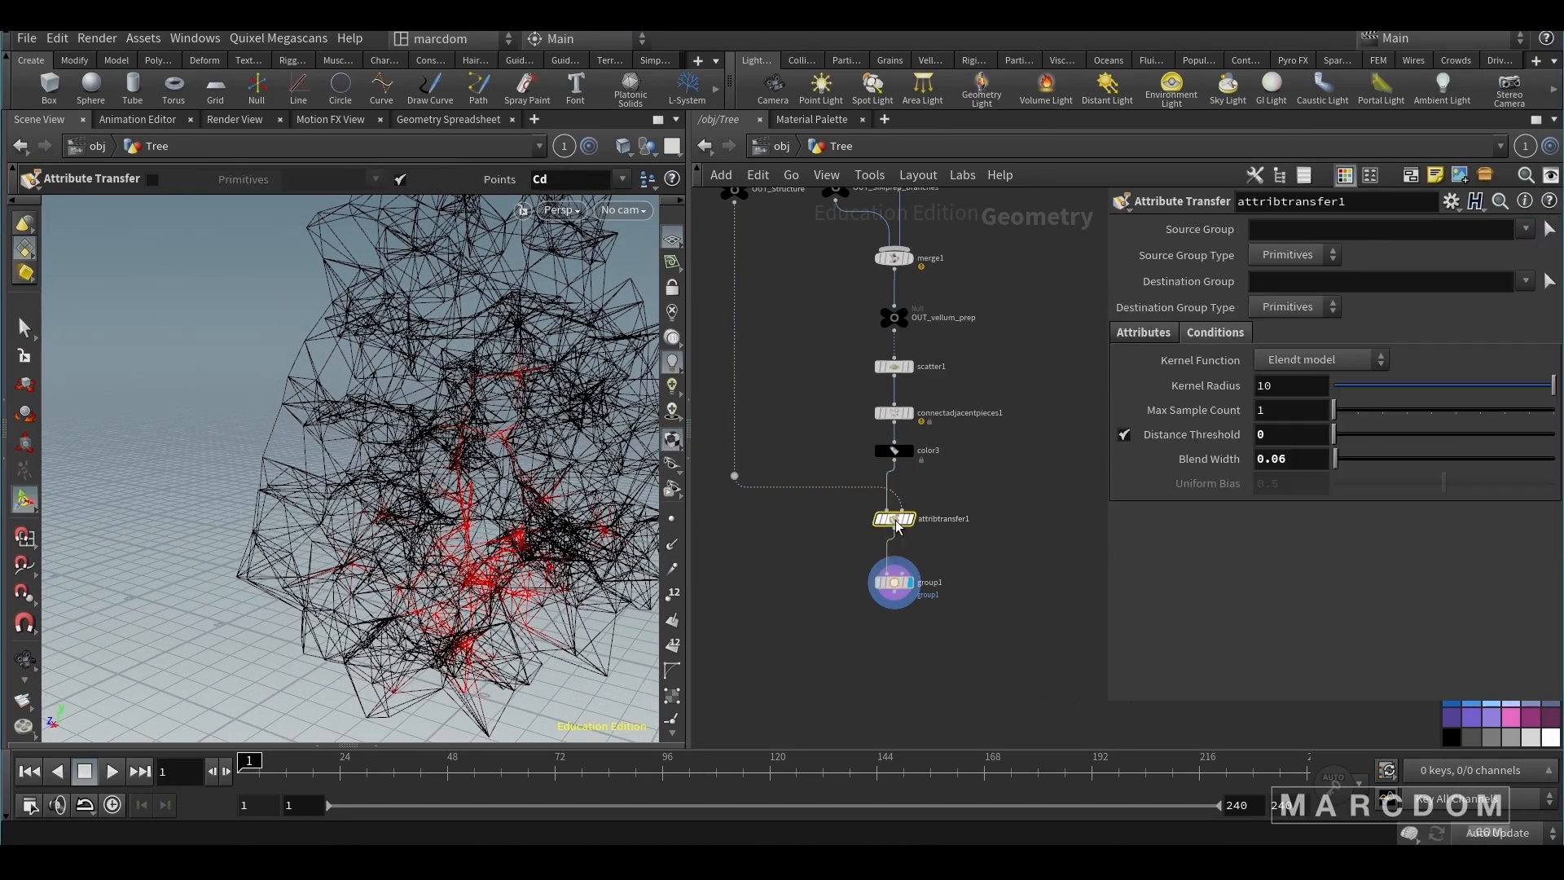
pyautogui.click(894, 581)
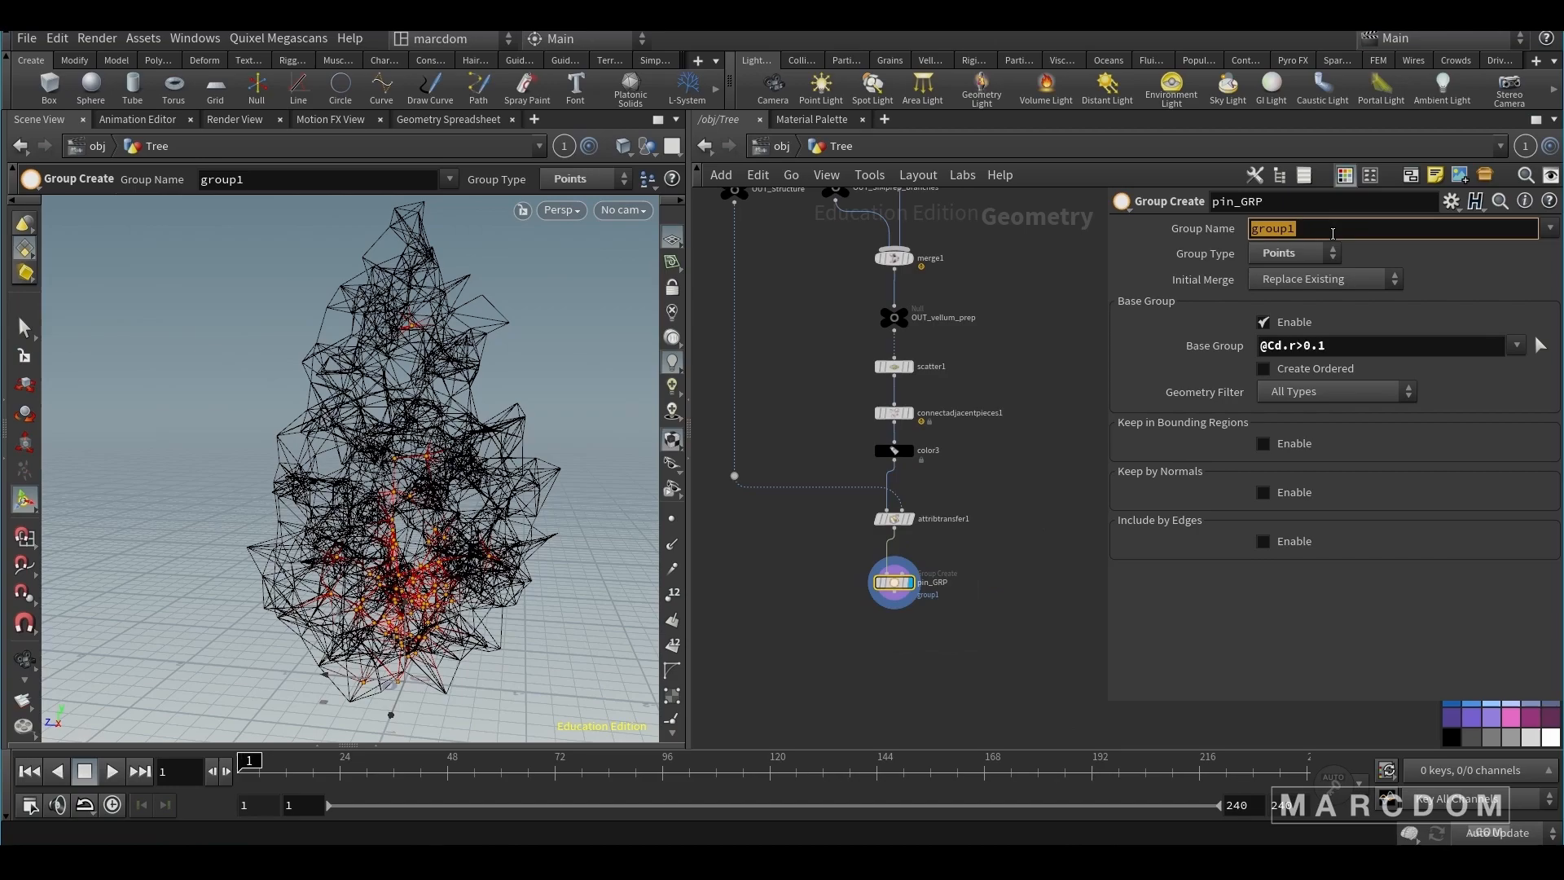
pyautogui.write('$OS')
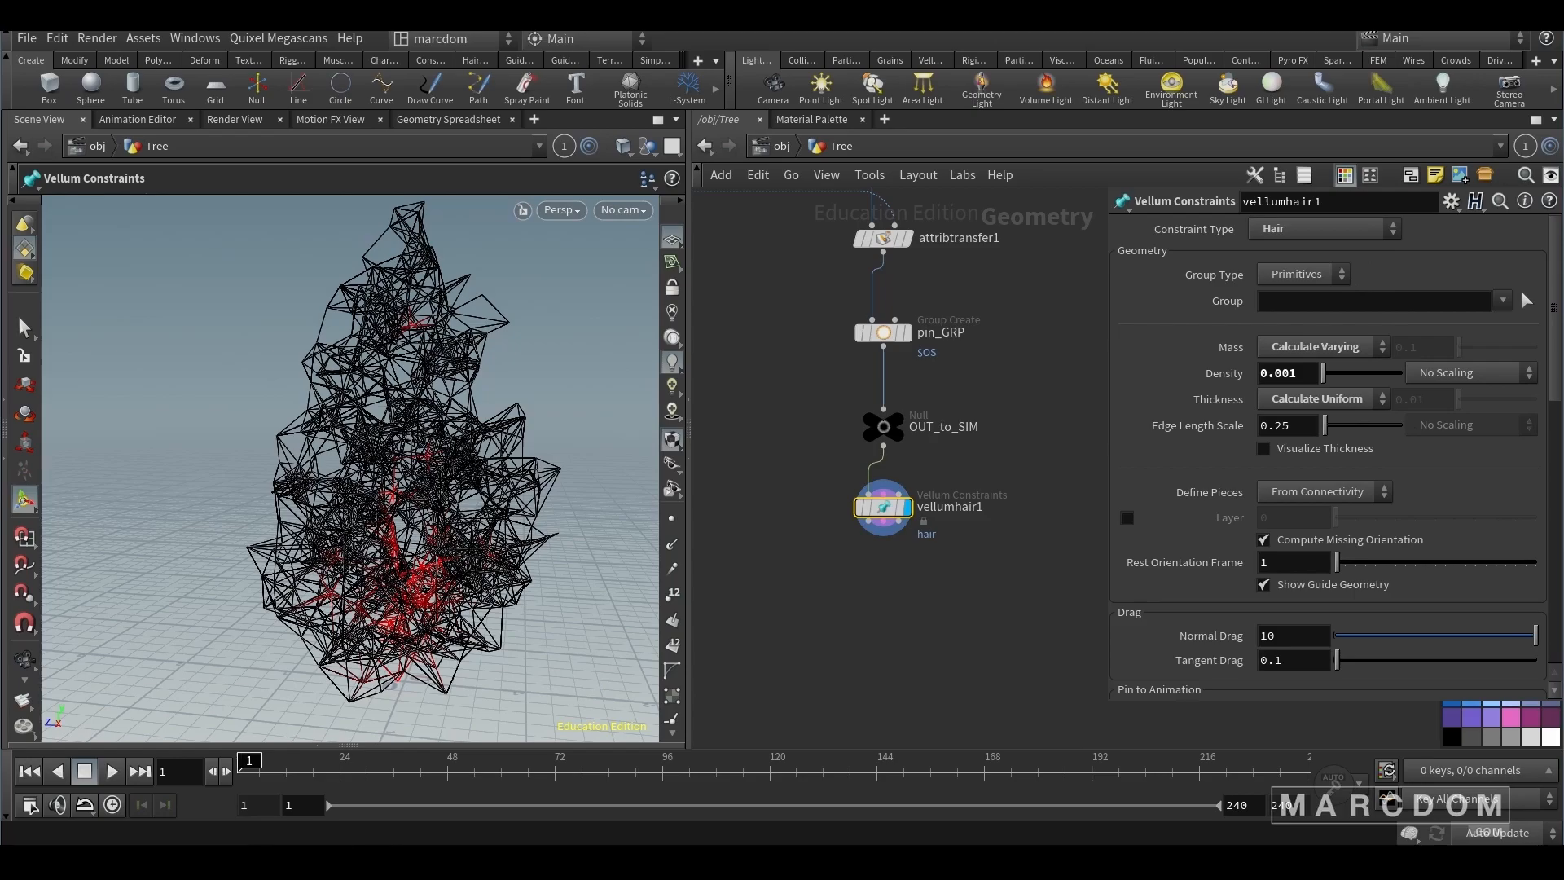
# Give the hair constraints uniform mass 0.1 and thickness 0.01, previewing thickness briefly.
pyautogui.click(1316, 346)
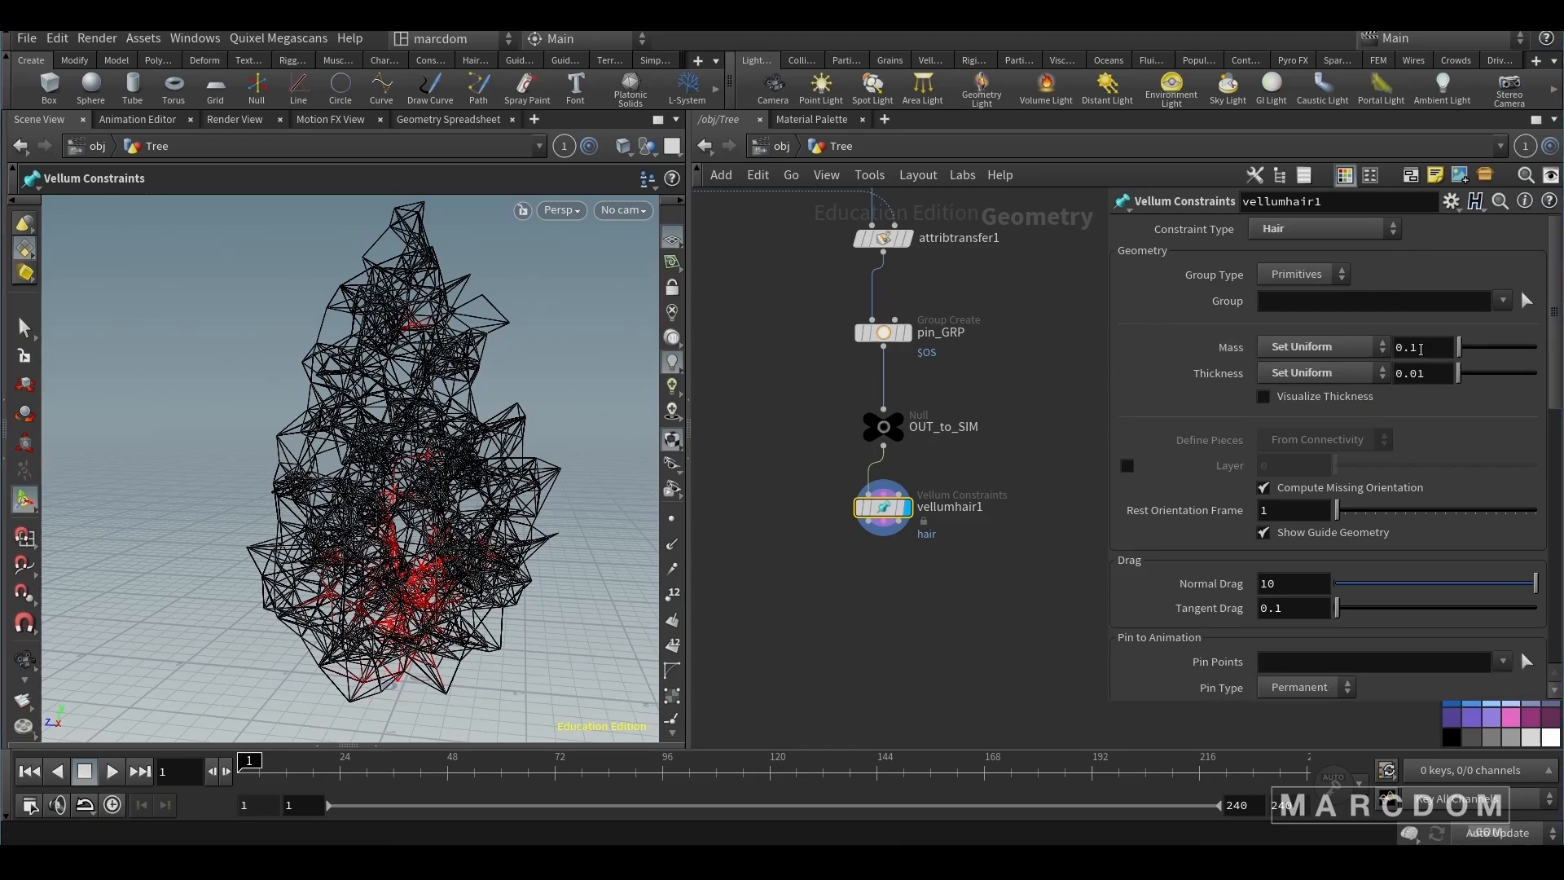
pyautogui.click(1265, 396)
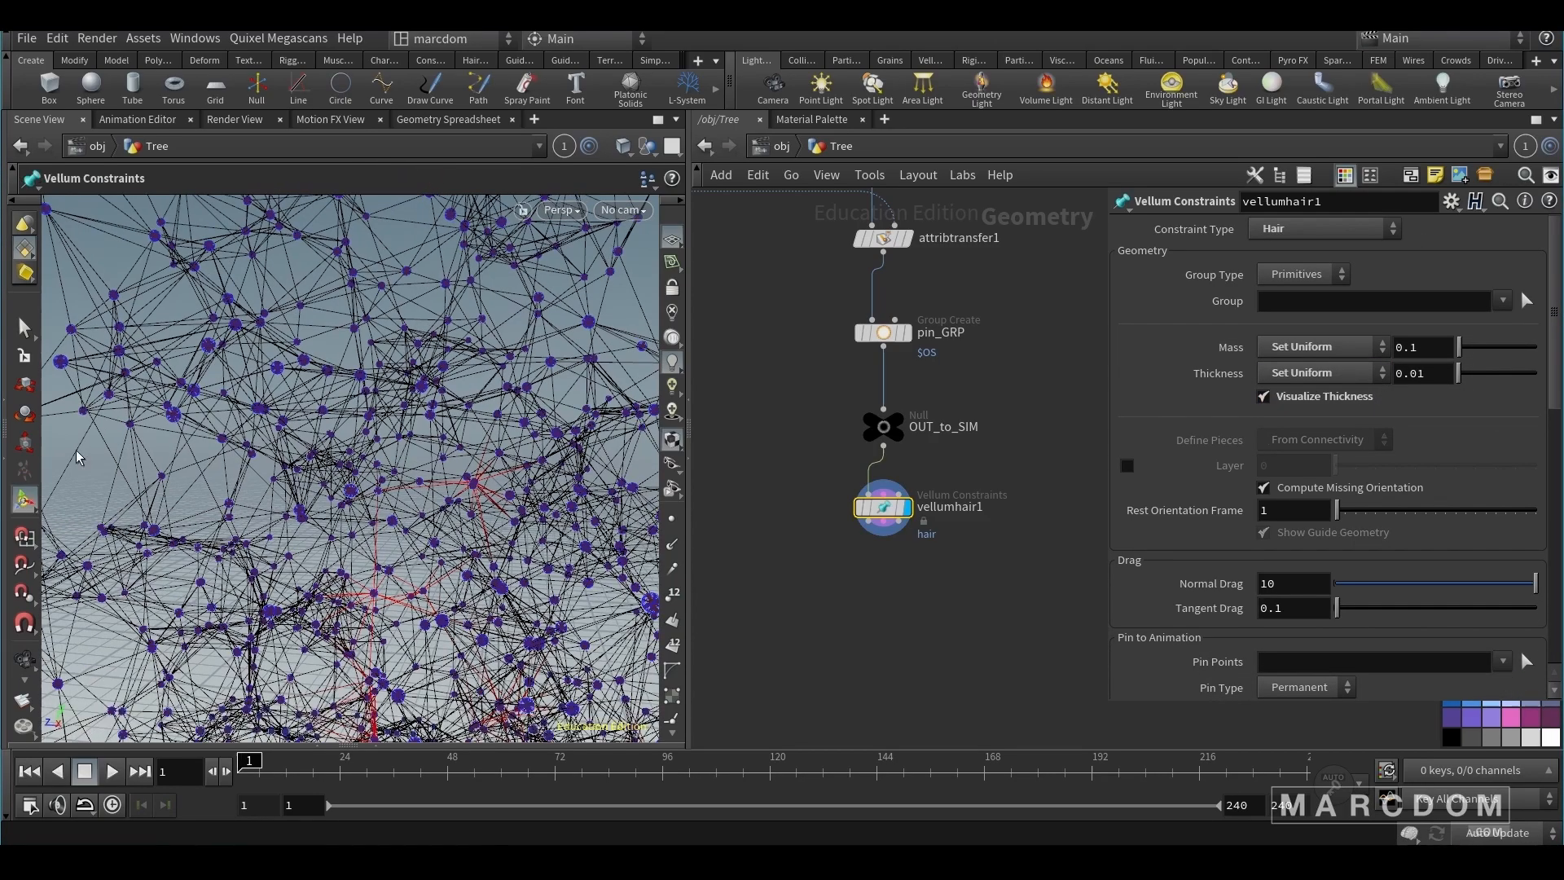
pyautogui.click(1263, 396)
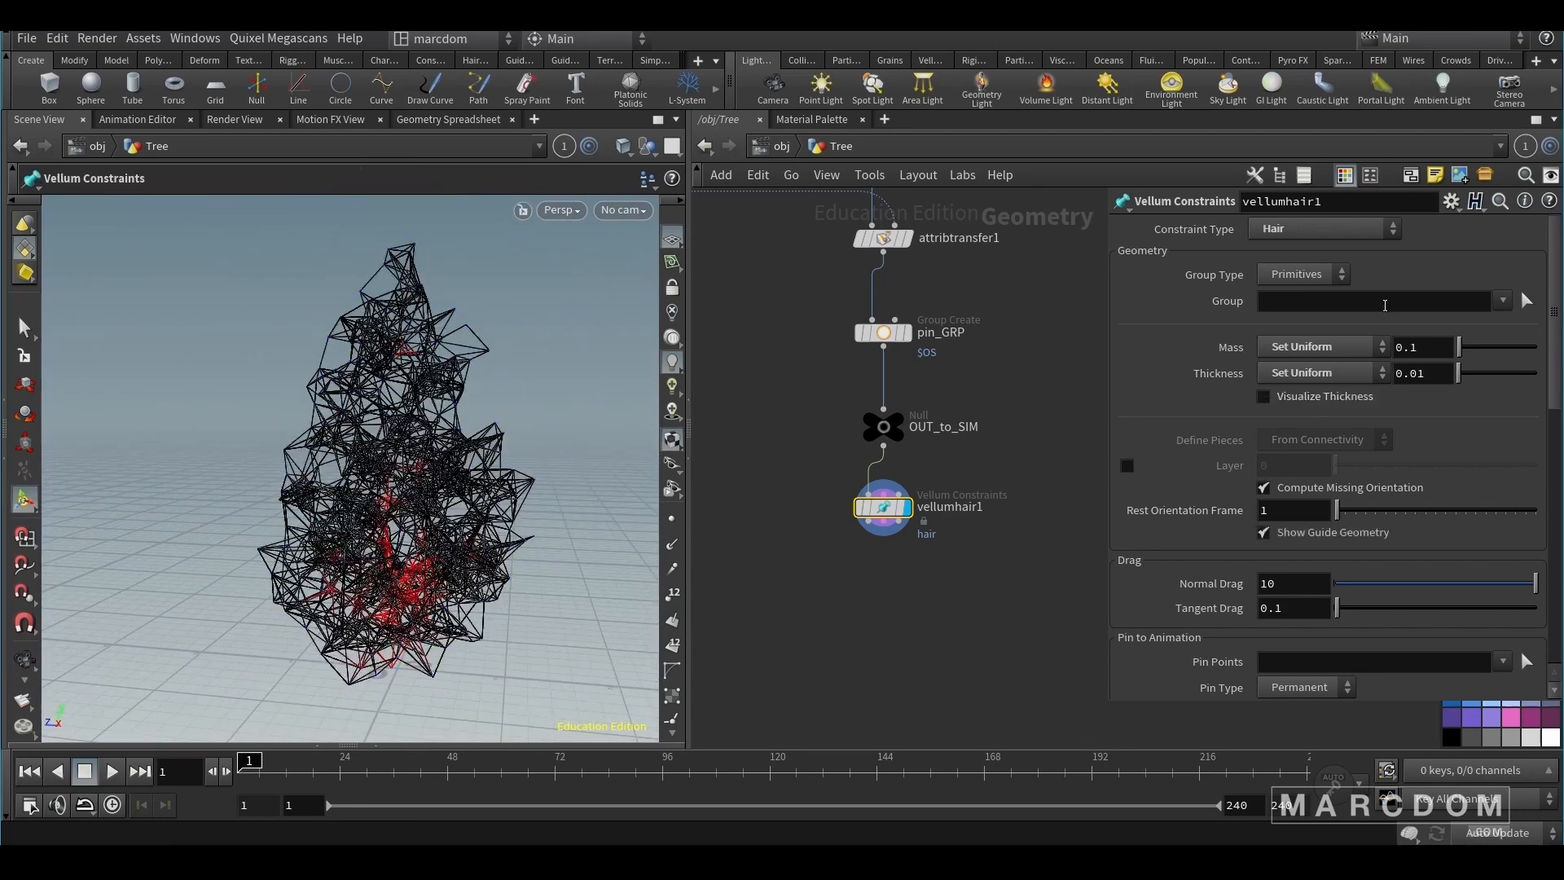
pyautogui.scroll(-3)
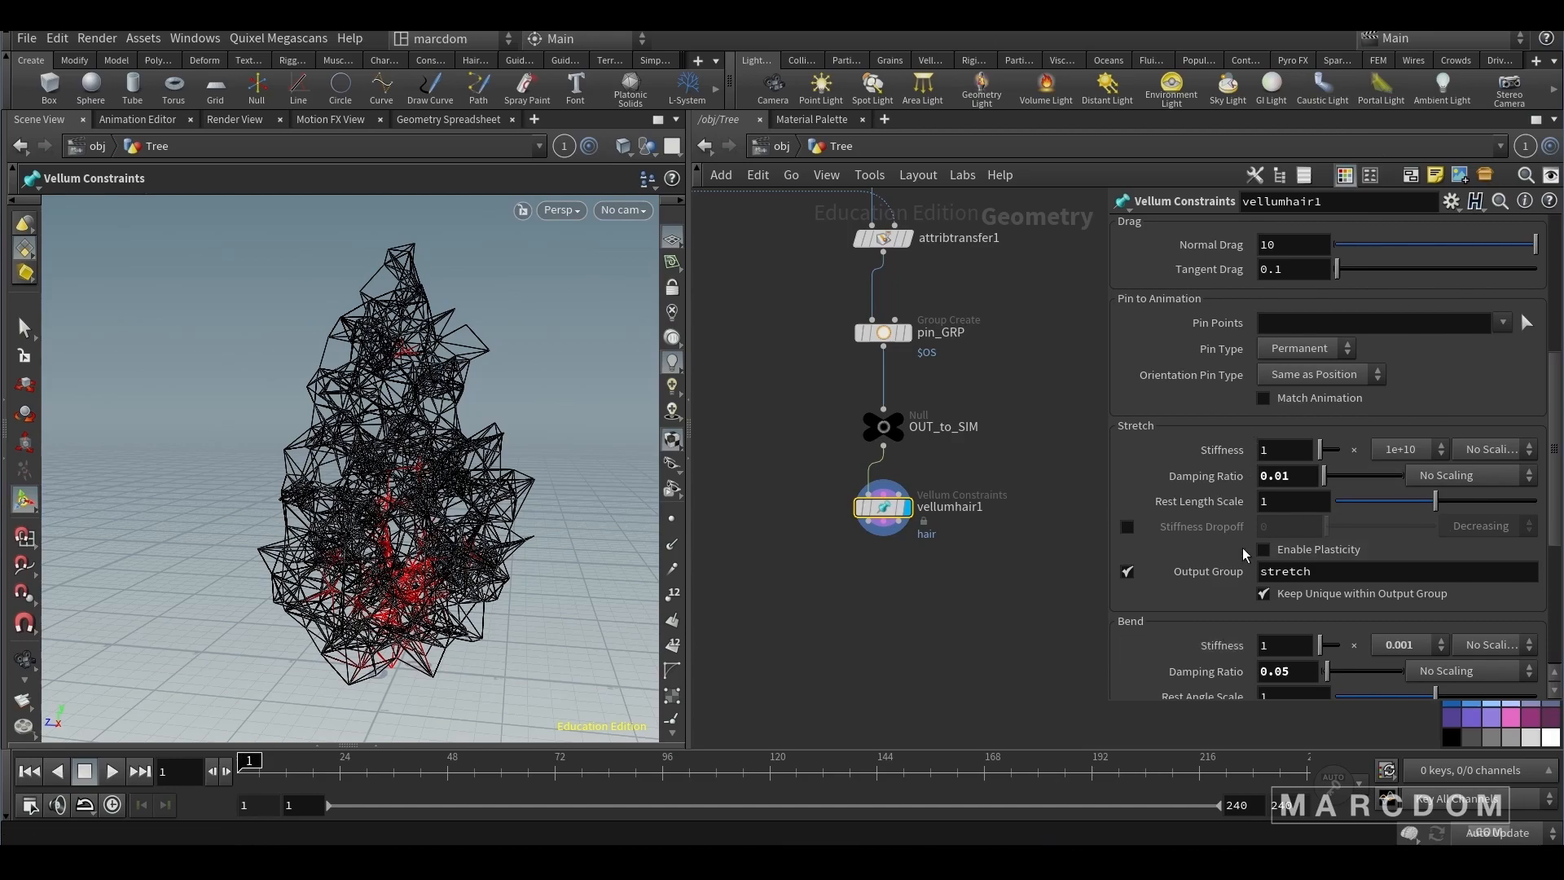
pyautogui.scroll(-3)
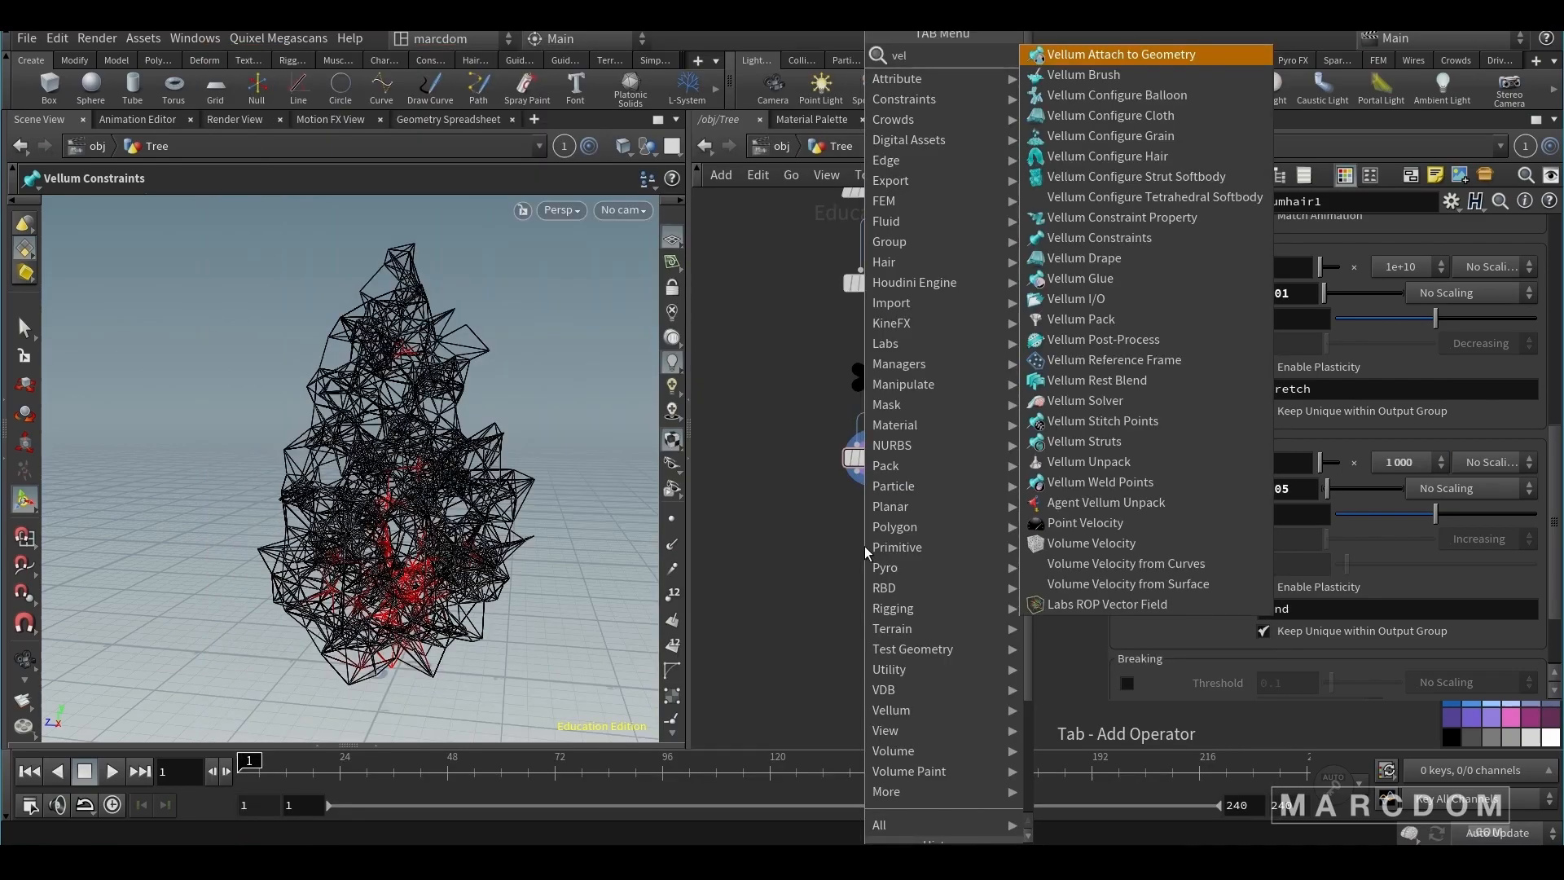
# Add a Pin to Target Vellum constraint with Soft pin and orientation pin types.
pyautogui.click(1099, 237)
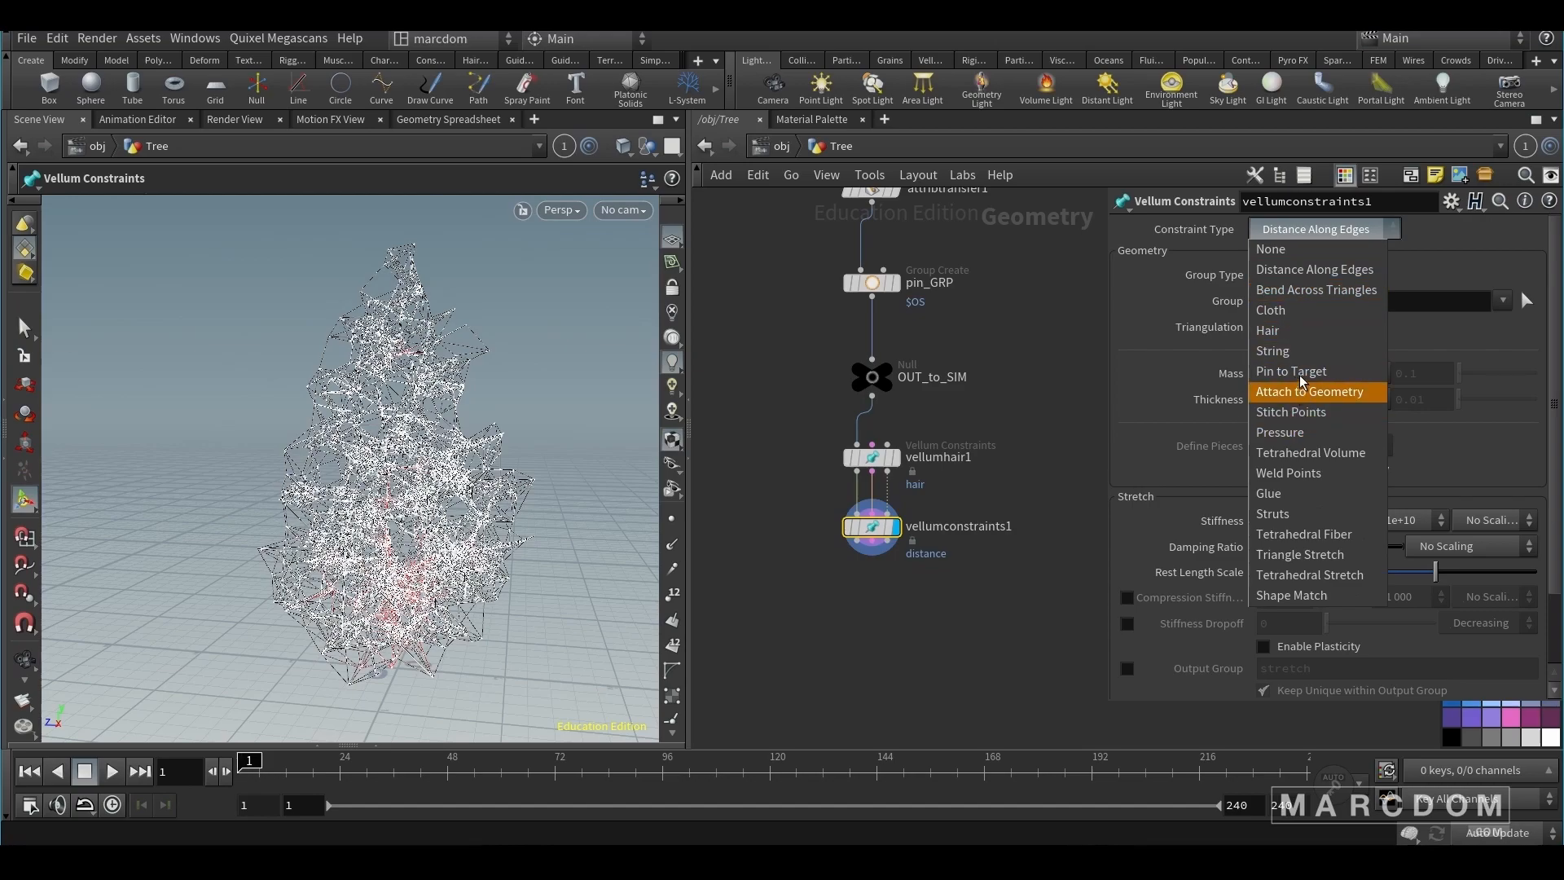
pyautogui.click(1289, 370)
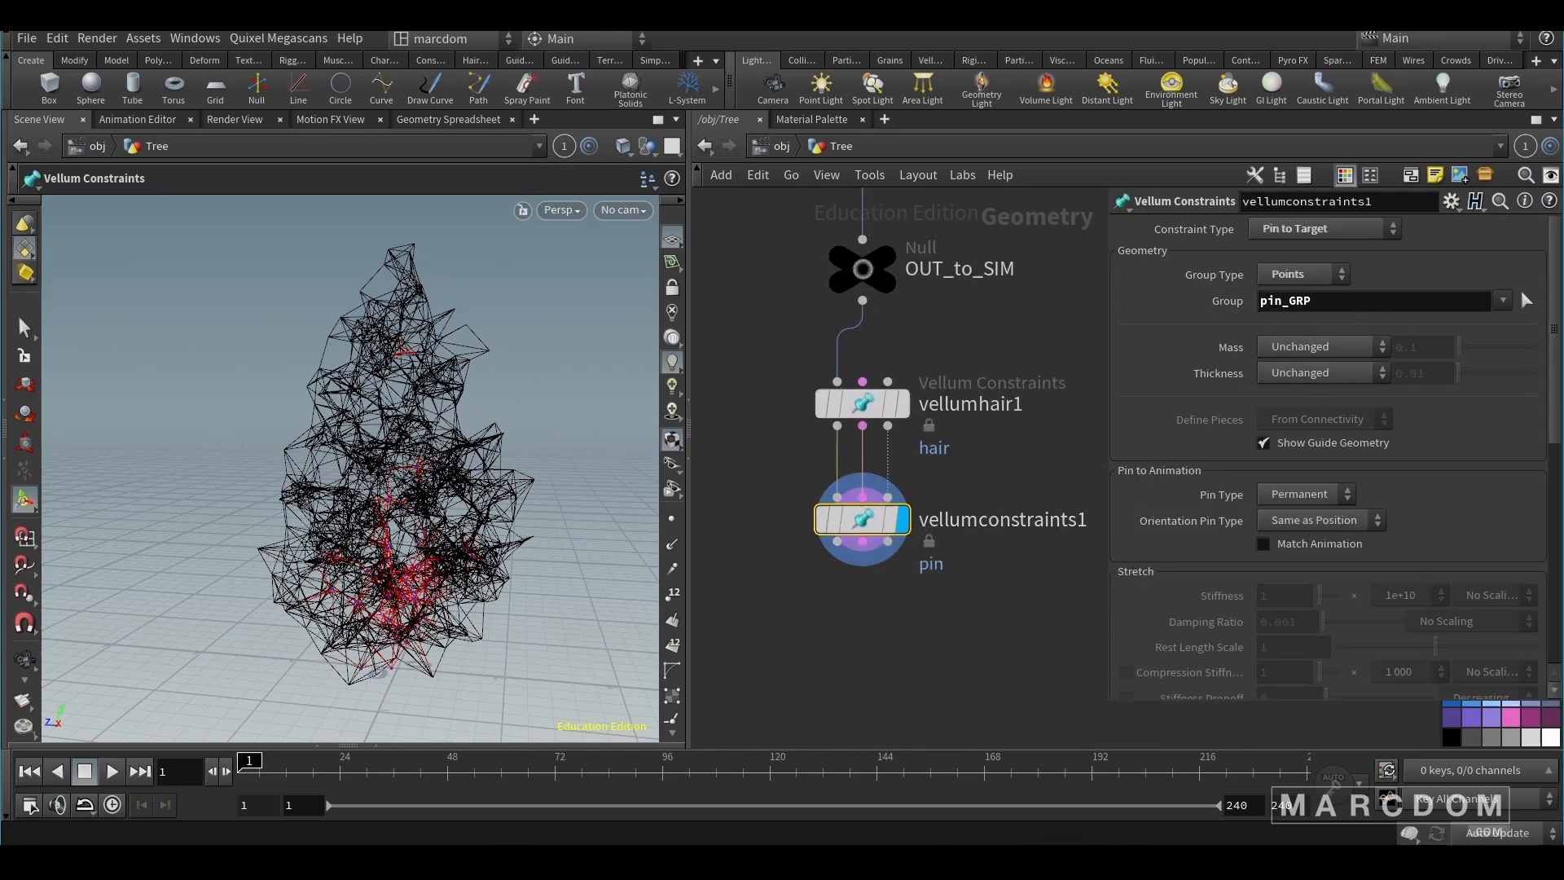
pyautogui.click(1307, 493)
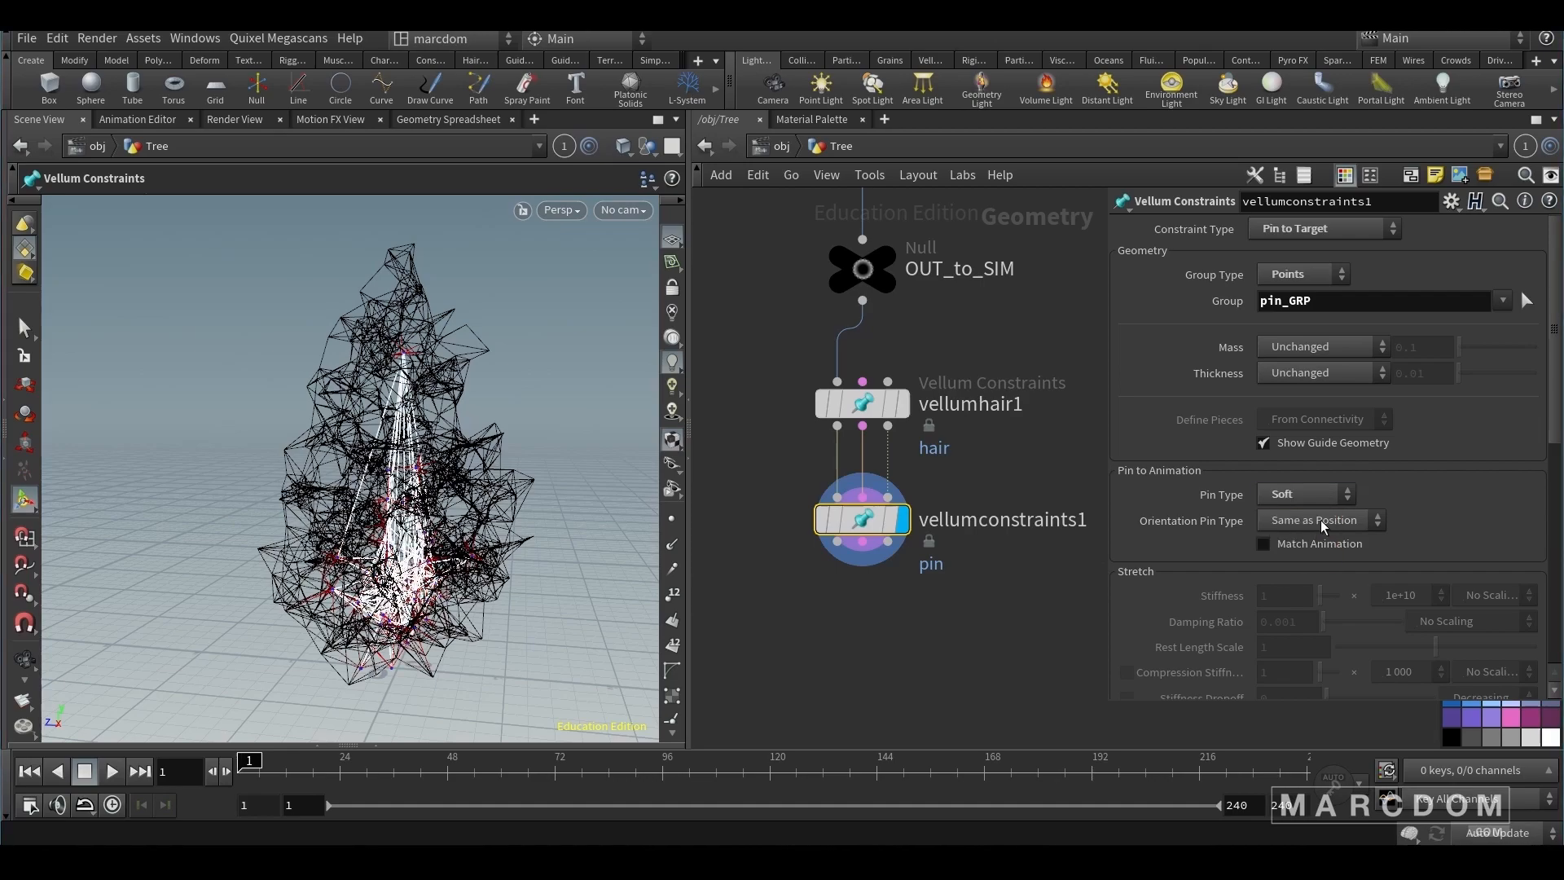
pyautogui.scroll(-3)
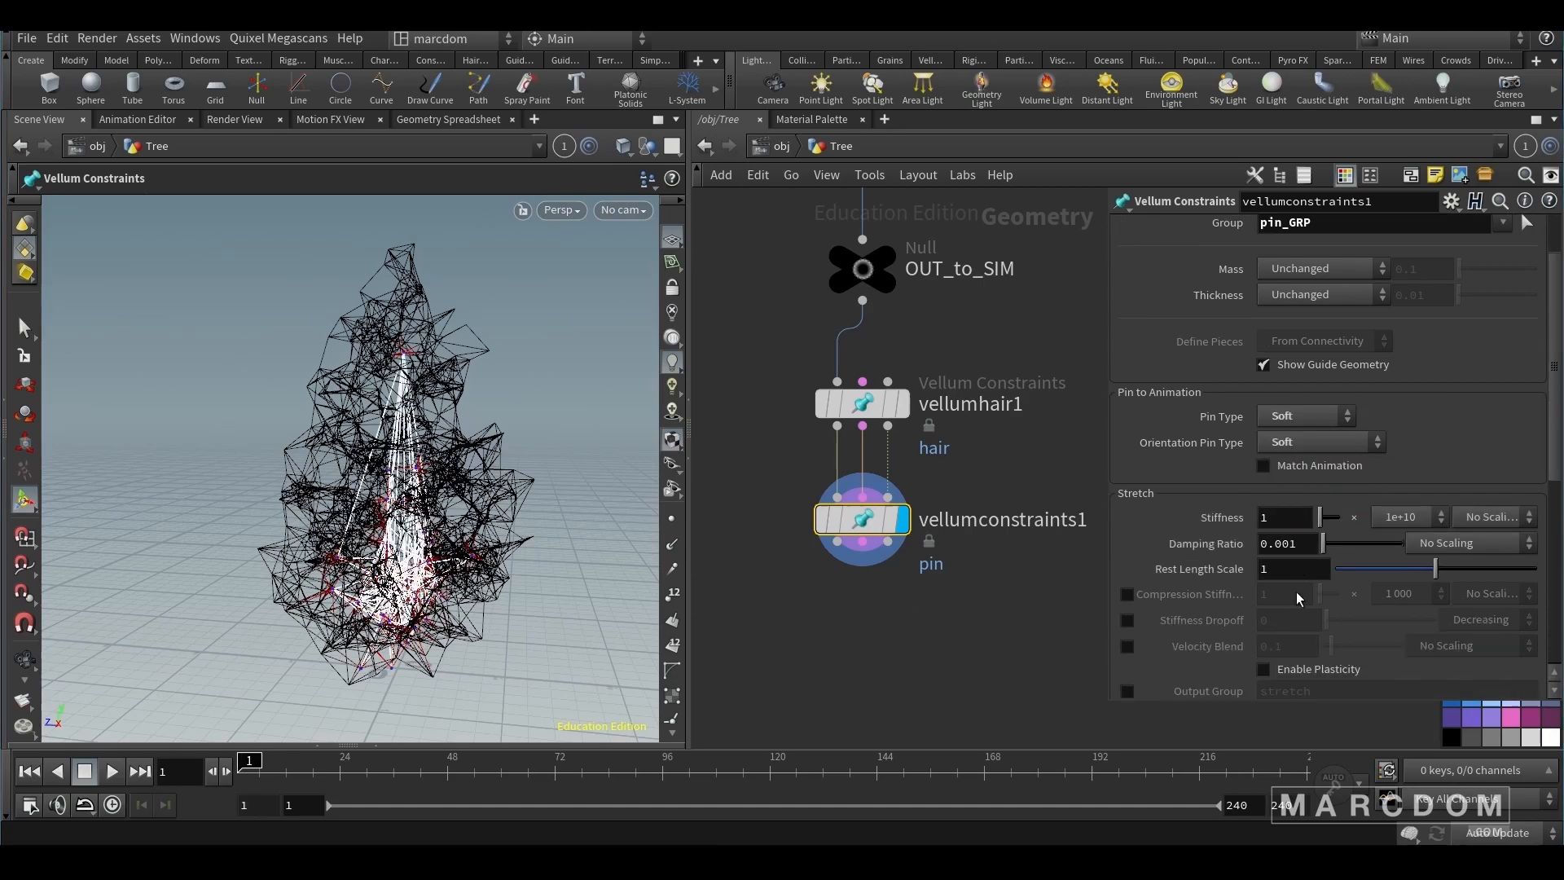
pyautogui.scroll(-3)
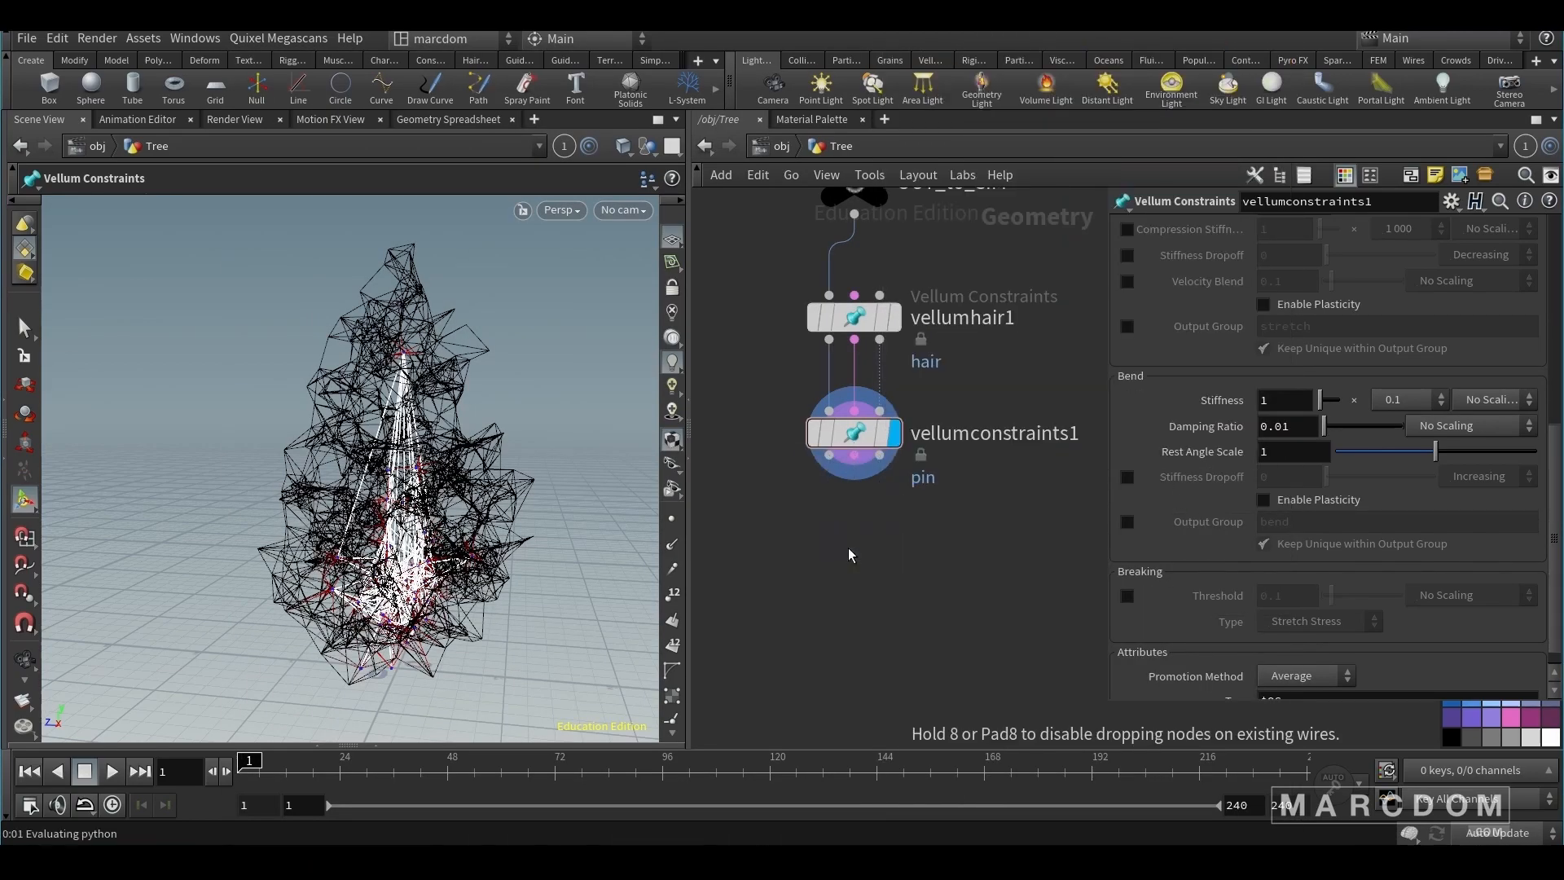
# Place a Vellum Solver below vellumconstraints1 and wire in its three inputs.
pyautogui.click(853, 547)
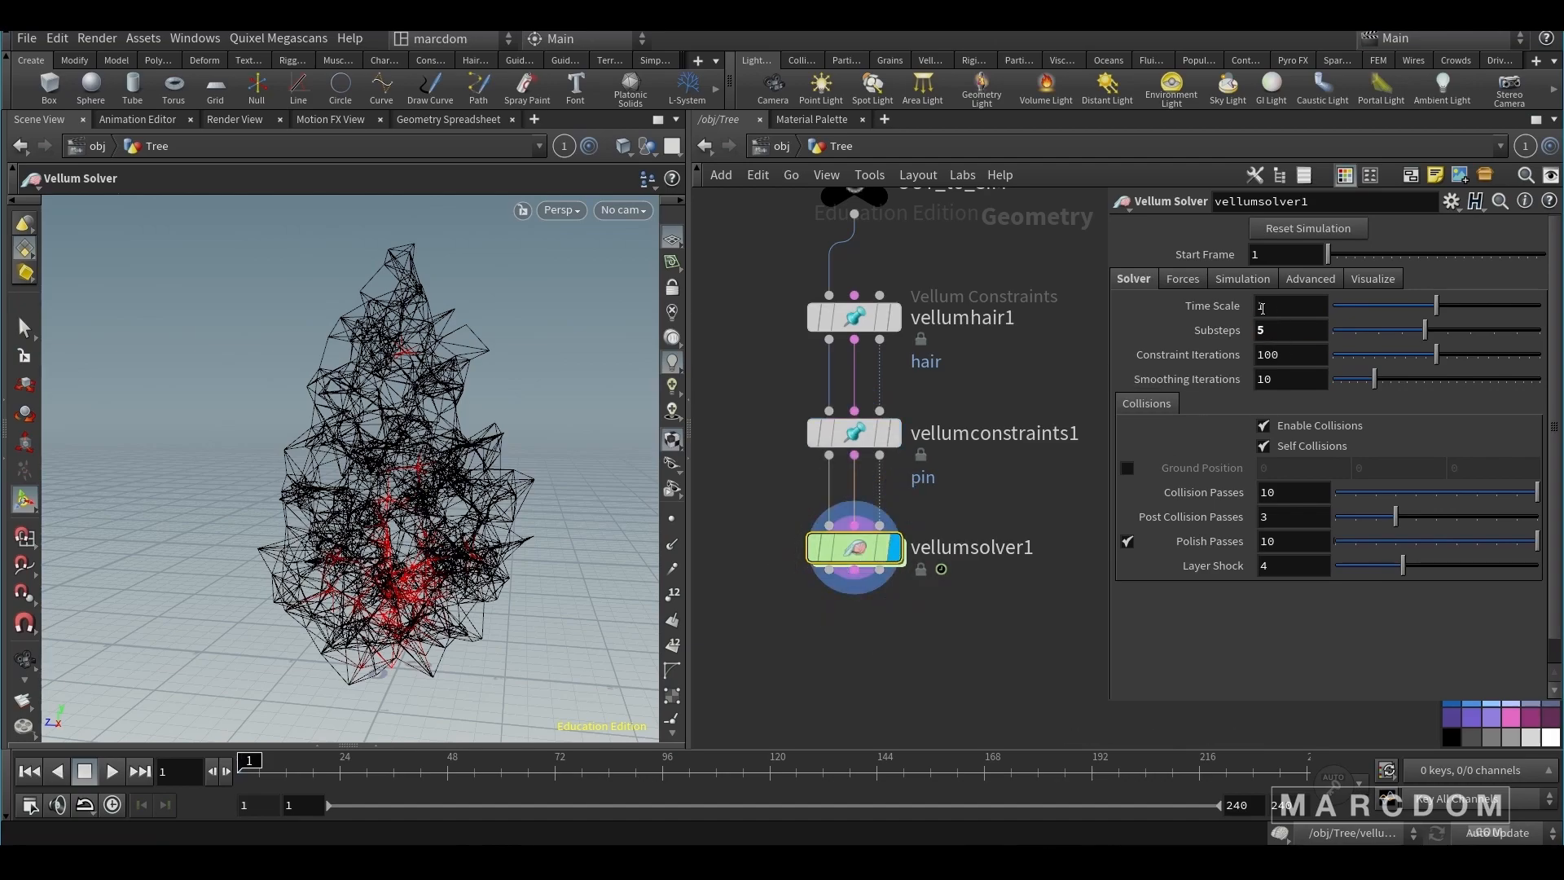
pyautogui.doubleClick(853, 546)
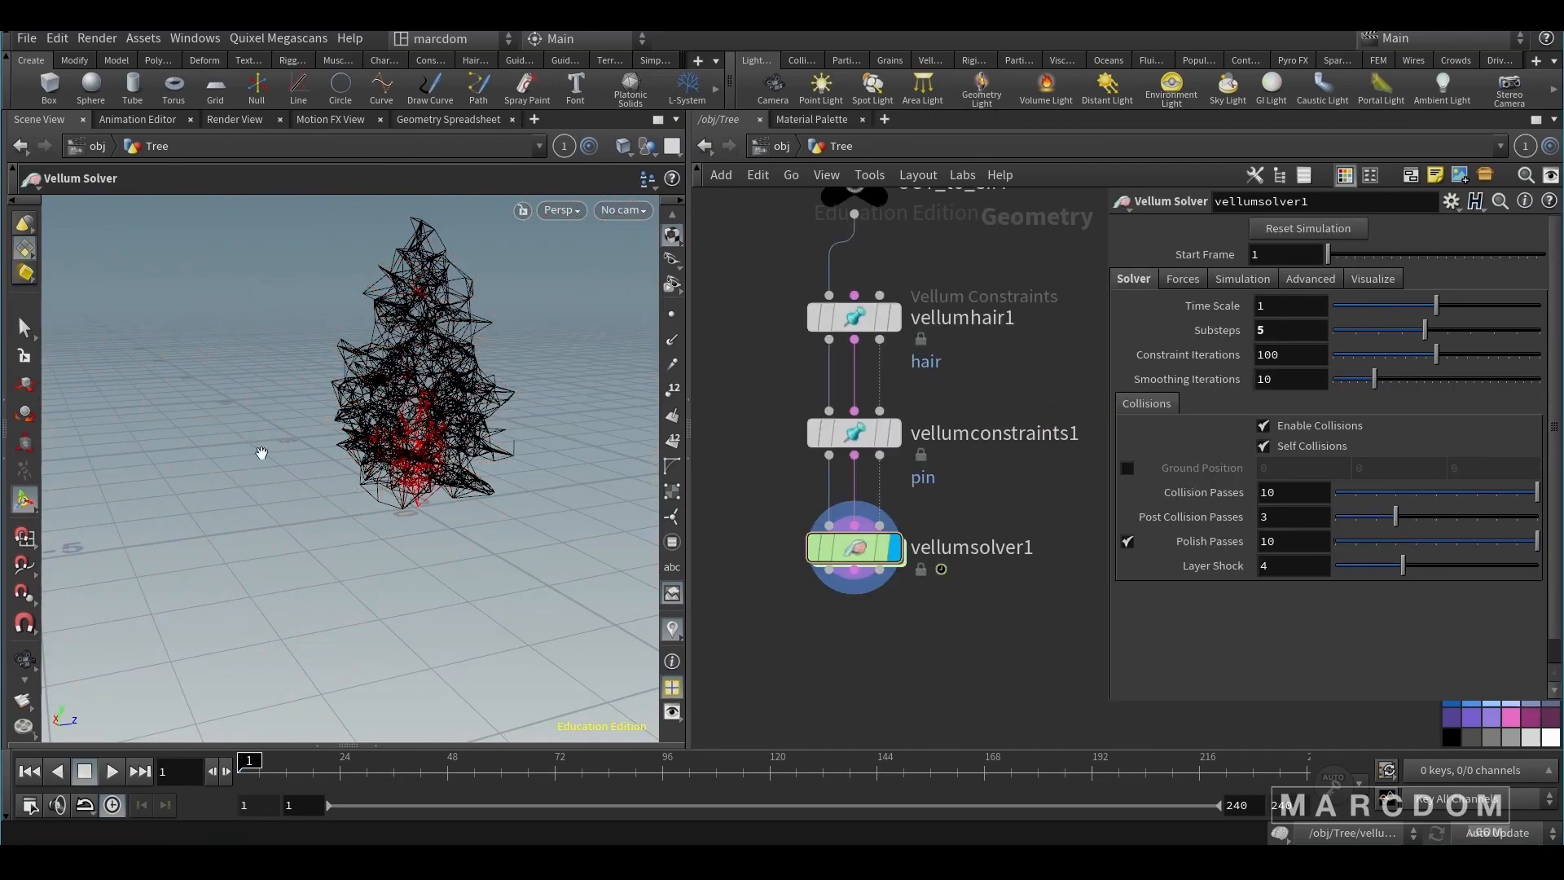
# Play the timeline to cache the swaying tree simulation, then stop it.
pyautogui.click(110, 769)
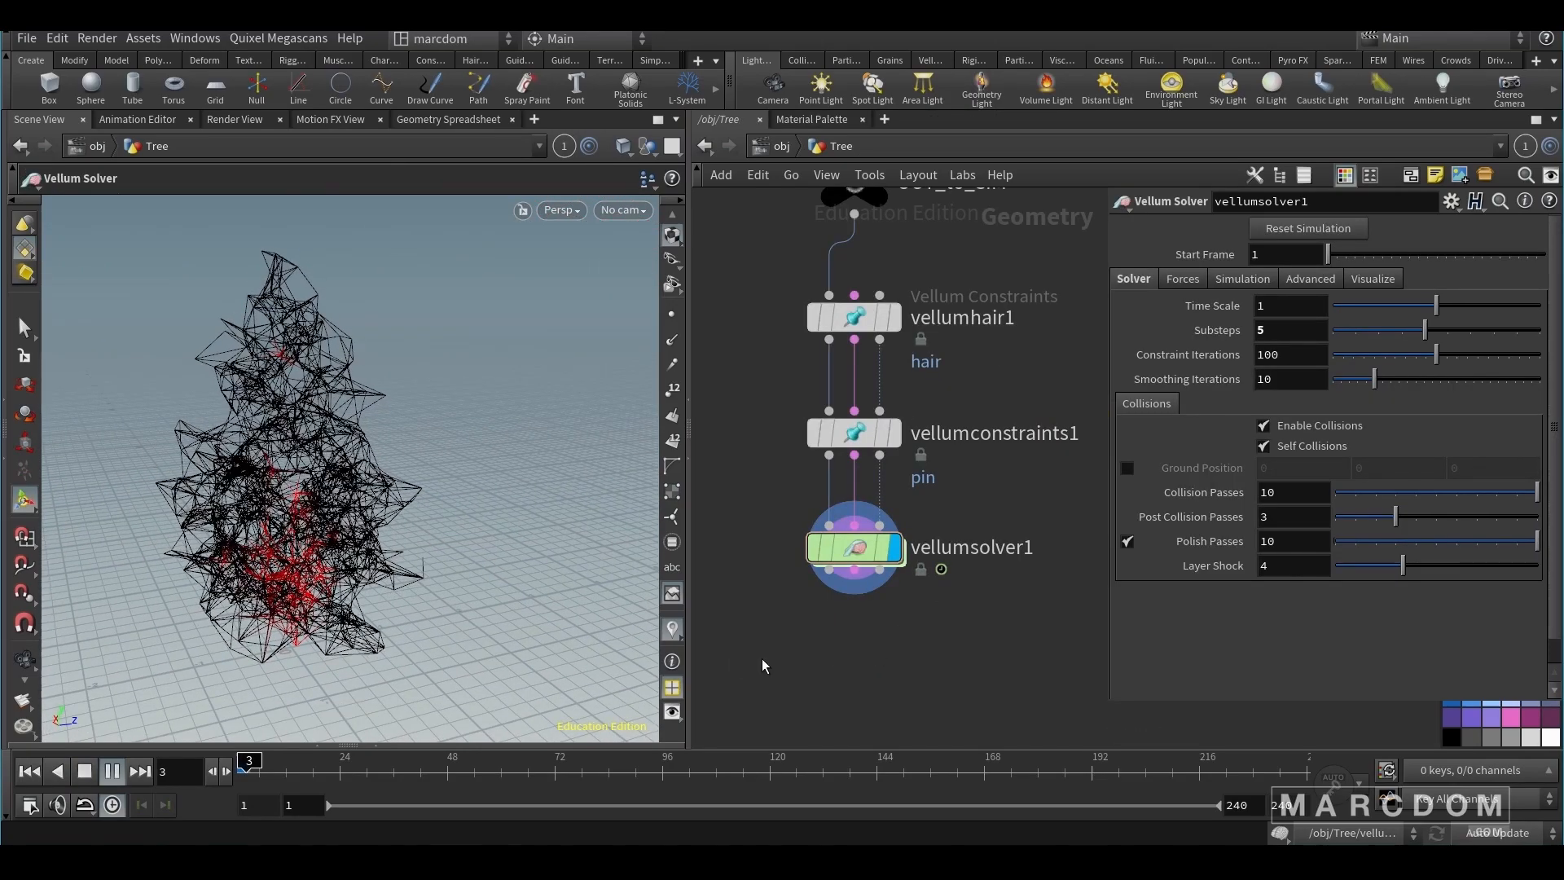
pyautogui.click(110, 770)
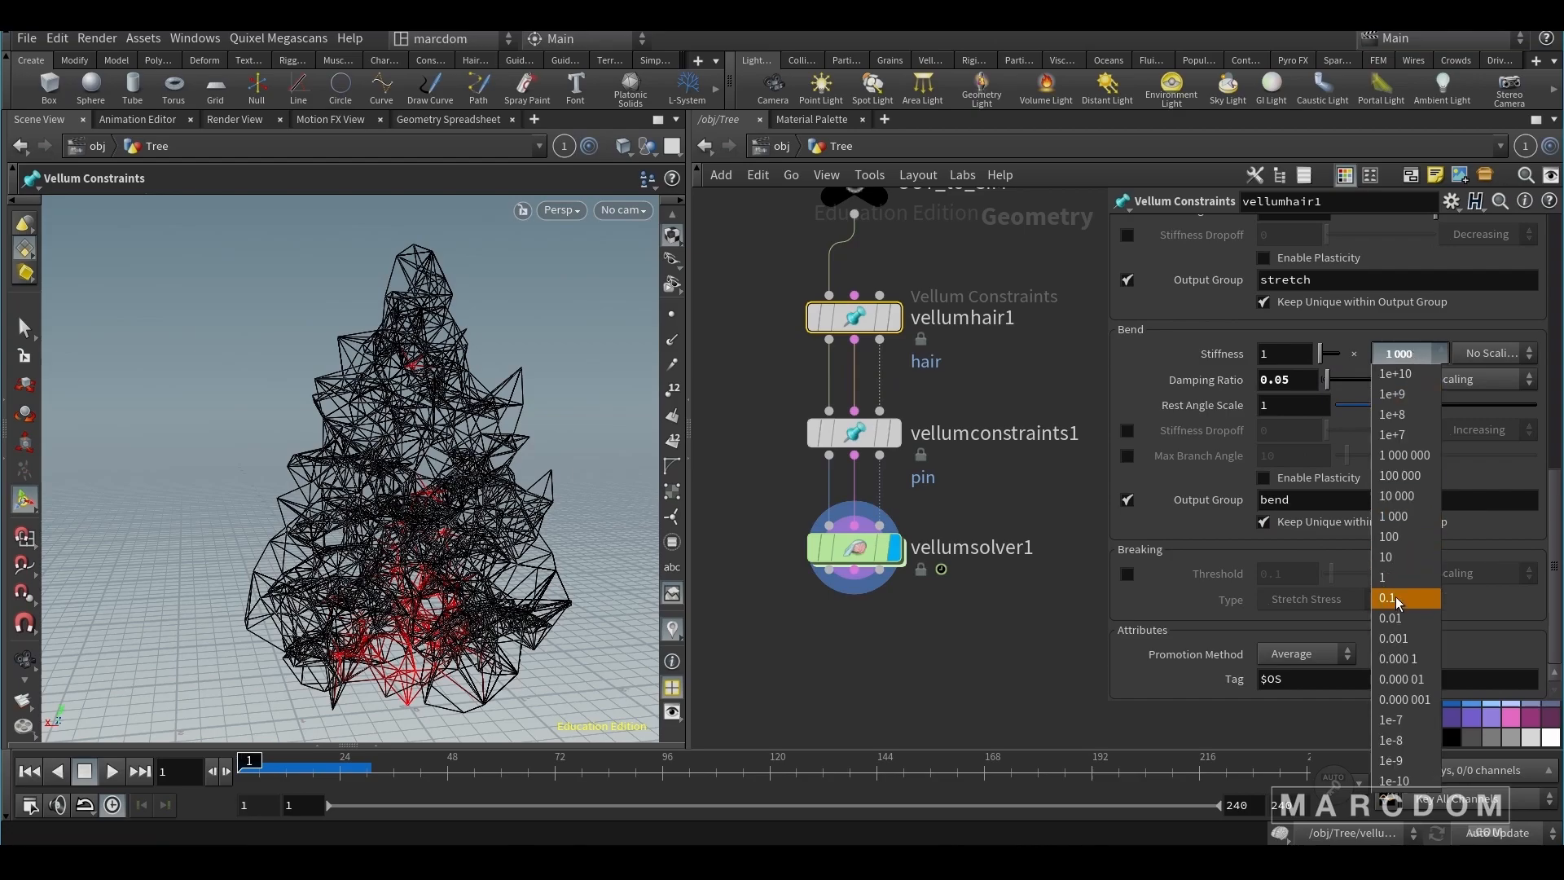
# Test bend stiffness 0.00001 and watch the tree slump, then raise it to 100.
pyautogui.click(1404, 679)
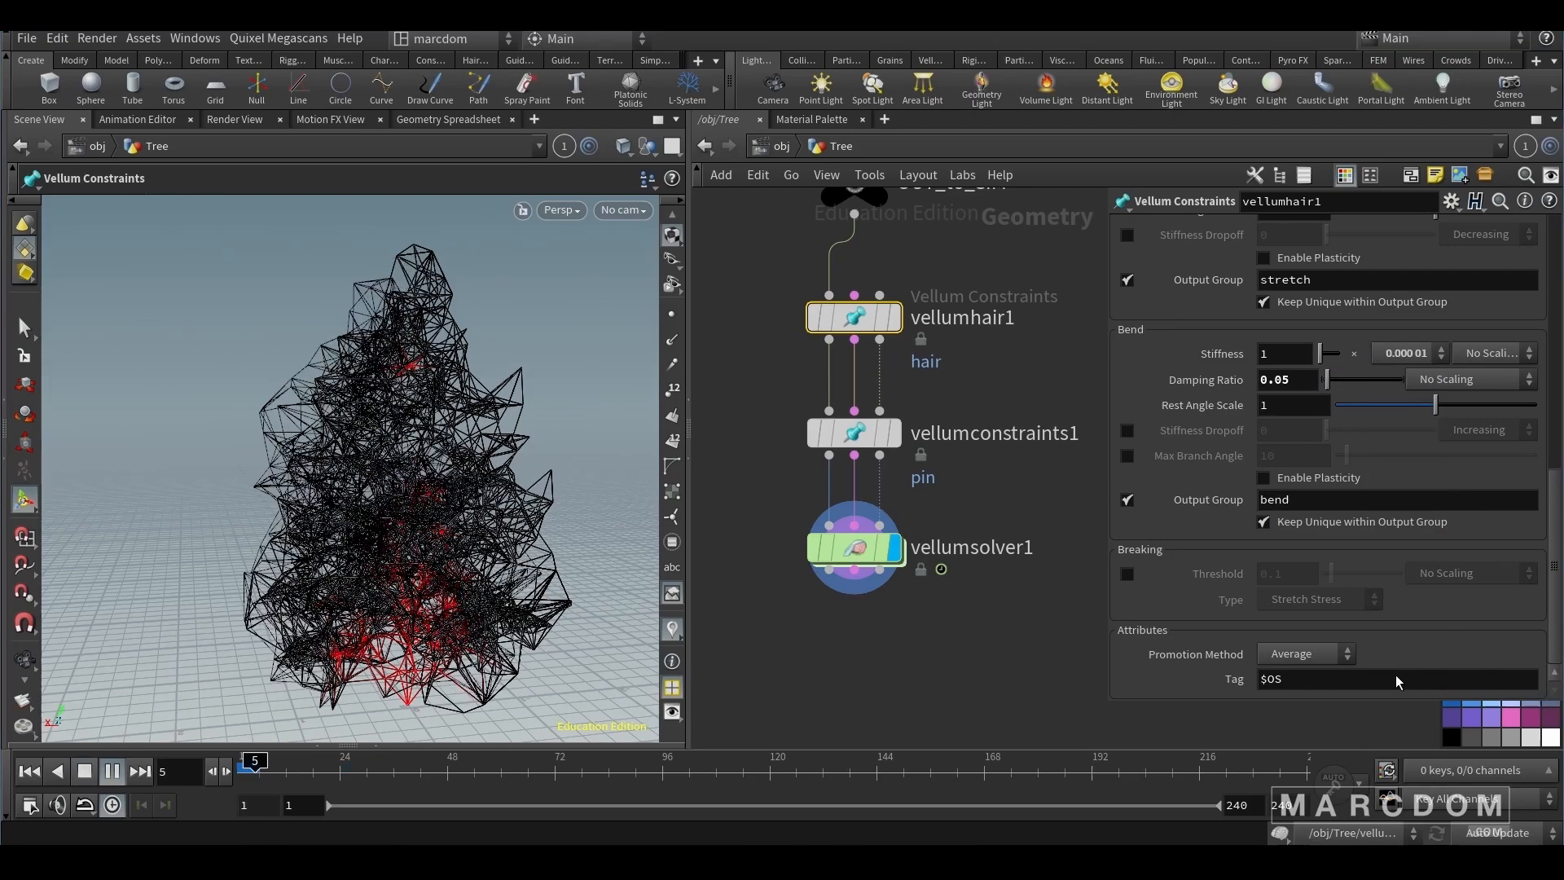
pyautogui.click(112, 770)
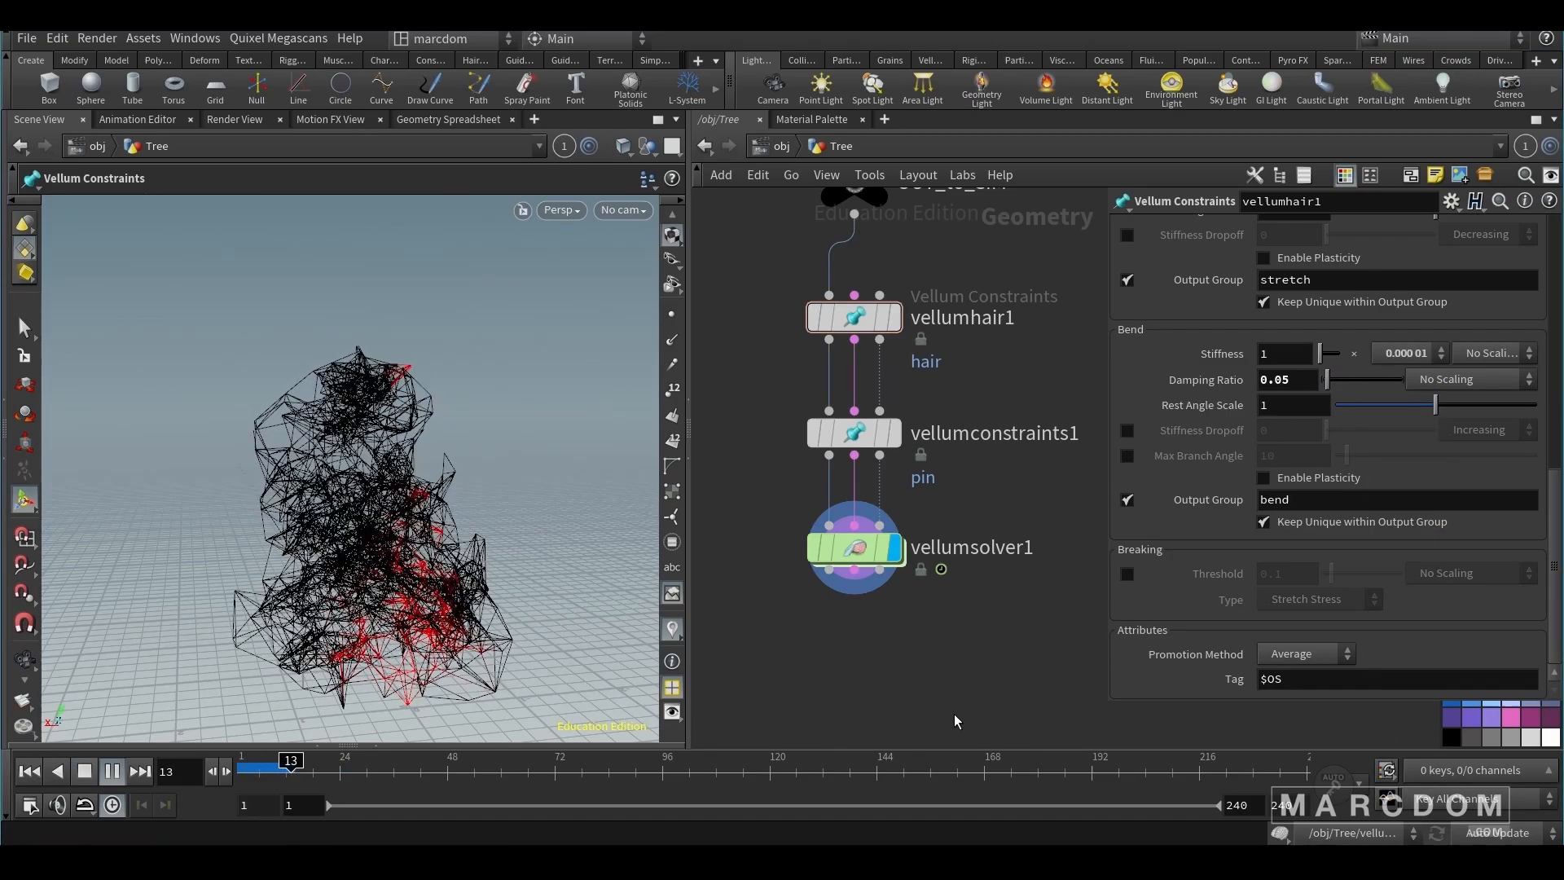
pyautogui.click(139, 770)
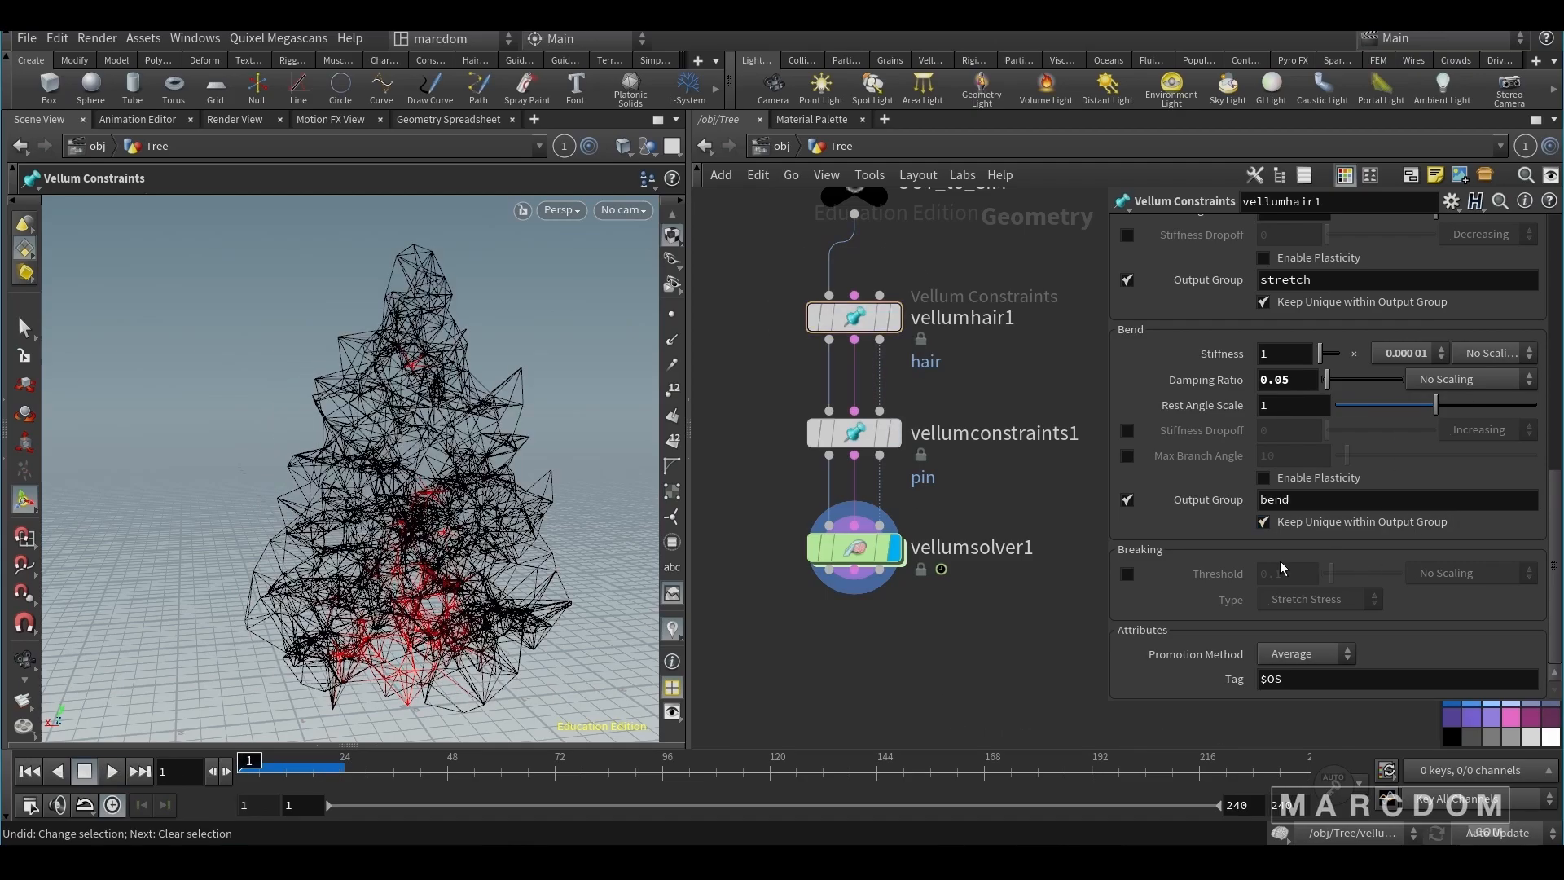
pyautogui.click(1408, 362)
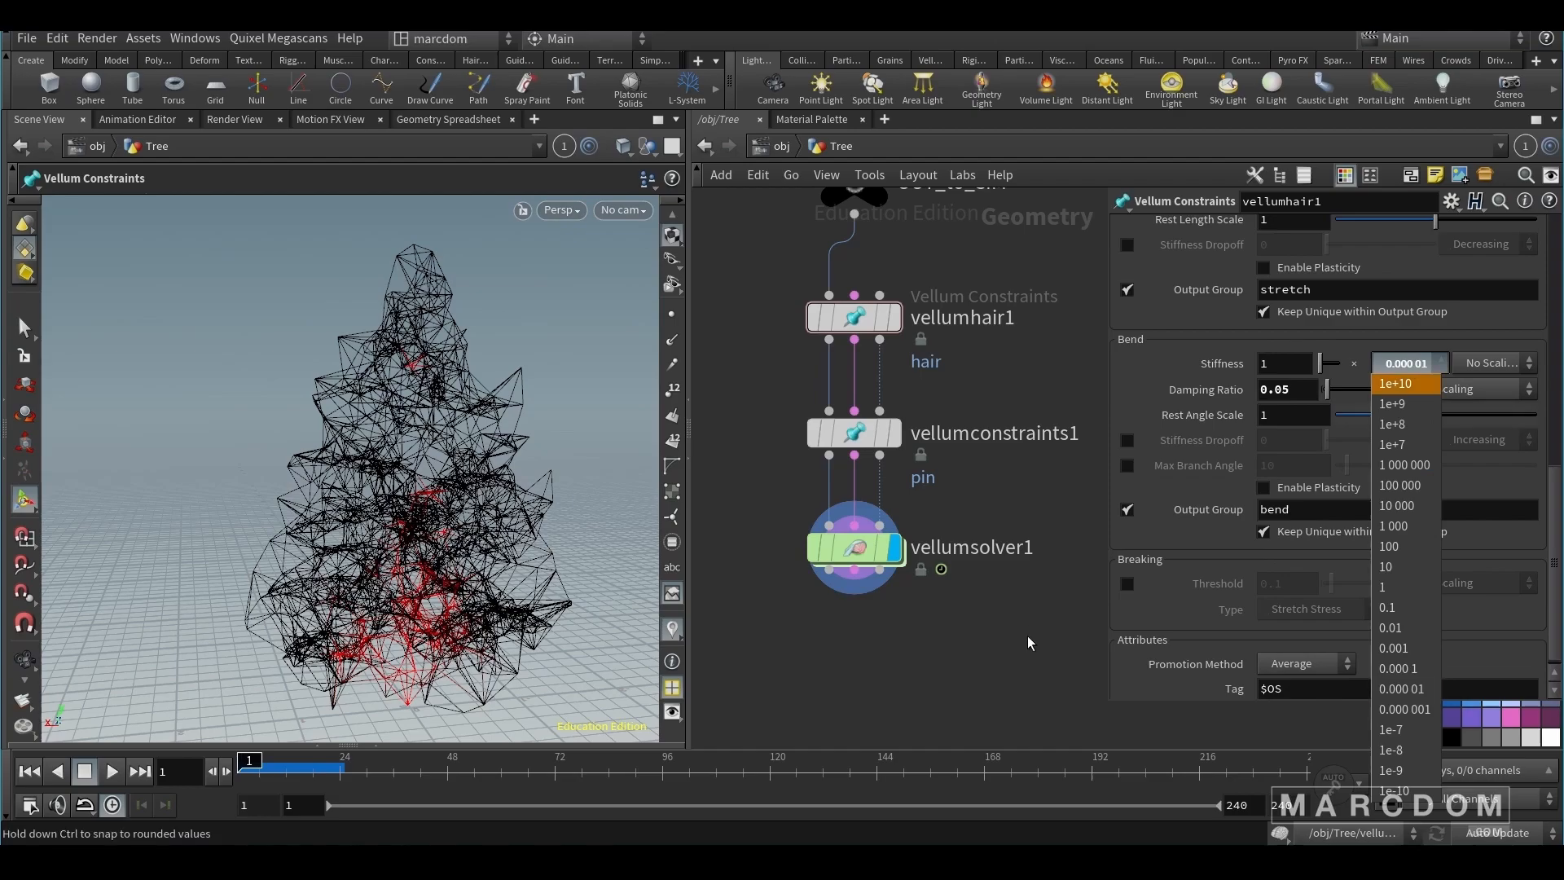
pyautogui.moveTo(1387, 545)
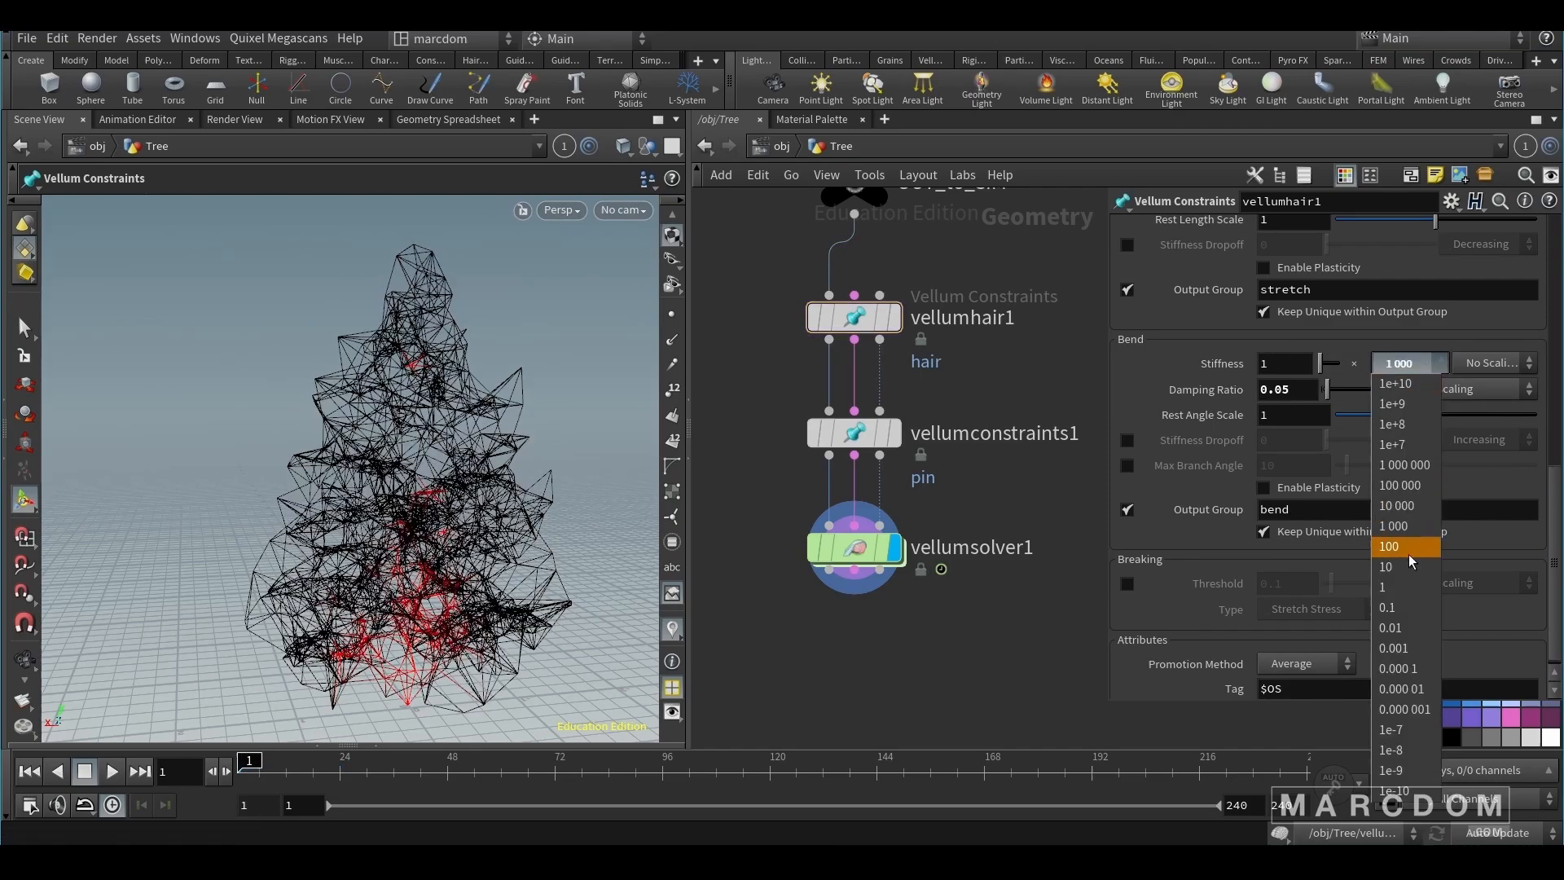
pyautogui.click(1385, 567)
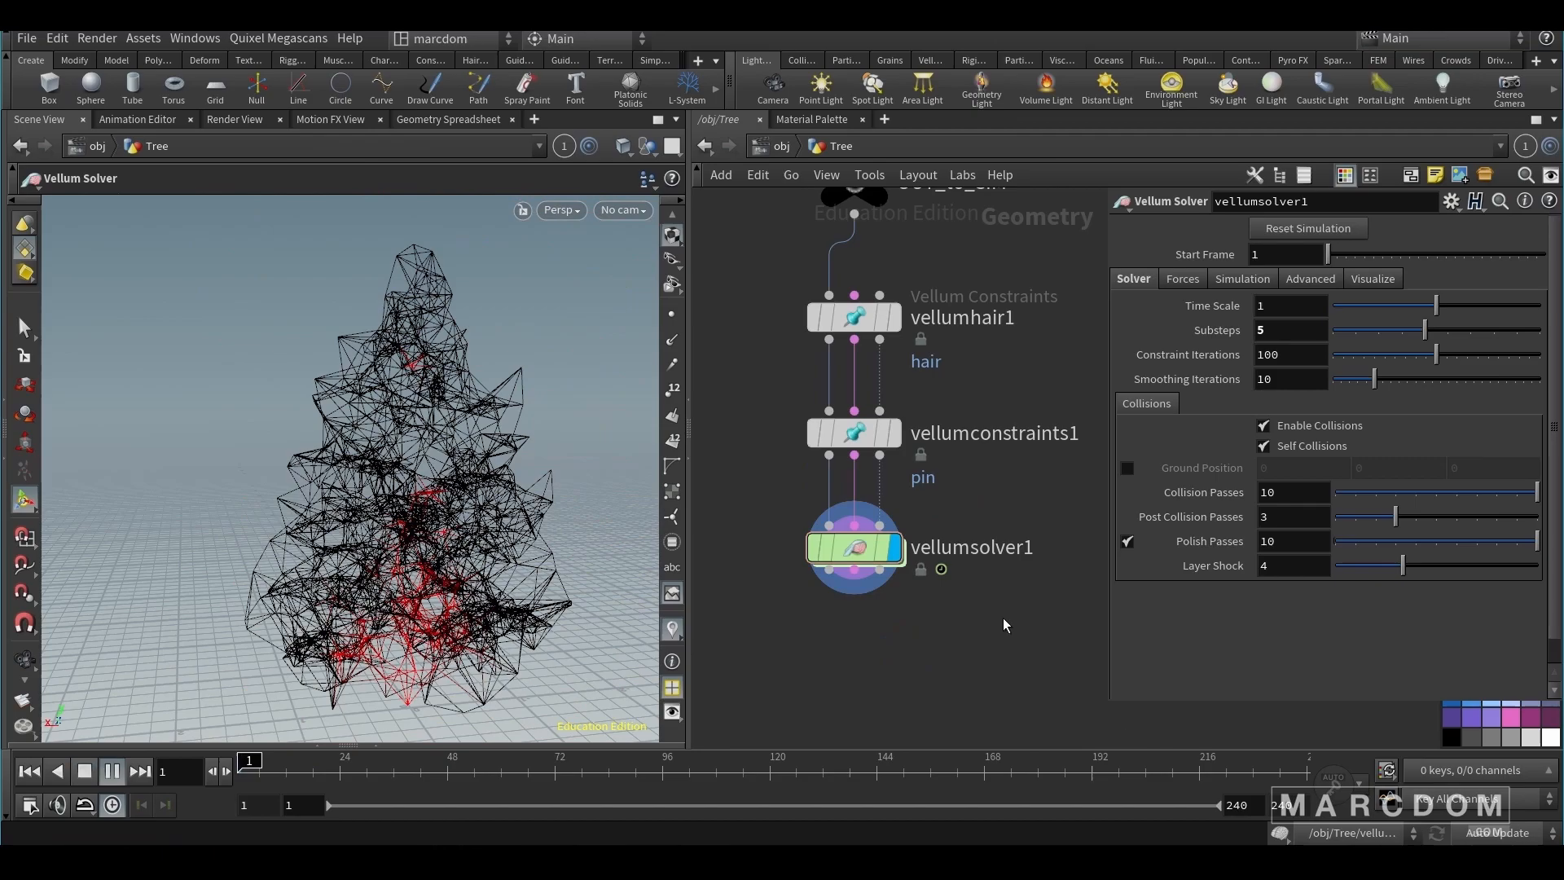
# Play the simulation to check the tree's sway, then stop playback.
pyautogui.click(111, 769)
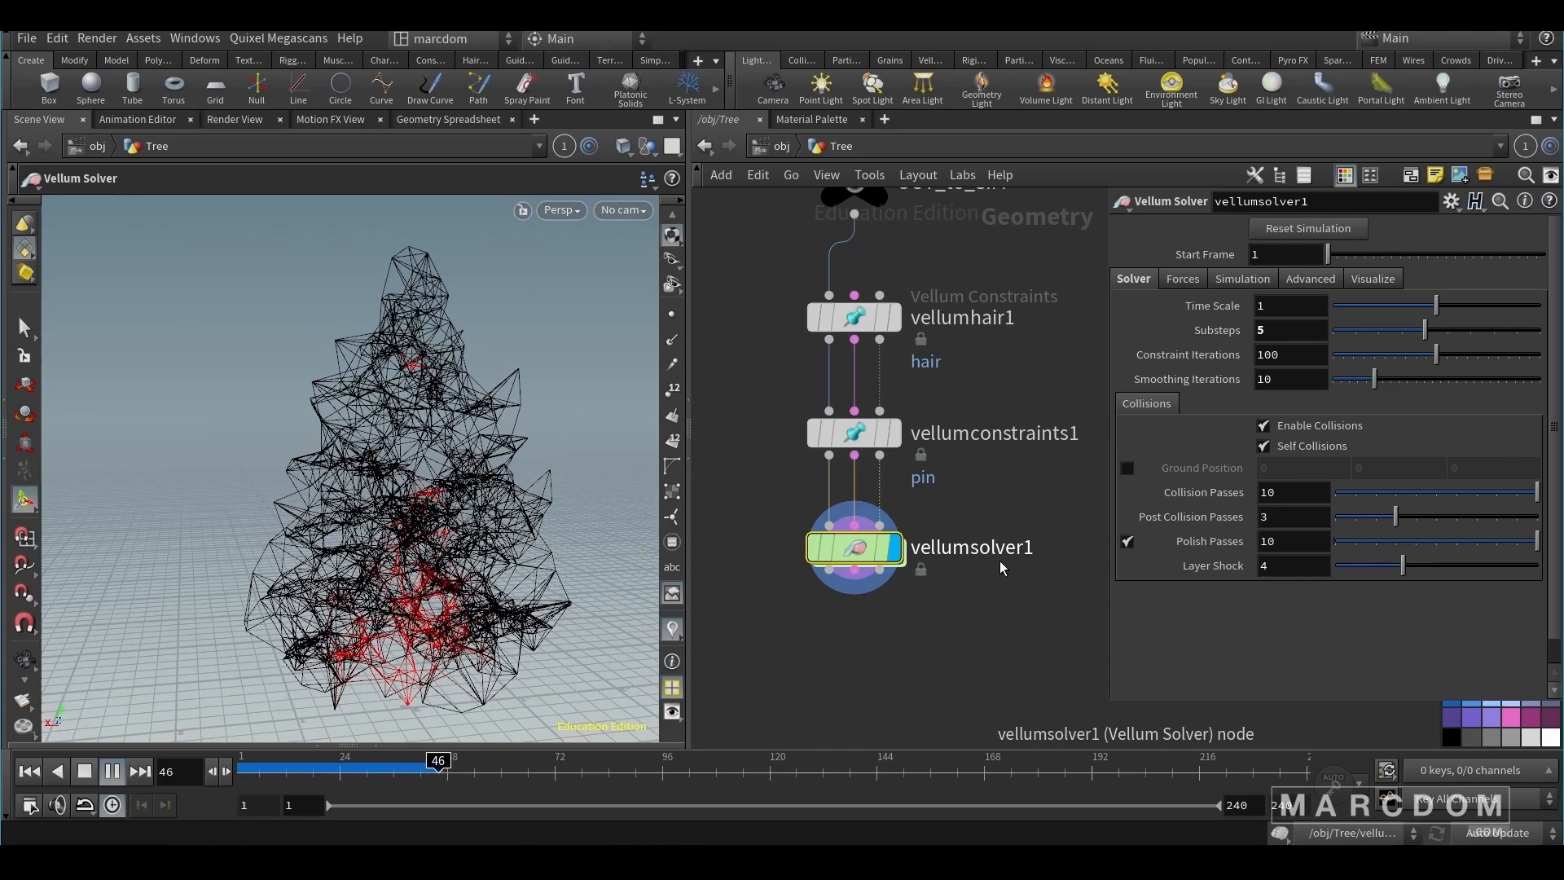
pyautogui.click(84, 770)
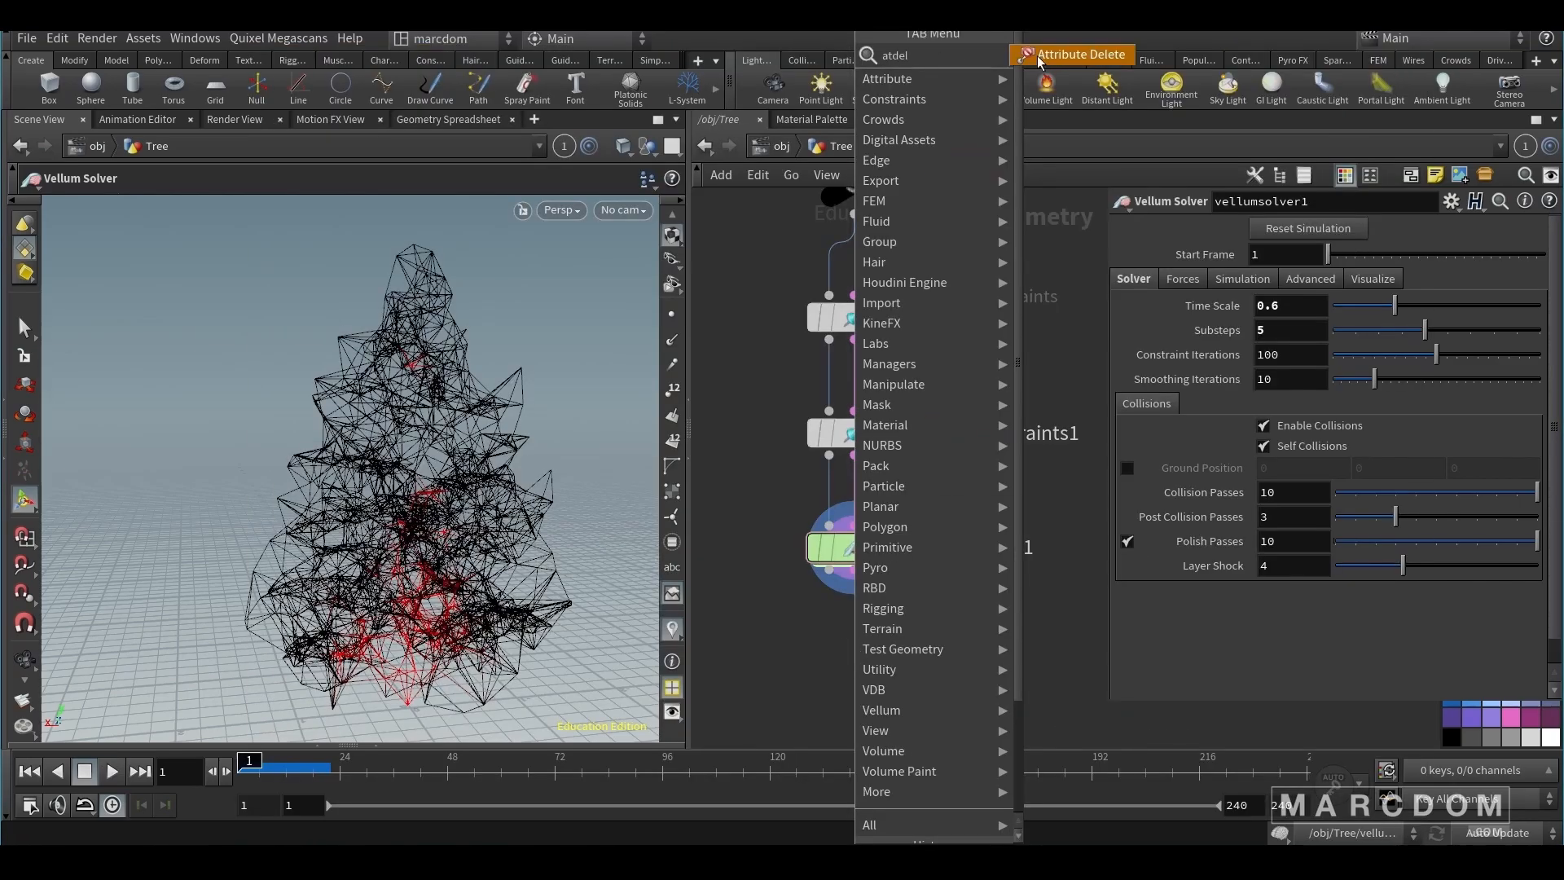
# Add an Attribute Delete after vellumsolver1 keeping only point P, uv, v and orient.
pyautogui.click(1079, 54)
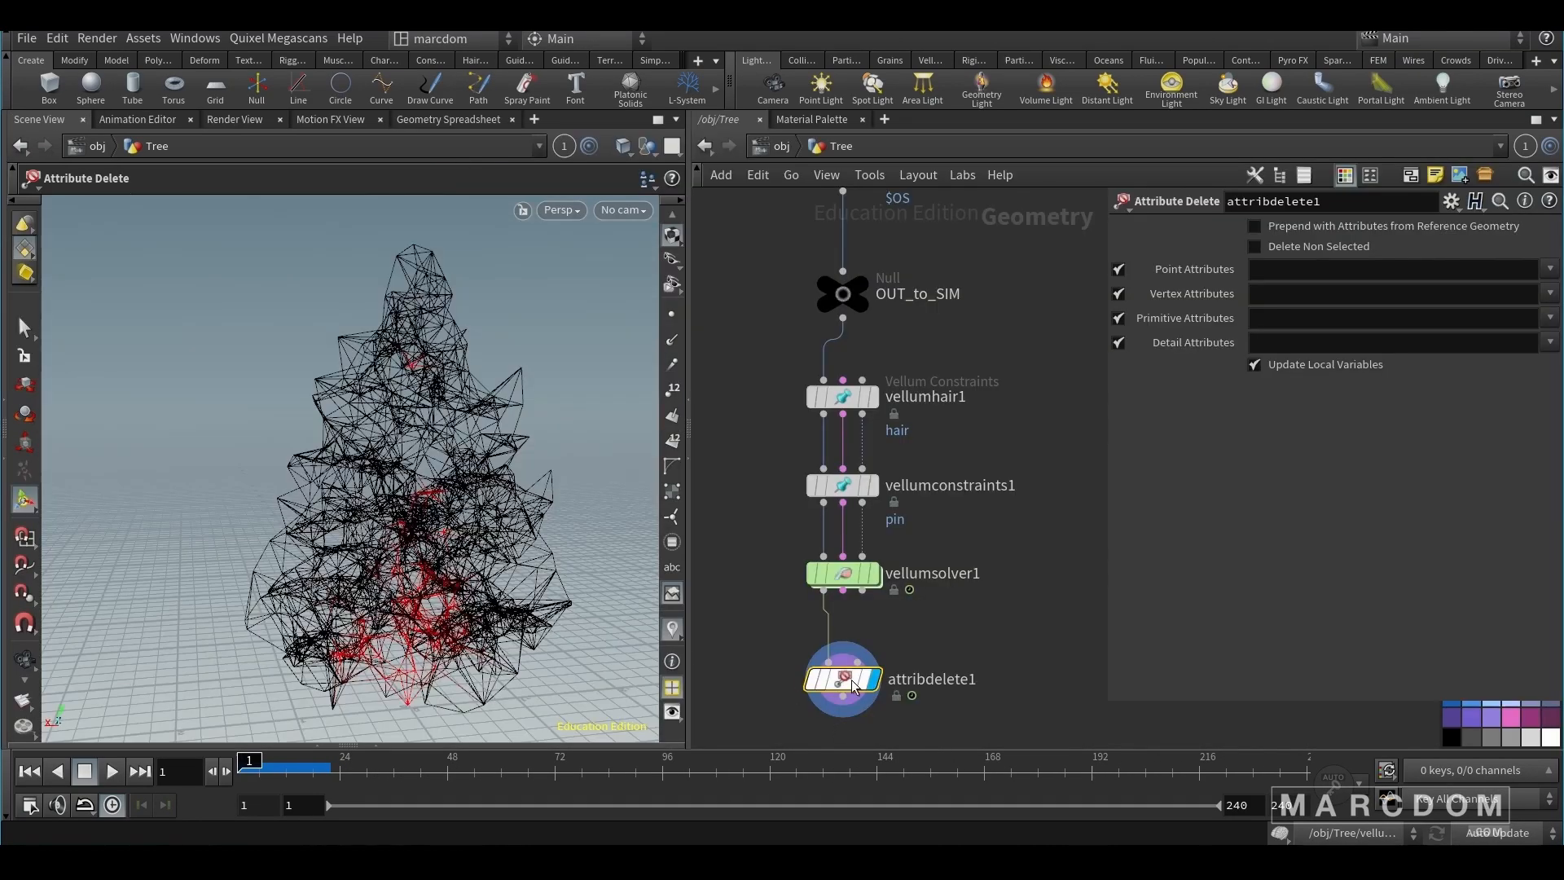
pyautogui.click(1546, 268)
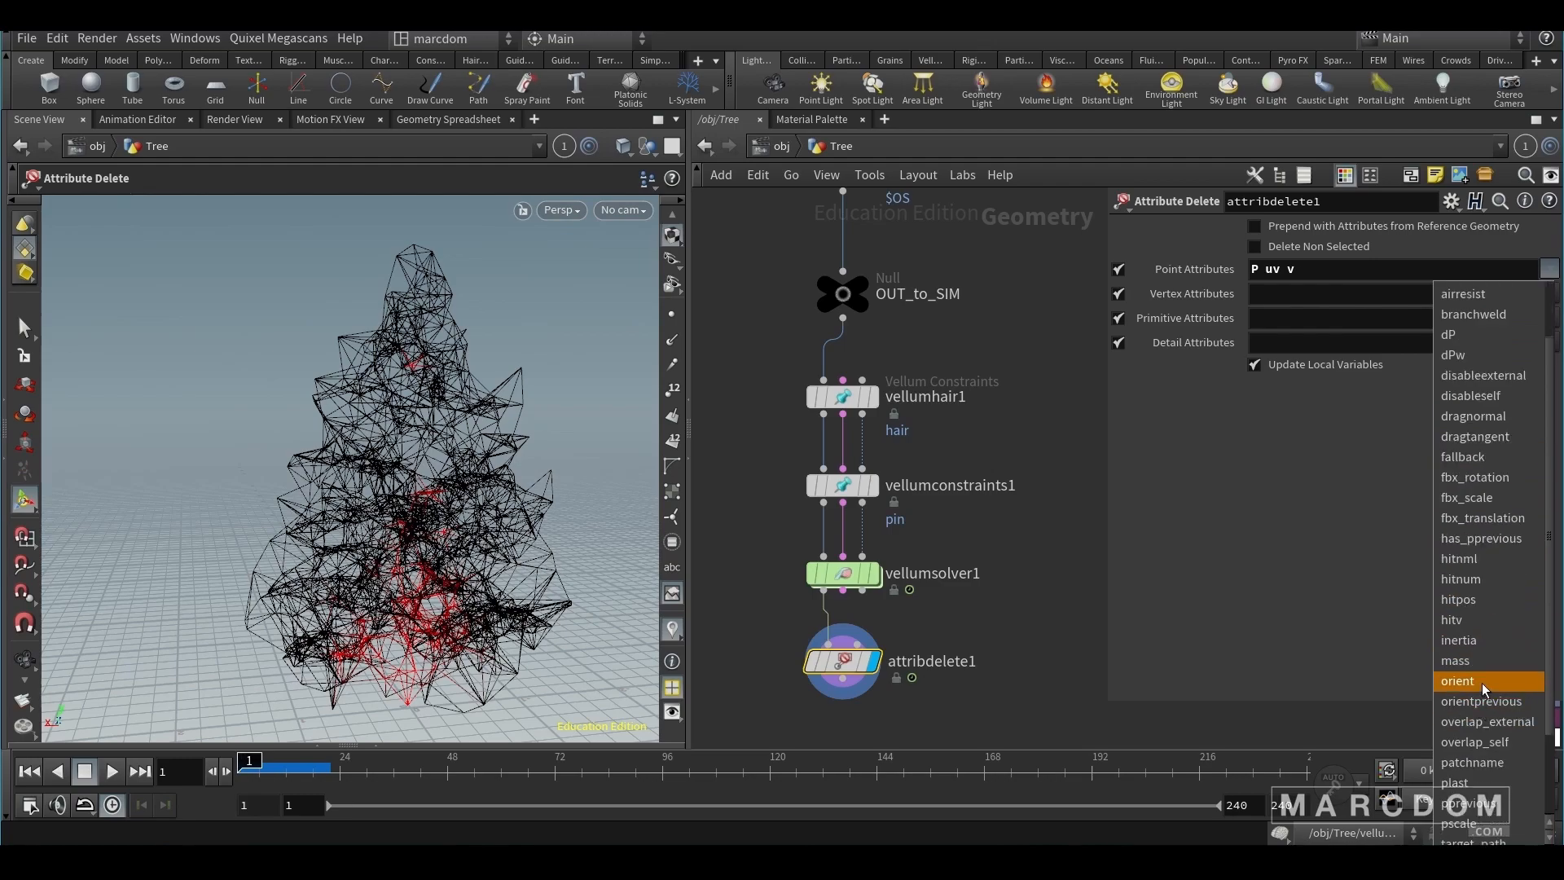
pyautogui.click(1457, 680)
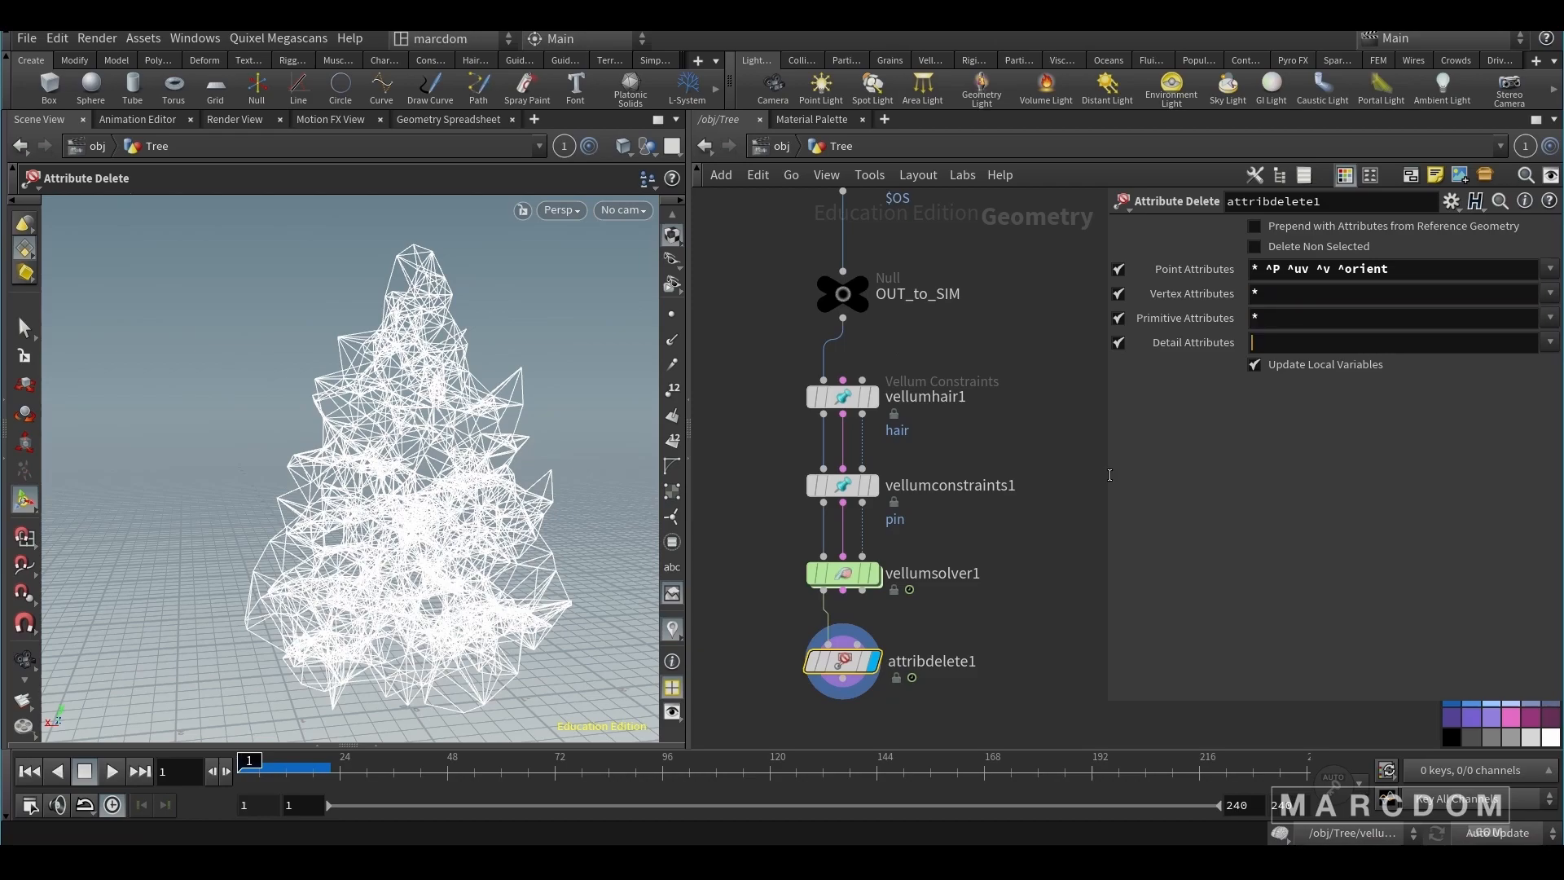
pyautogui.scroll(-3)
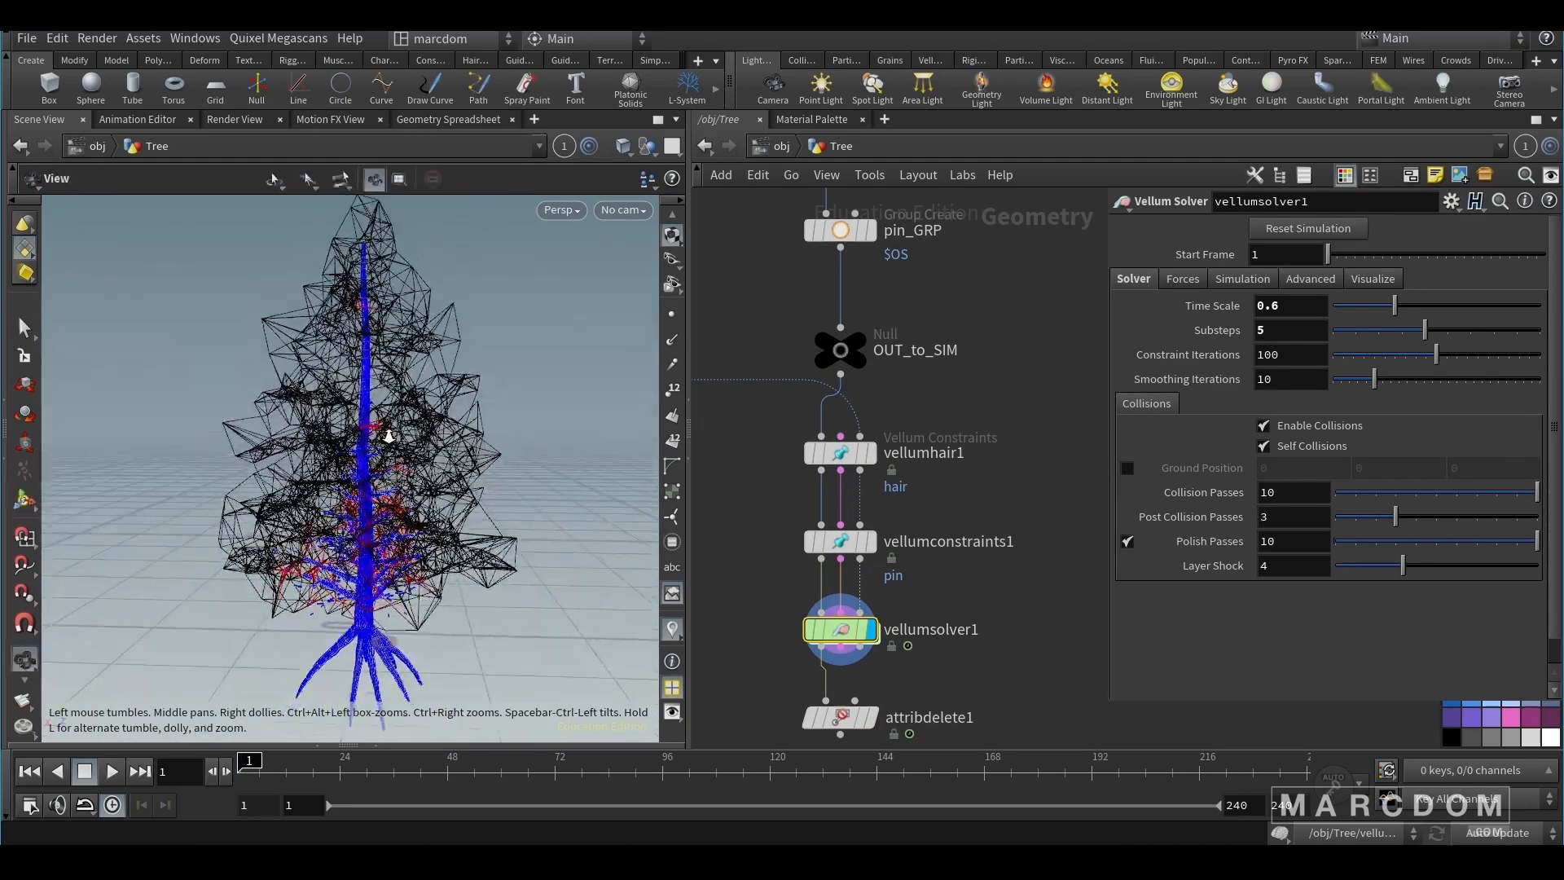
# Run the simulation, then add a Time Shift feeding a Point Deform for the leafy tree.
pyautogui.click(111, 769)
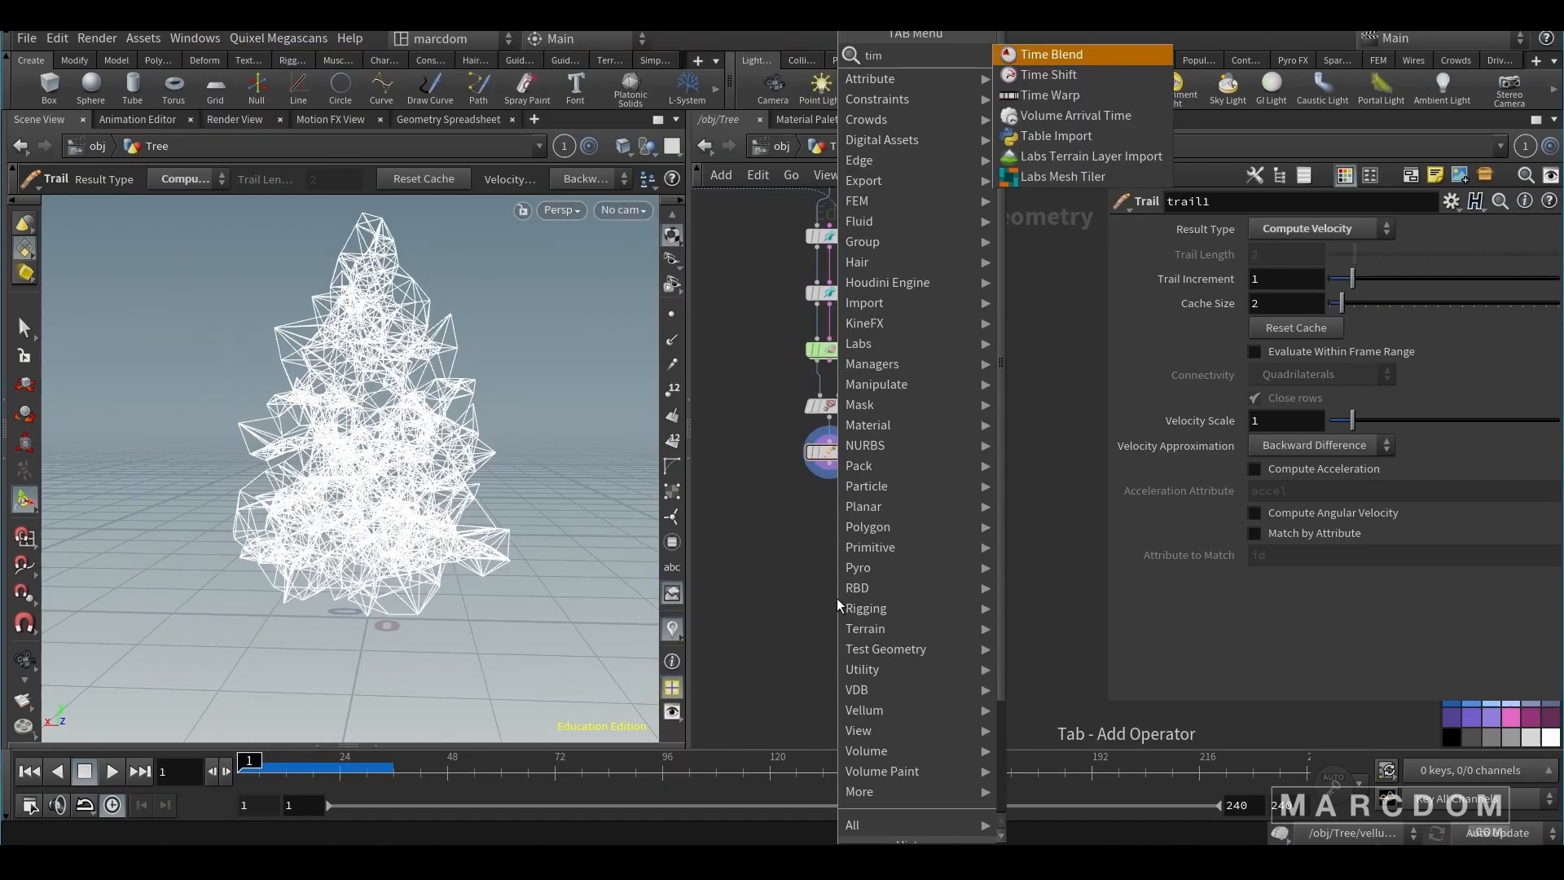
pyautogui.click(1047, 75)
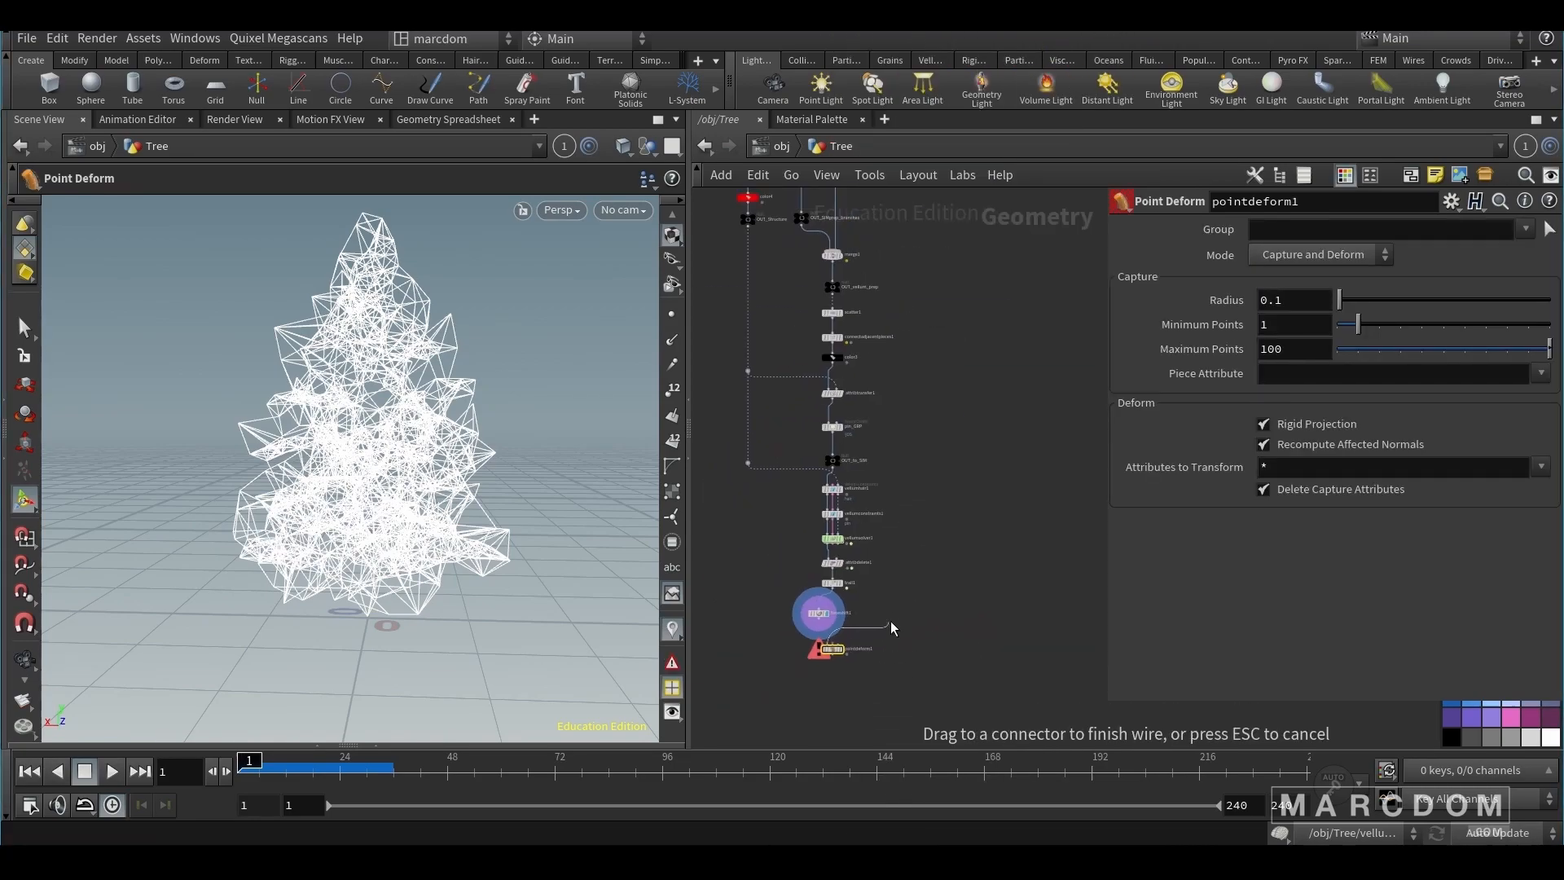
pyautogui.moveTo(778, 596)
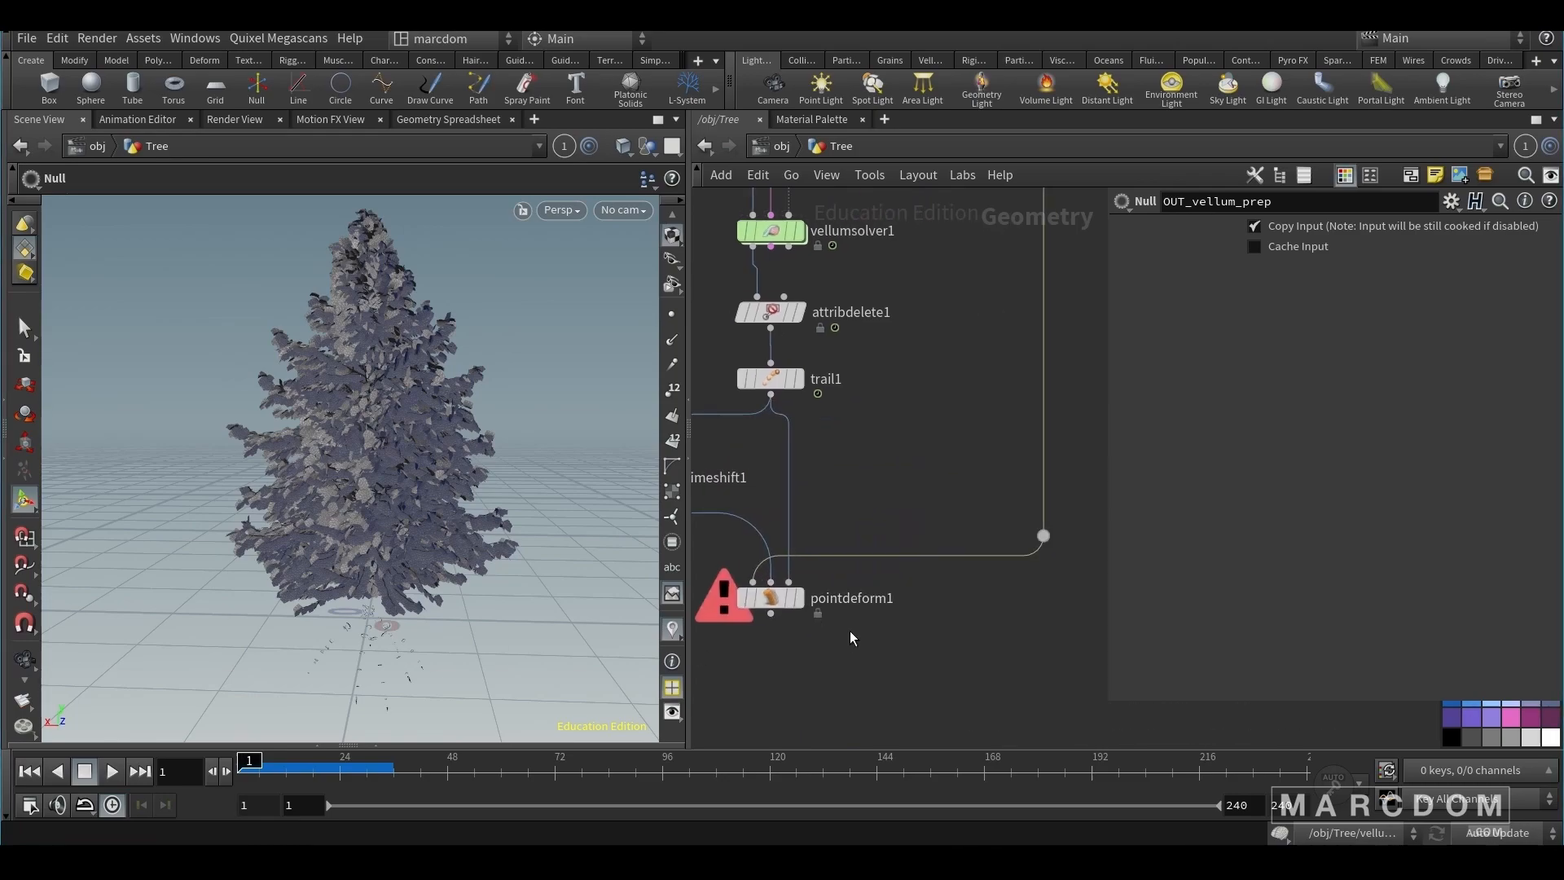
pyautogui.click(770, 597)
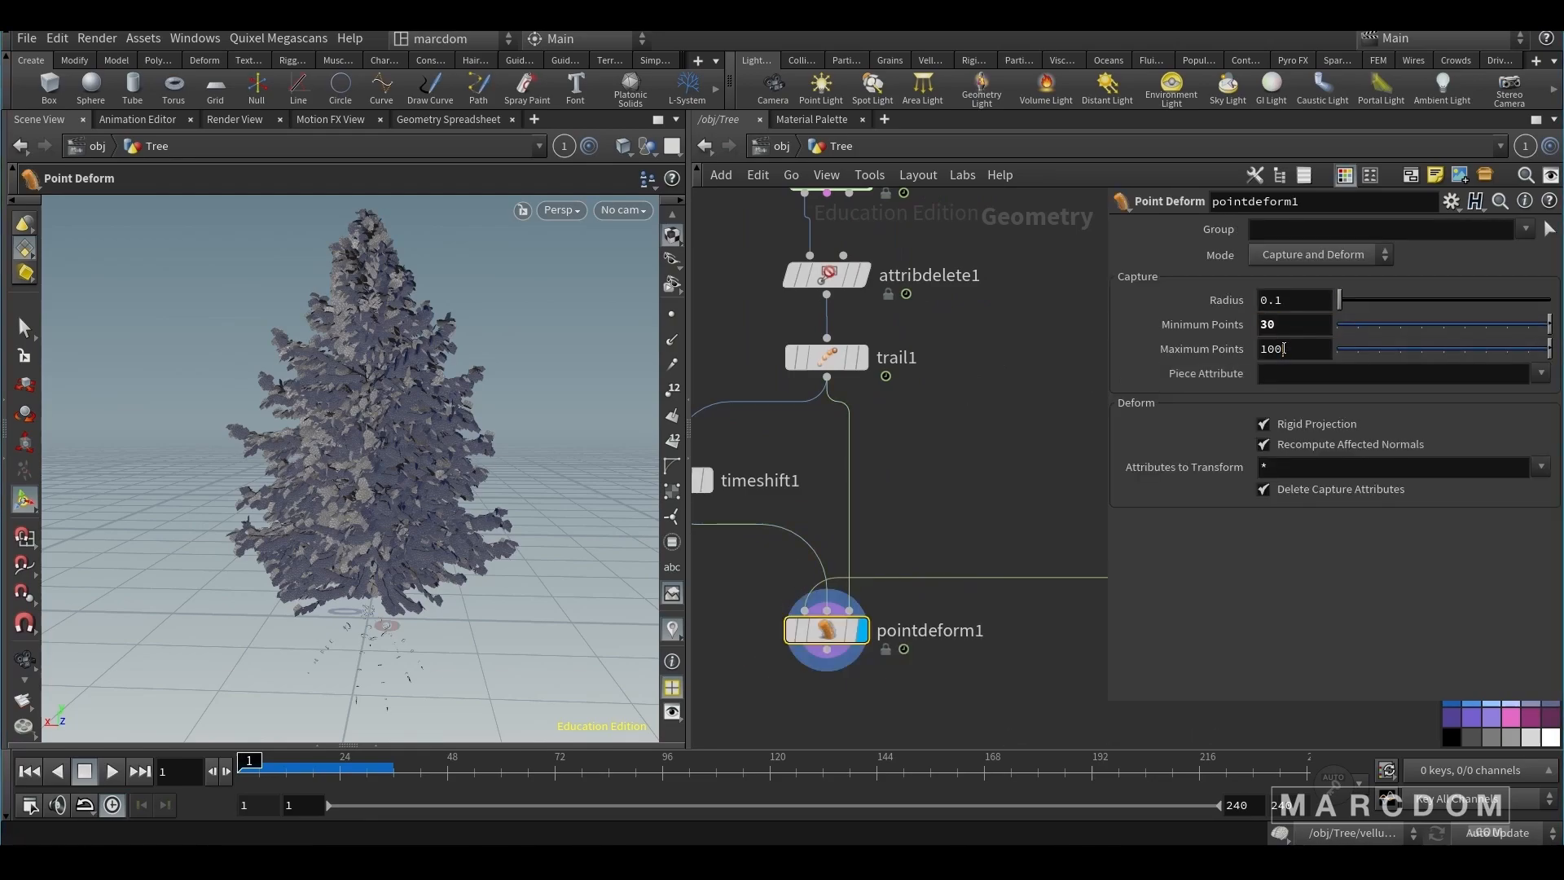
# Set pointdeform1 maximum capture points to 500, preview playback, and inspect the solver's wind force.
pyautogui.write('500')
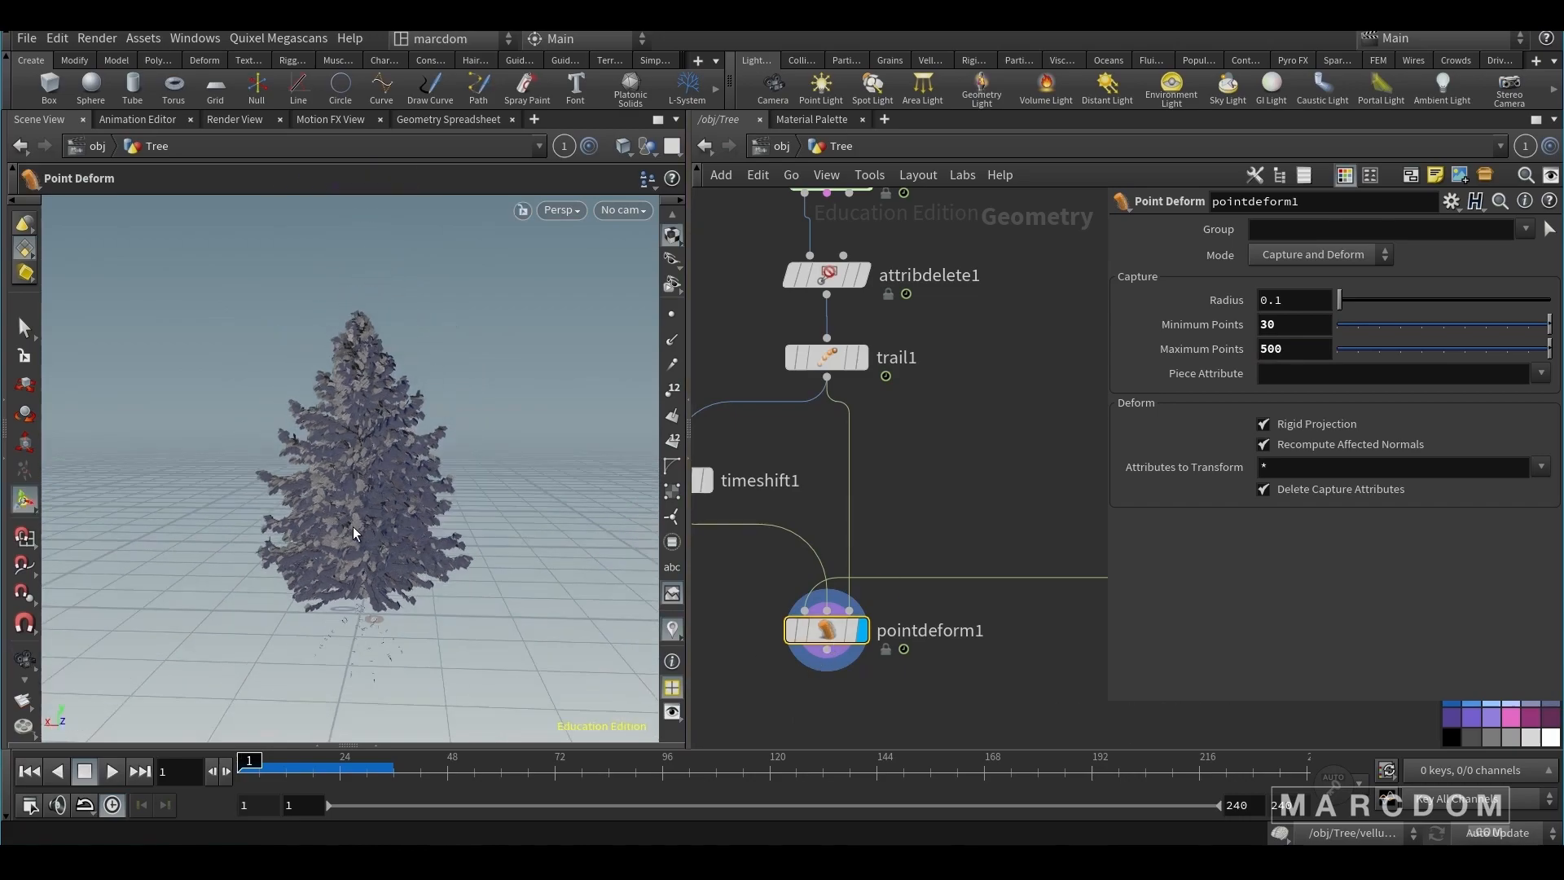
pyautogui.click(111, 770)
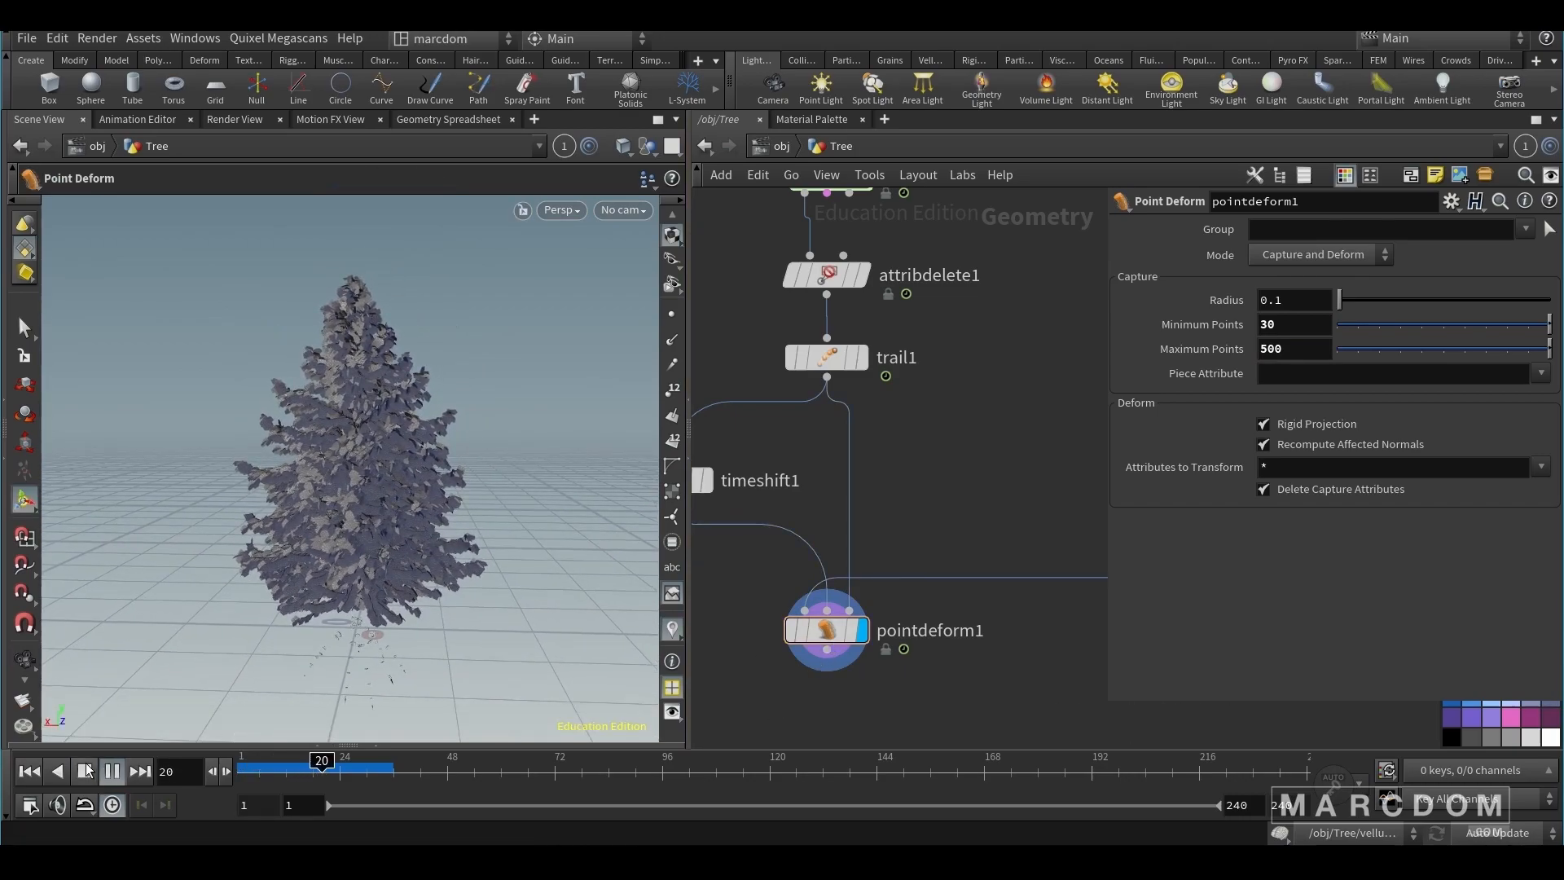
pyautogui.click(85, 770)
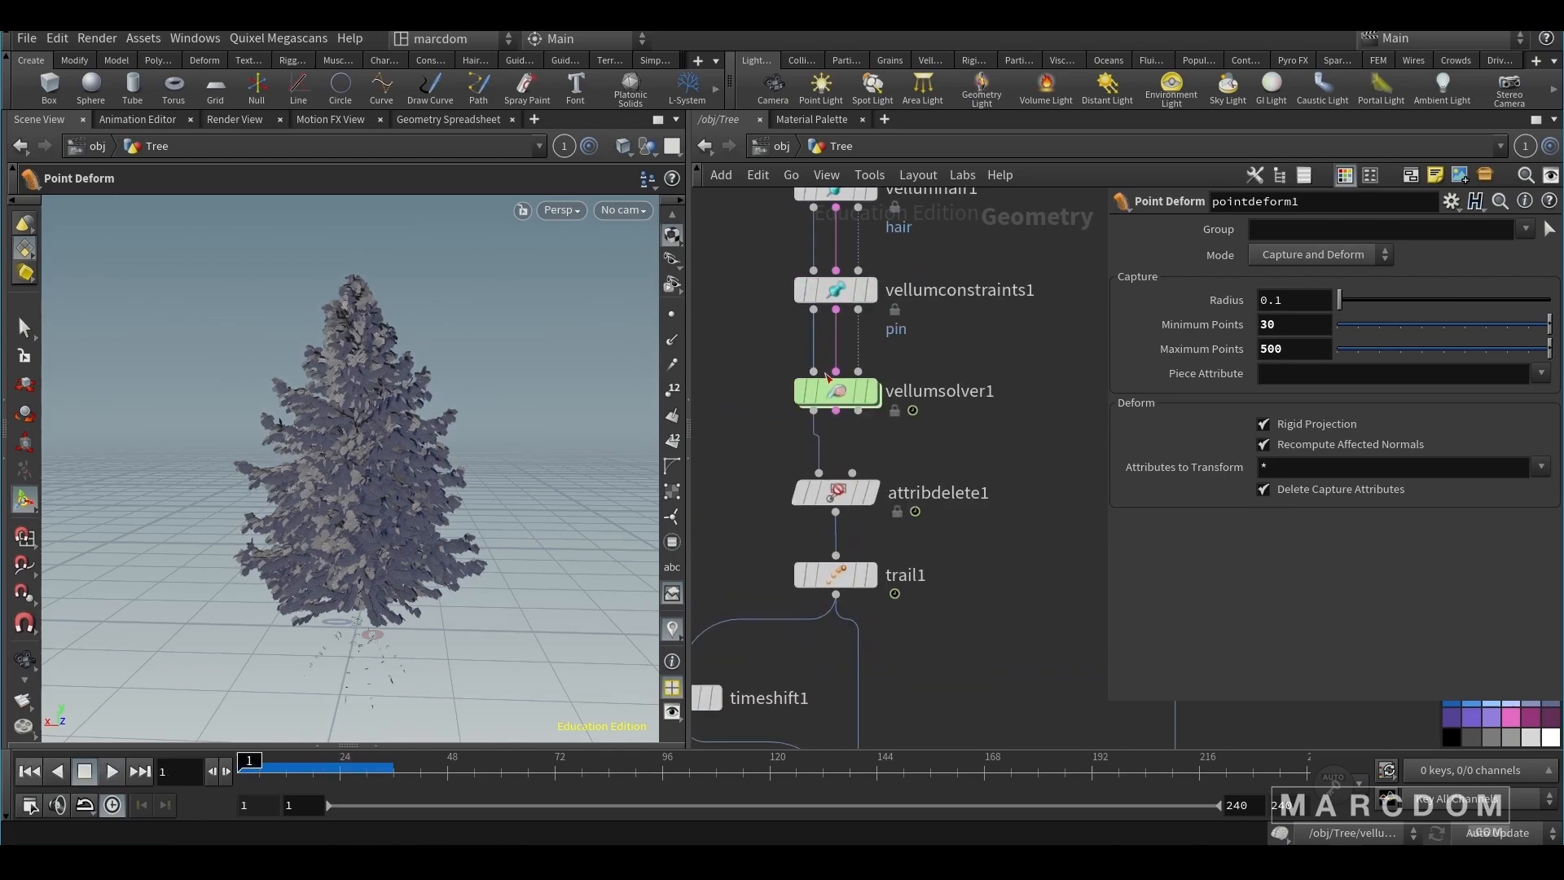
pyautogui.click(835, 390)
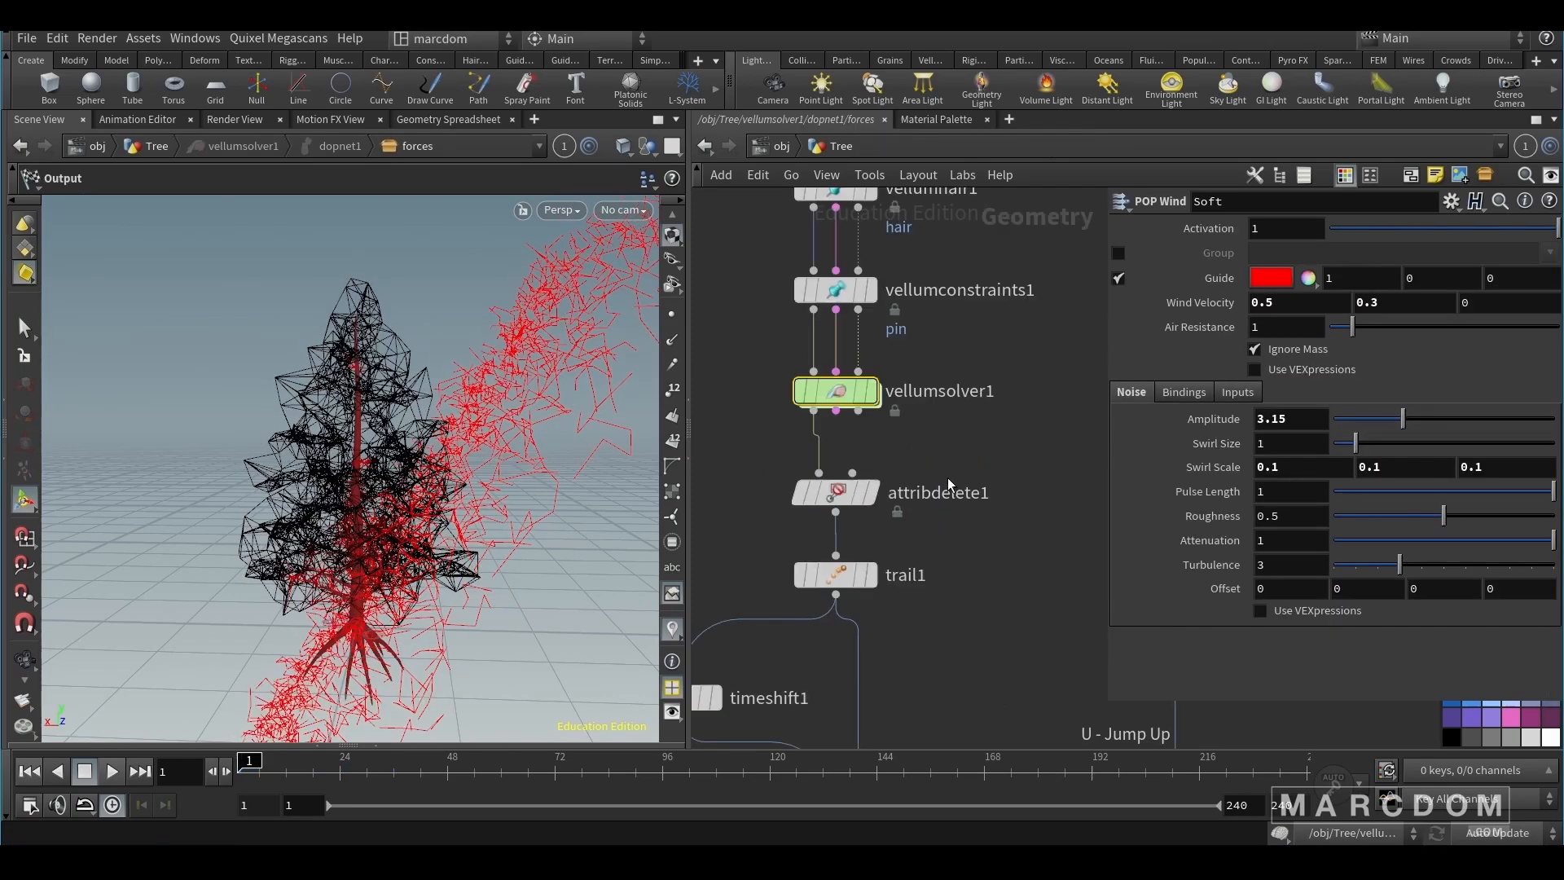
pyautogui.click(833, 631)
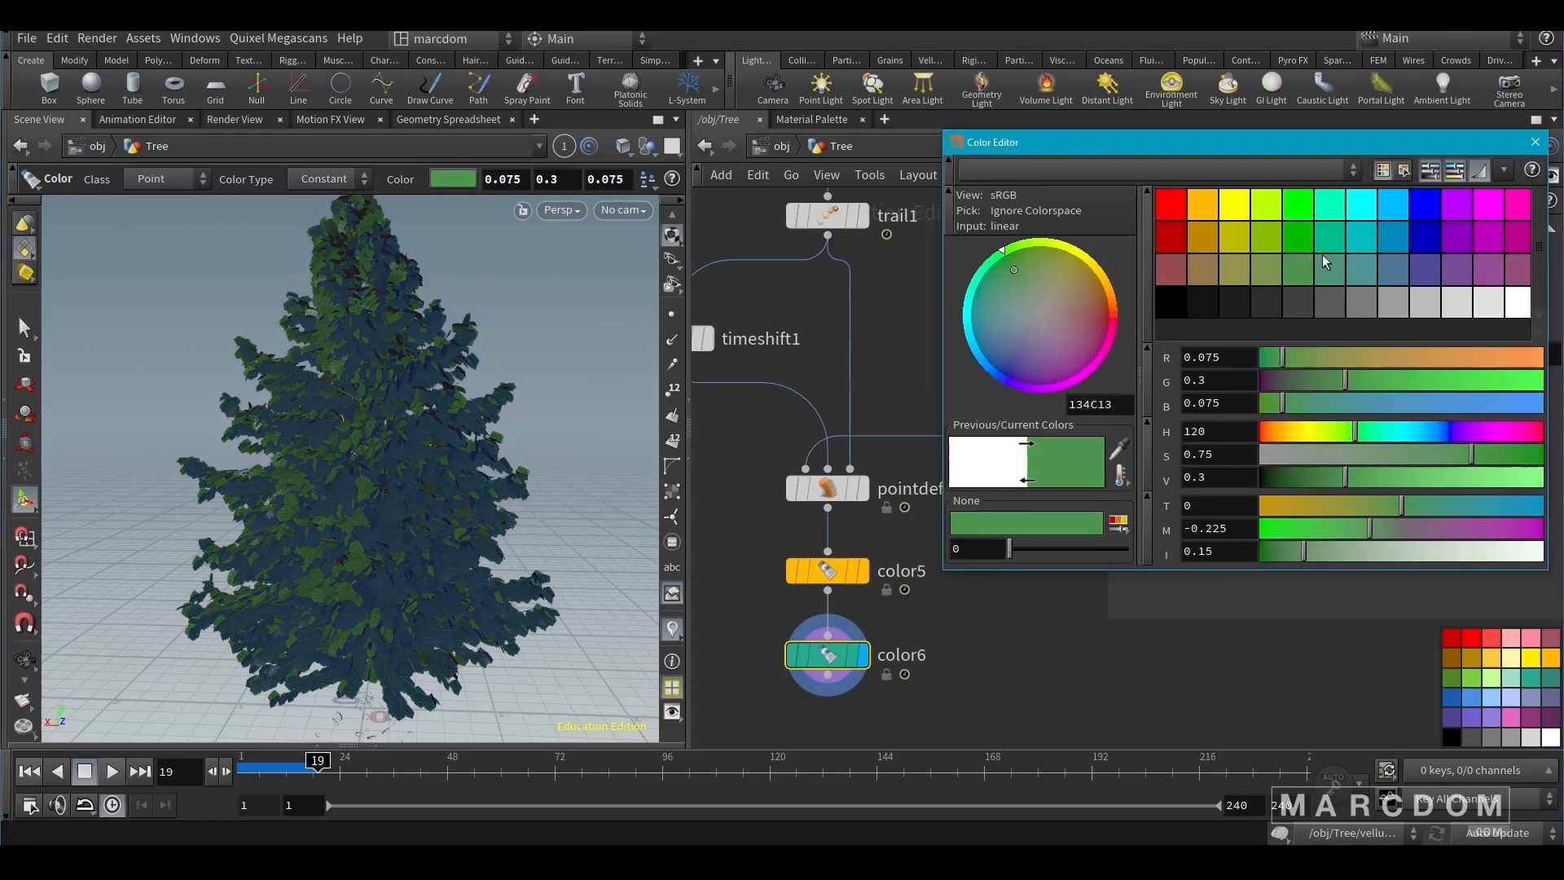
# Tint the leaves green, then add an Attribute Delete and brown Color on the trunk.
pyautogui.click(1533, 141)
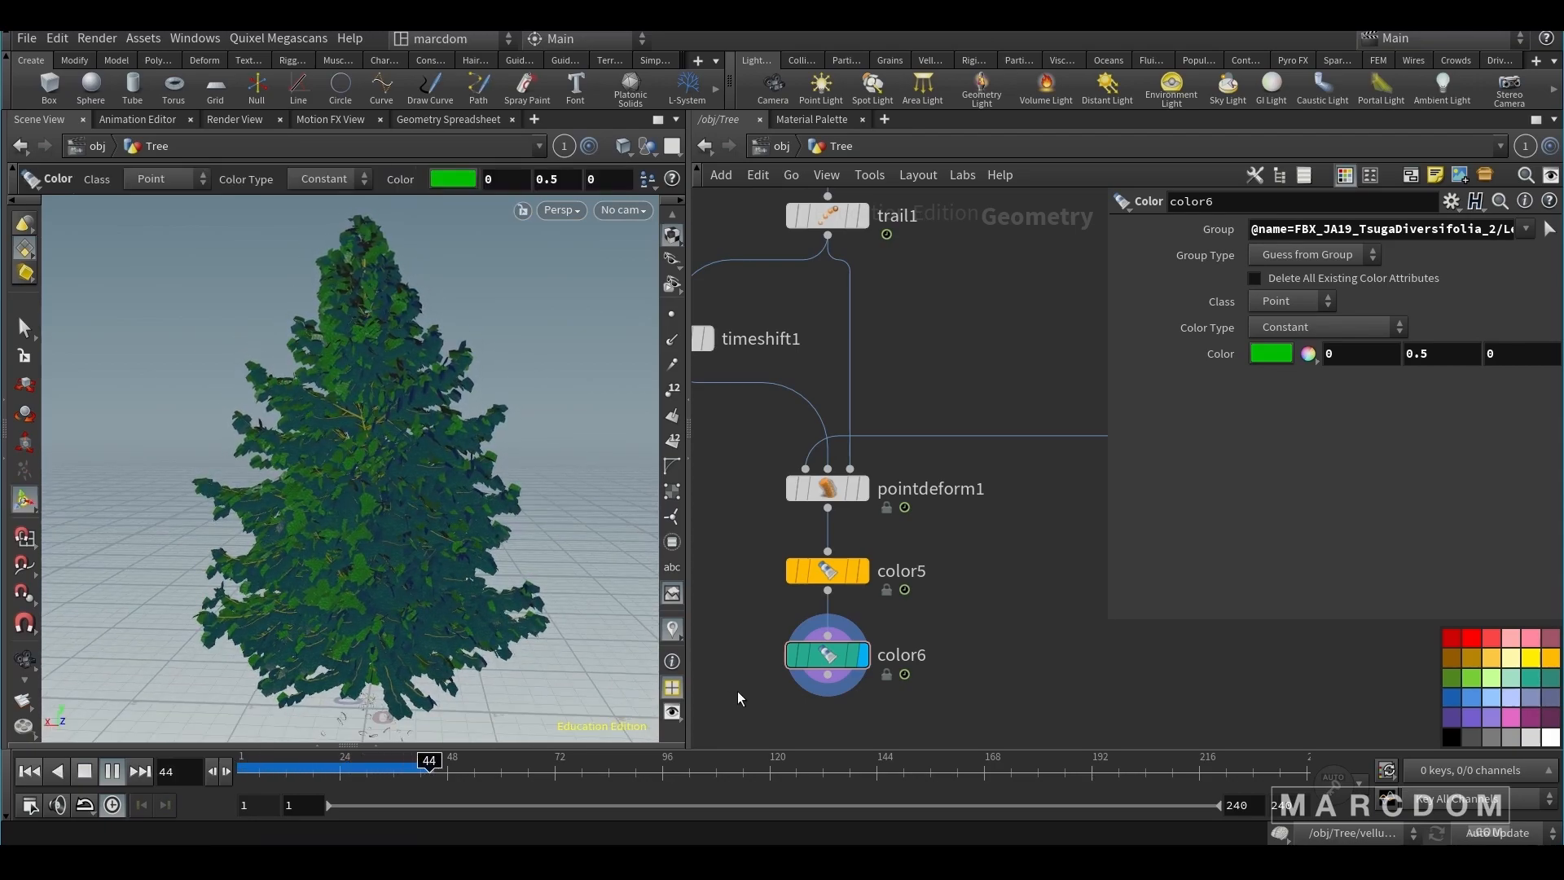
pyautogui.click(110, 770)
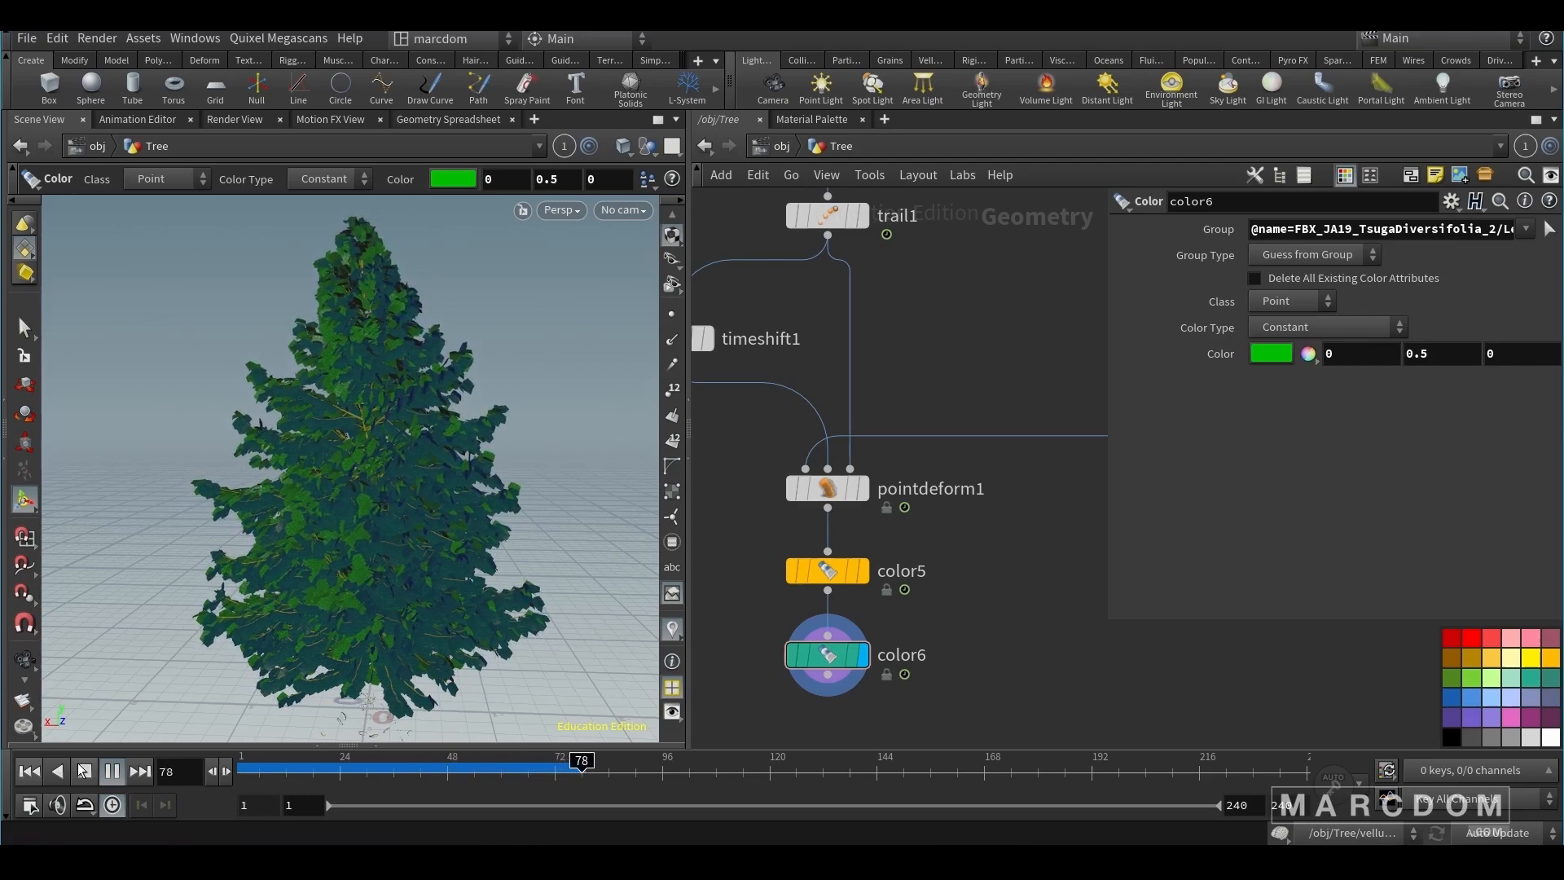
pyautogui.press('Tab')
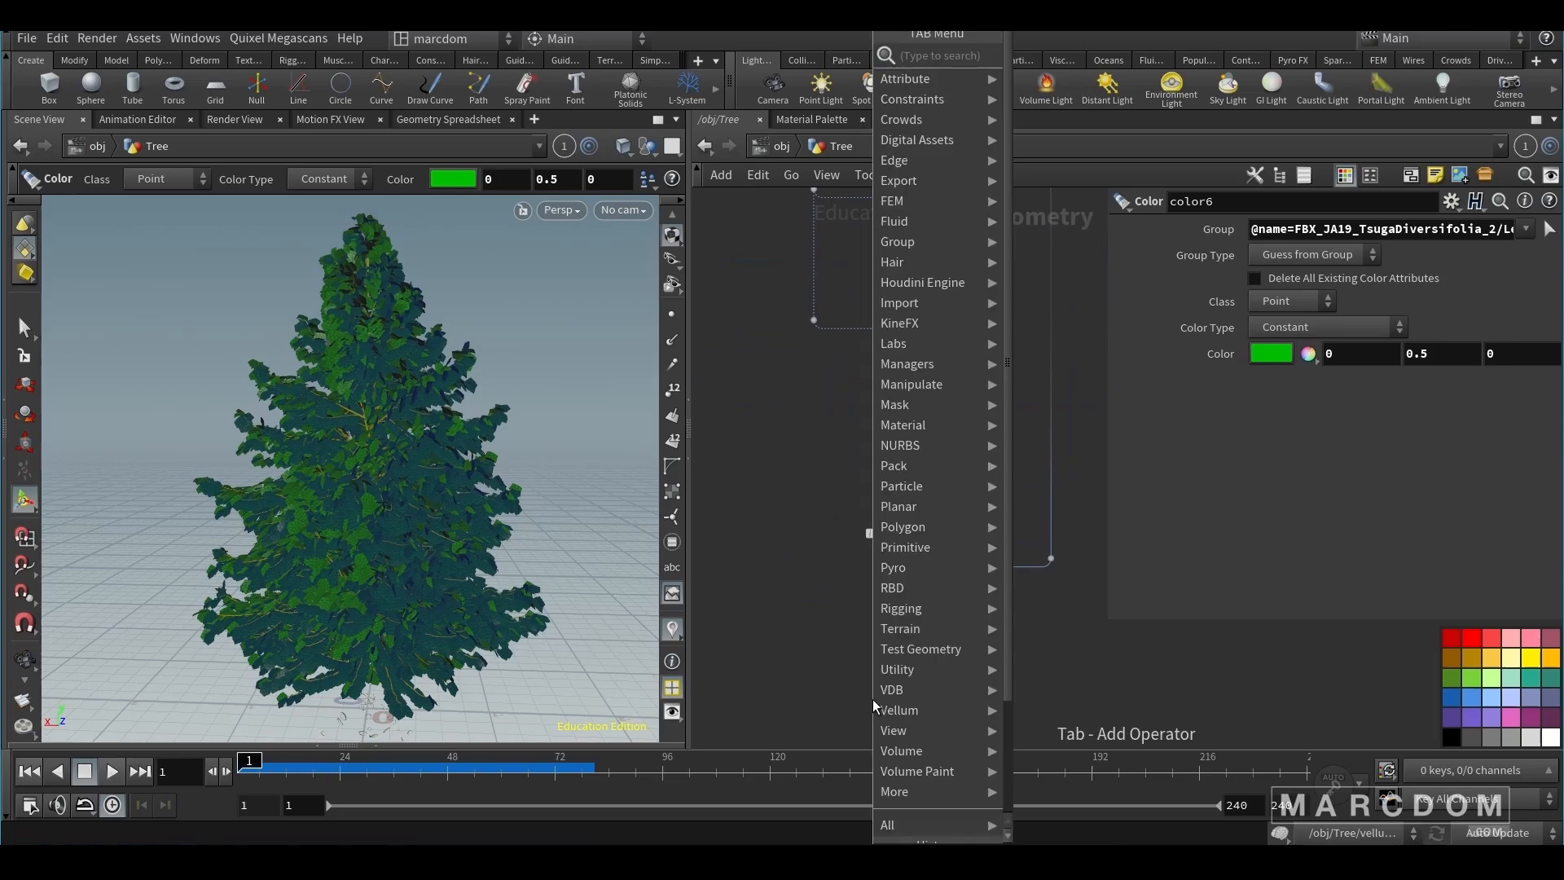
pyautogui.write('atdel')
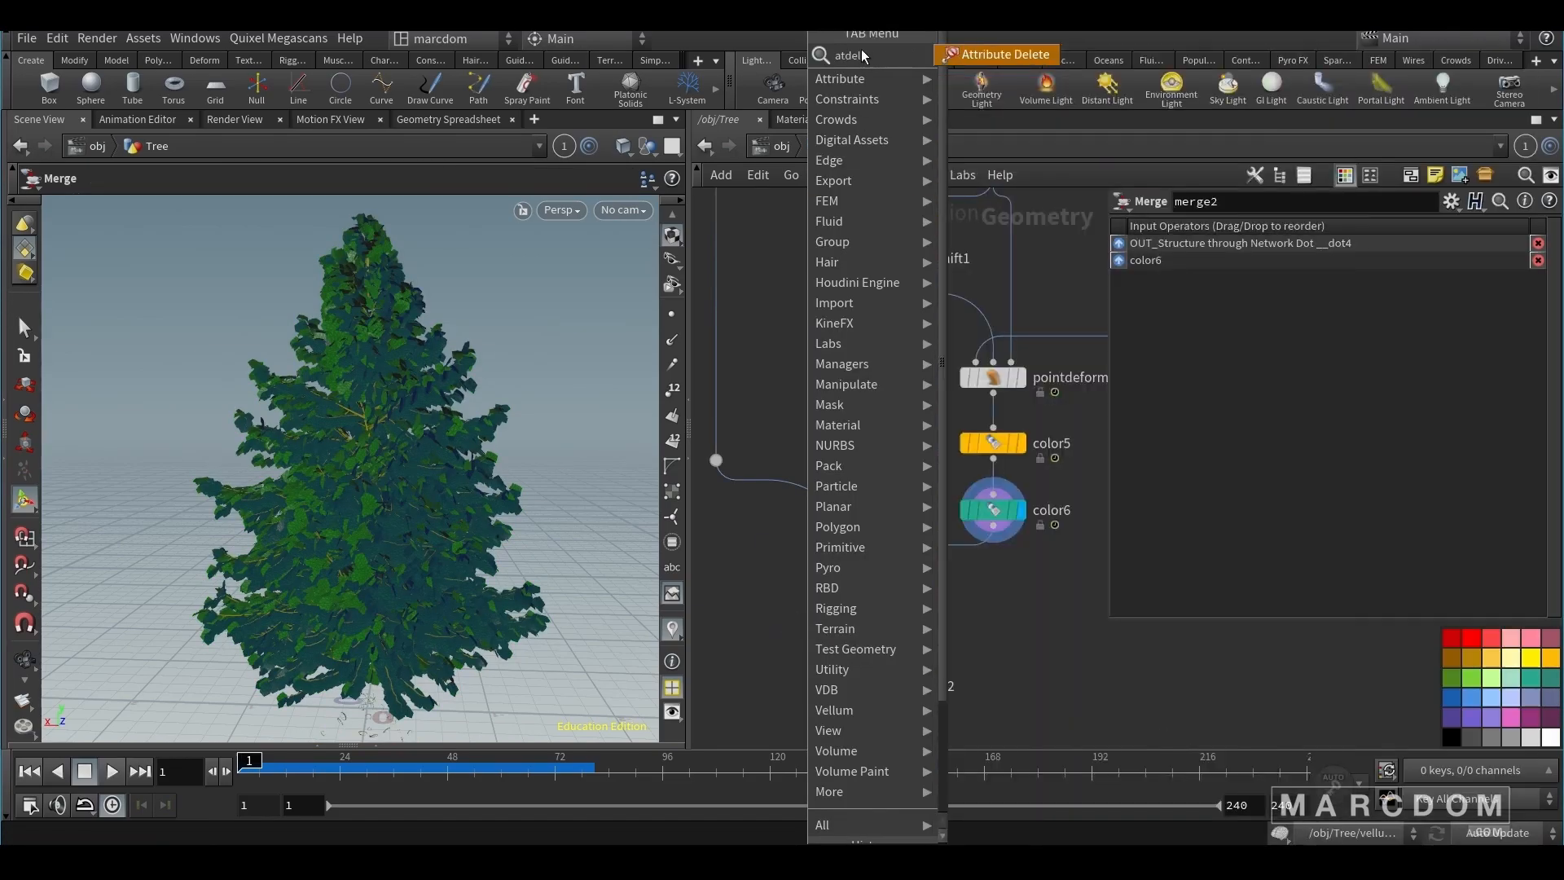
pyautogui.click(1001, 54)
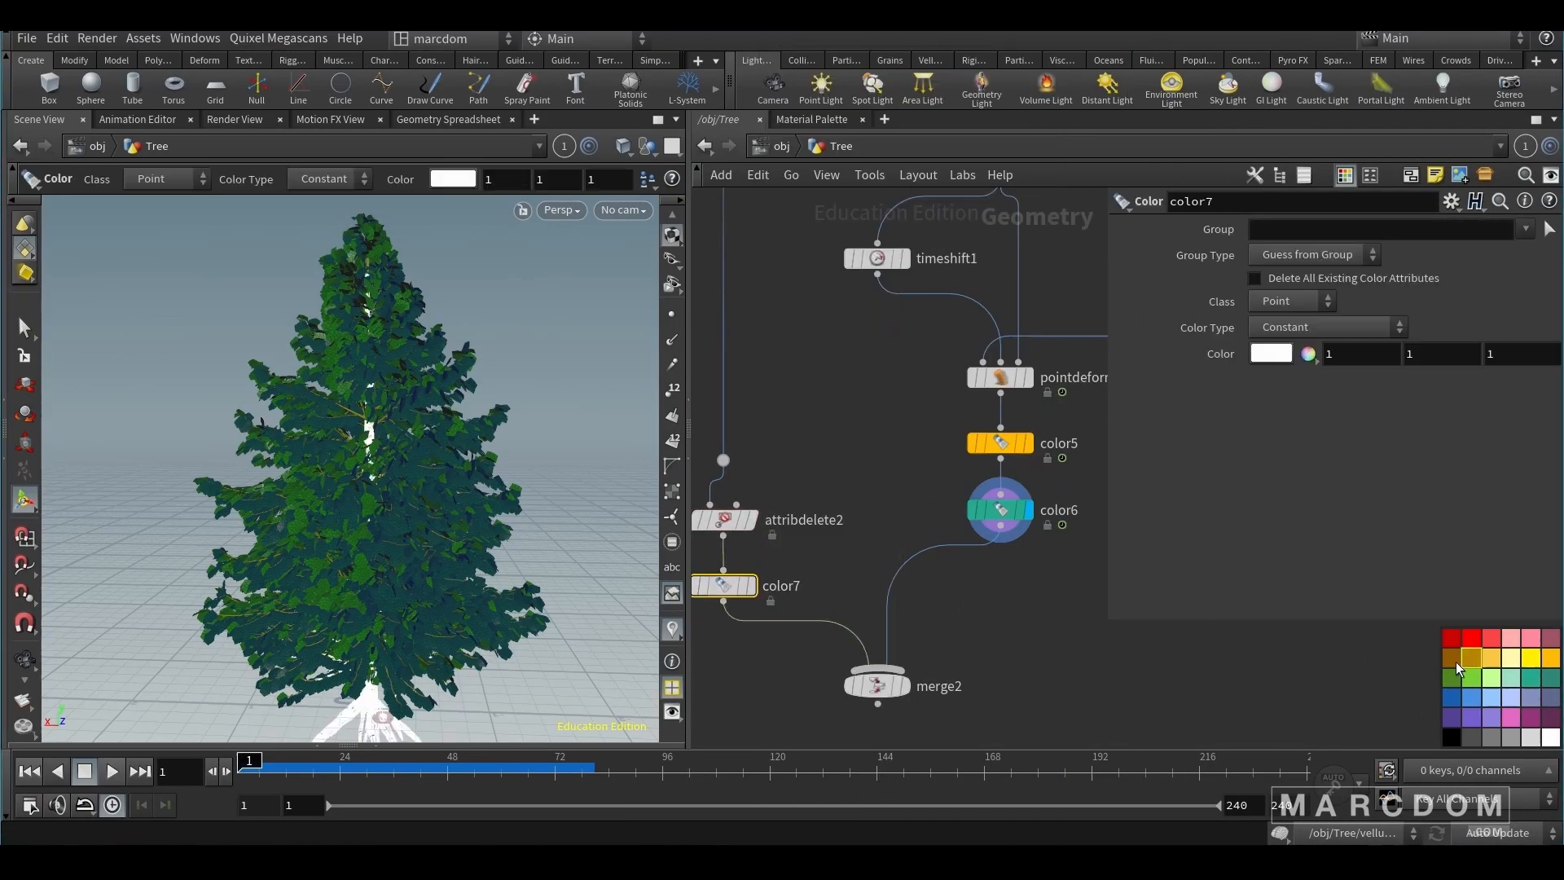
pyautogui.click(876, 685)
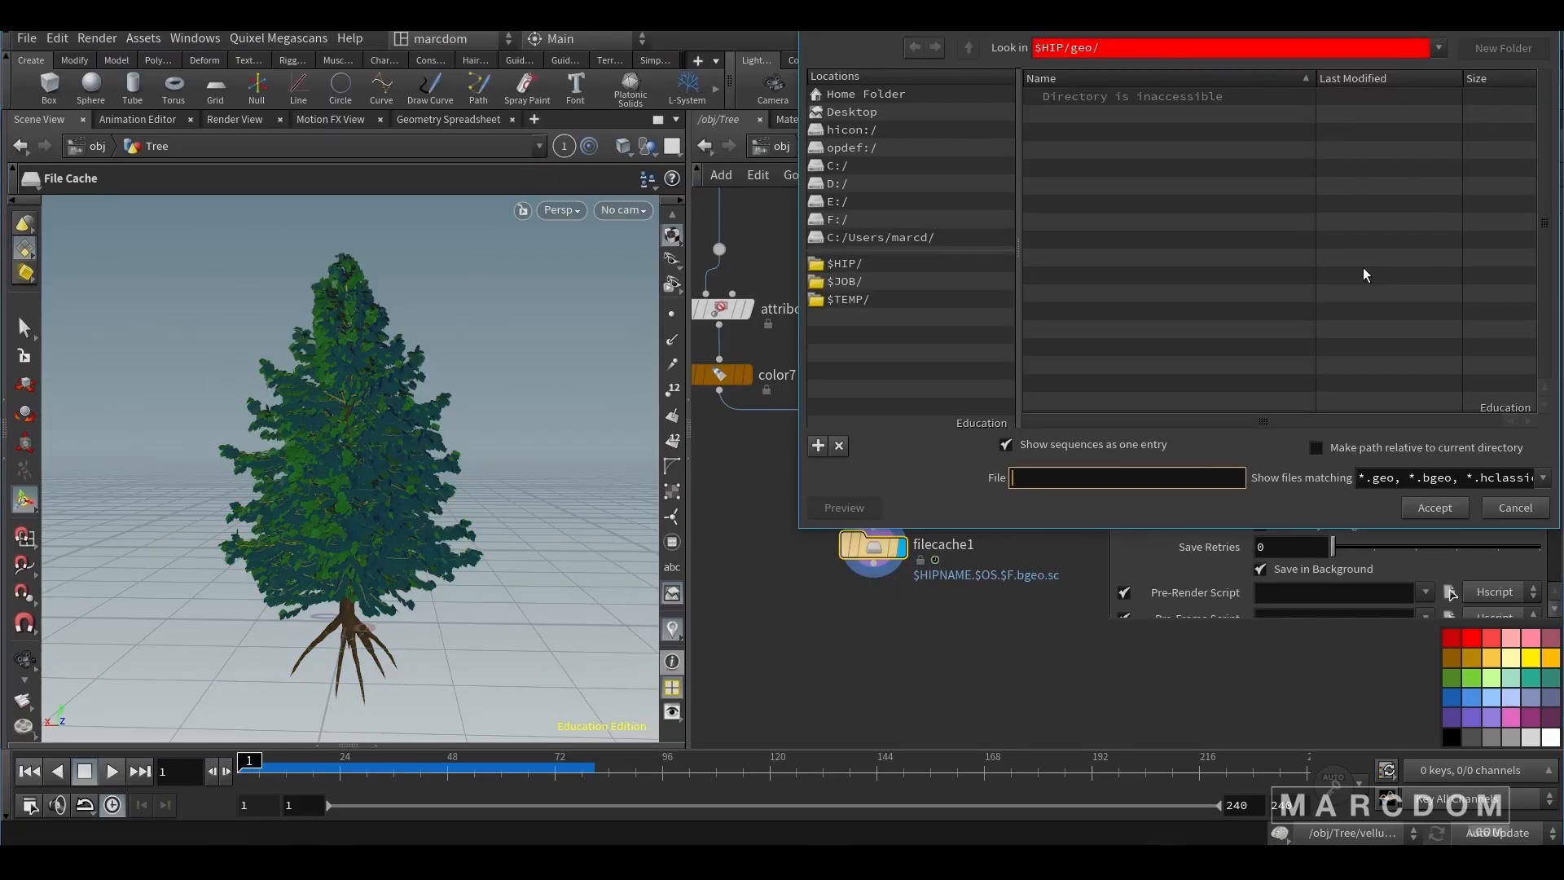
# Set the cache file to courseCacheTreeSim_$F4.bgeo.sc and save the simulation to disk.
pyautogui.write('courseCacheTreeSim_$F4.bge')
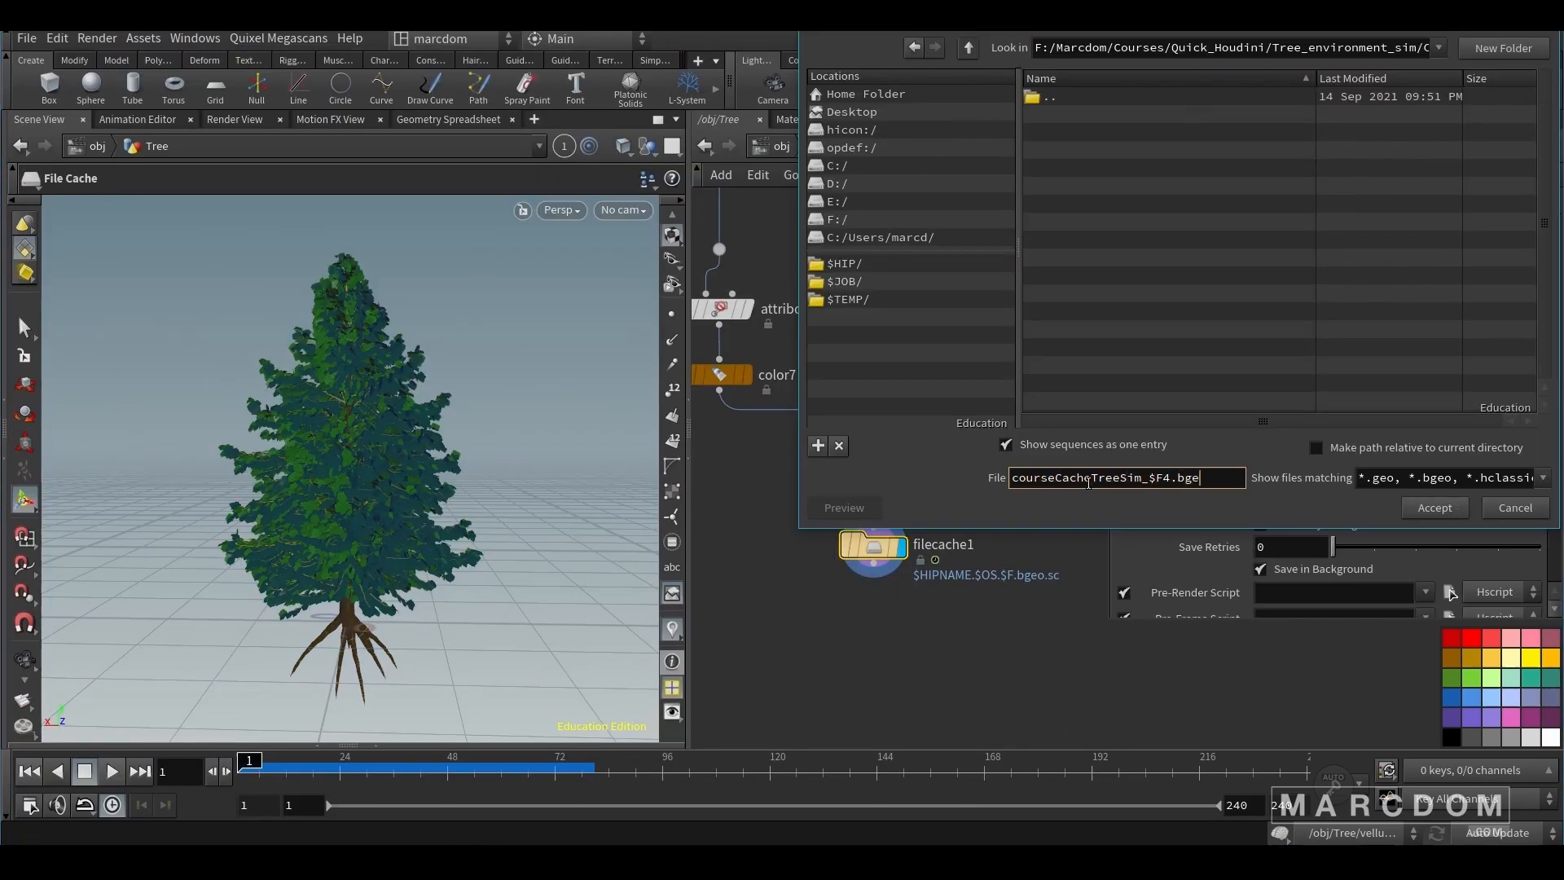
pyautogui.click(1432, 506)
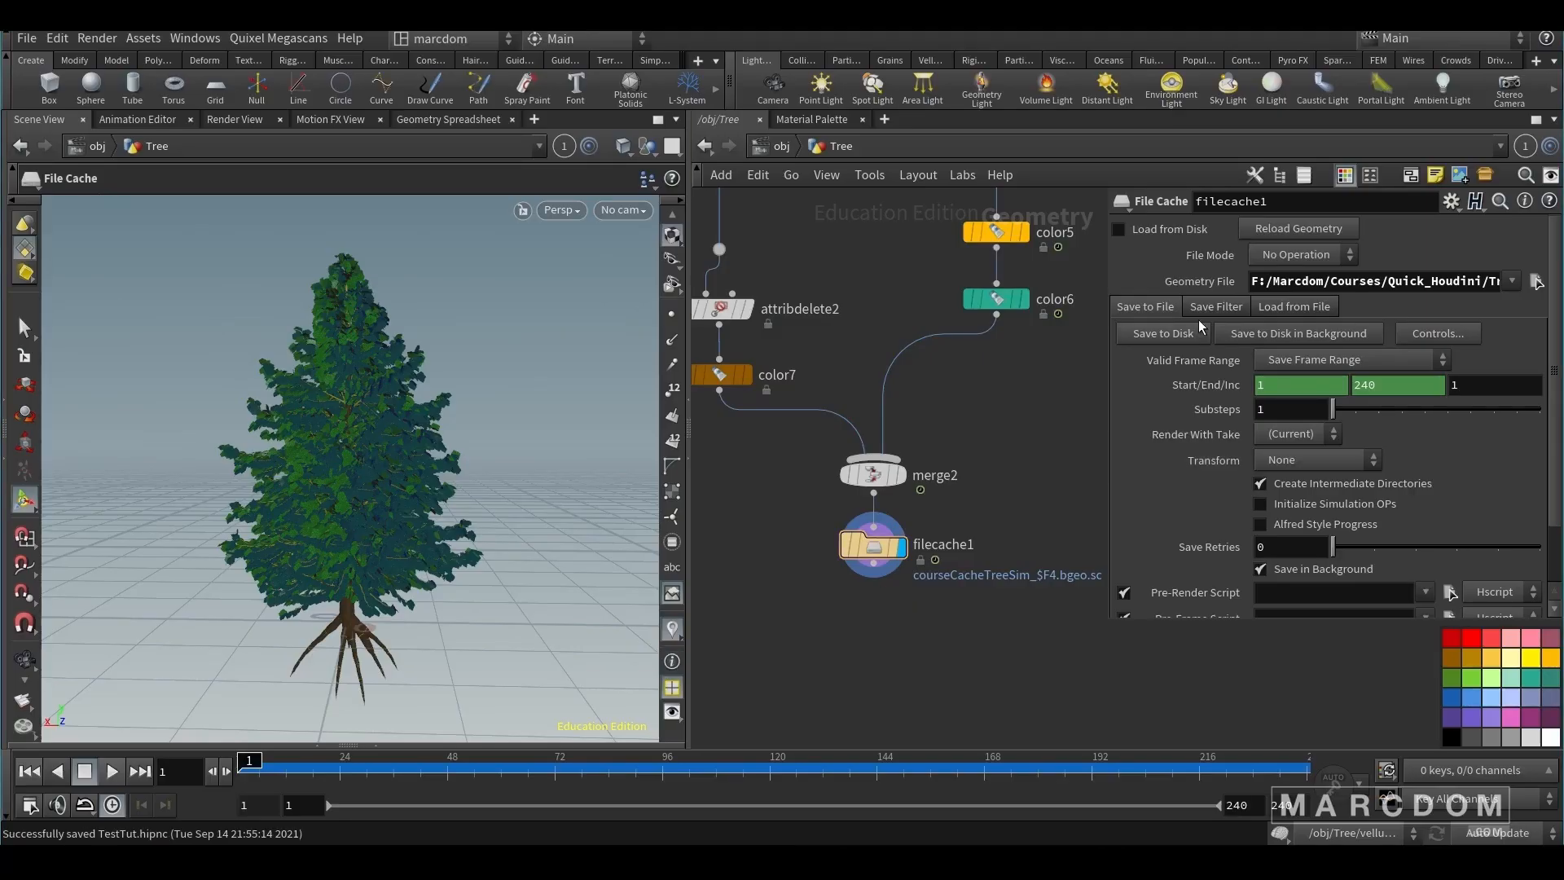
pyautogui.click(1119, 228)
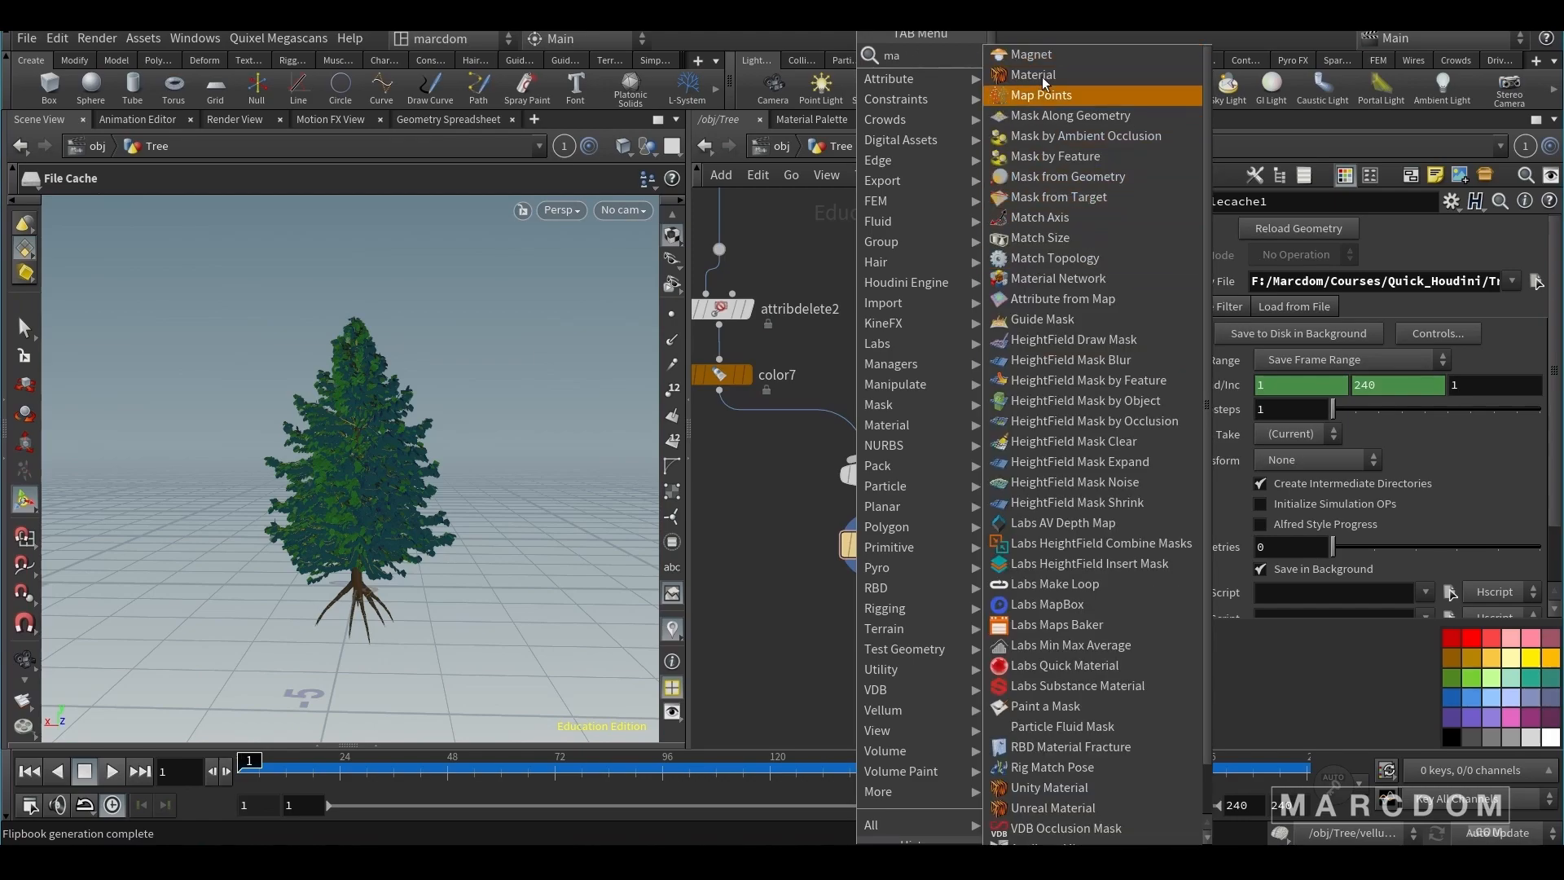
# Add a Material node after filecache1 and name the output null.
pyautogui.click(1032, 75)
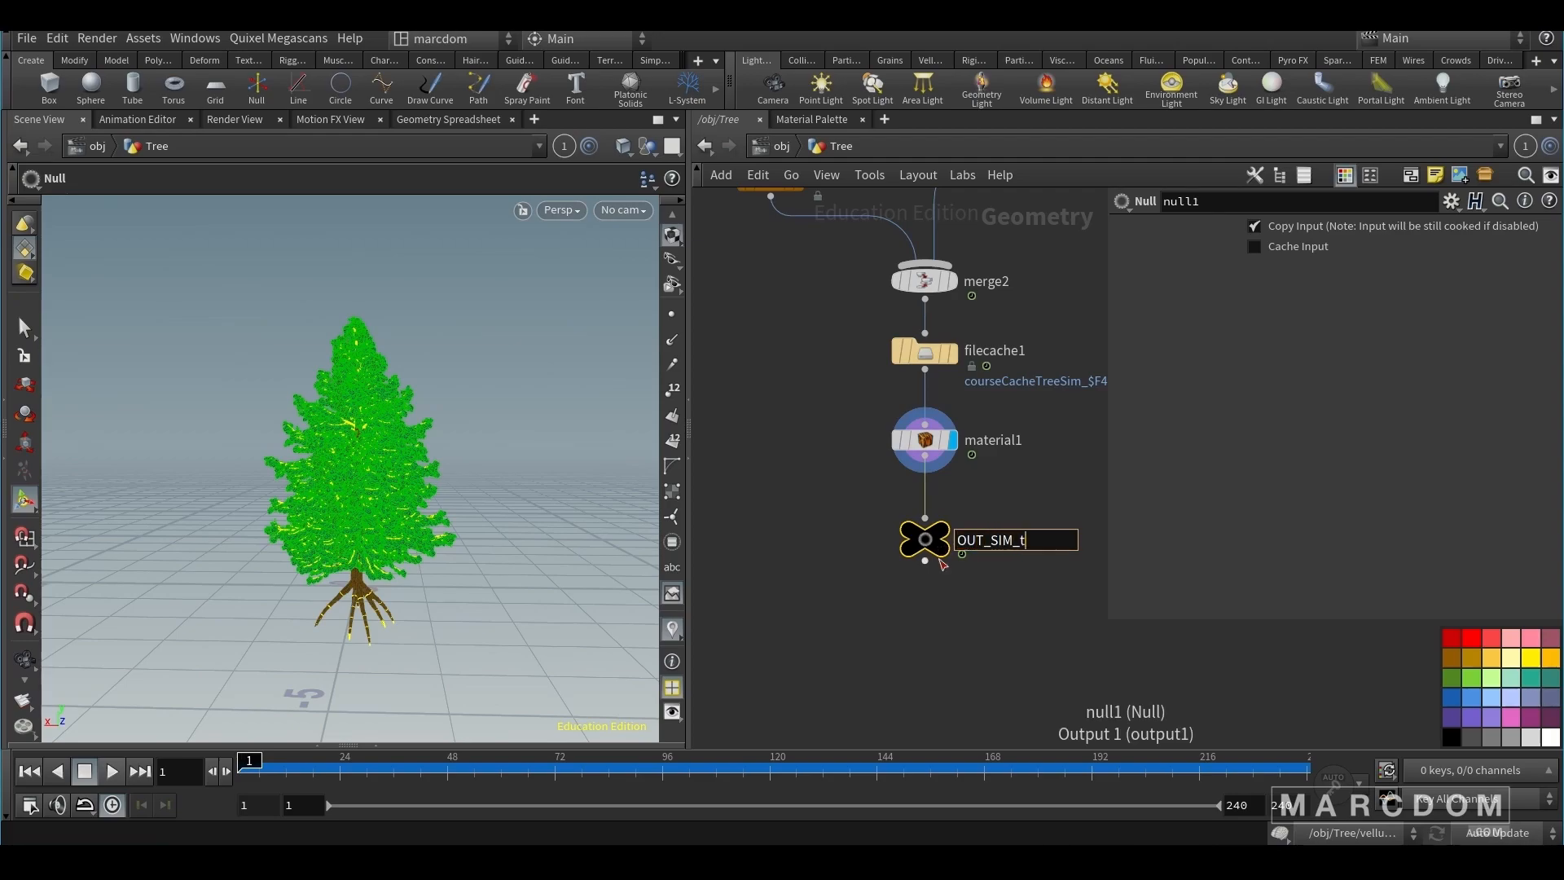
pyautogui.press('Return')
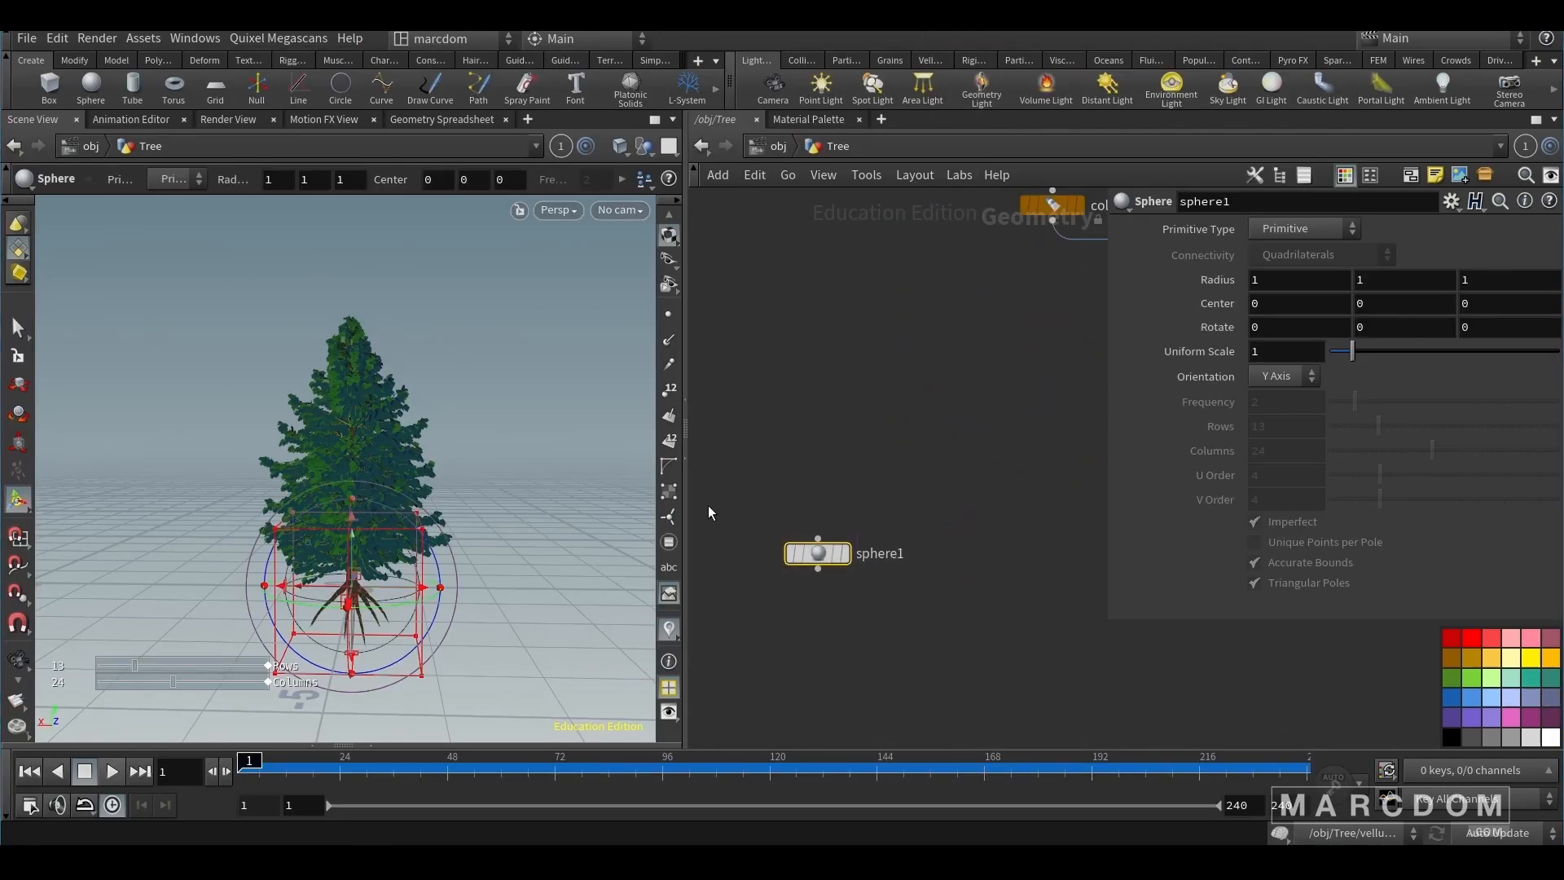
# Make sphere1 a scaled polygon sphere with polar UV projection and a UV quick shade.
pyautogui.click(1404, 302)
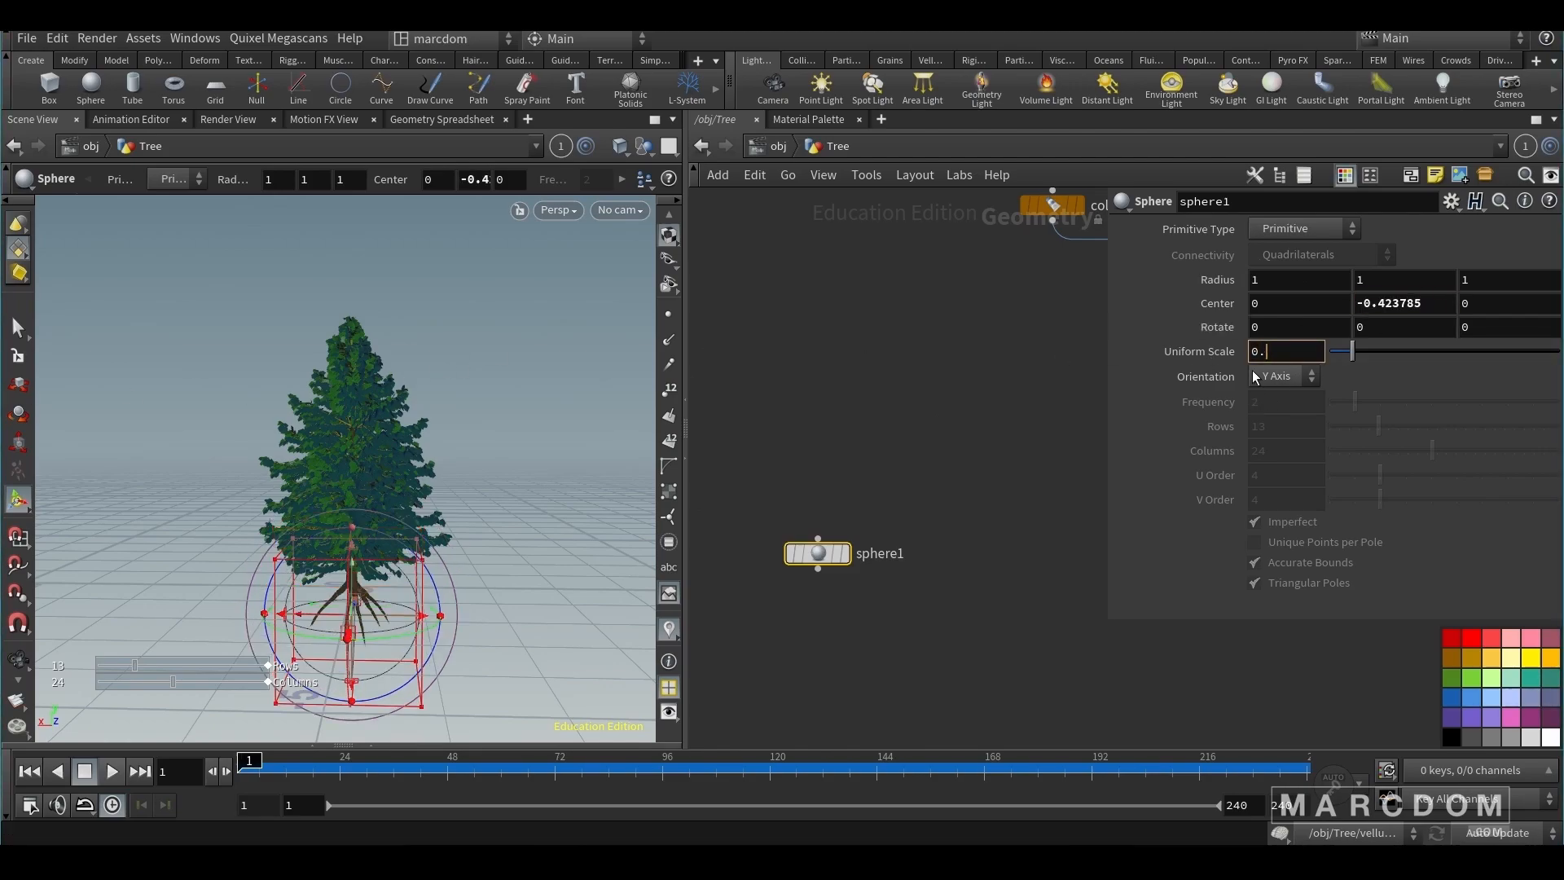
pyautogui.click(1301, 228)
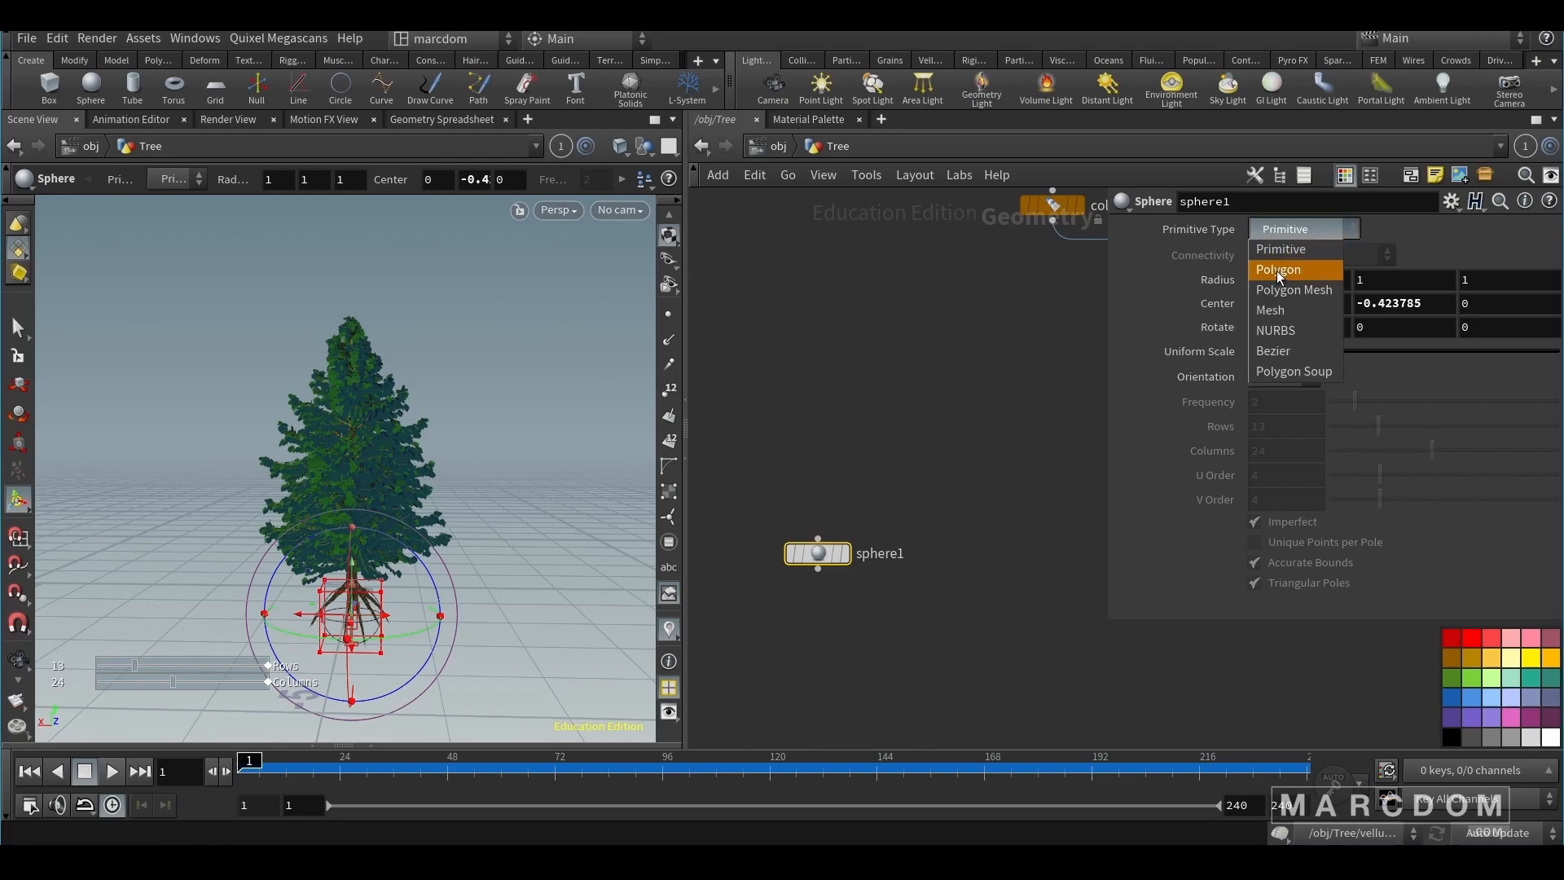
pyautogui.click(1278, 270)
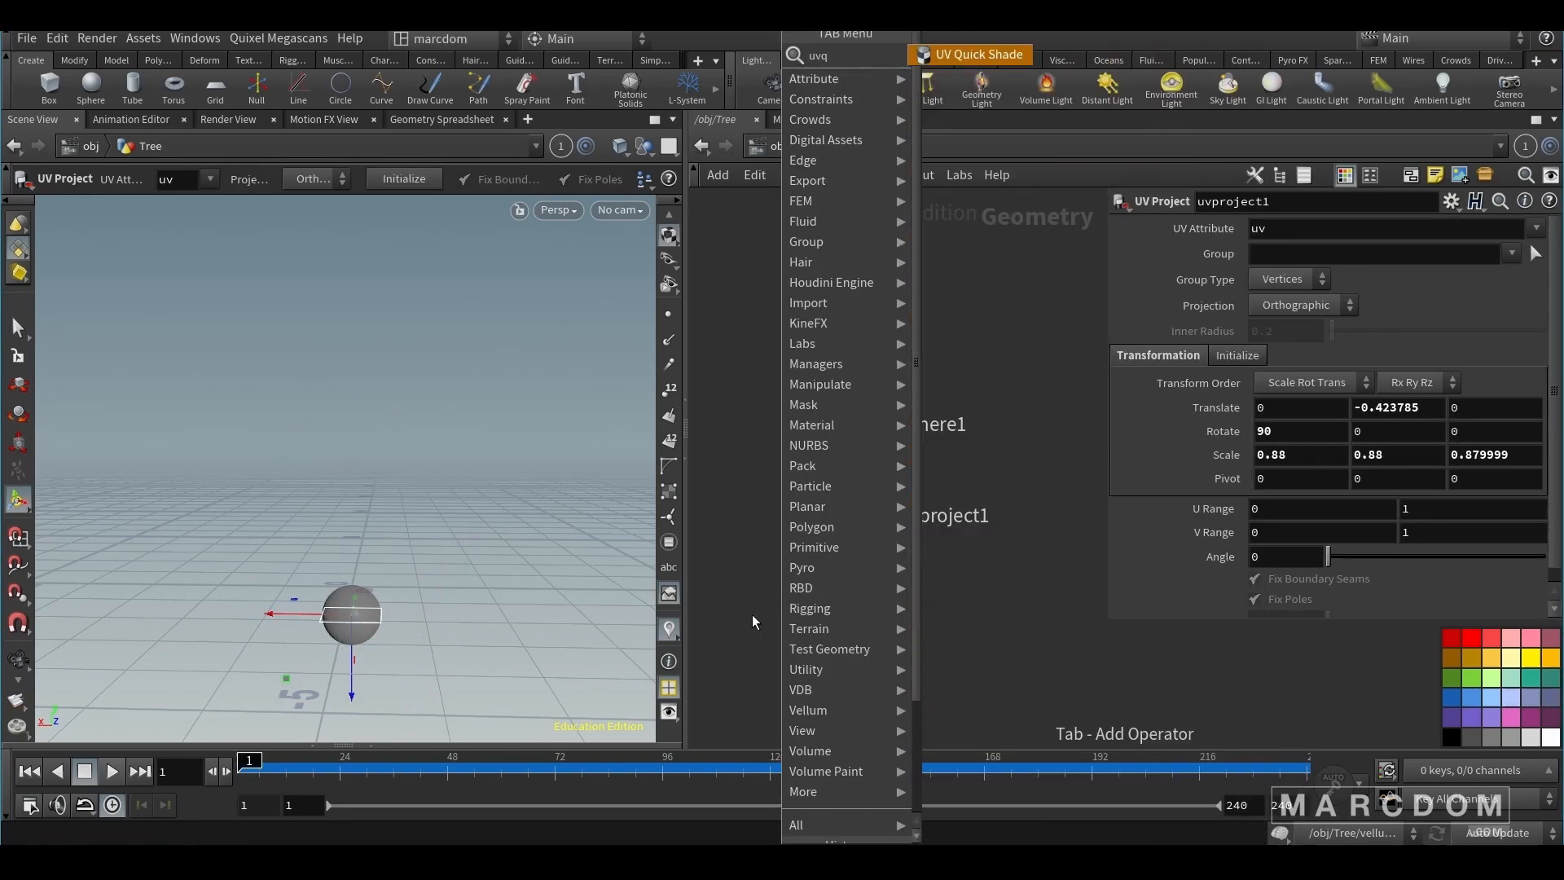
pyautogui.click(1300, 304)
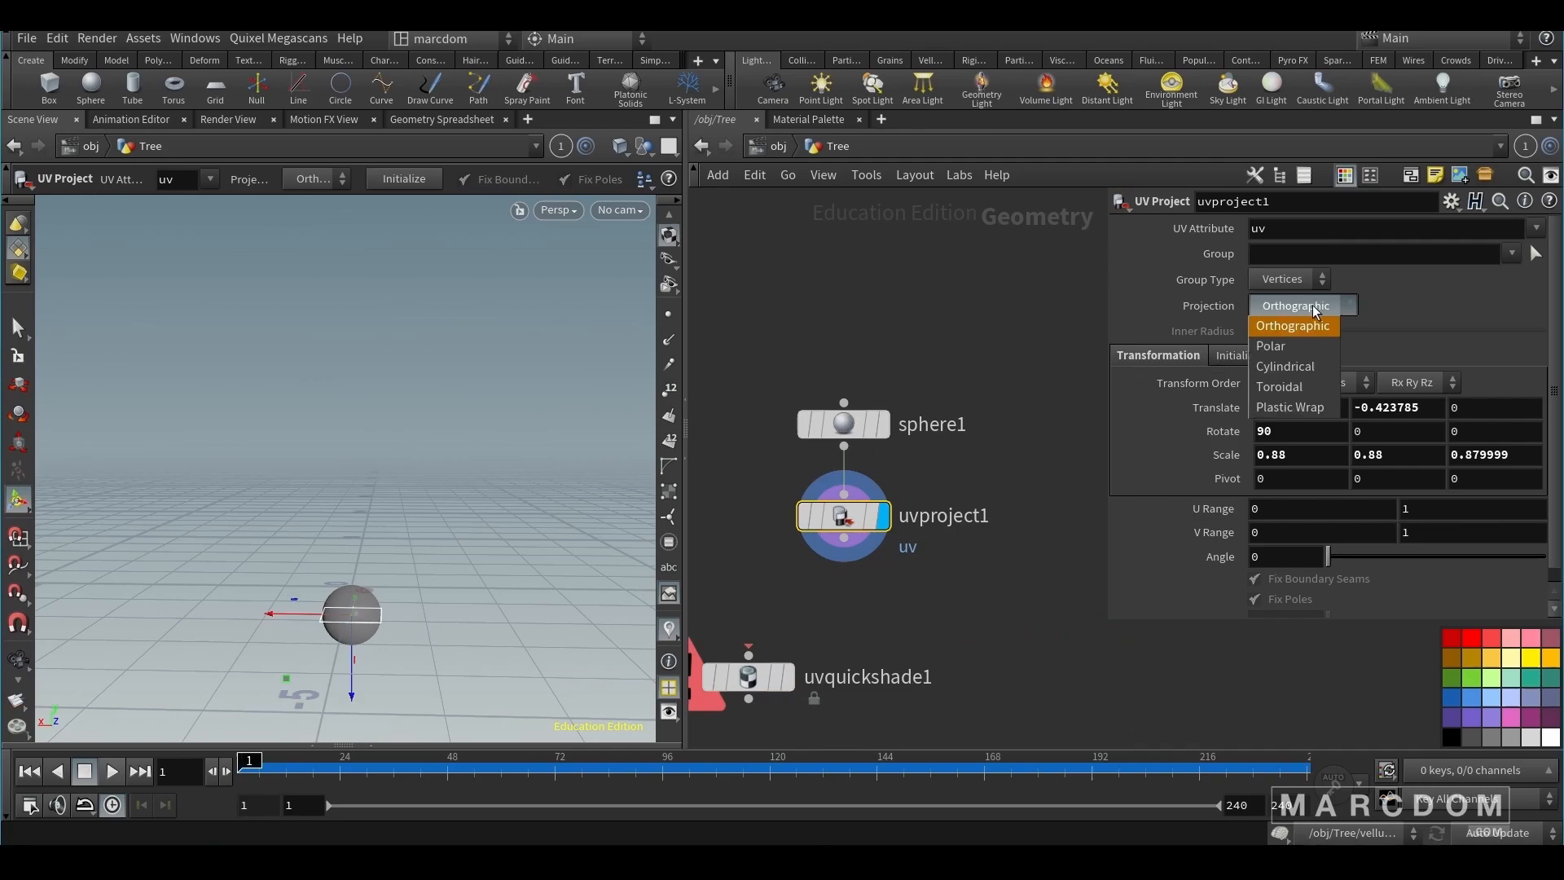
pyautogui.click(1270, 346)
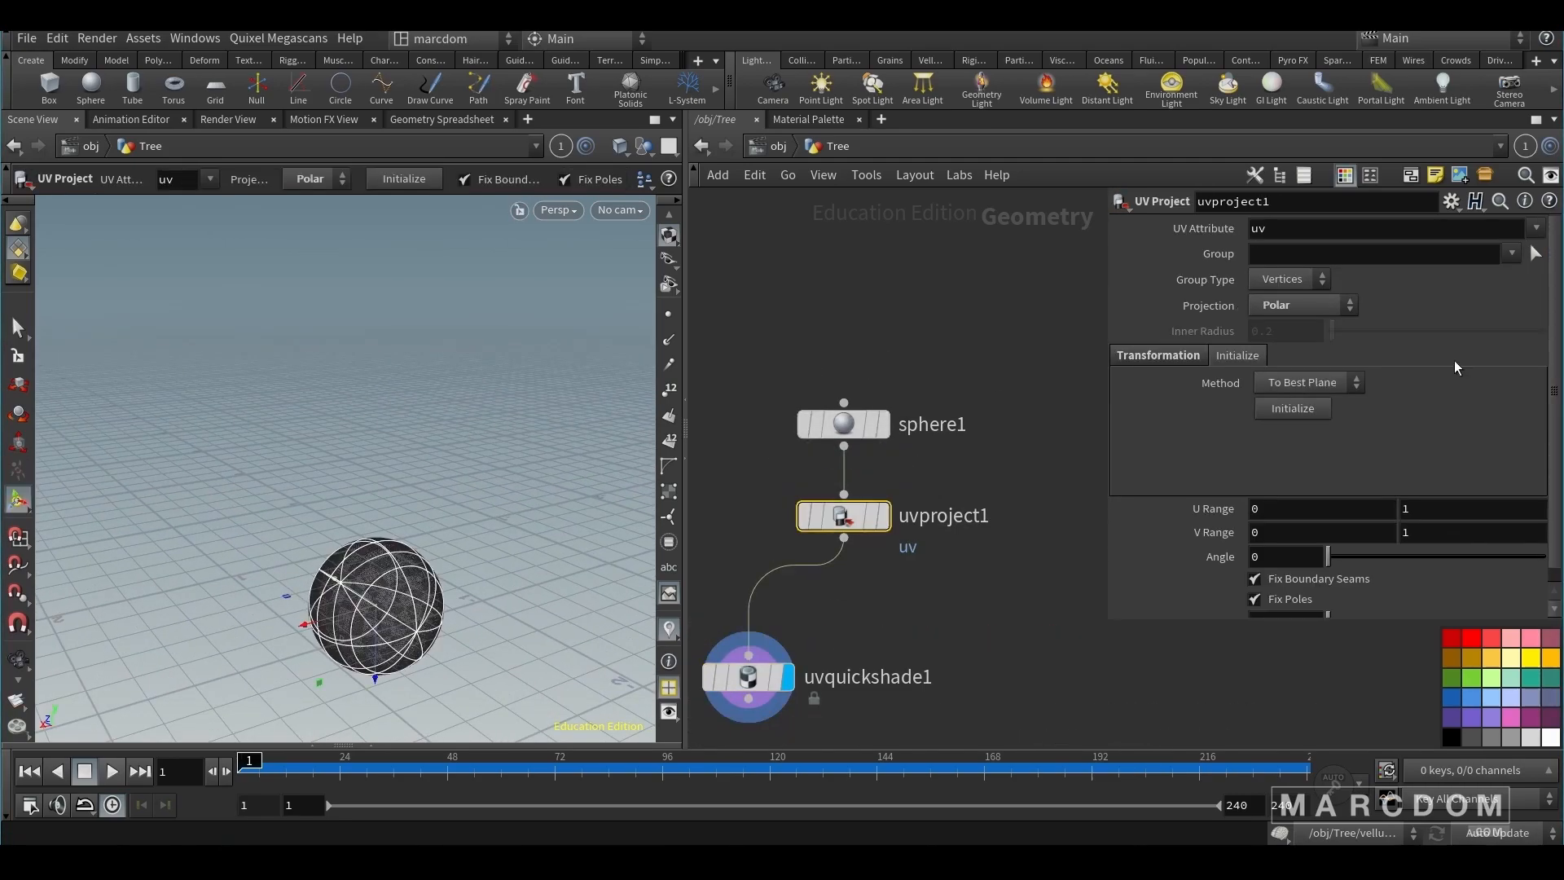
pyautogui.click(747, 676)
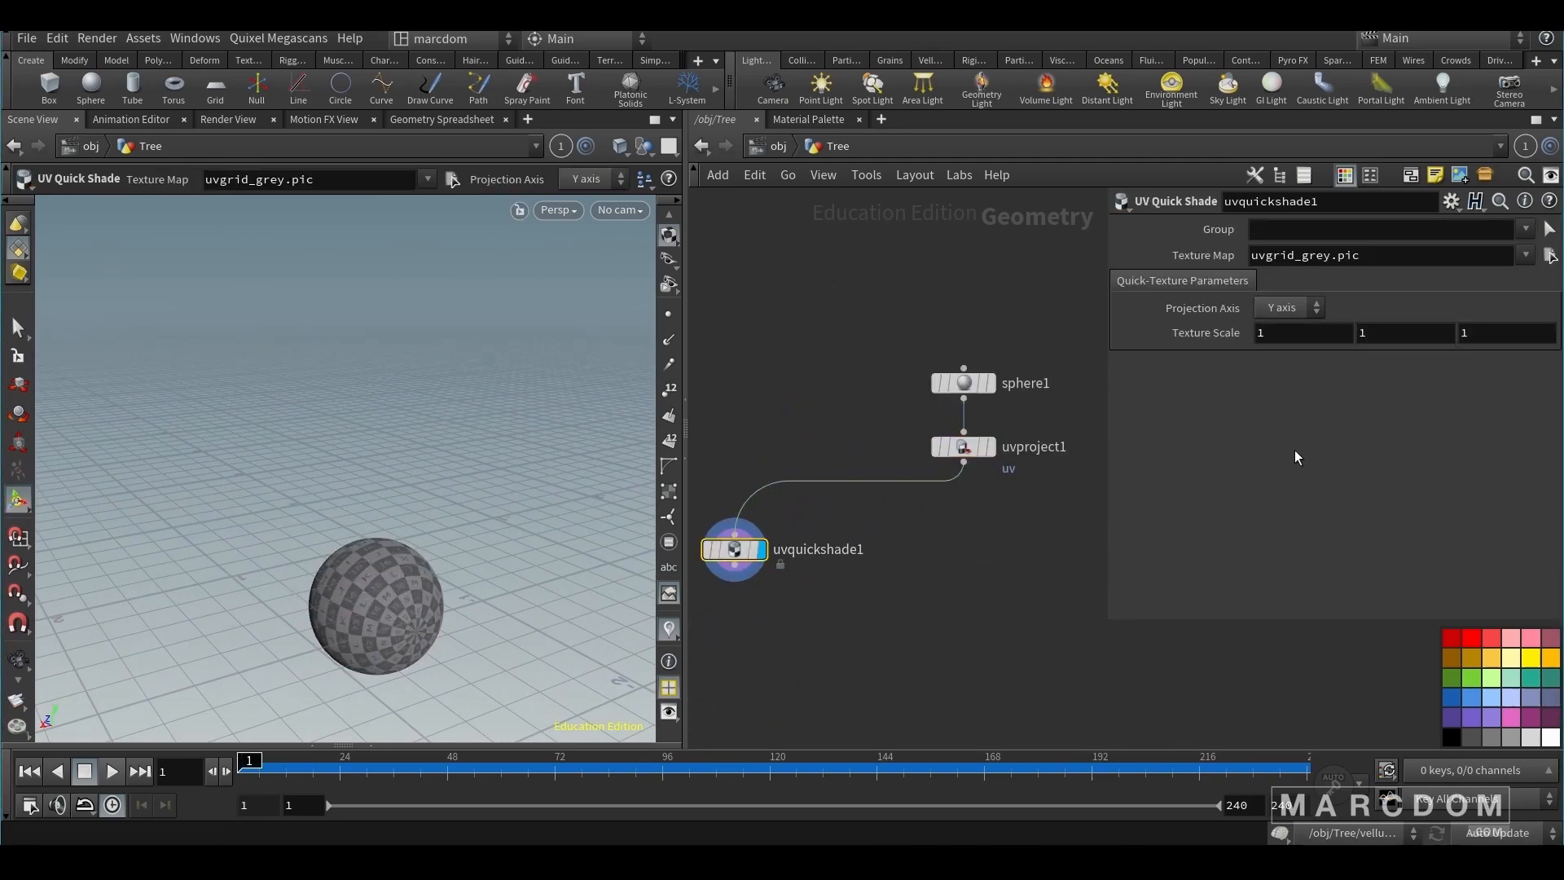
pyautogui.click(963, 446)
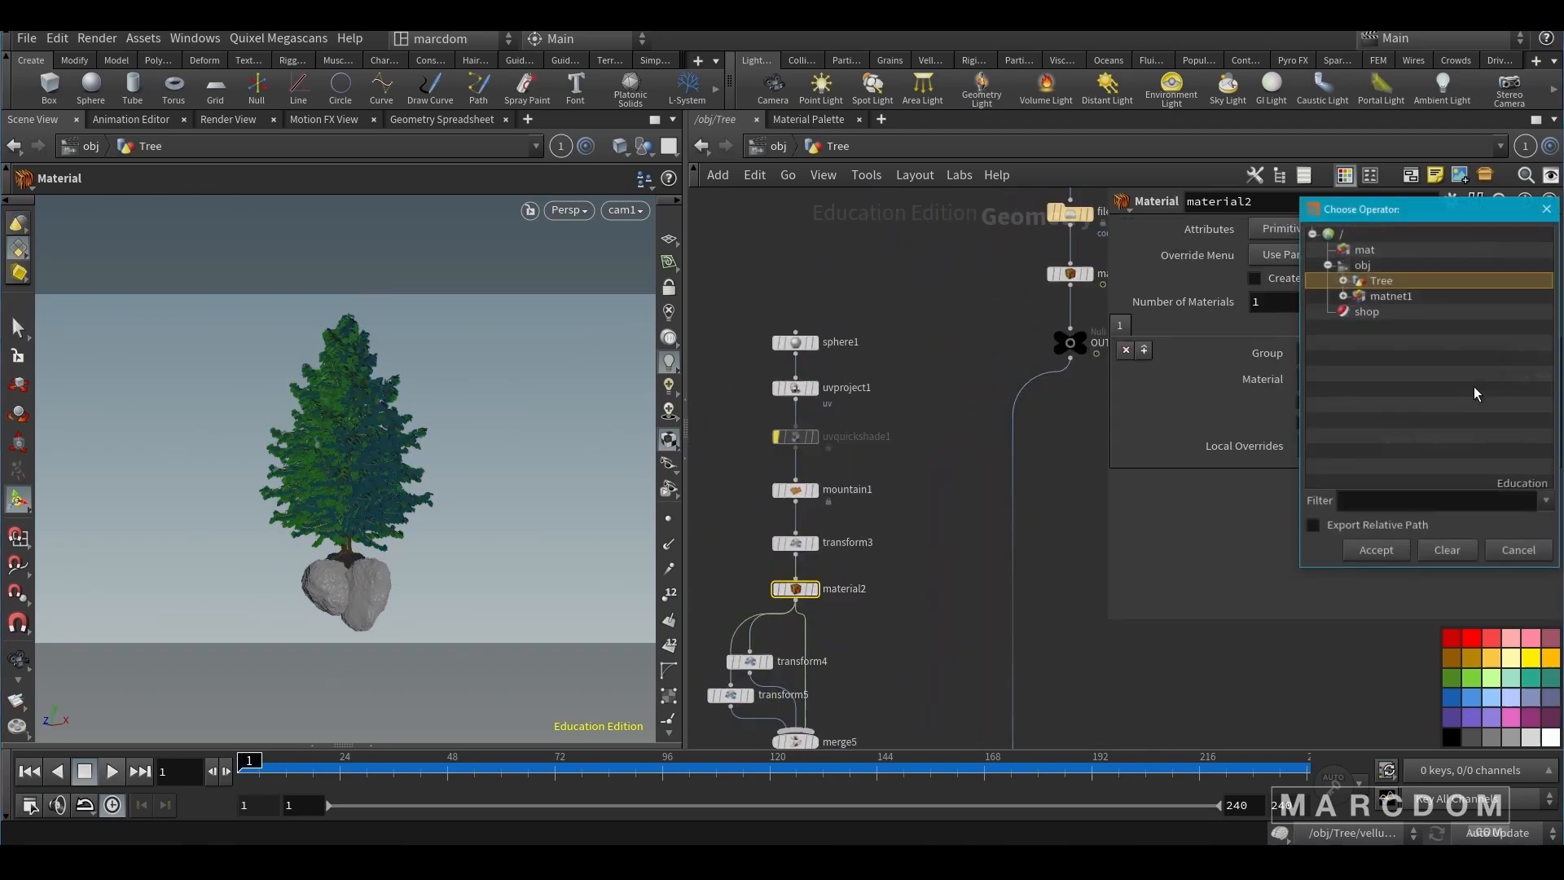
# Assign the rock material, check the Tree object's render settings, and place an environment light.
pyautogui.click(1374, 550)
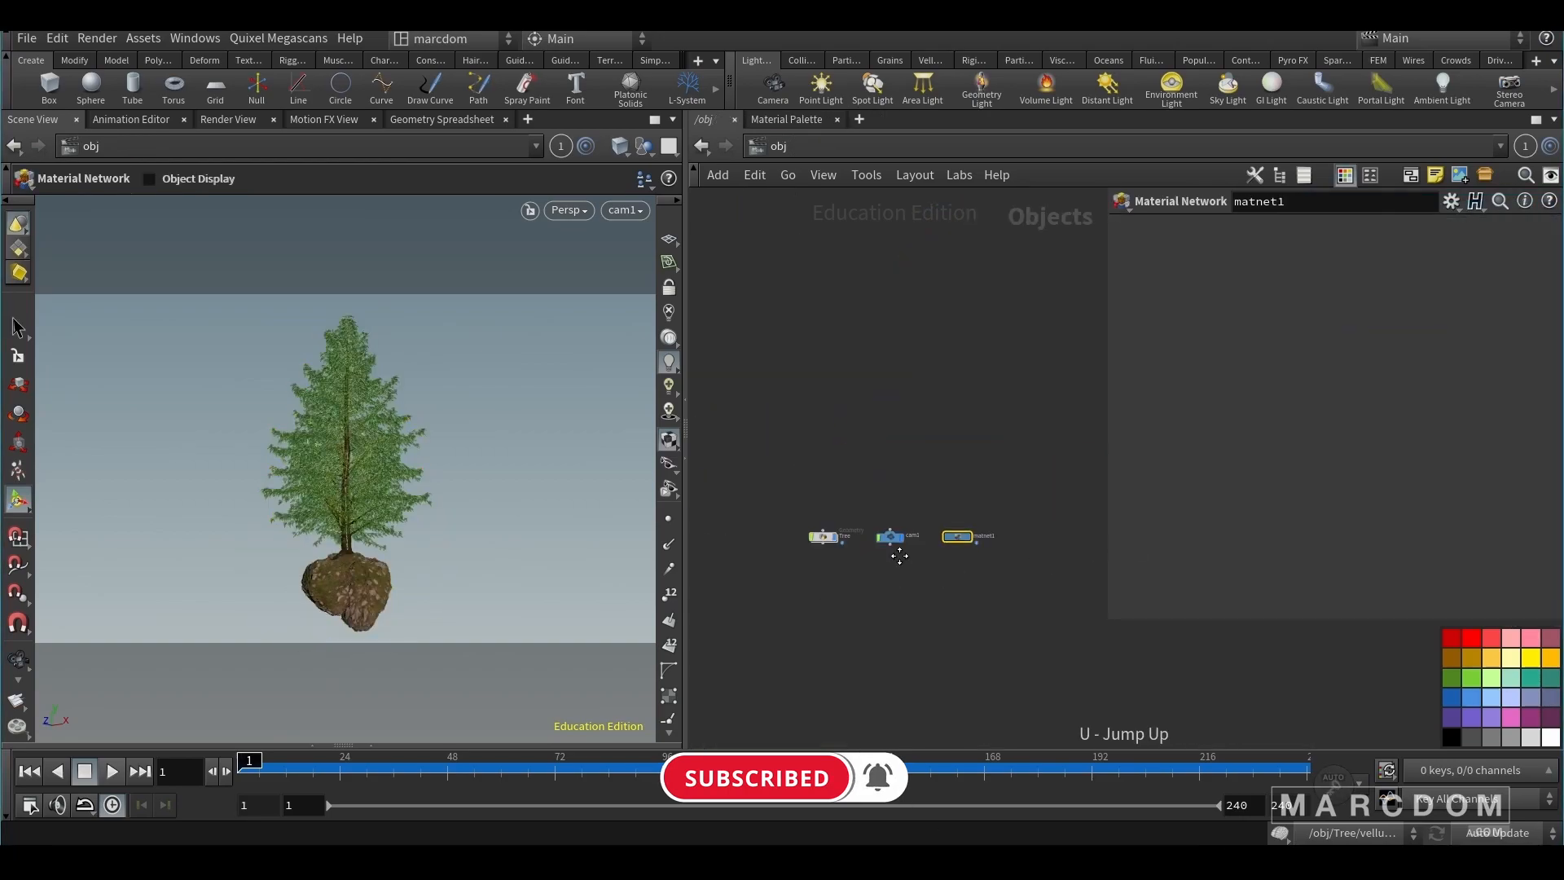
pyautogui.click(822, 537)
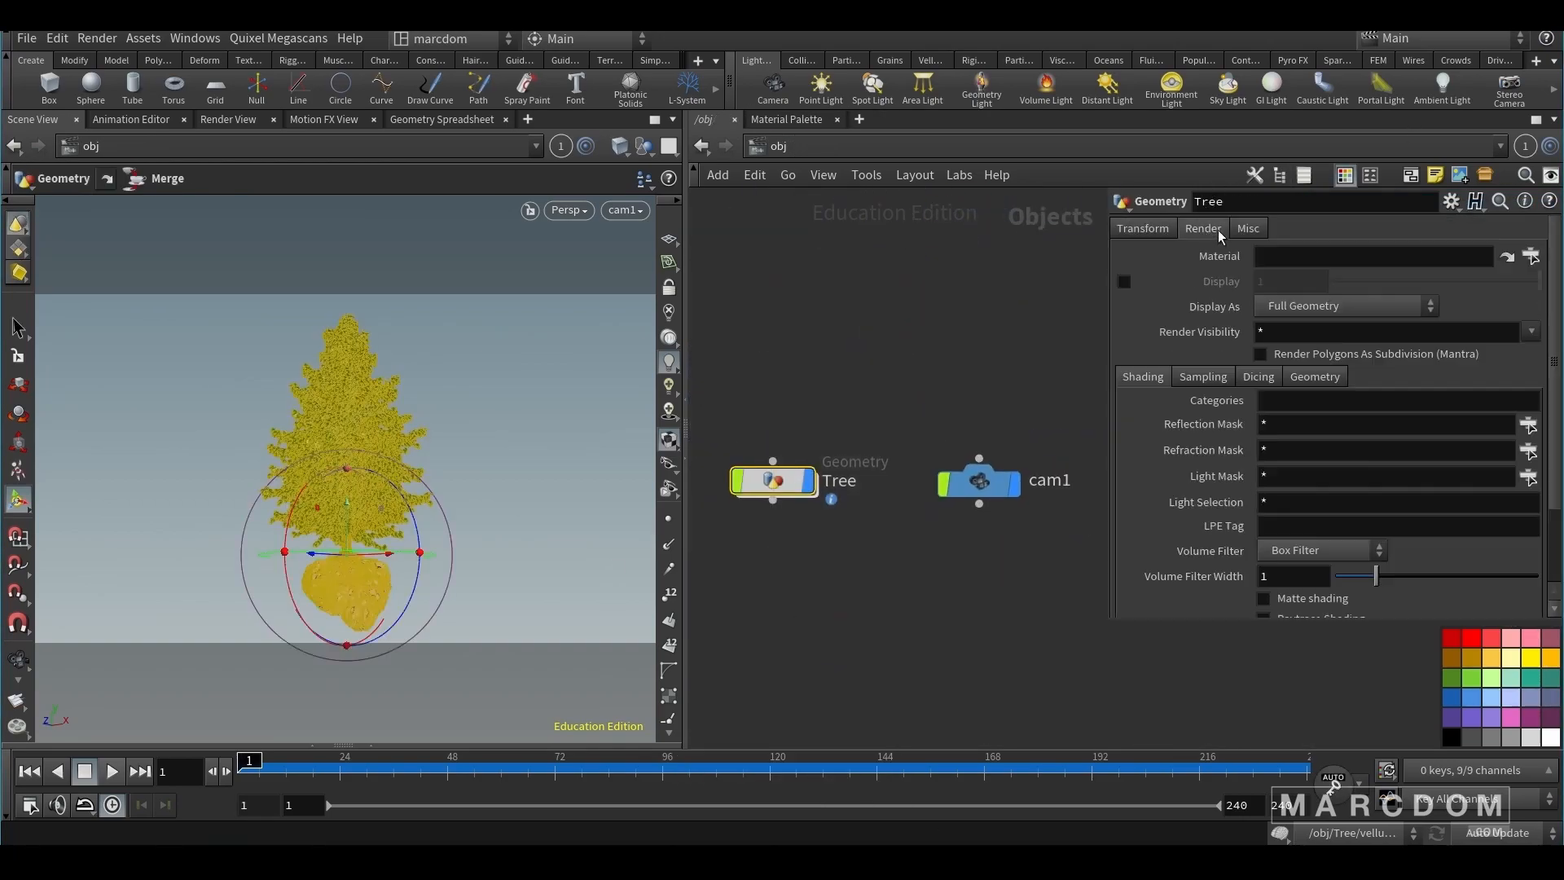
pyautogui.click(1202, 376)
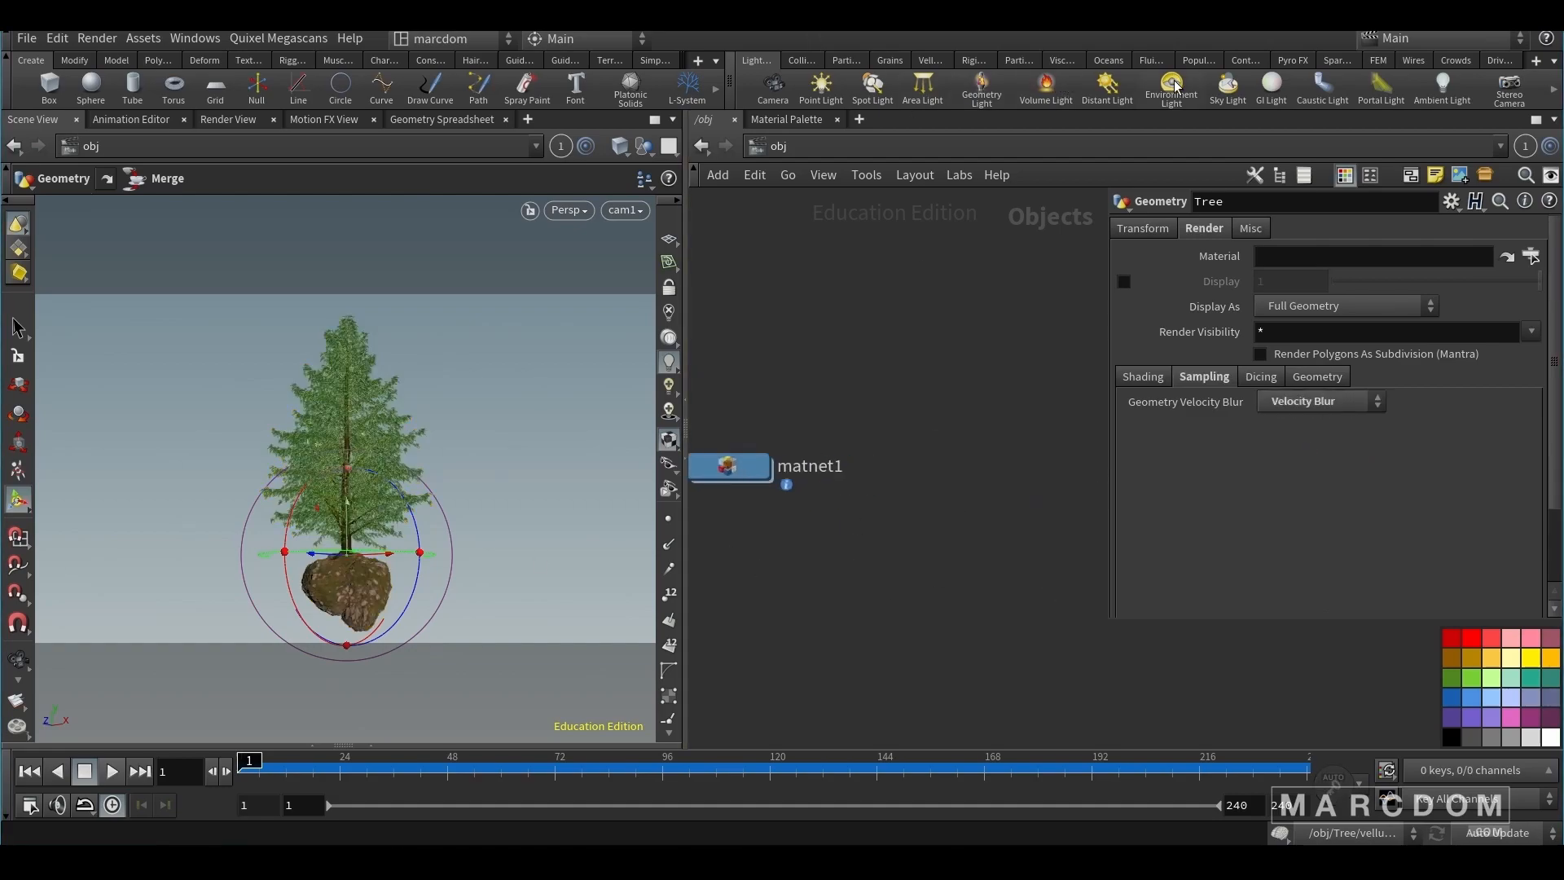
pyautogui.click(1169, 88)
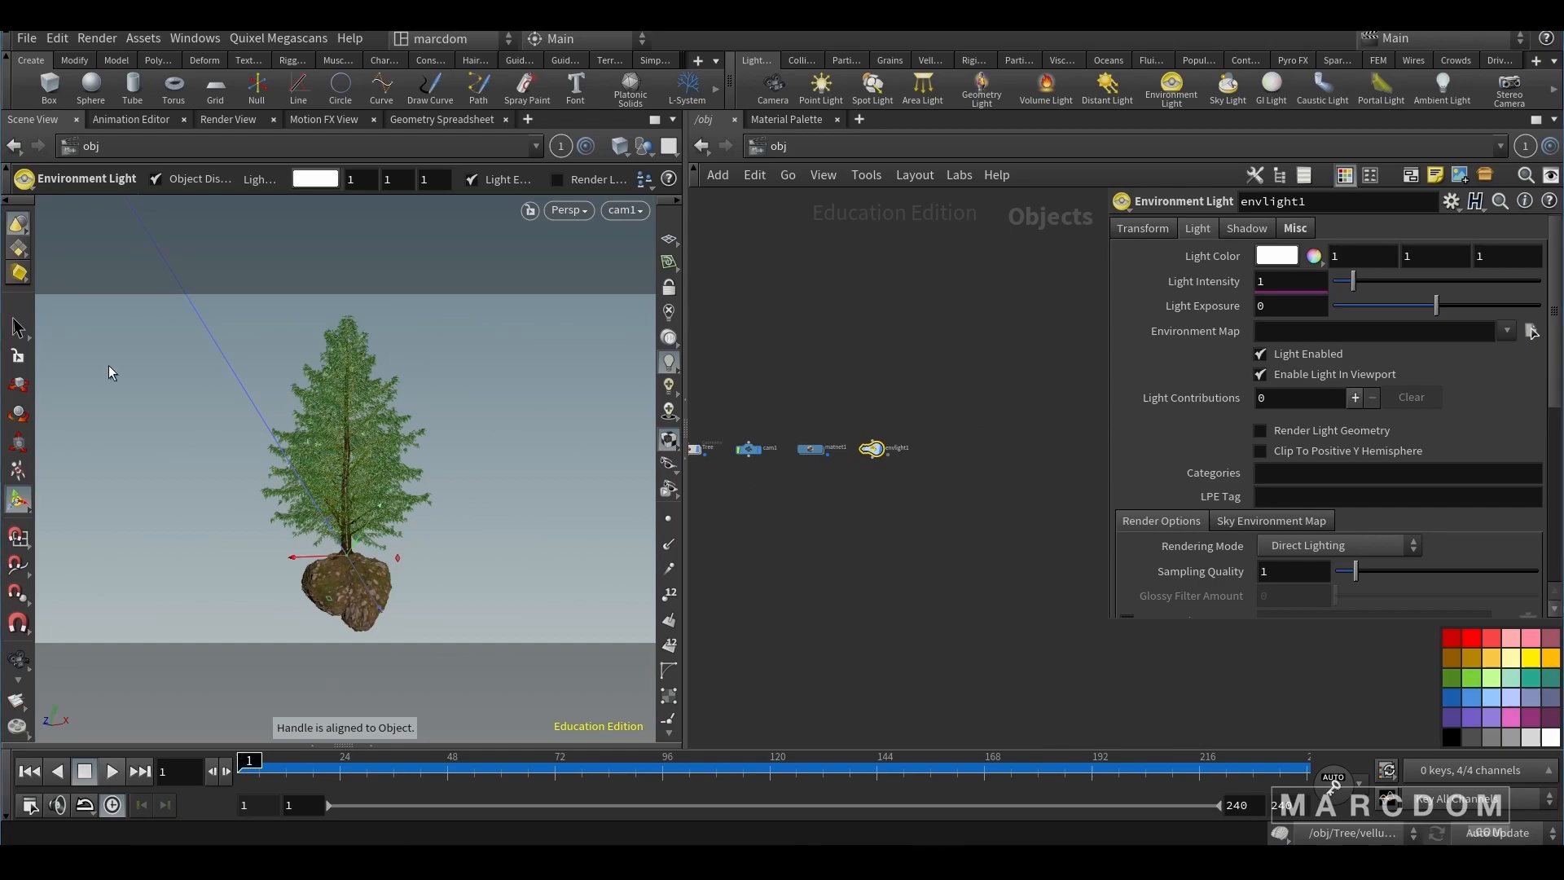
pyautogui.click(1532, 330)
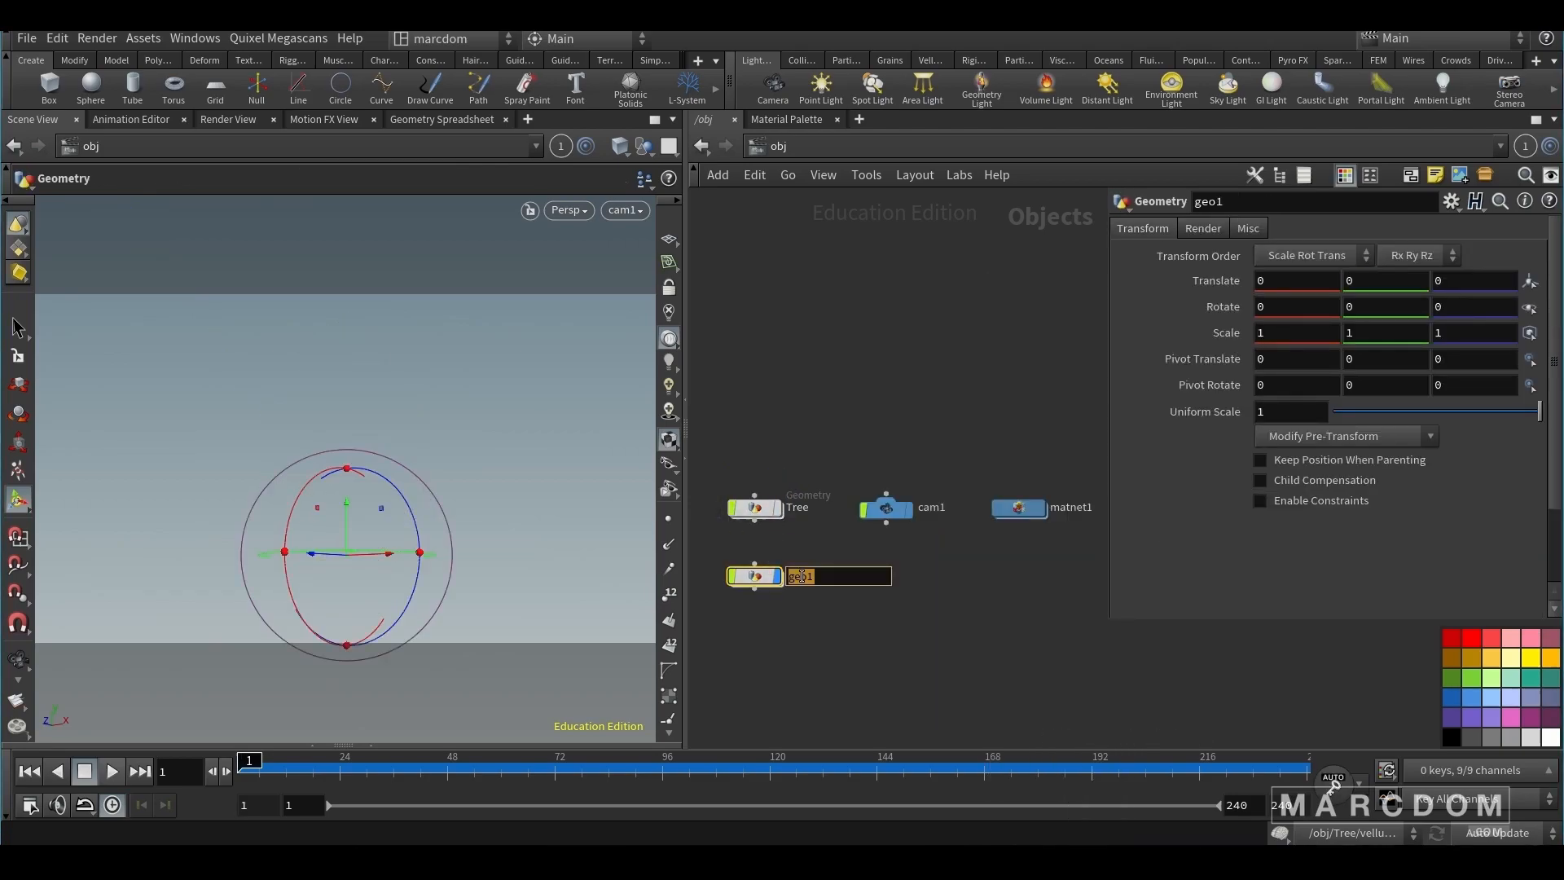
# Inside Leaf_debris, object-merge the simulated tree from /obj/Tree/OUT_SIM_tree.
pyautogui.doubleClick(755, 576)
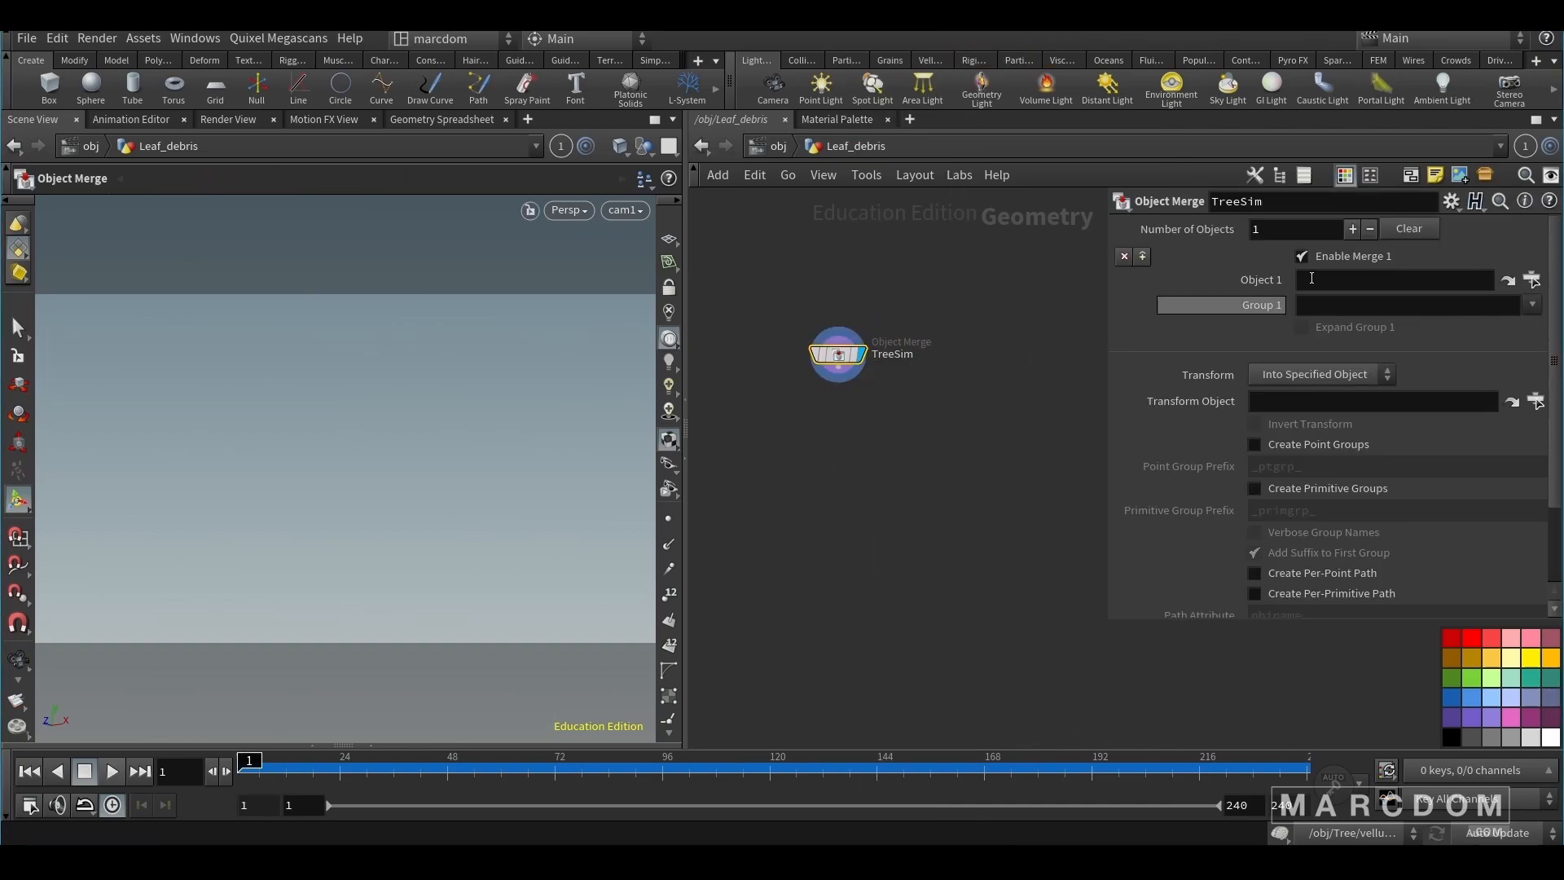
pyautogui.click(1533, 280)
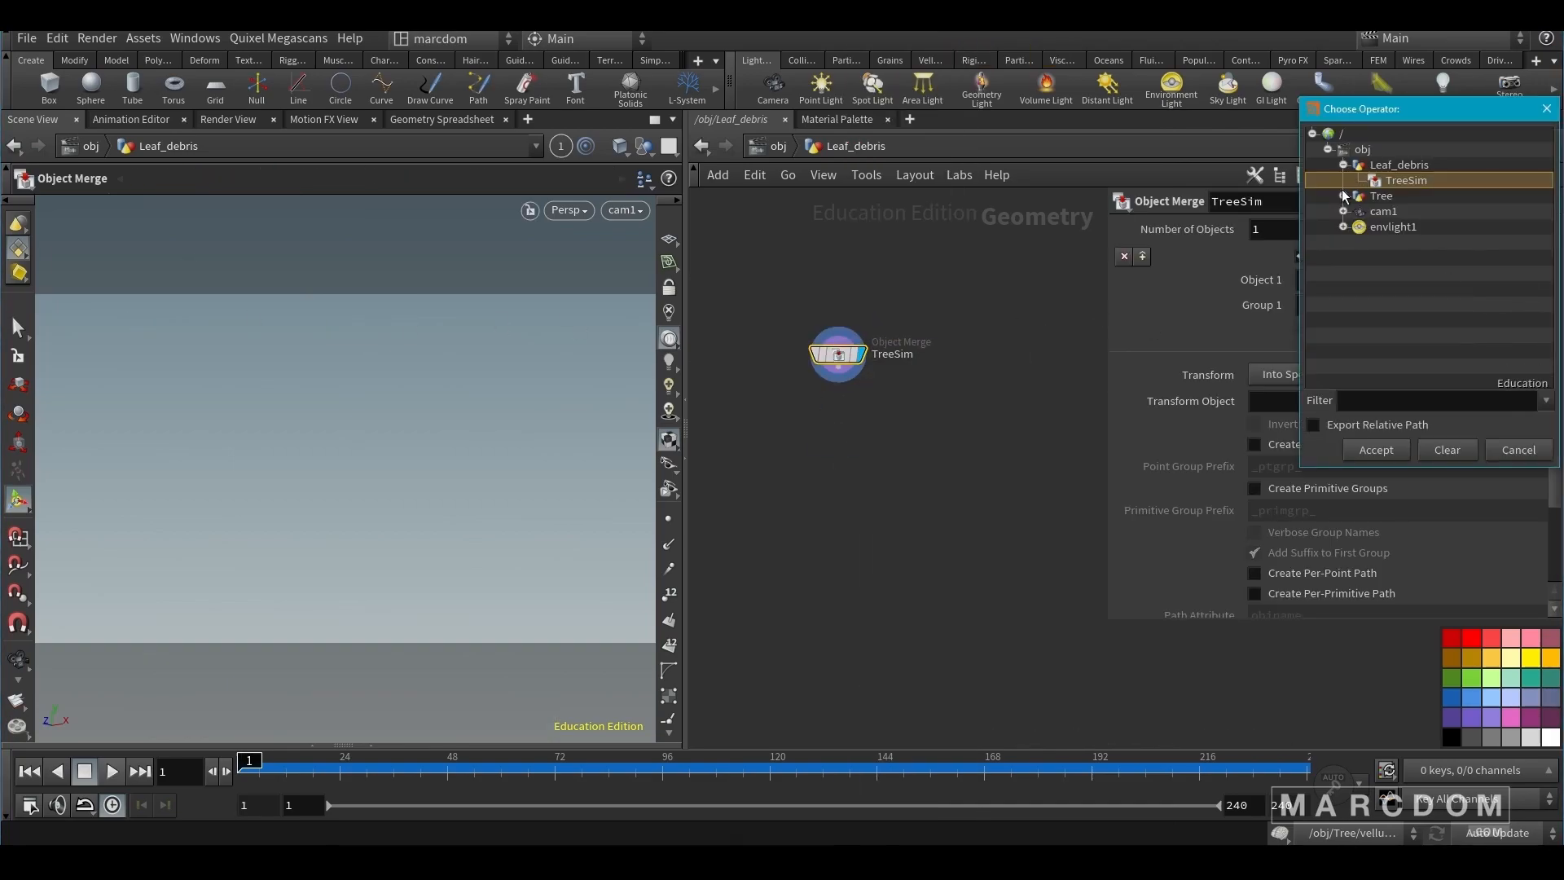
pyautogui.click(1374, 449)
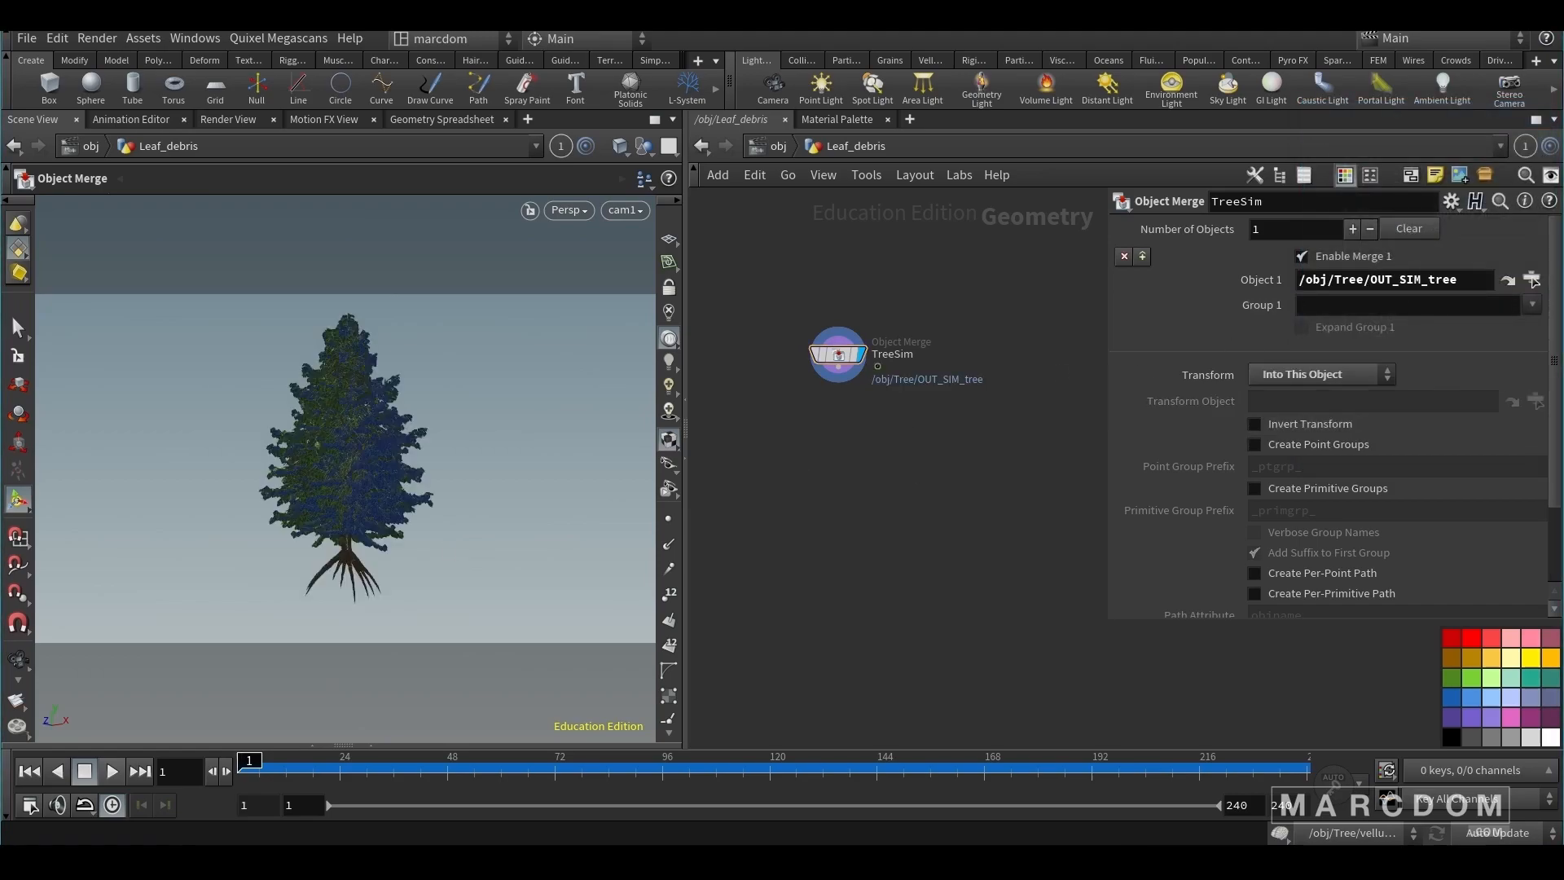
pyautogui.moveTo(188, 224)
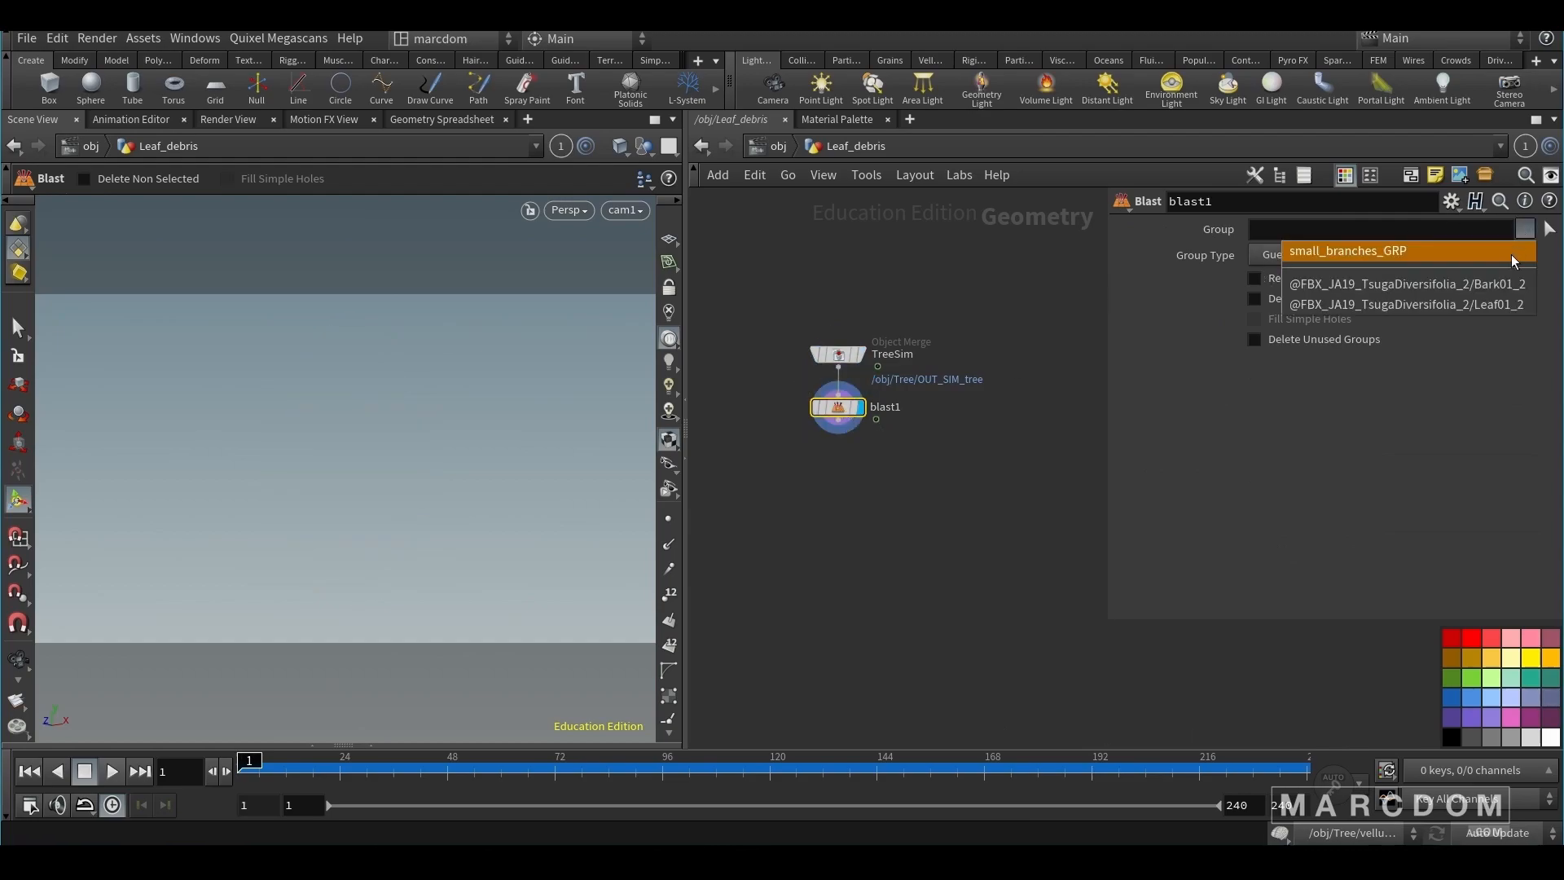
# Blast the bark group, create and blast Base_GRP, and add a DOP Network.
pyautogui.click(1407, 284)
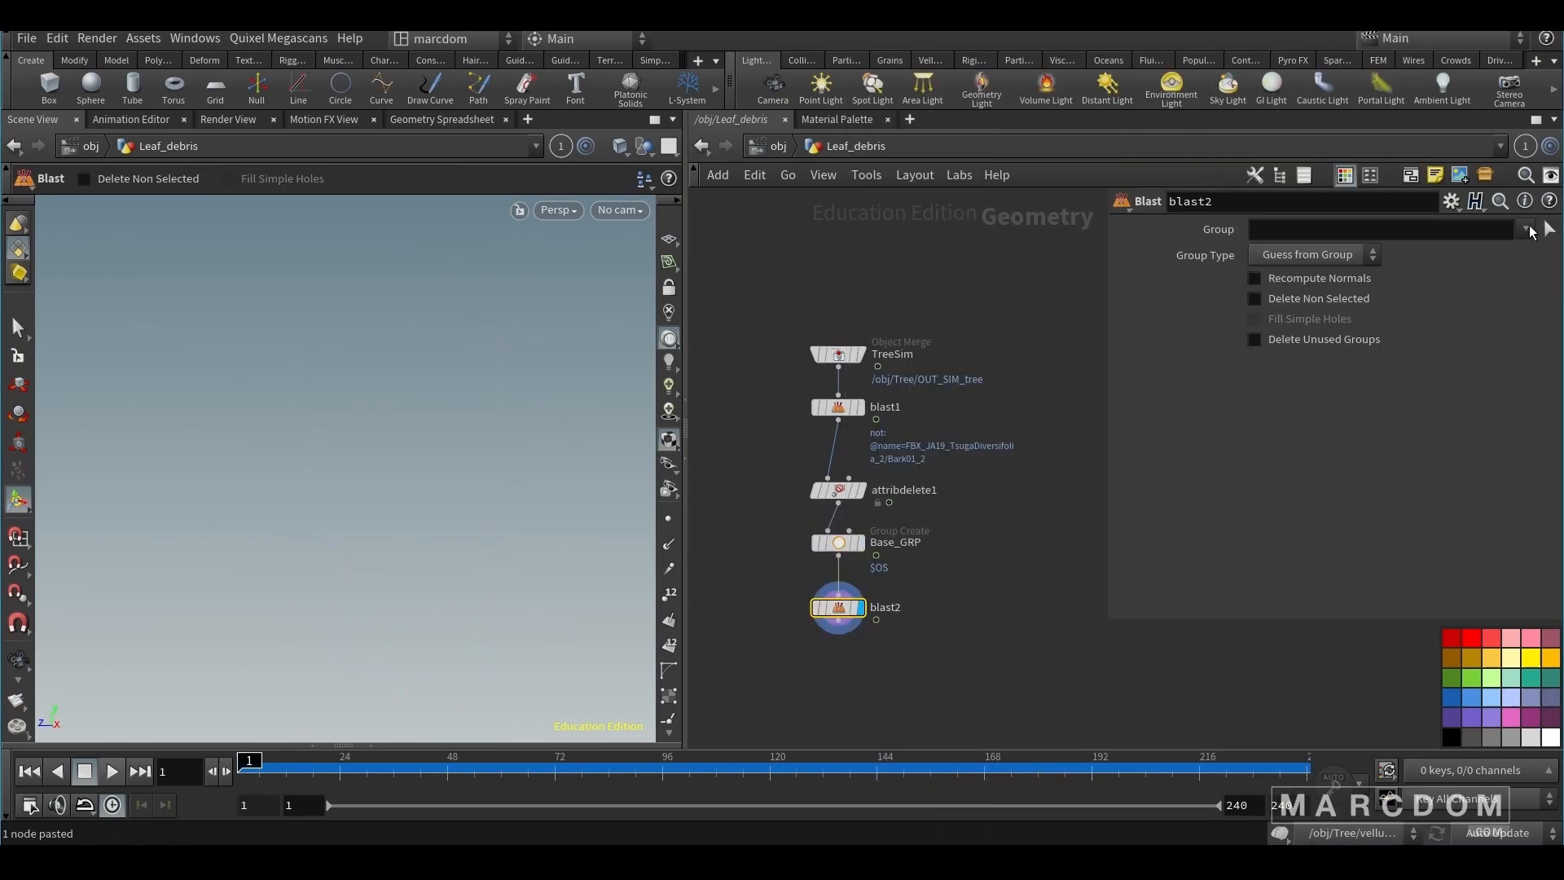
pyautogui.write('Base_GRP')
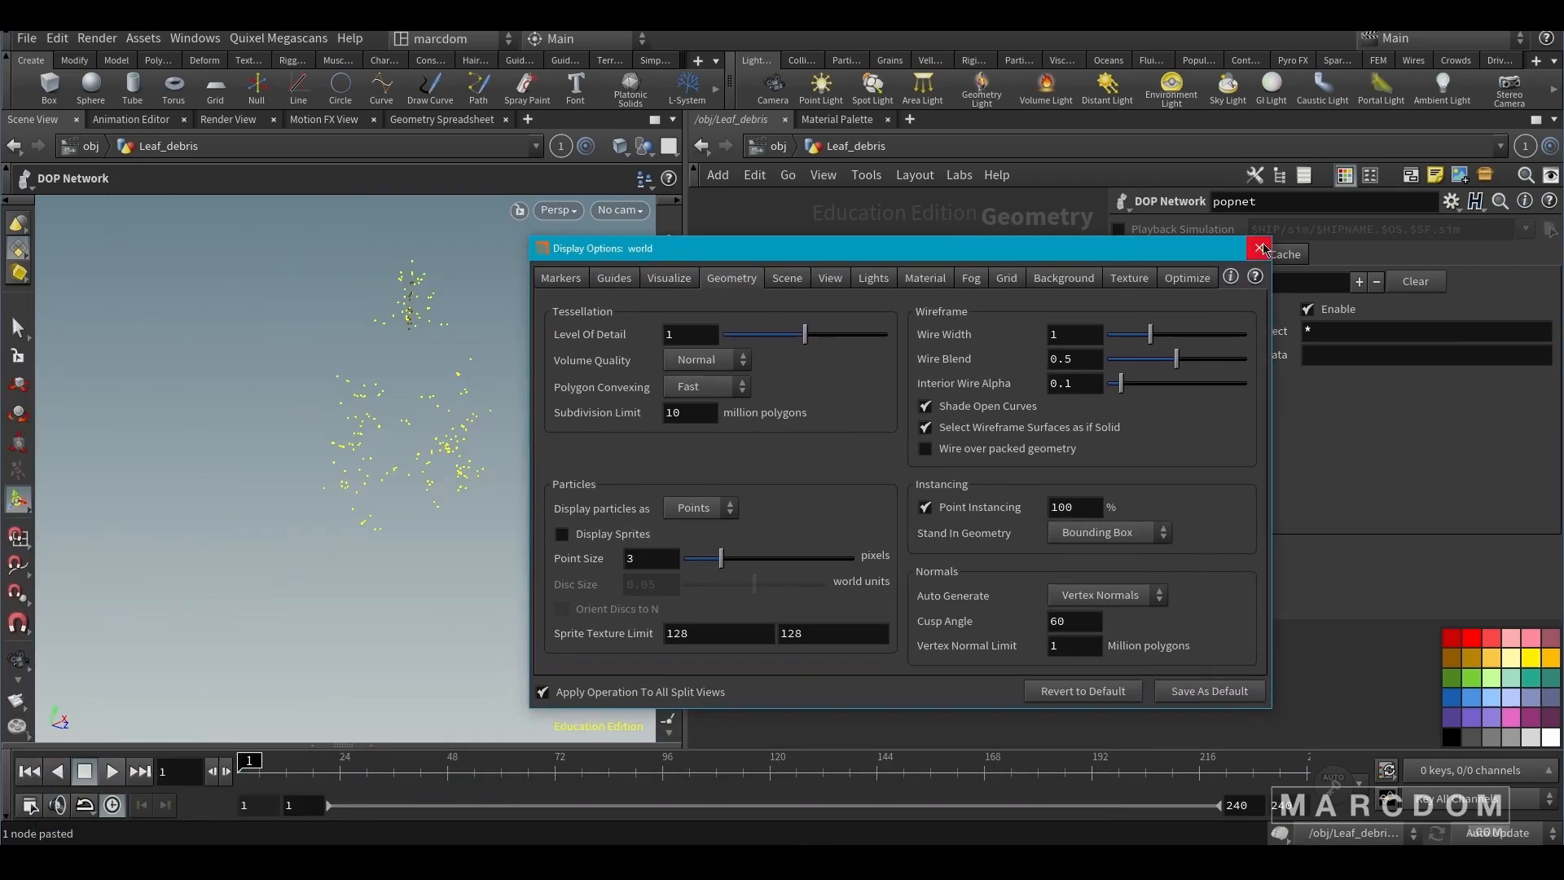
pyautogui.click(1260, 247)
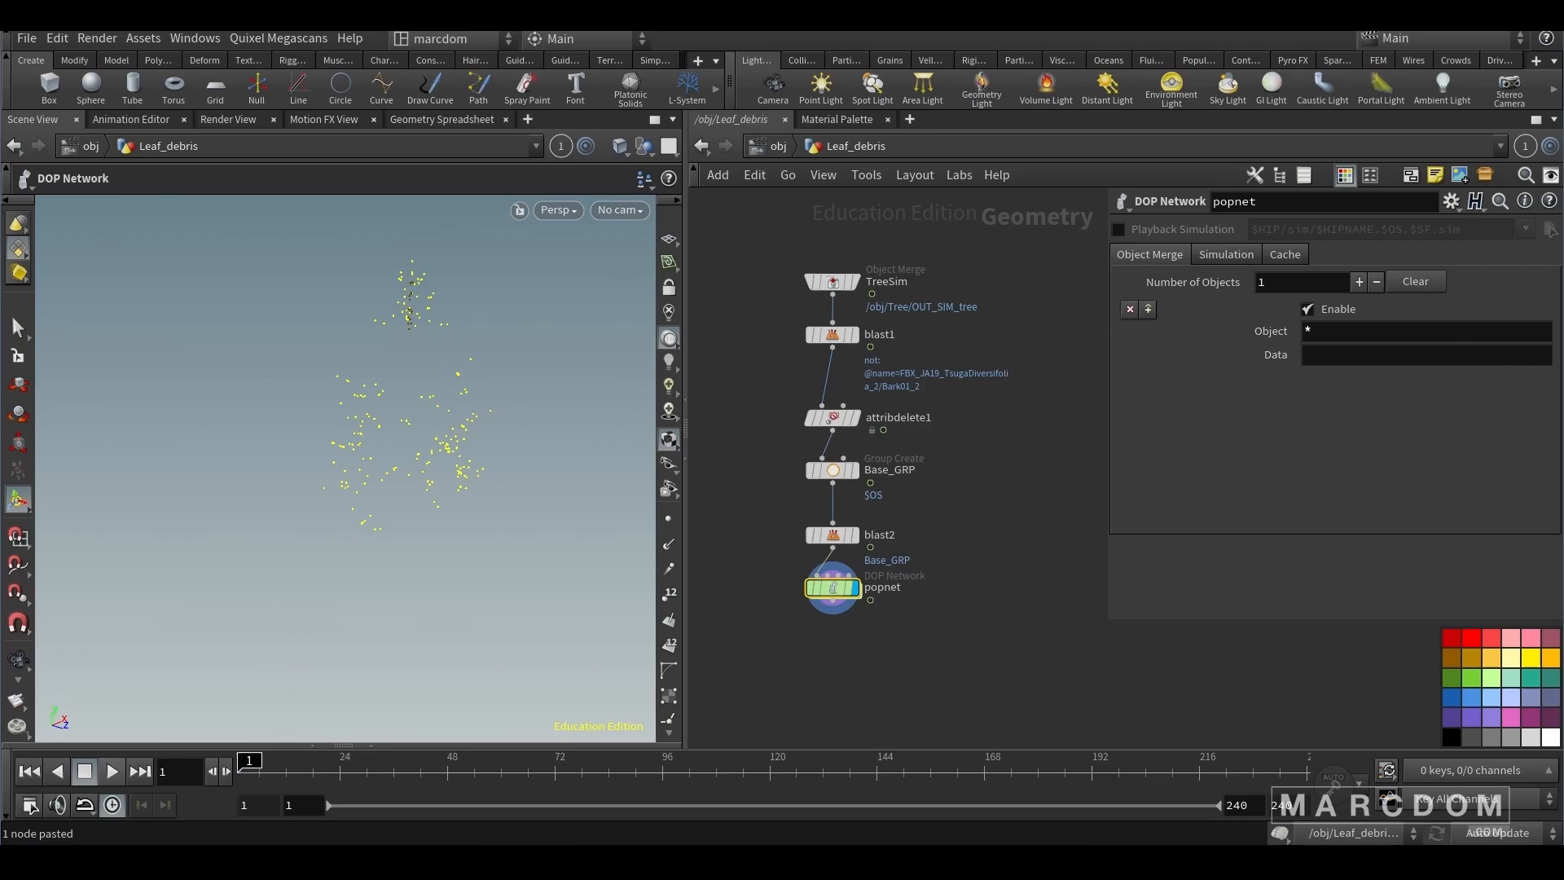
# Set the POP Source birth rate to 100 and preview the emission.
pyautogui.doubleClick(831, 587)
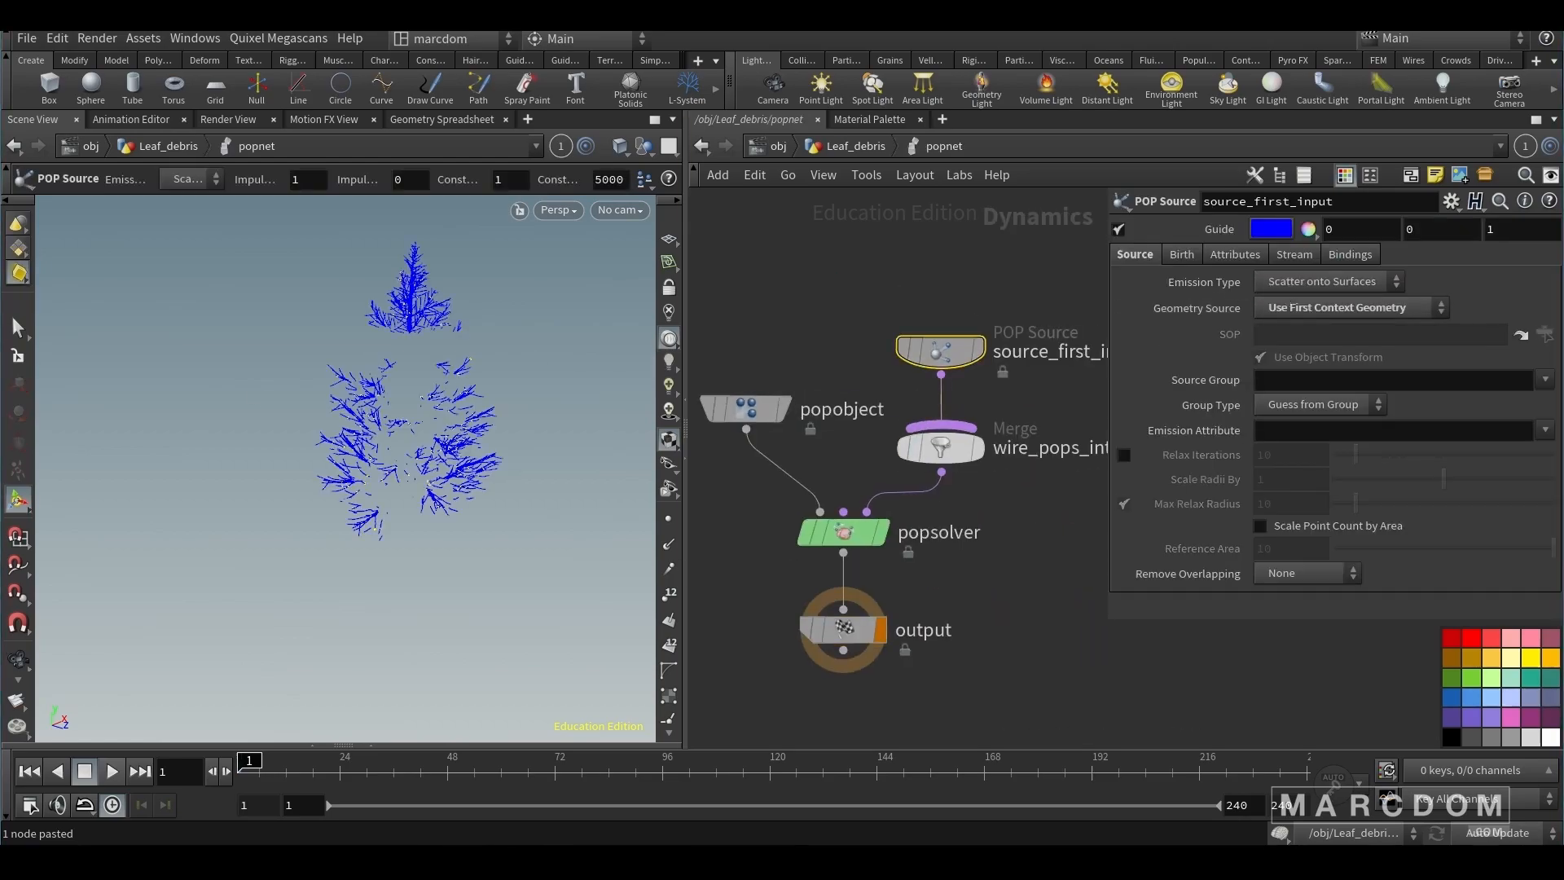
pyautogui.click(1181, 253)
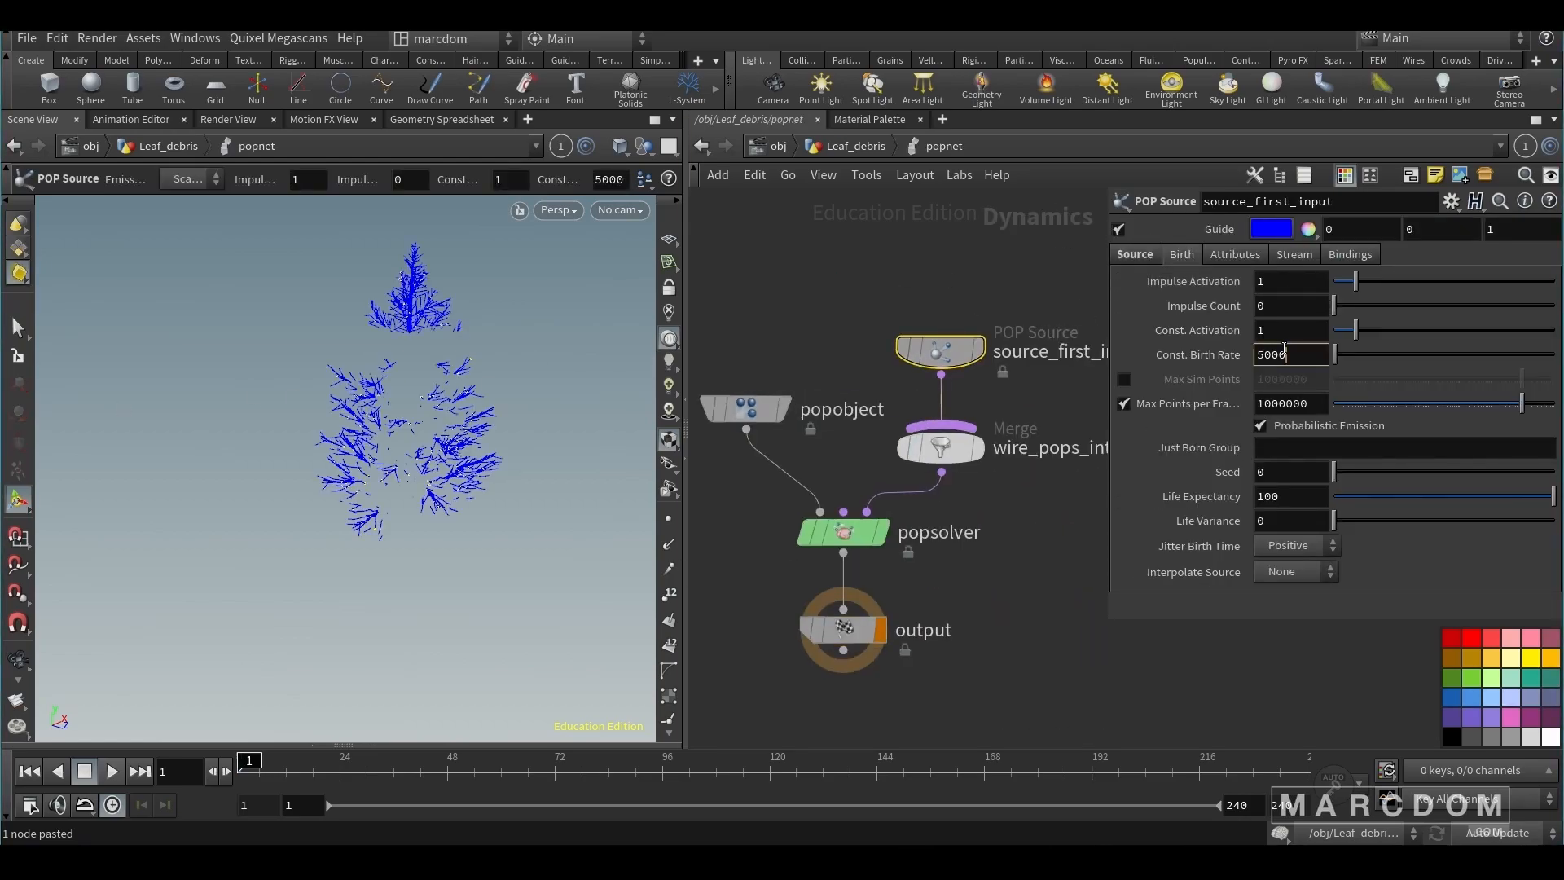
pyautogui.click(1237, 254)
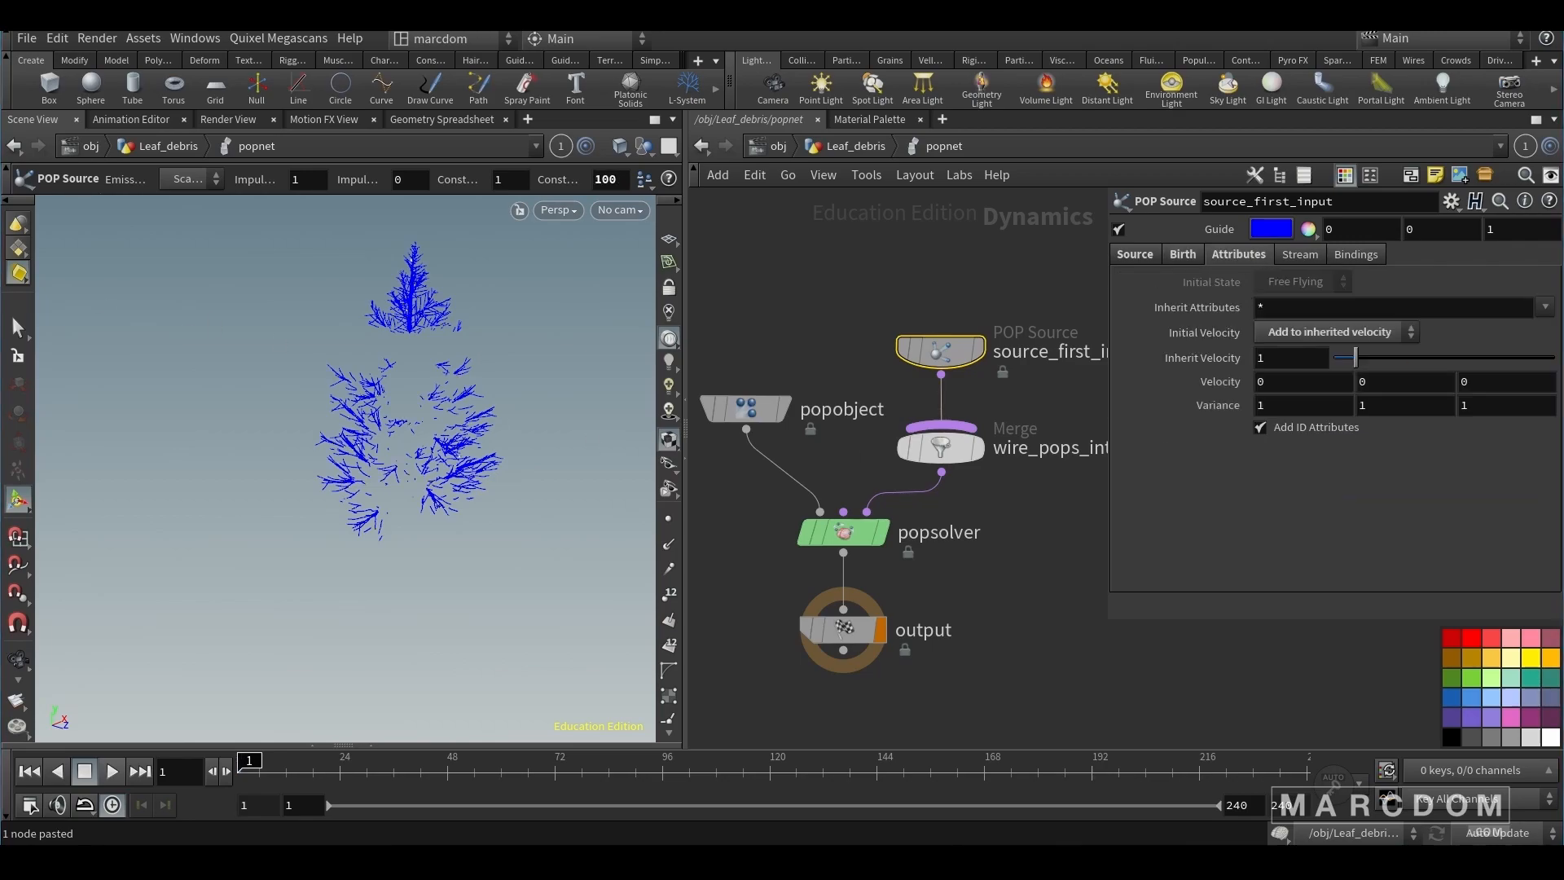
pyautogui.click(1133, 253)
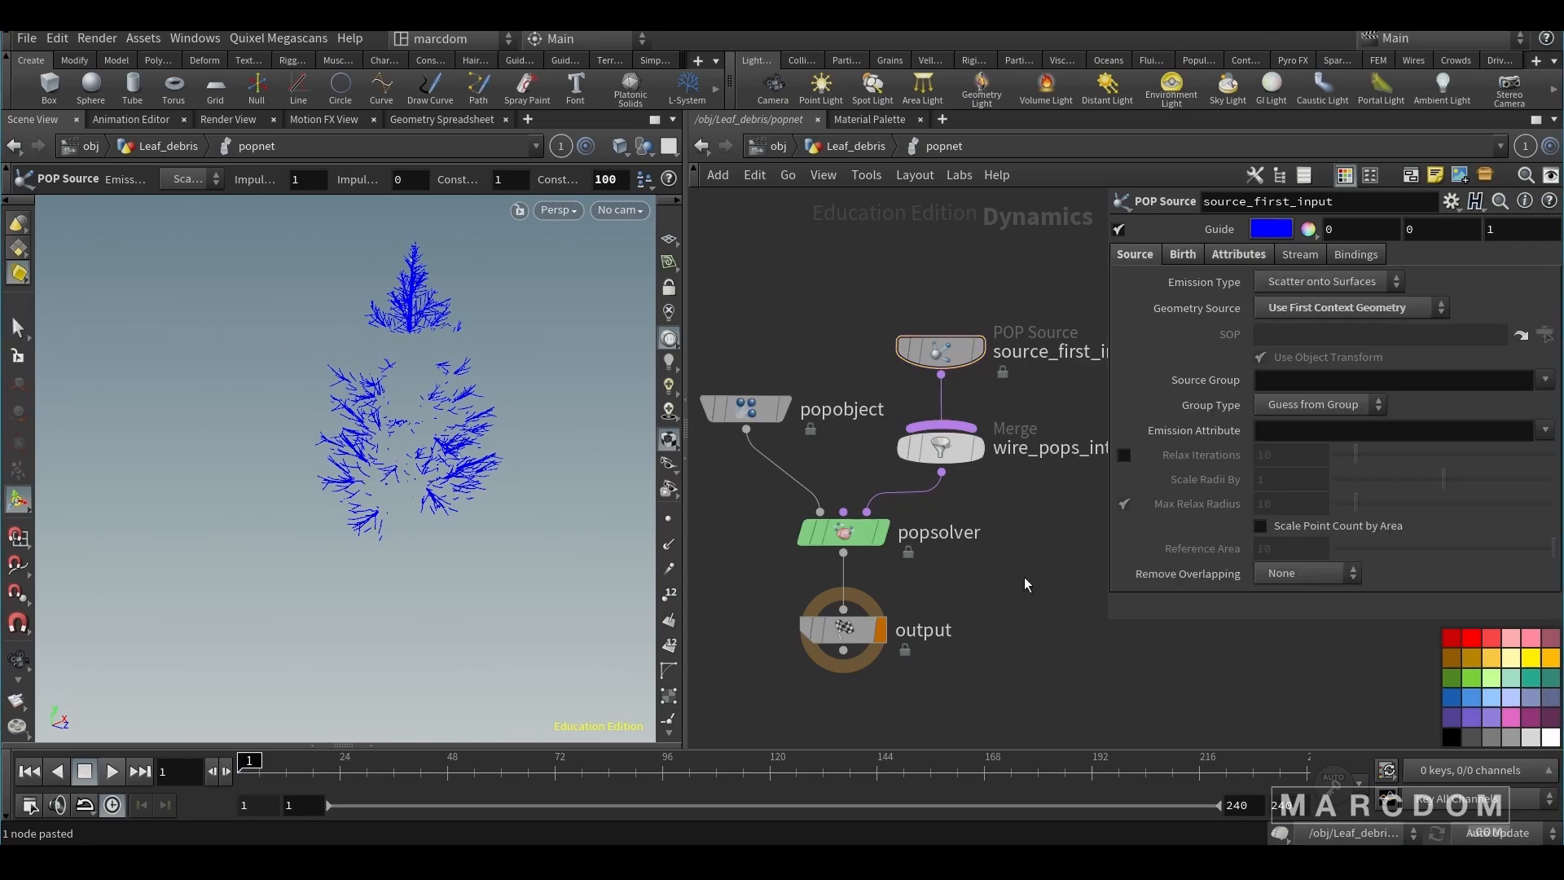
pyautogui.click(111, 770)
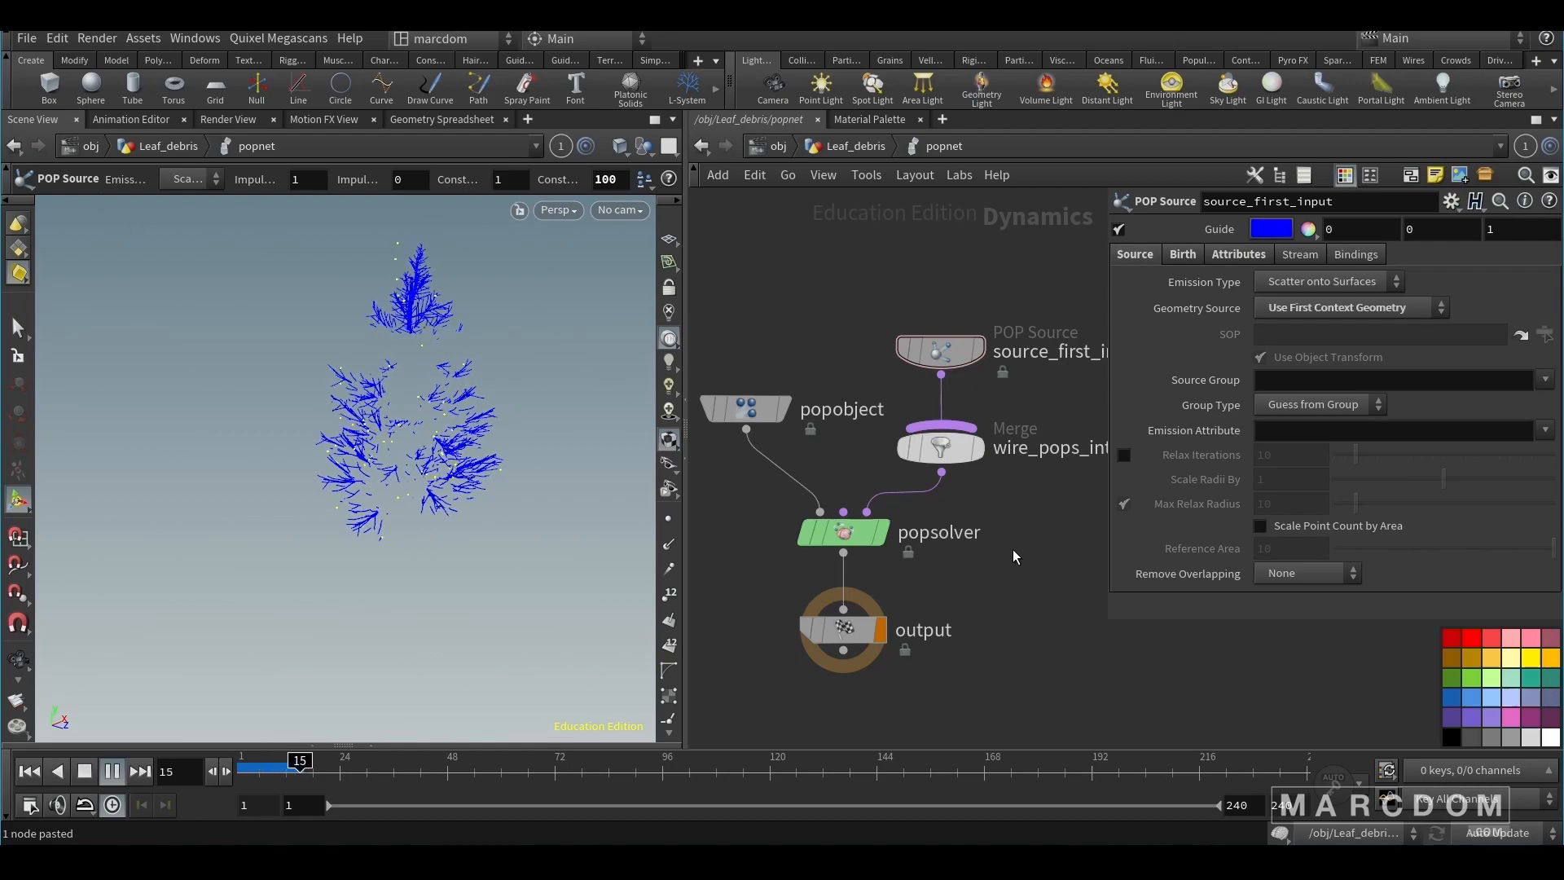
pyautogui.click(111, 770)
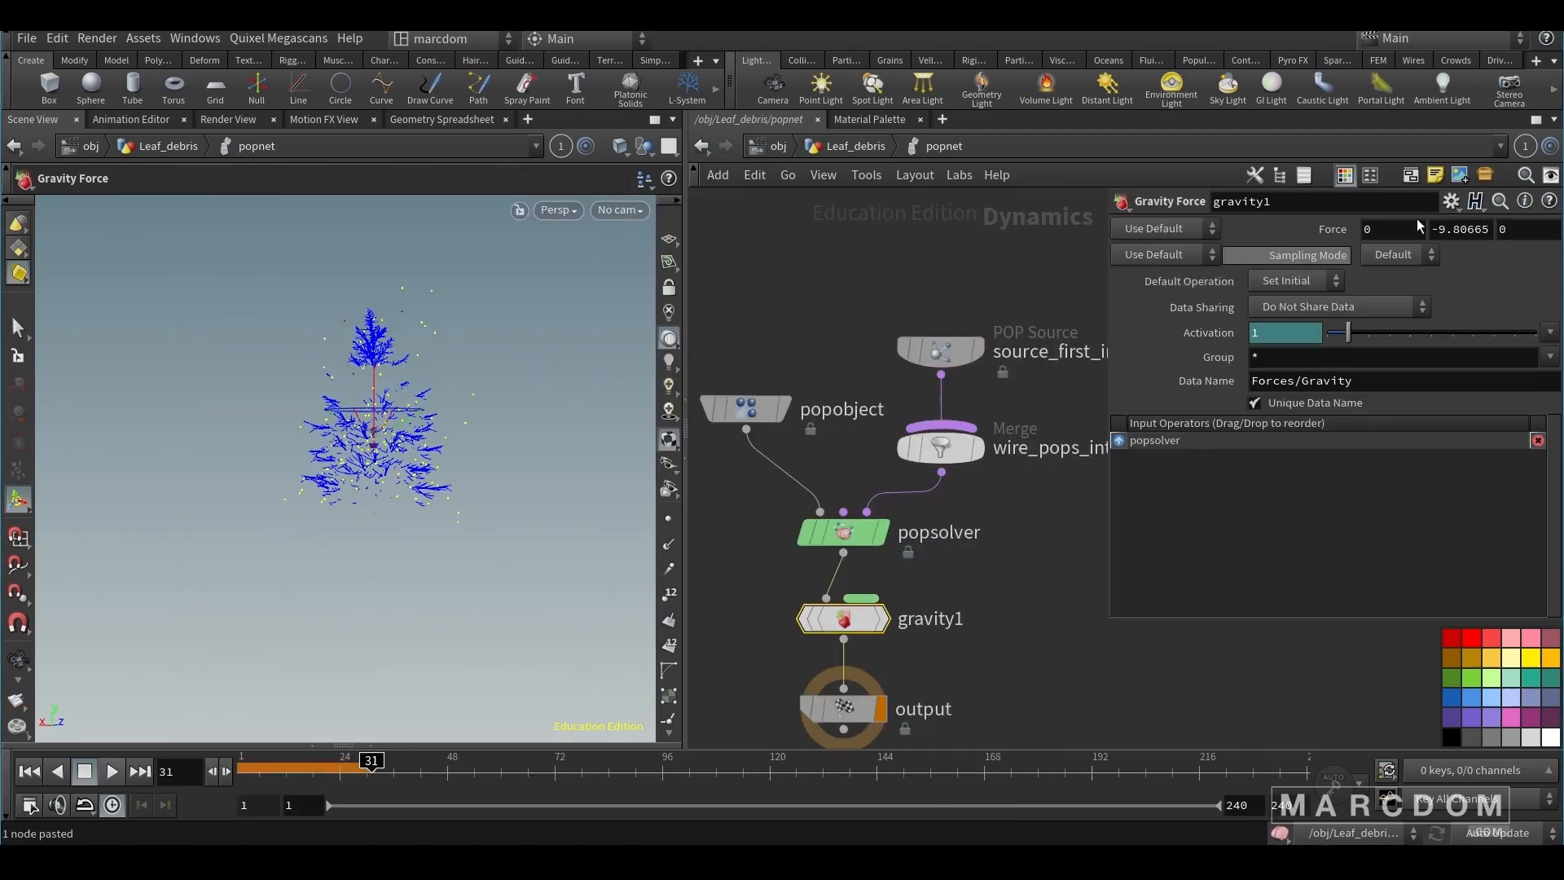
# Add gravity and a static object collider using /obj/Tree/OUT_Base.
pyautogui.click(937, 350)
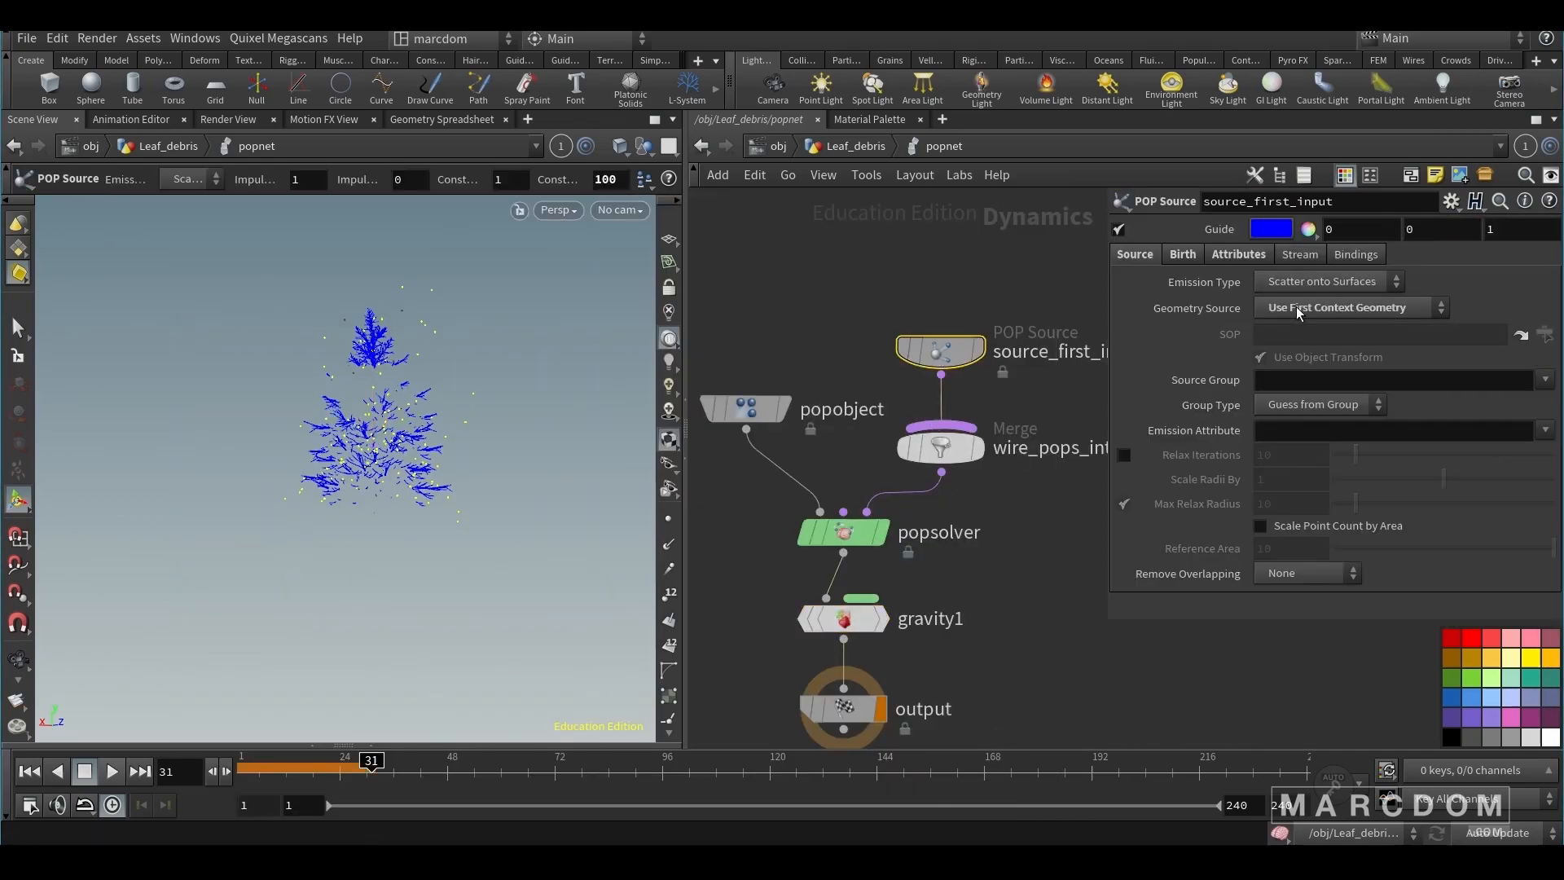
pyautogui.click(1236, 254)
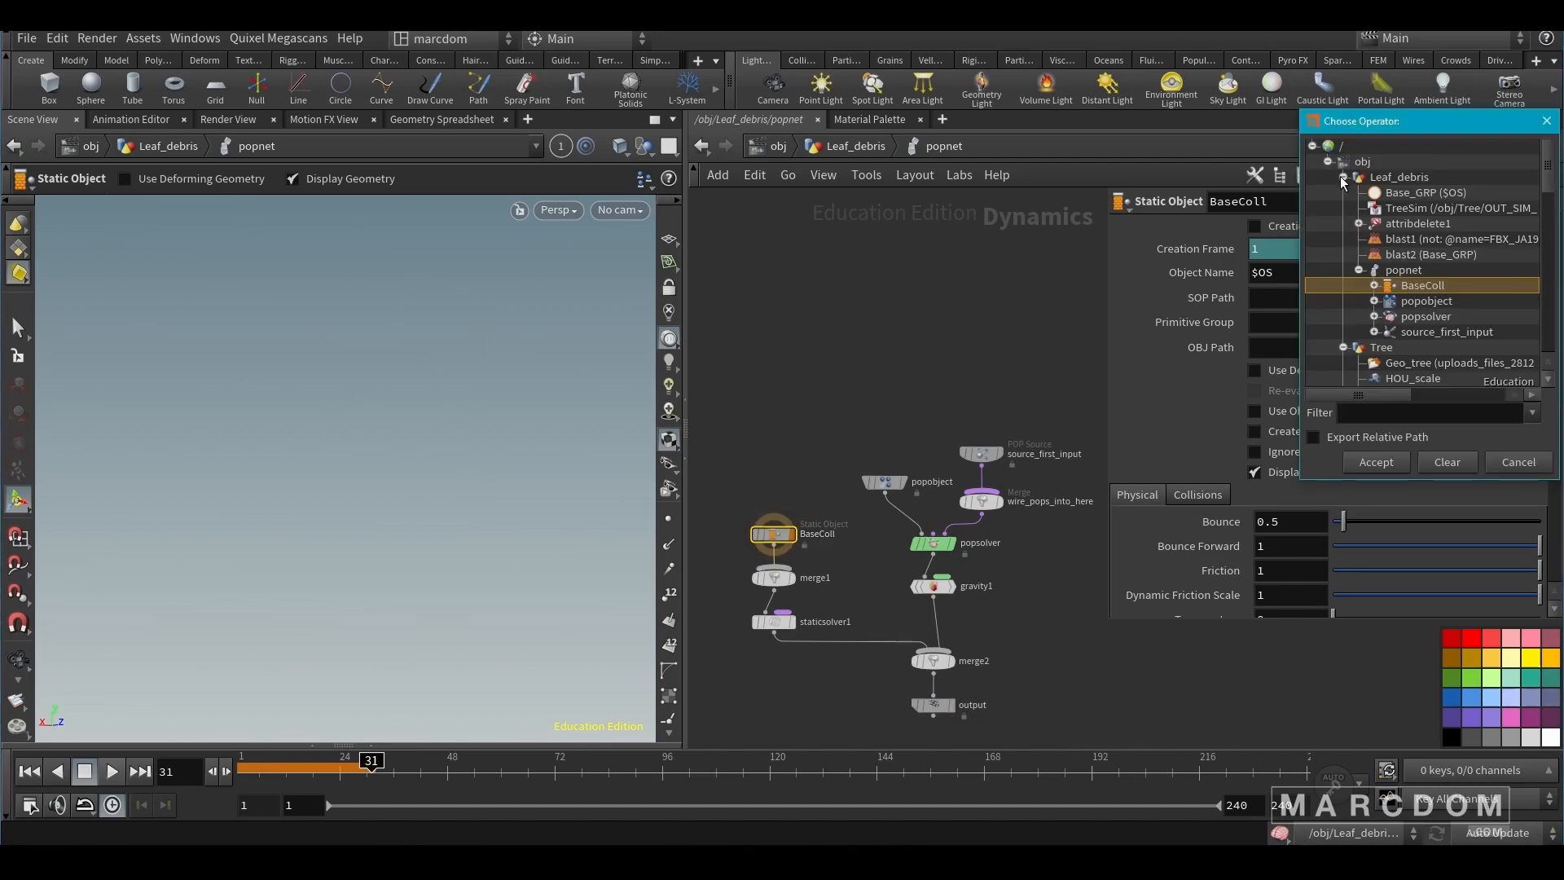
pyautogui.click(1374, 461)
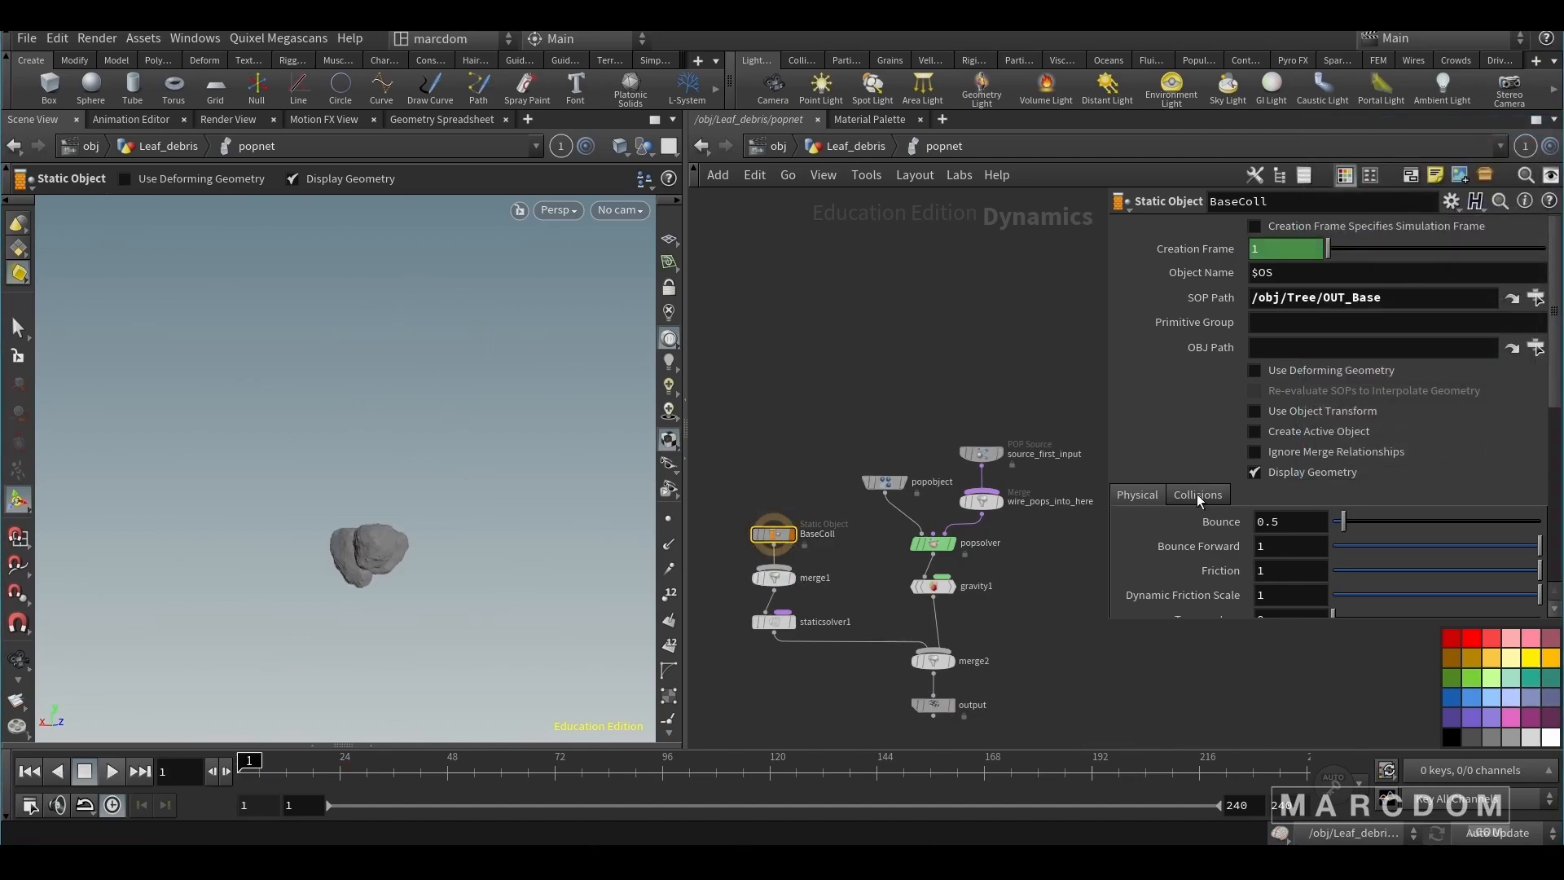
pyautogui.click(1197, 493)
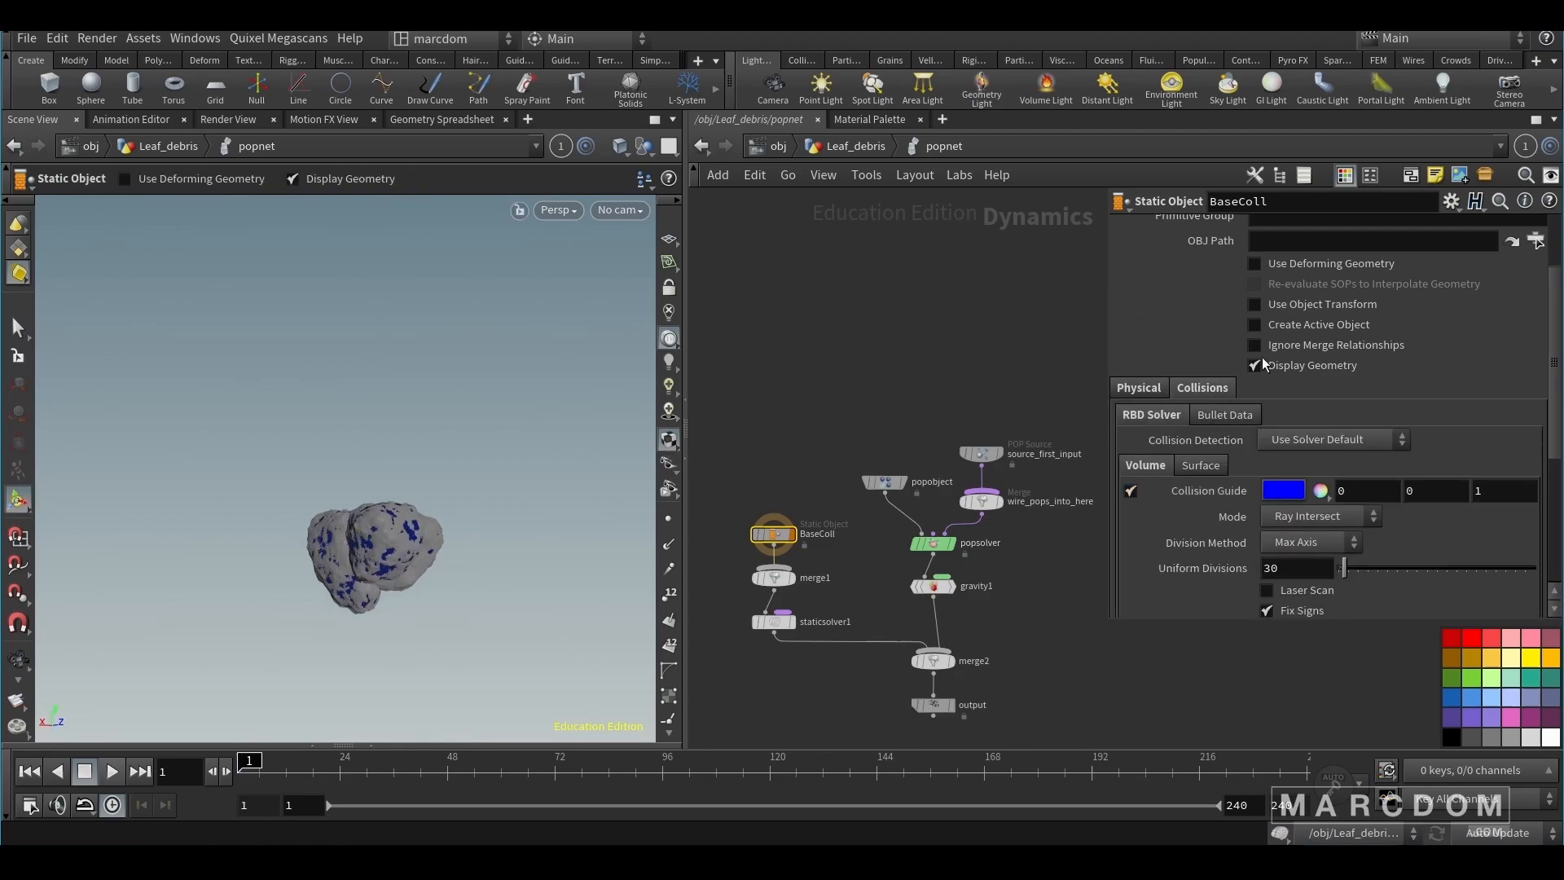
pyautogui.click(111, 770)
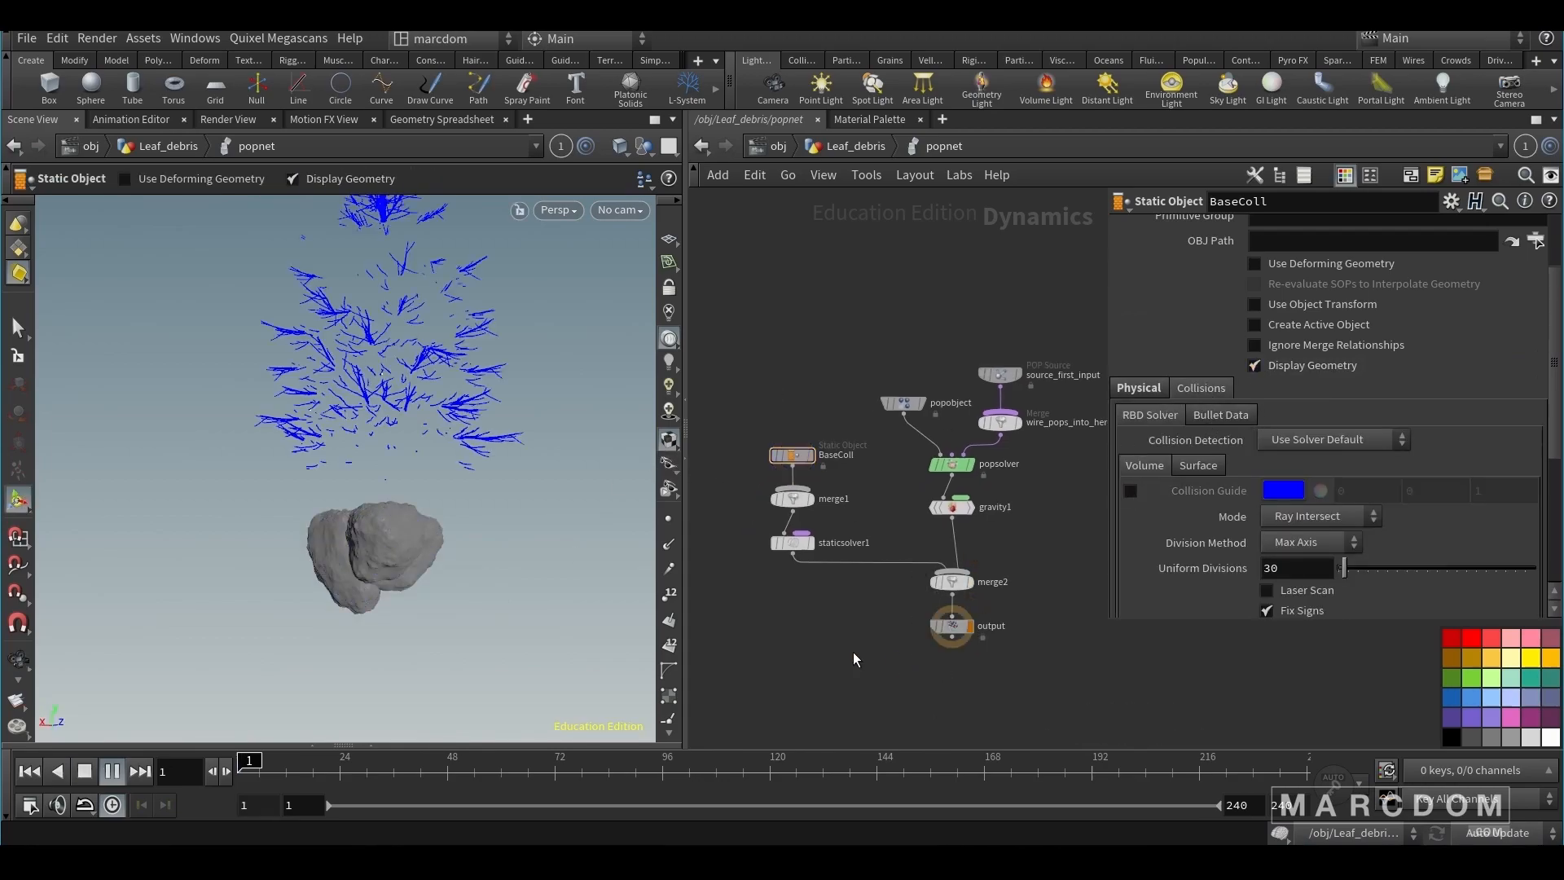
pyautogui.click(140, 770)
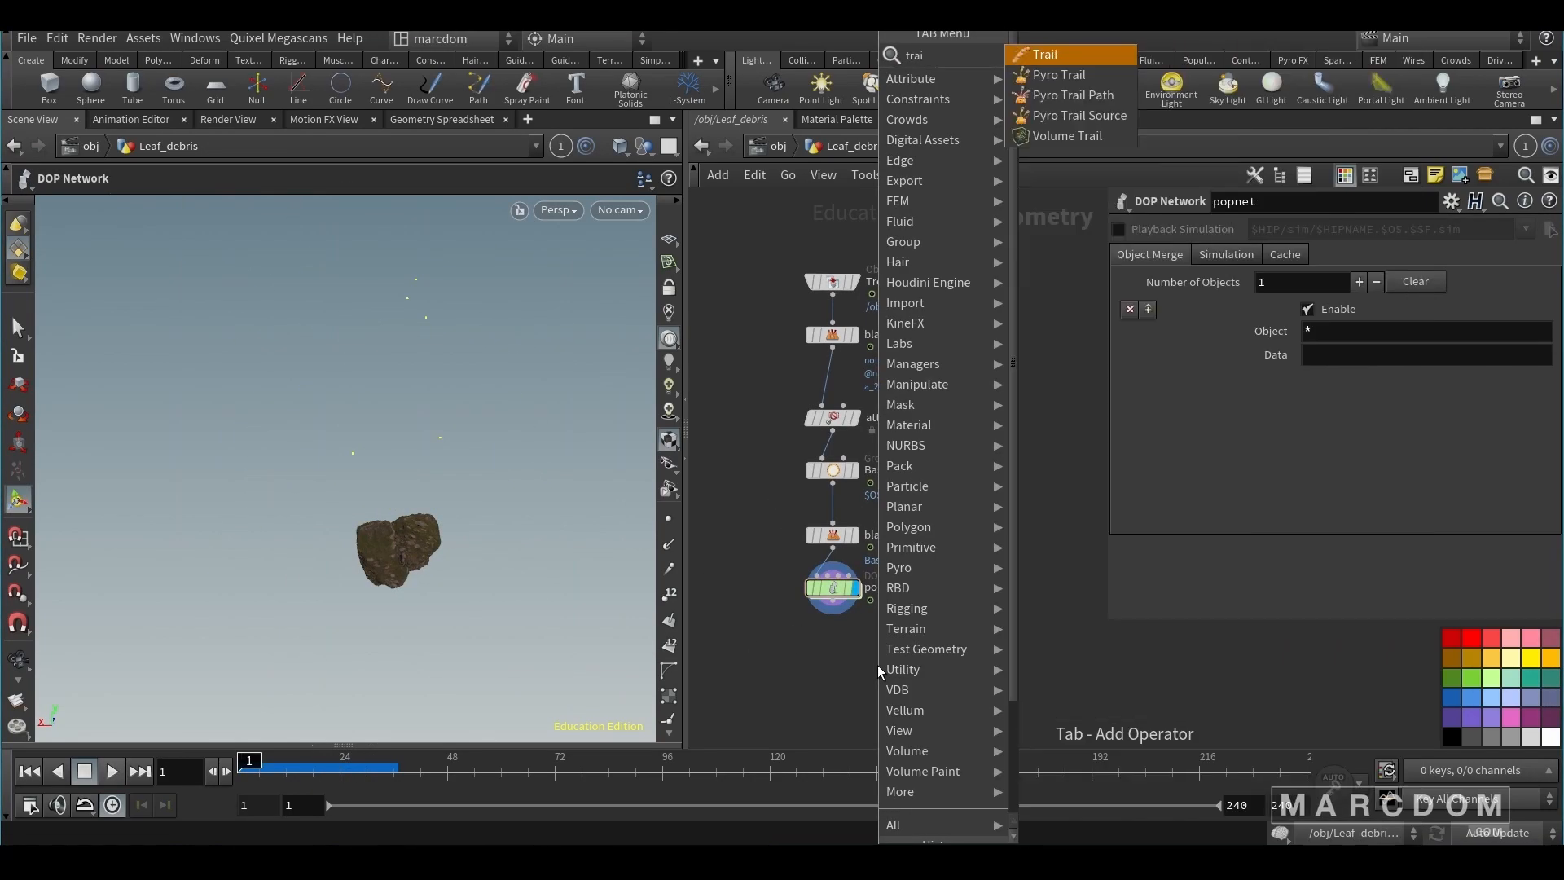
# Add Trail and Normal after the POP network, set @N = v, and add a grid.
pyautogui.click(1044, 55)
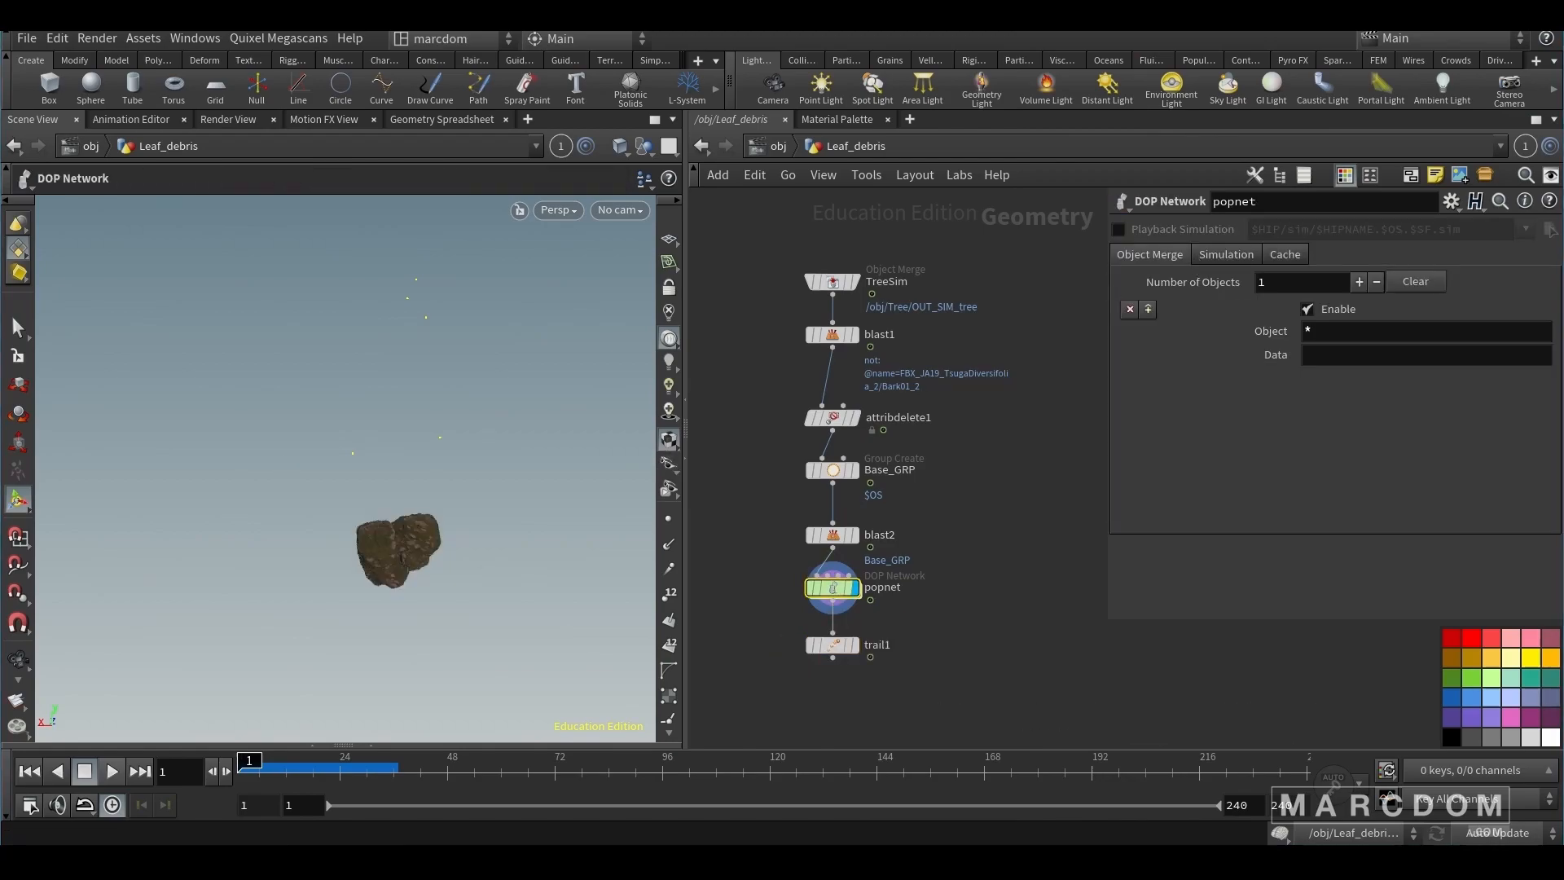
pyautogui.write('popobject')
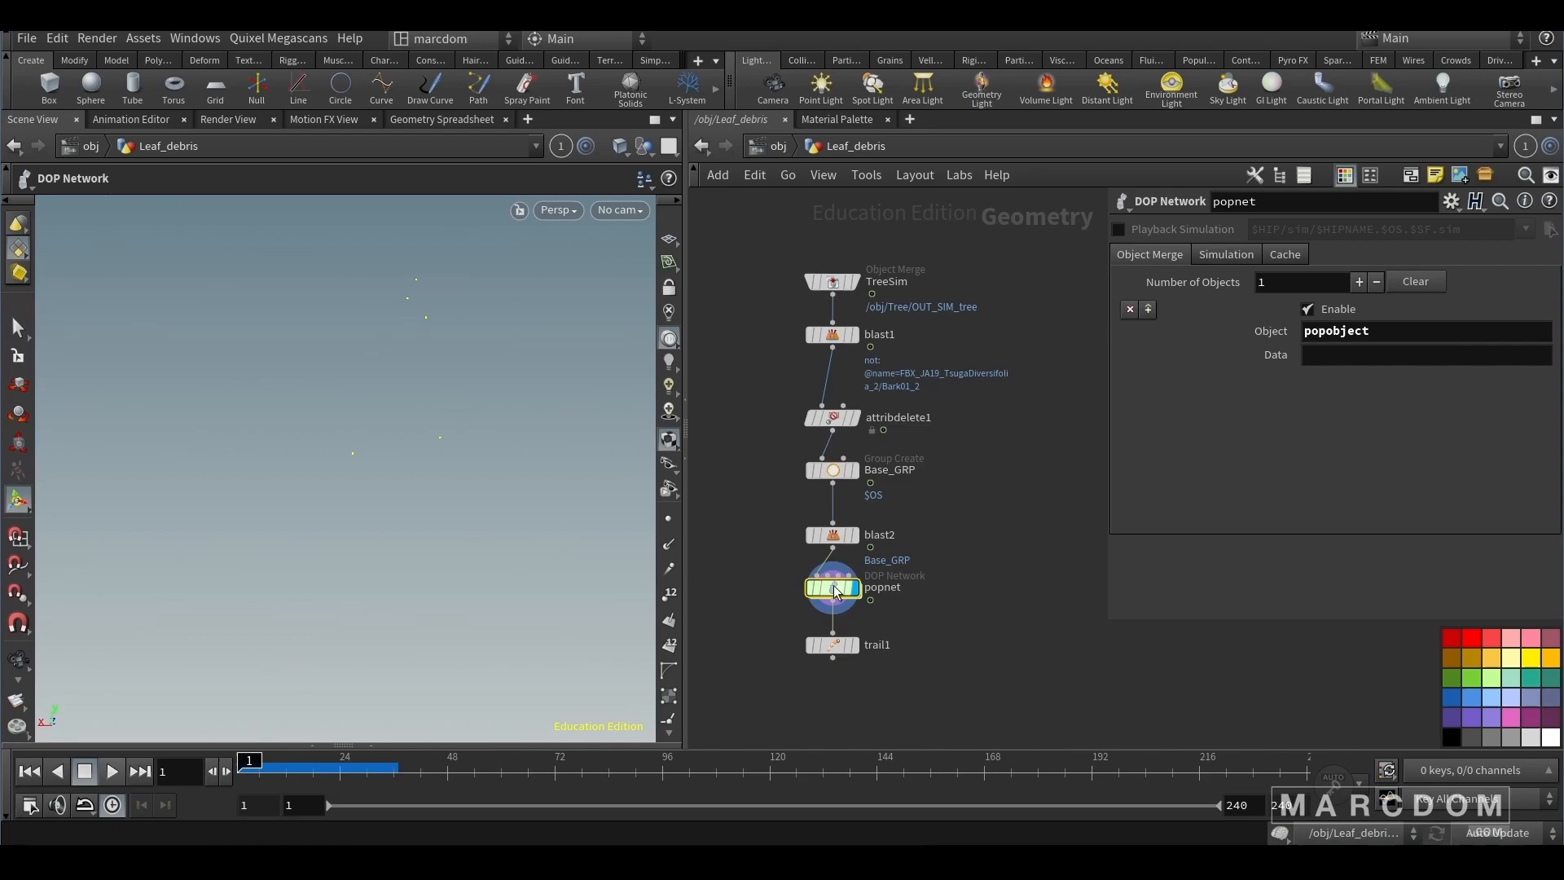
pyautogui.click(1226, 253)
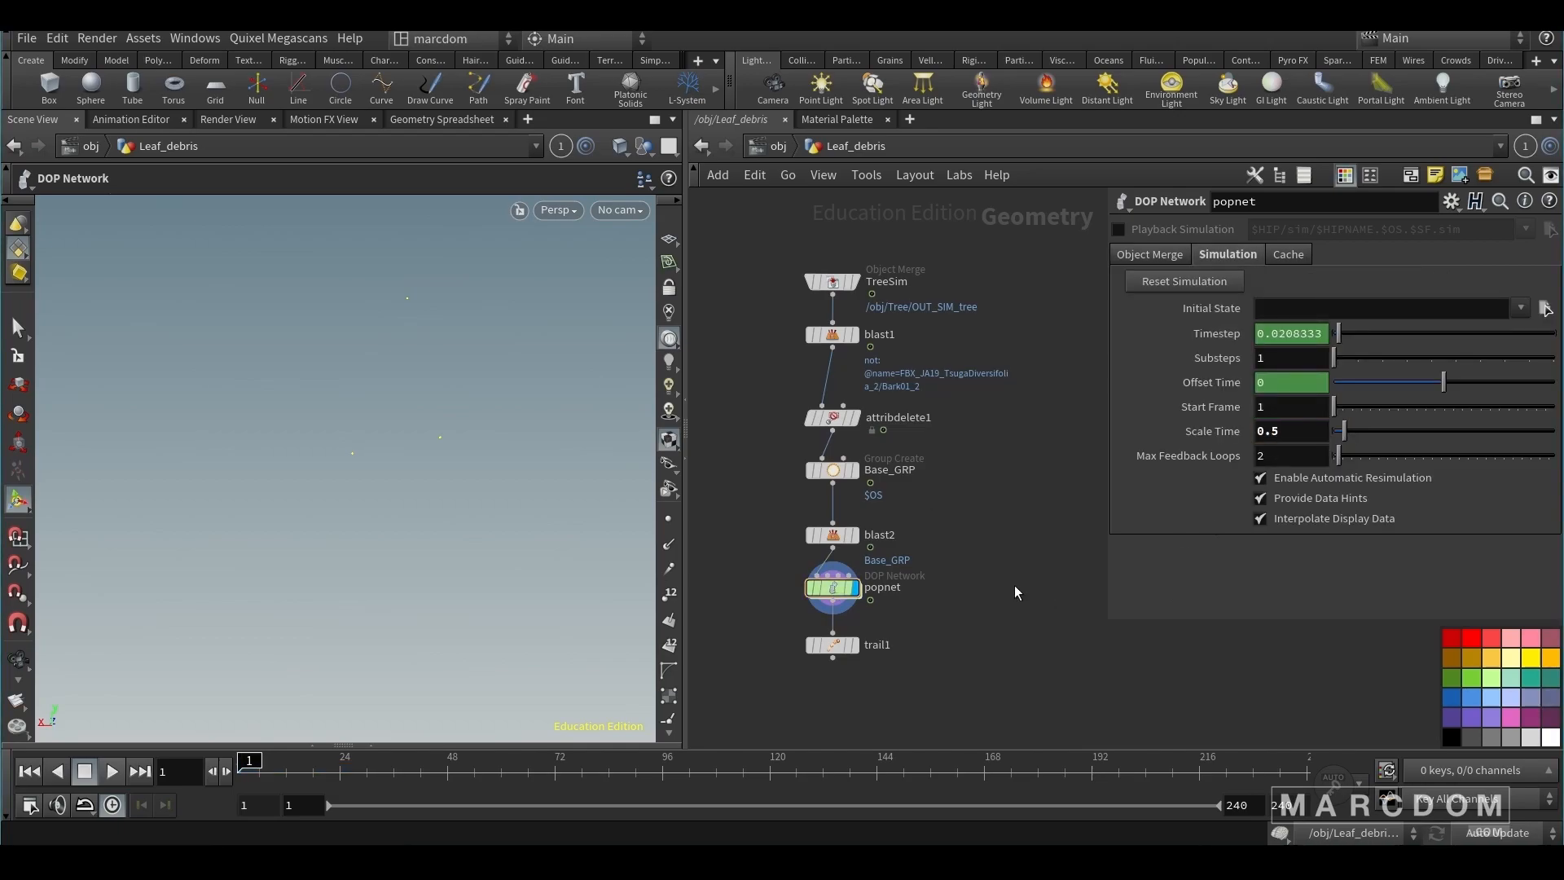
pyautogui.click(112, 770)
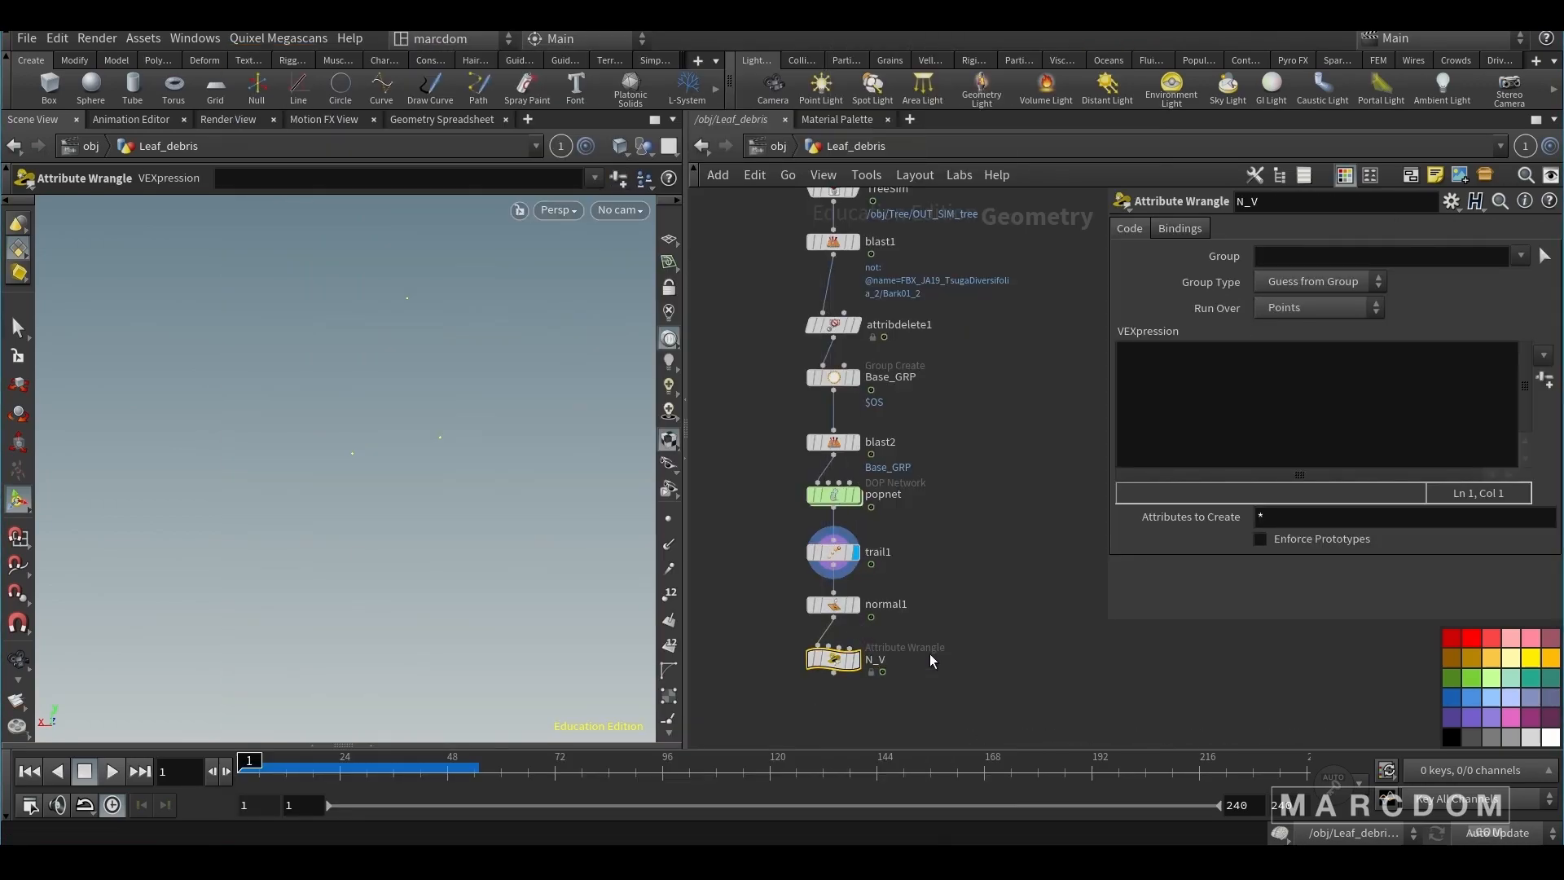
pyautogui.write('@N = v')
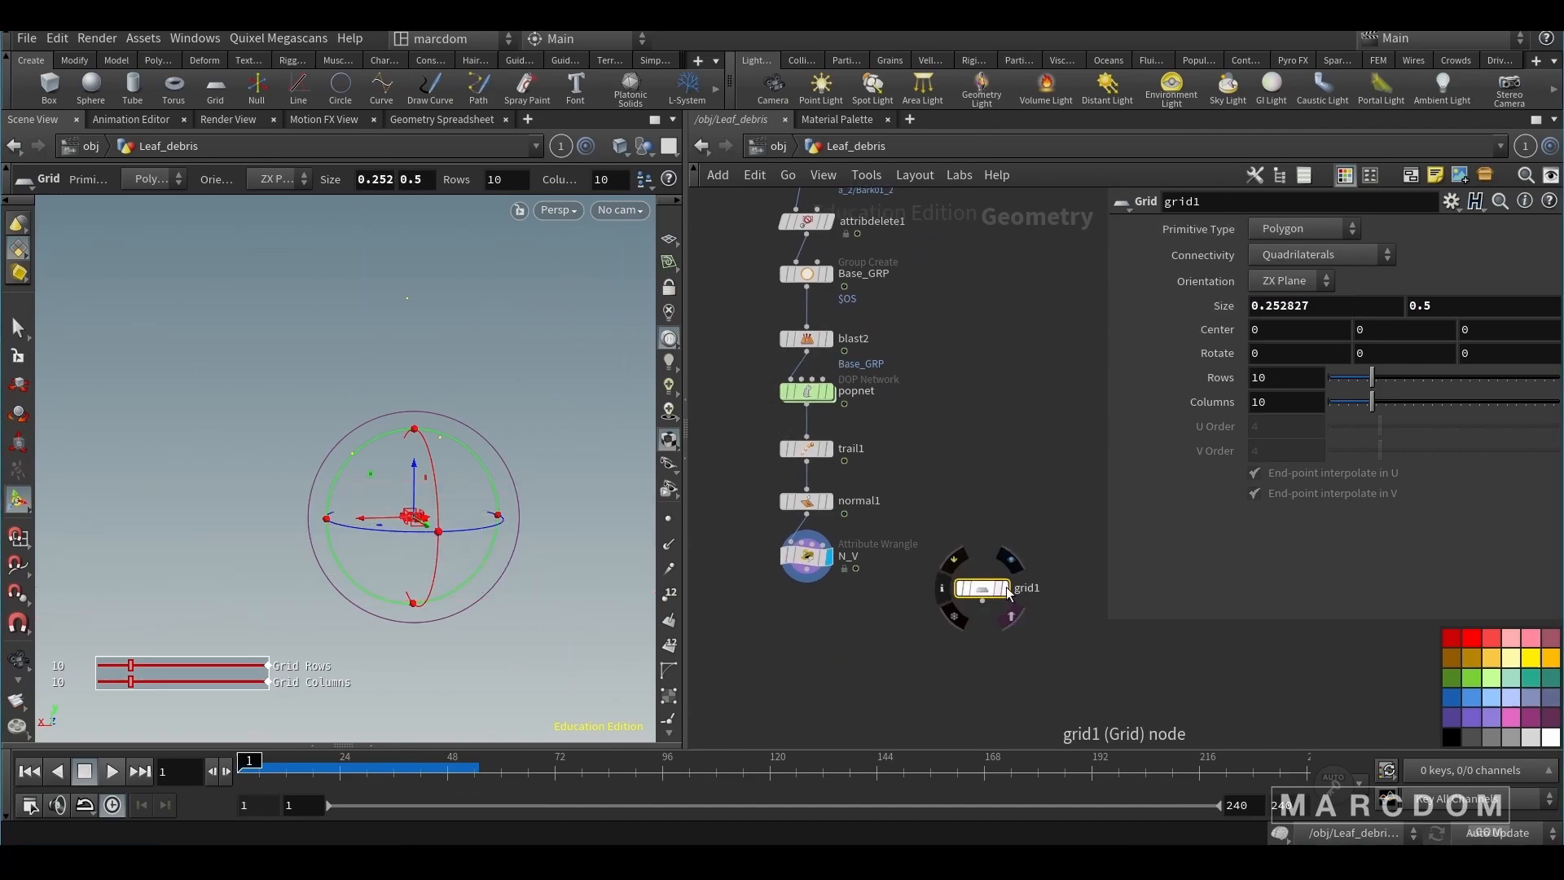
# Texture the leaf grid with the Debris material and copy it onto the N_V particles.
pyautogui.click(981, 588)
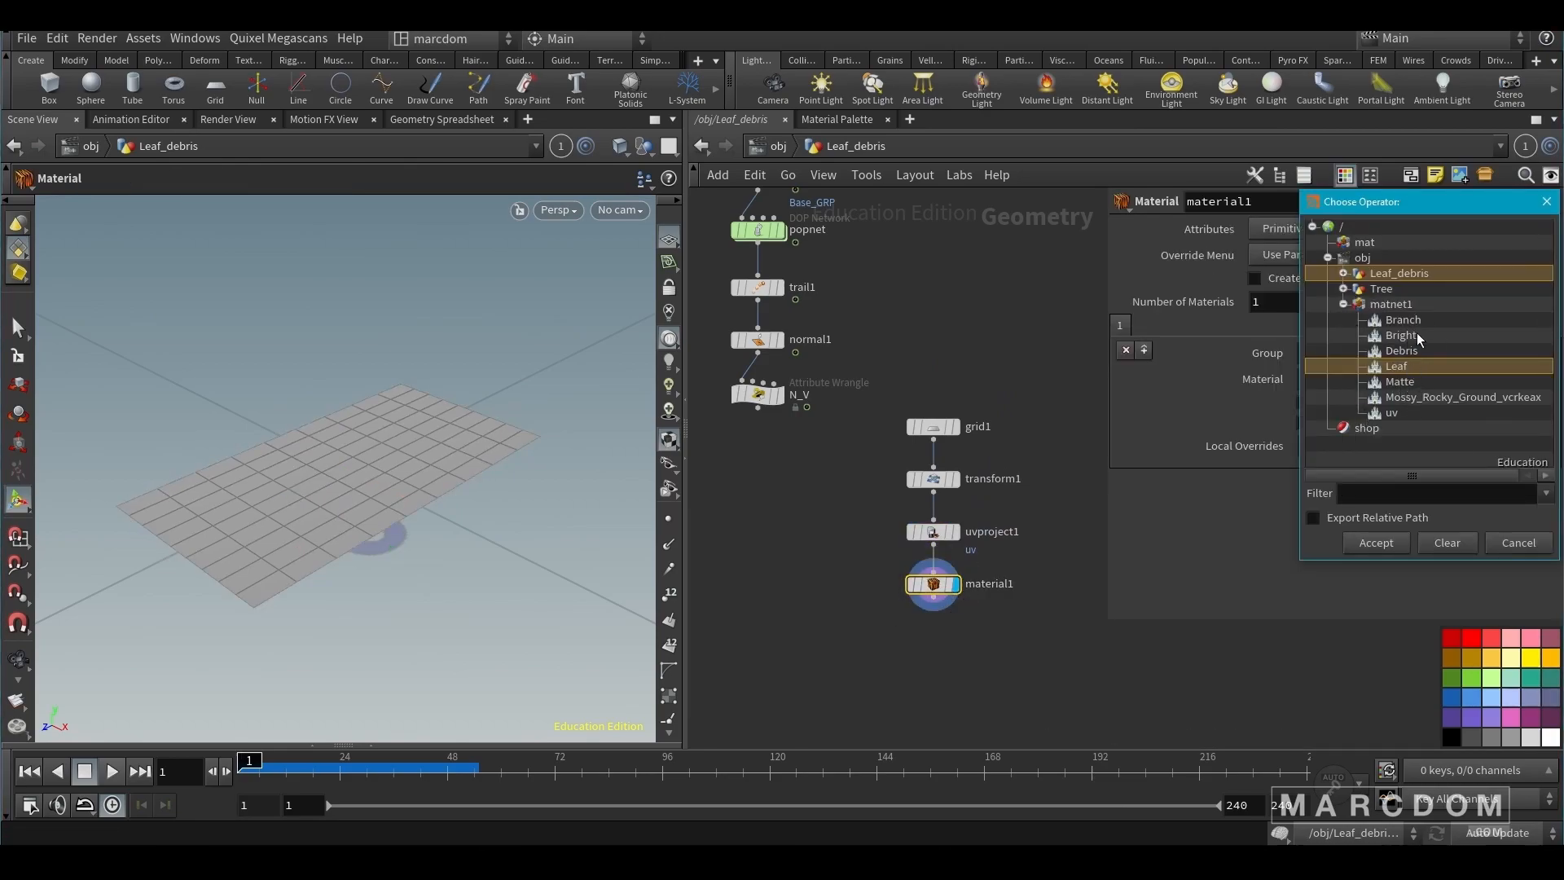
pyautogui.click(1400, 350)
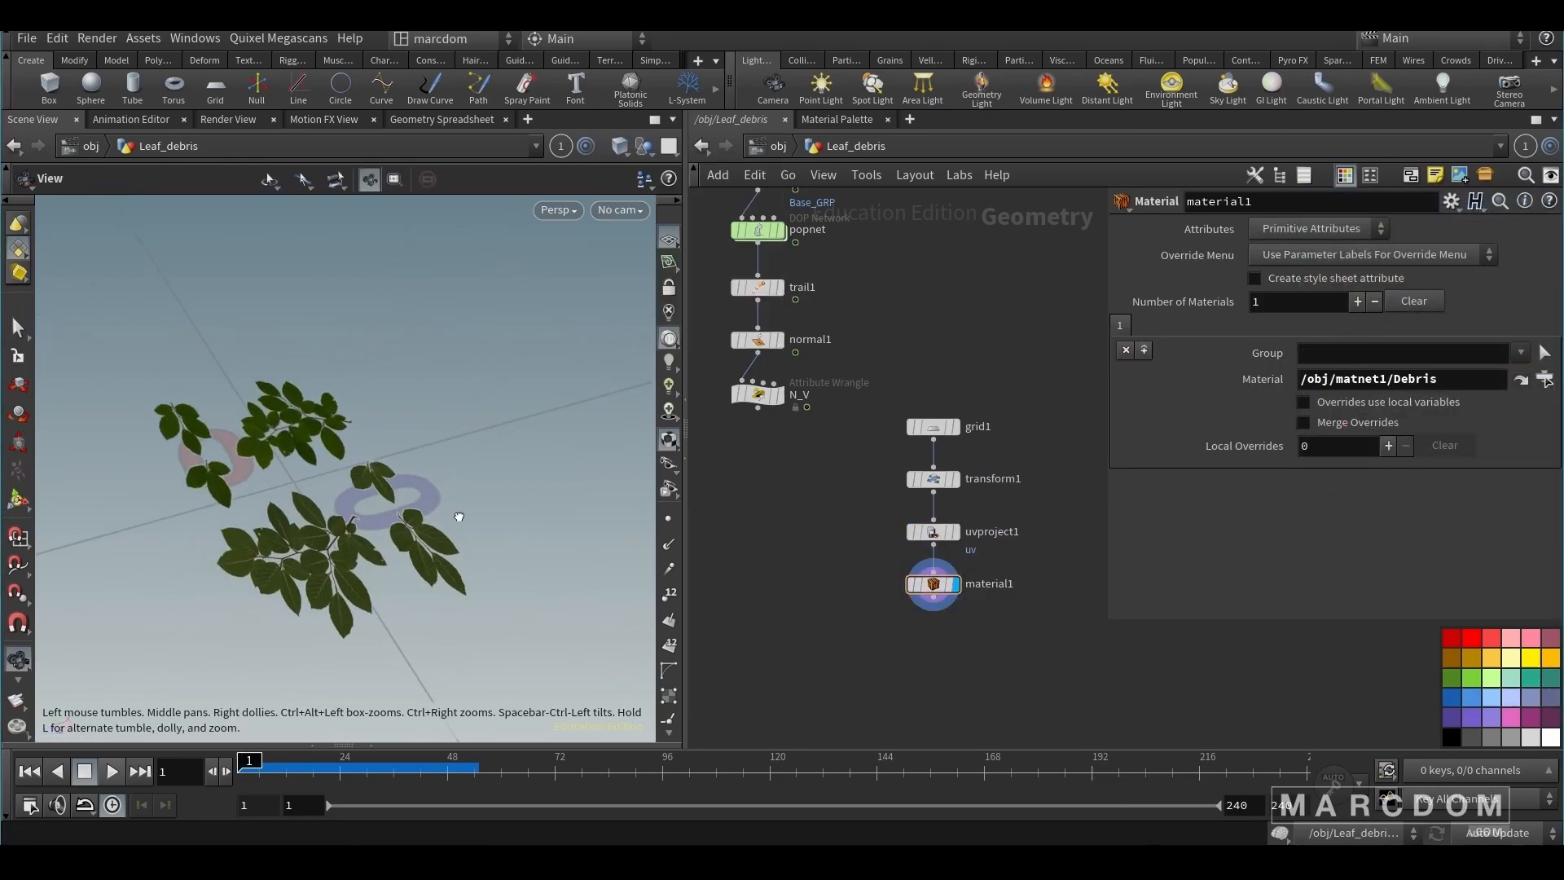
pyautogui.press('Tab')
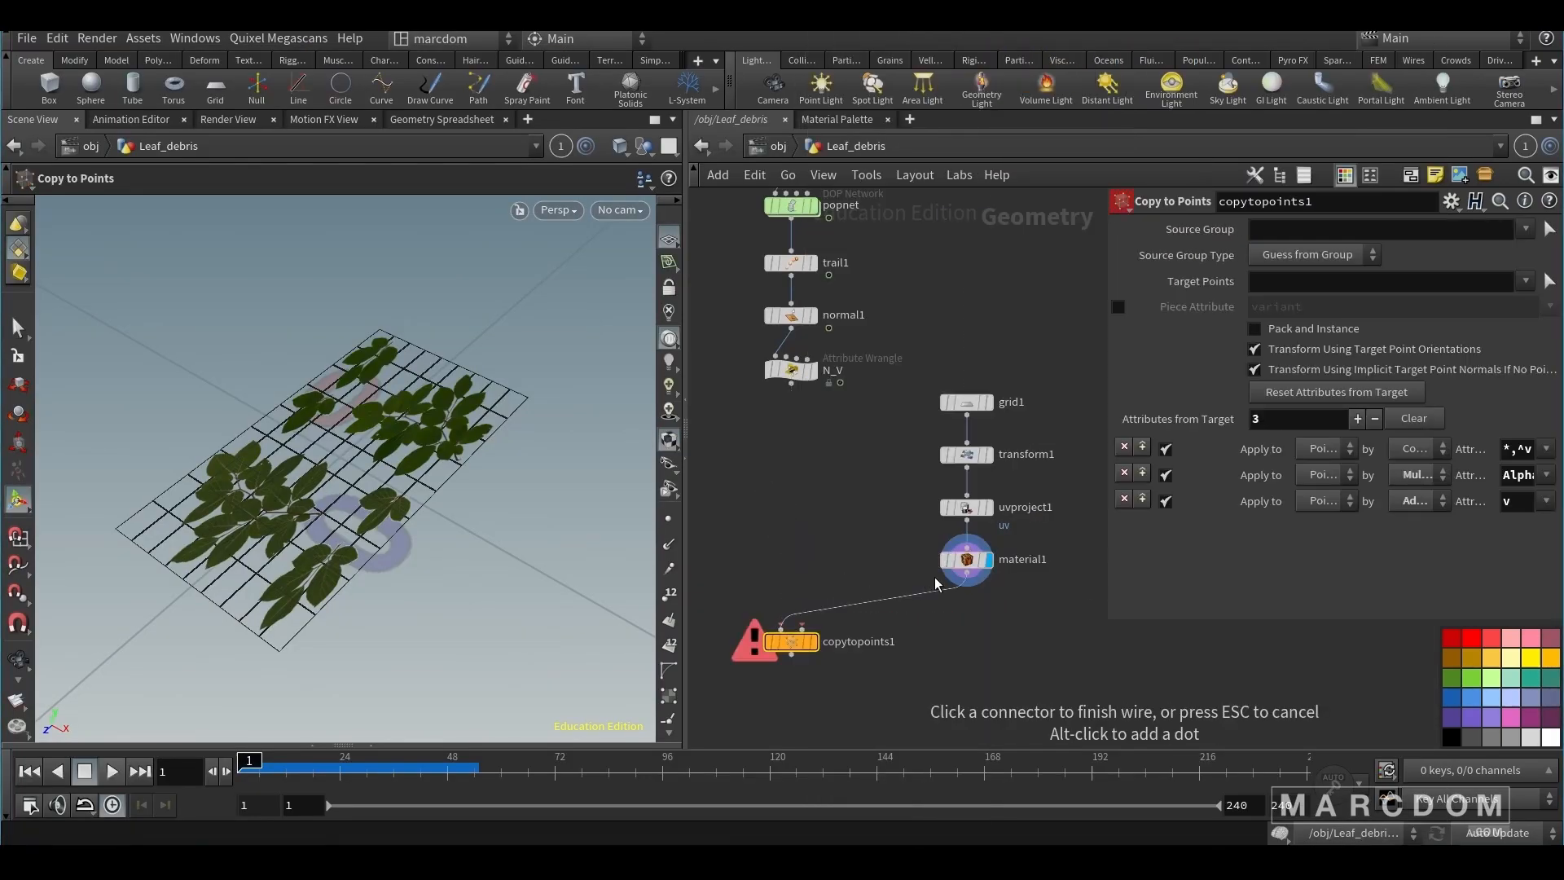
pyautogui.click(791, 634)
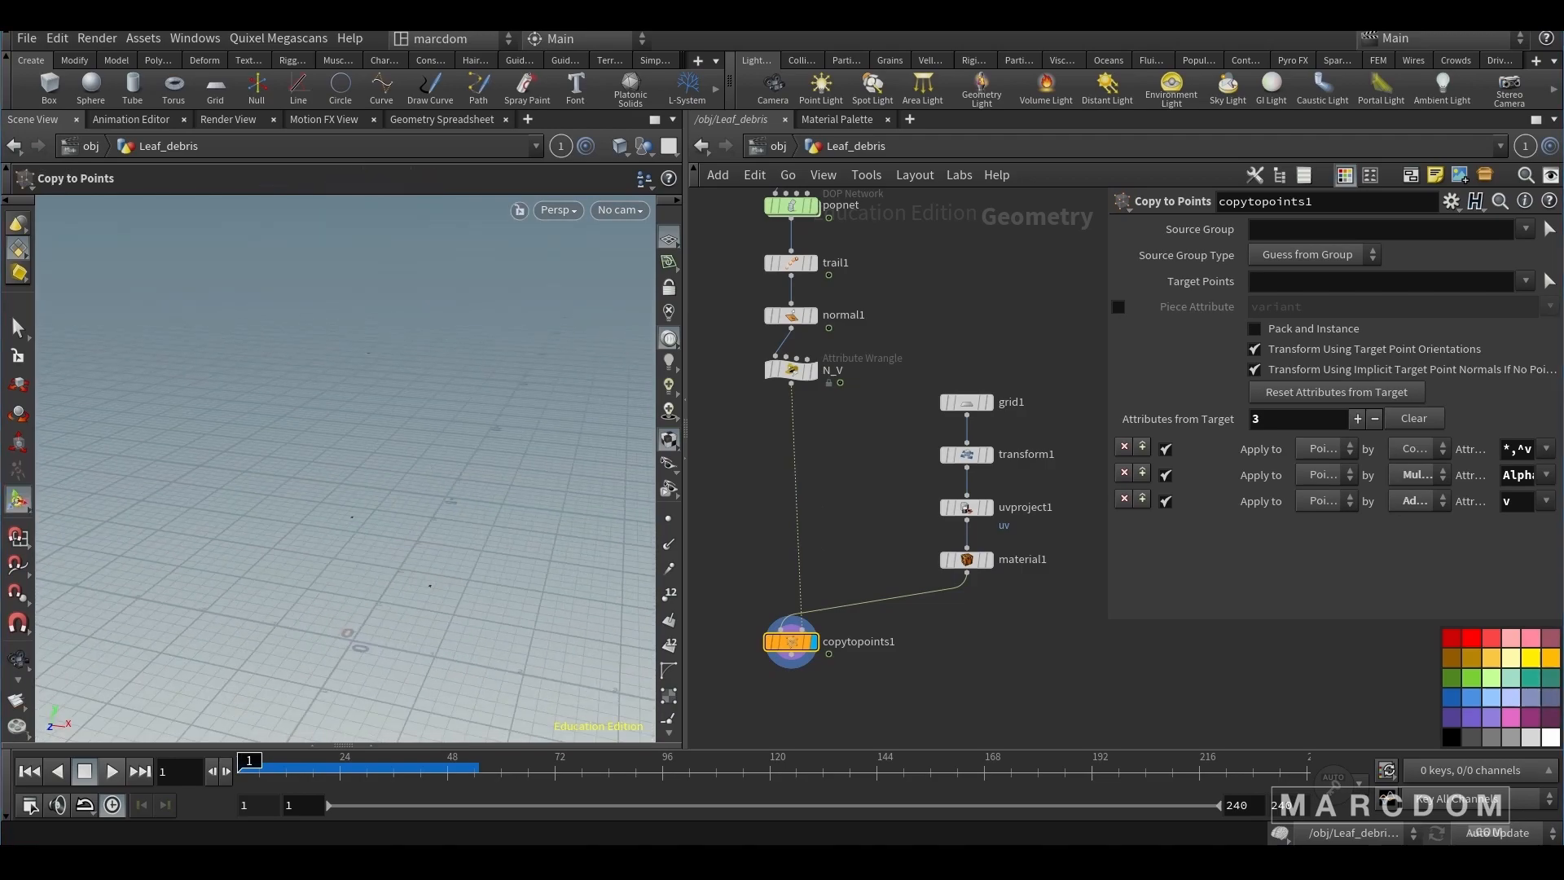
pyautogui.click(111, 770)
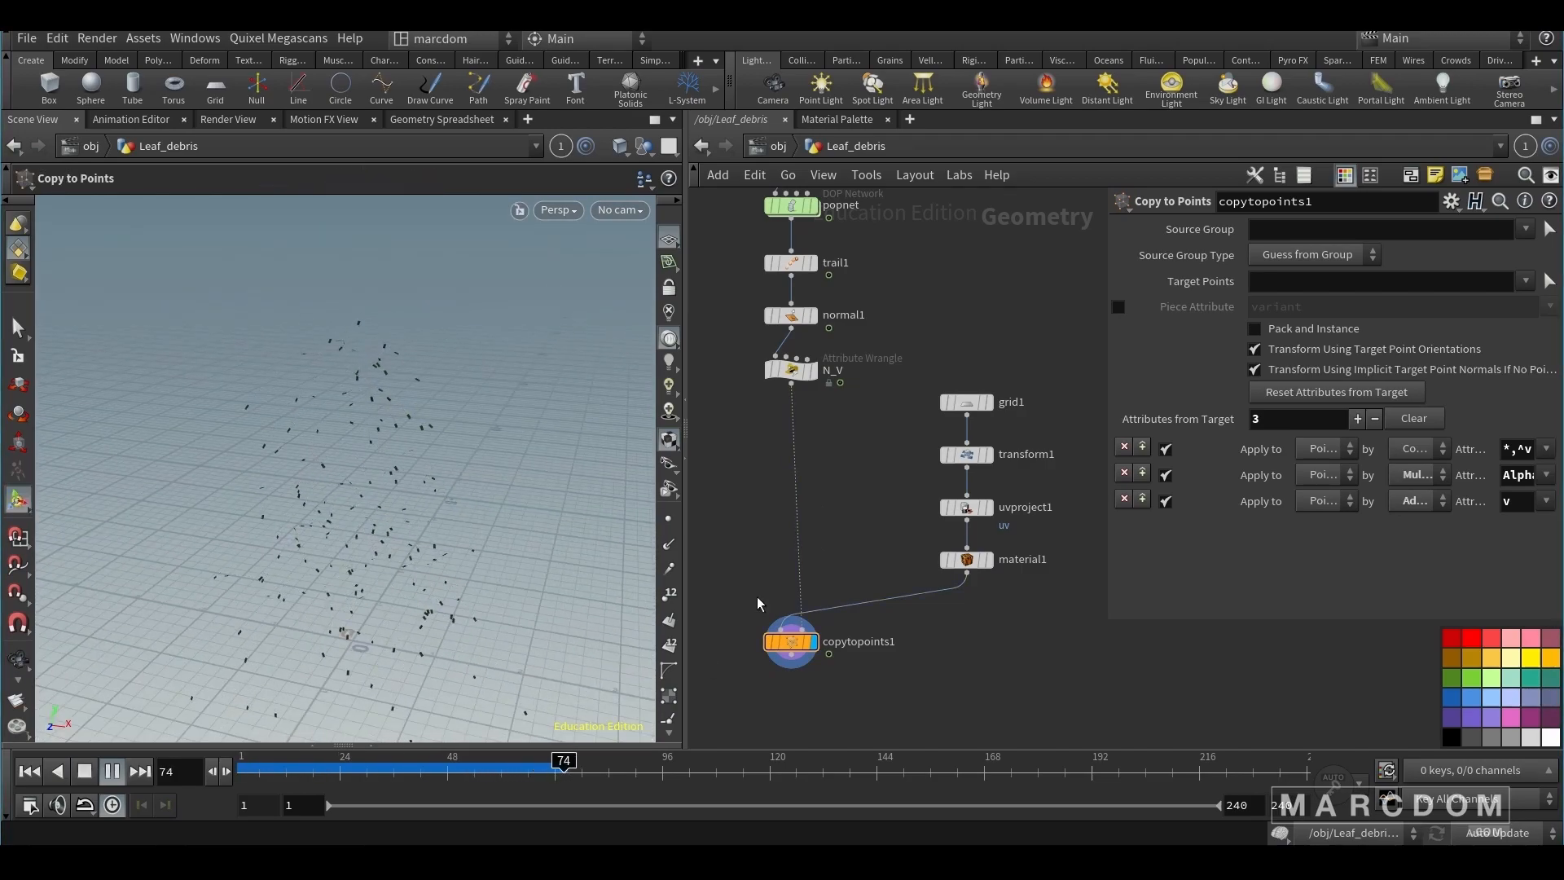
pyautogui.click(527, 760)
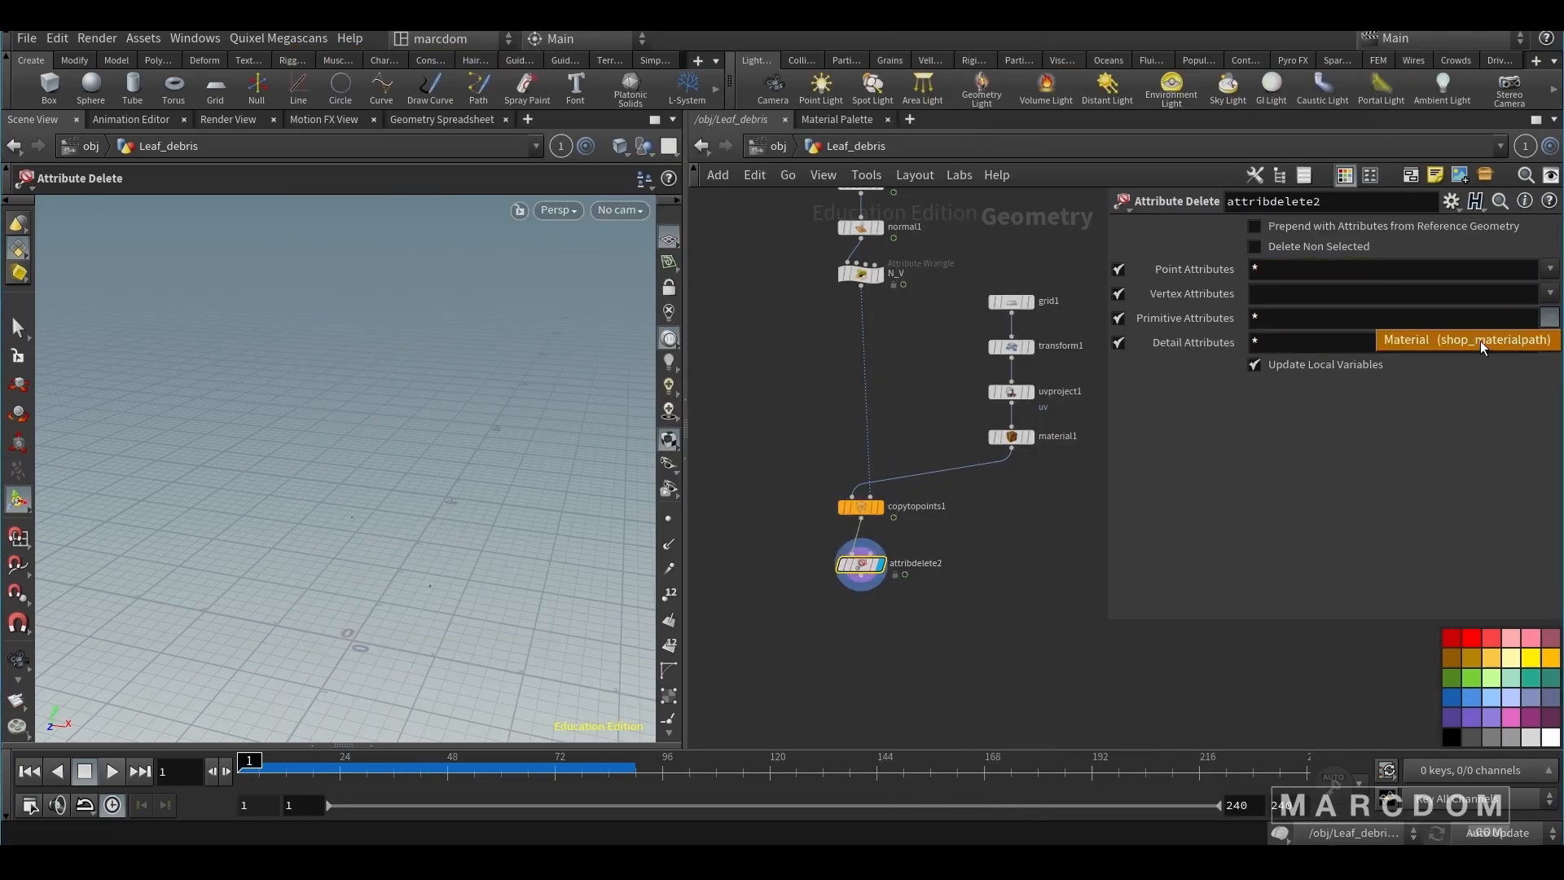
# Keep the material attribute, then add Vellum cloth (Normal Drag 10, Tangent Drag 0.1) and a solver.
pyautogui.click(1464, 338)
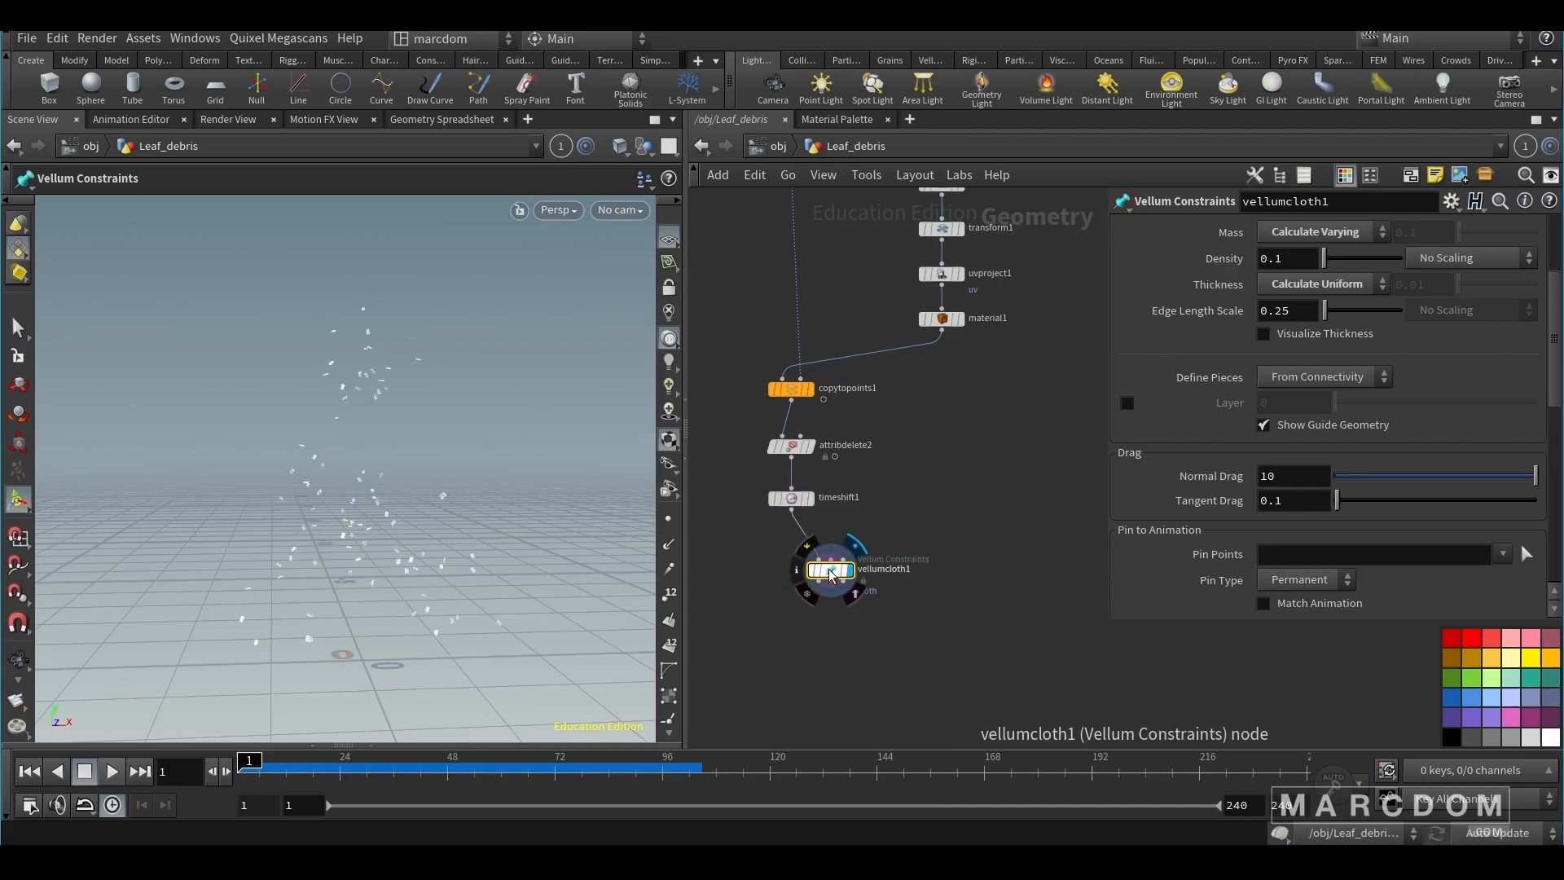
pyautogui.scroll(-3)
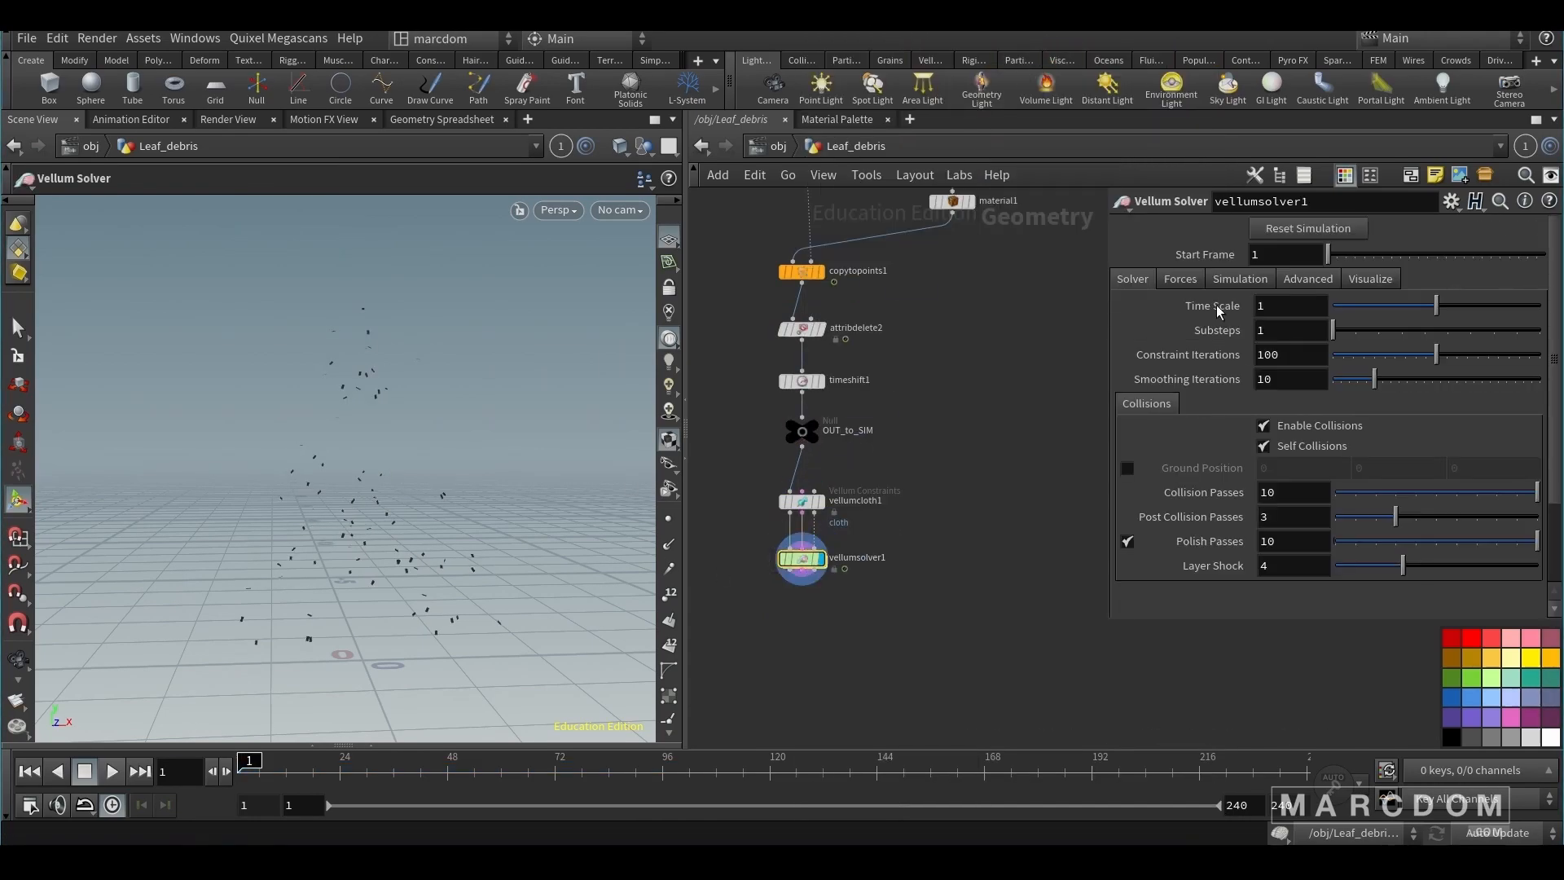
# Enable solver ground collision, test the landing, and add Attribute Delete keeping P and v.
pyautogui.click(1180, 278)
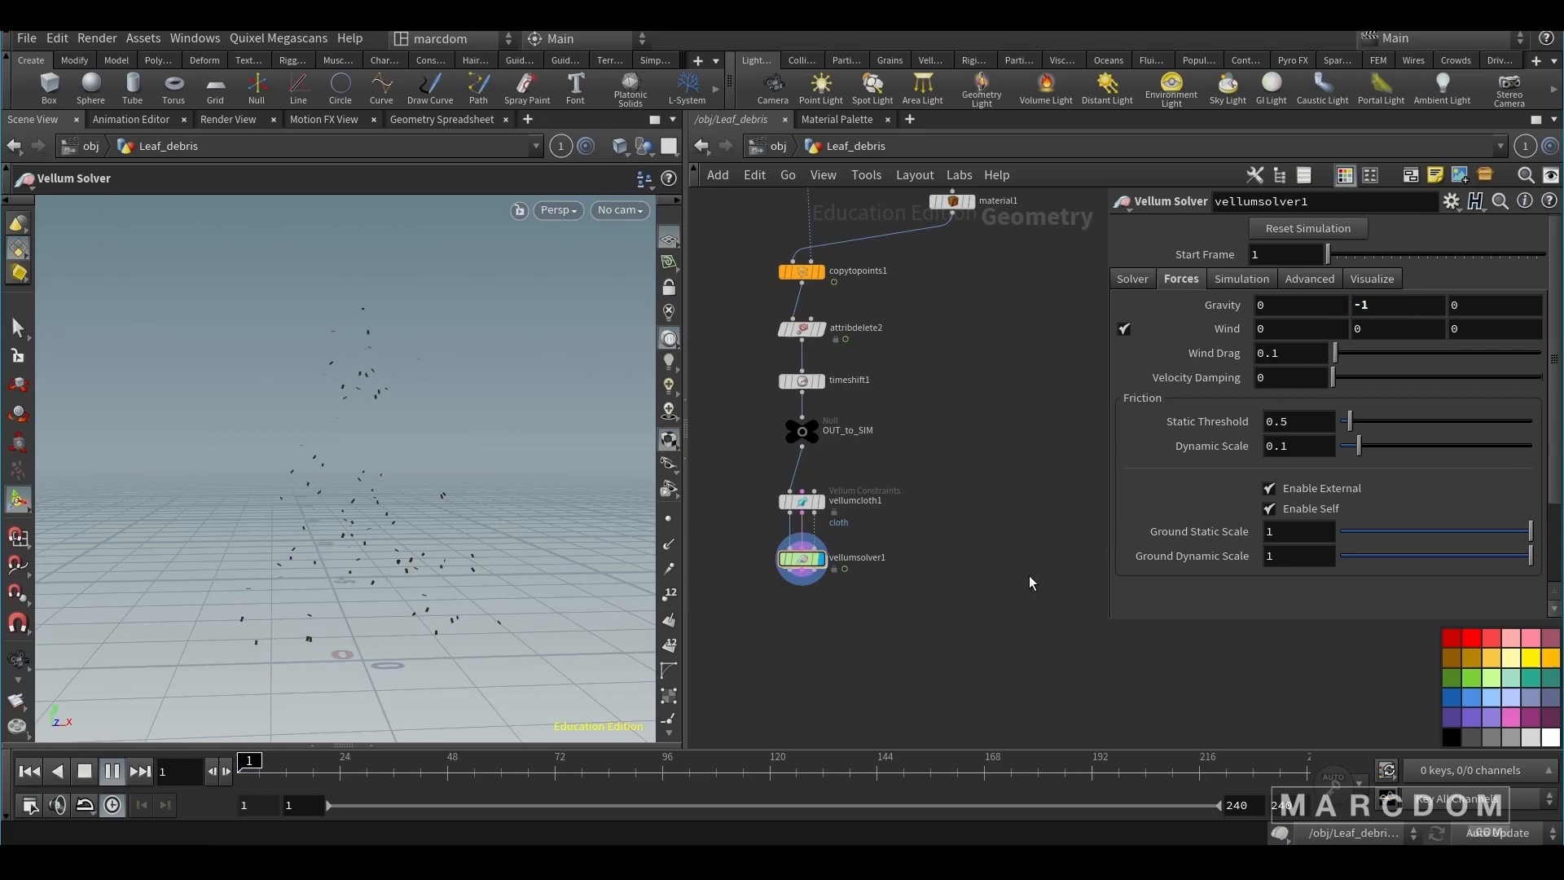
pyautogui.click(110, 770)
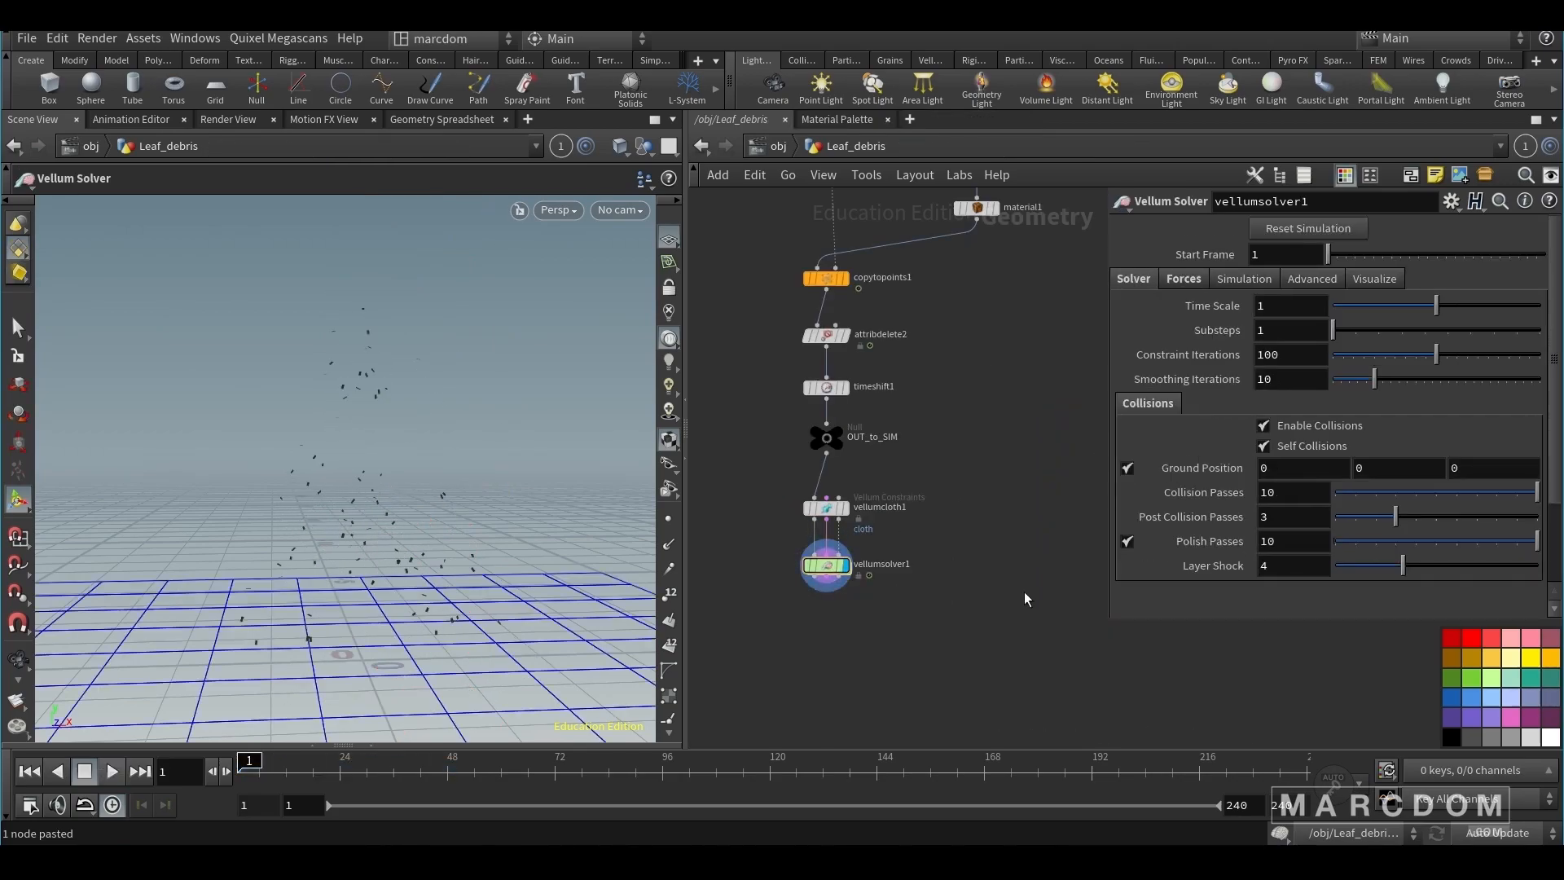
pyautogui.click(111, 769)
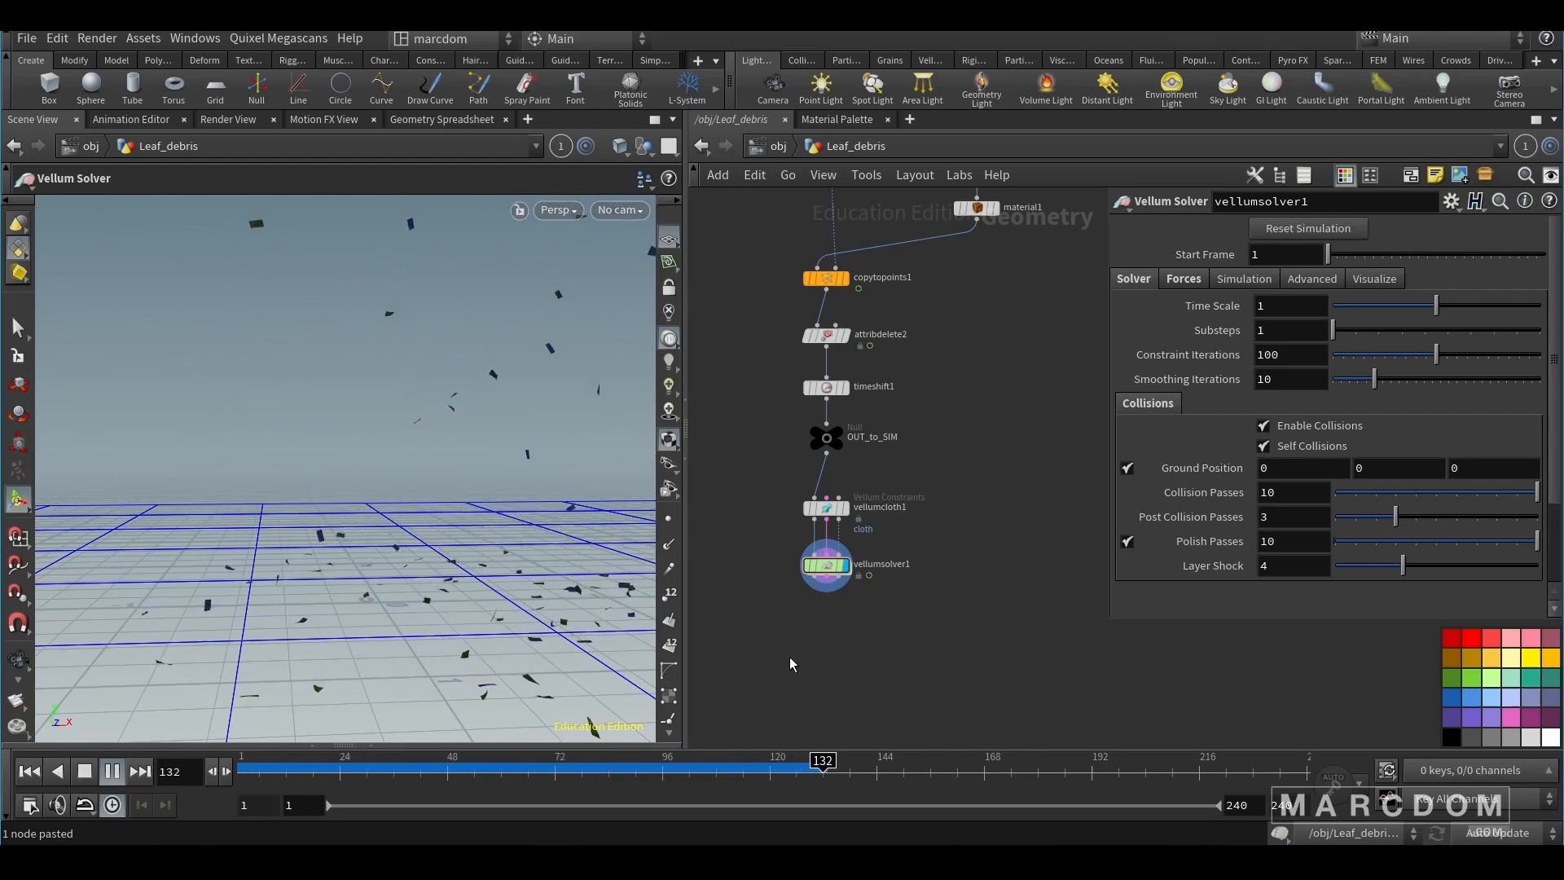
pyautogui.click(84, 770)
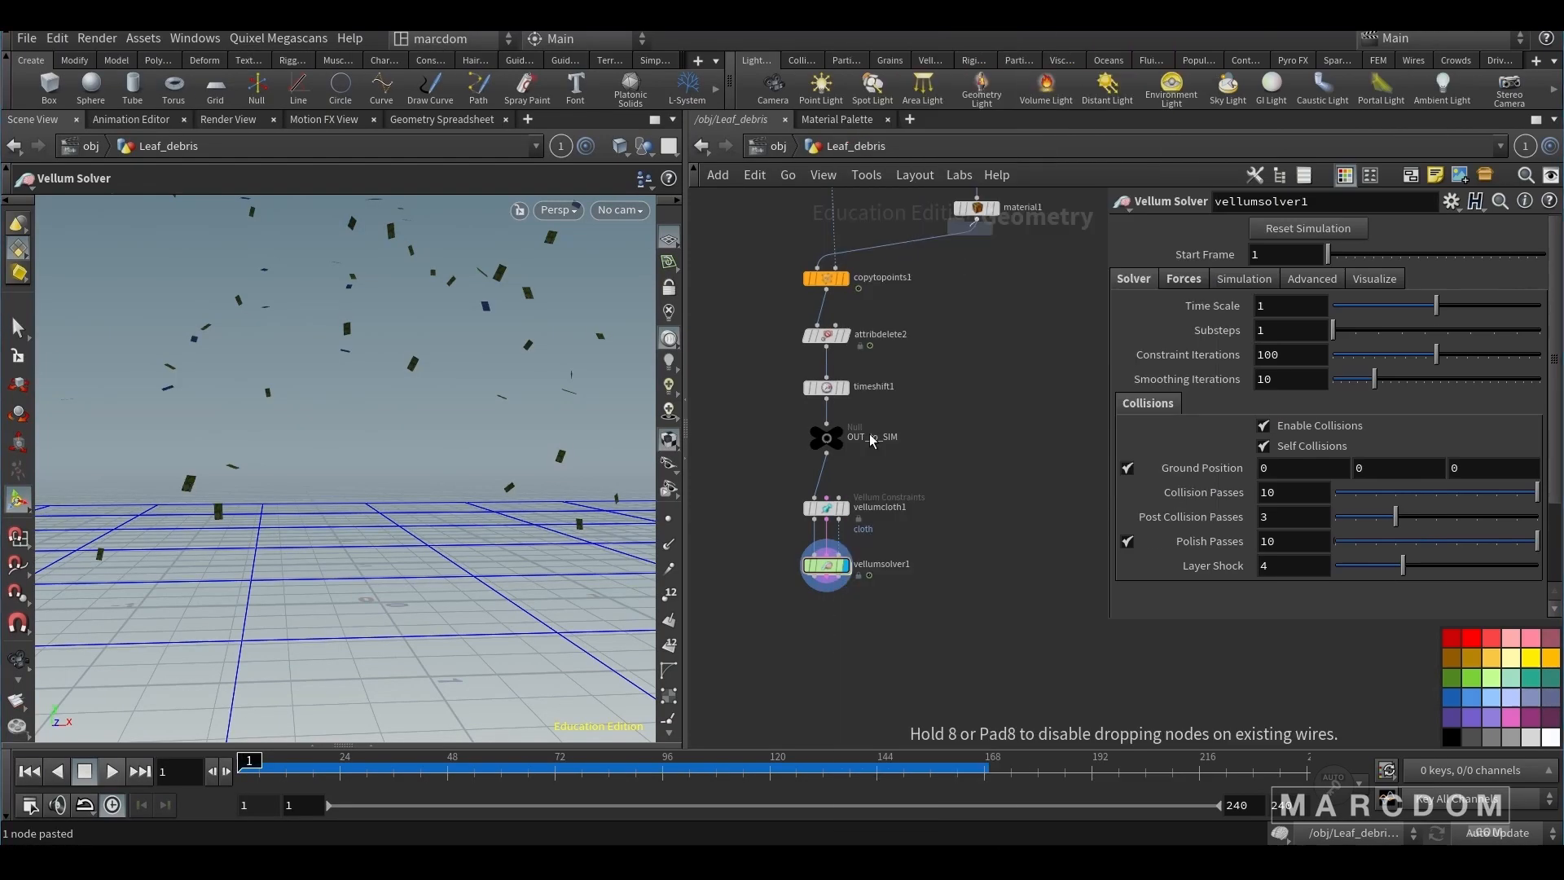
pyautogui.click(826, 616)
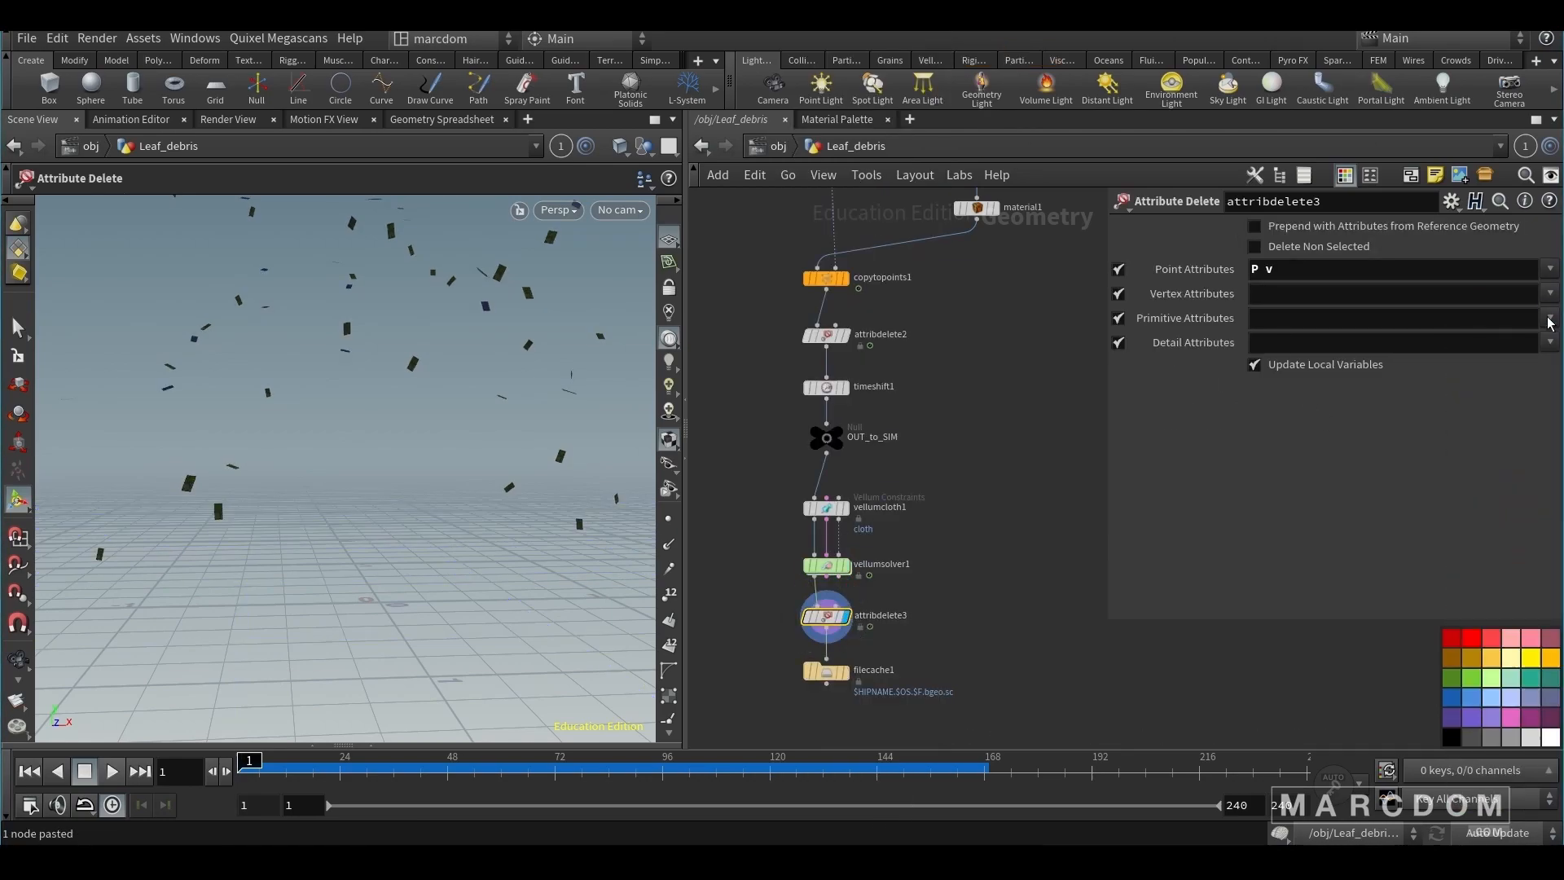
# Watch the leaf-shedding flipbook in MPlay, close it, and create the Limitless geometry object.
pyautogui.click(1547, 317)
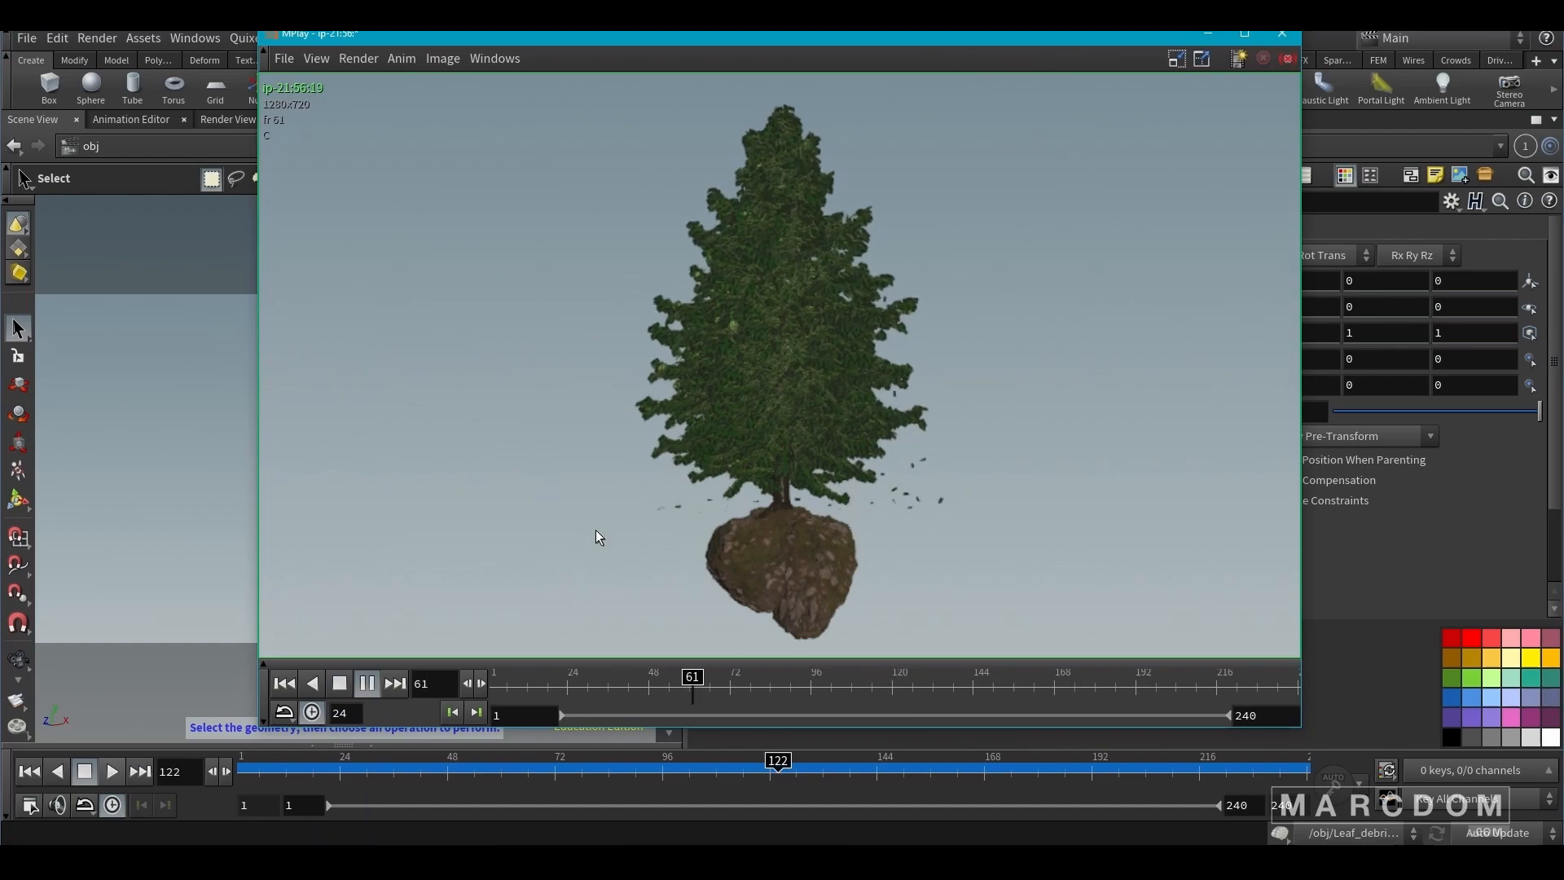
pyautogui.click(284, 683)
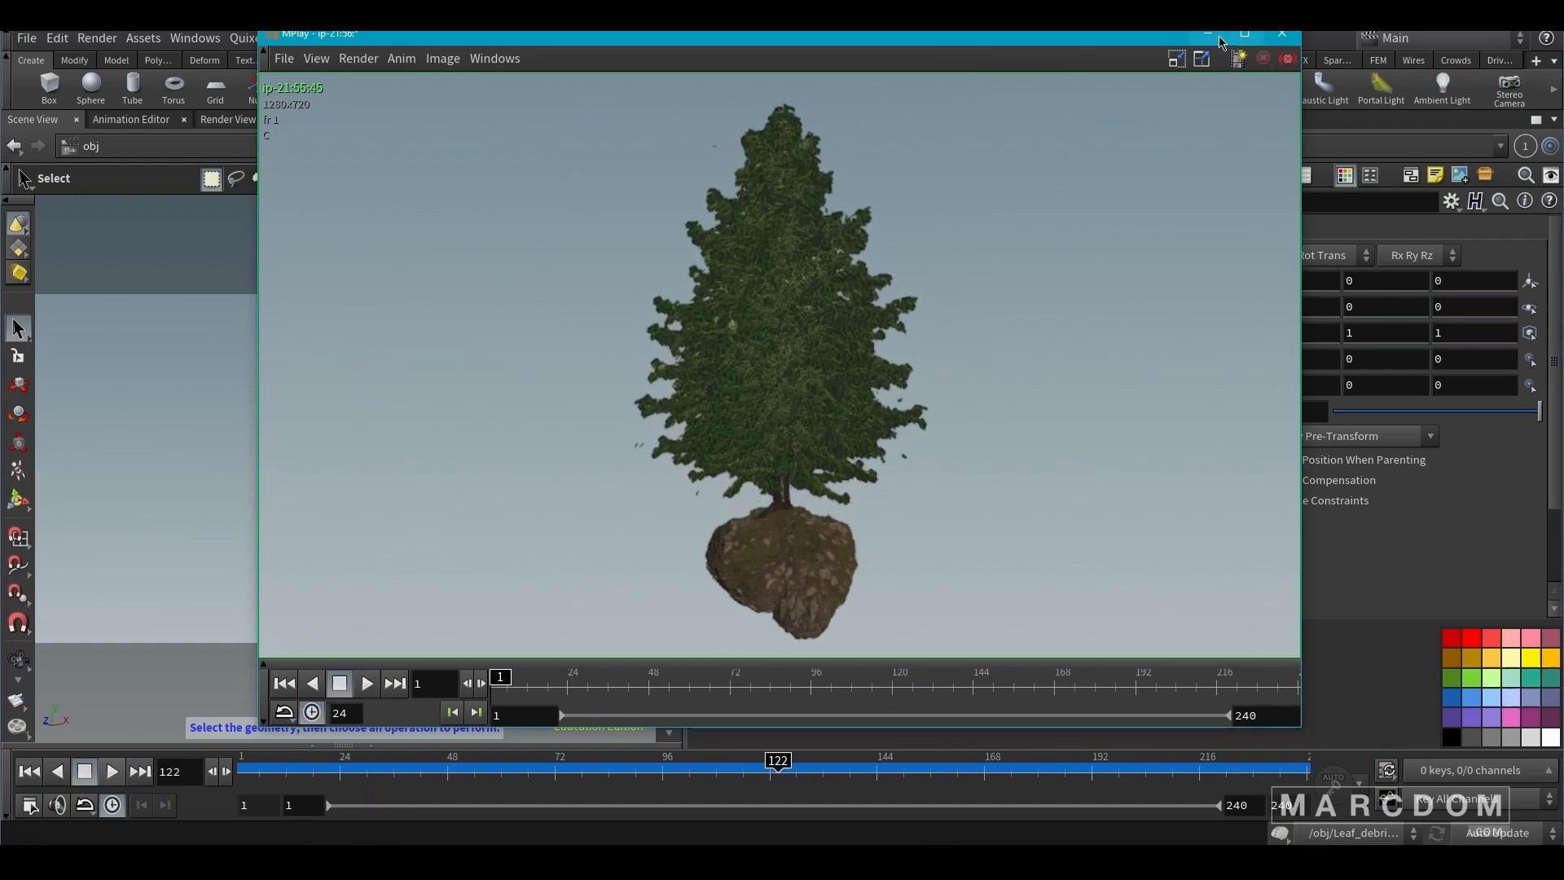
pyautogui.click(1280, 33)
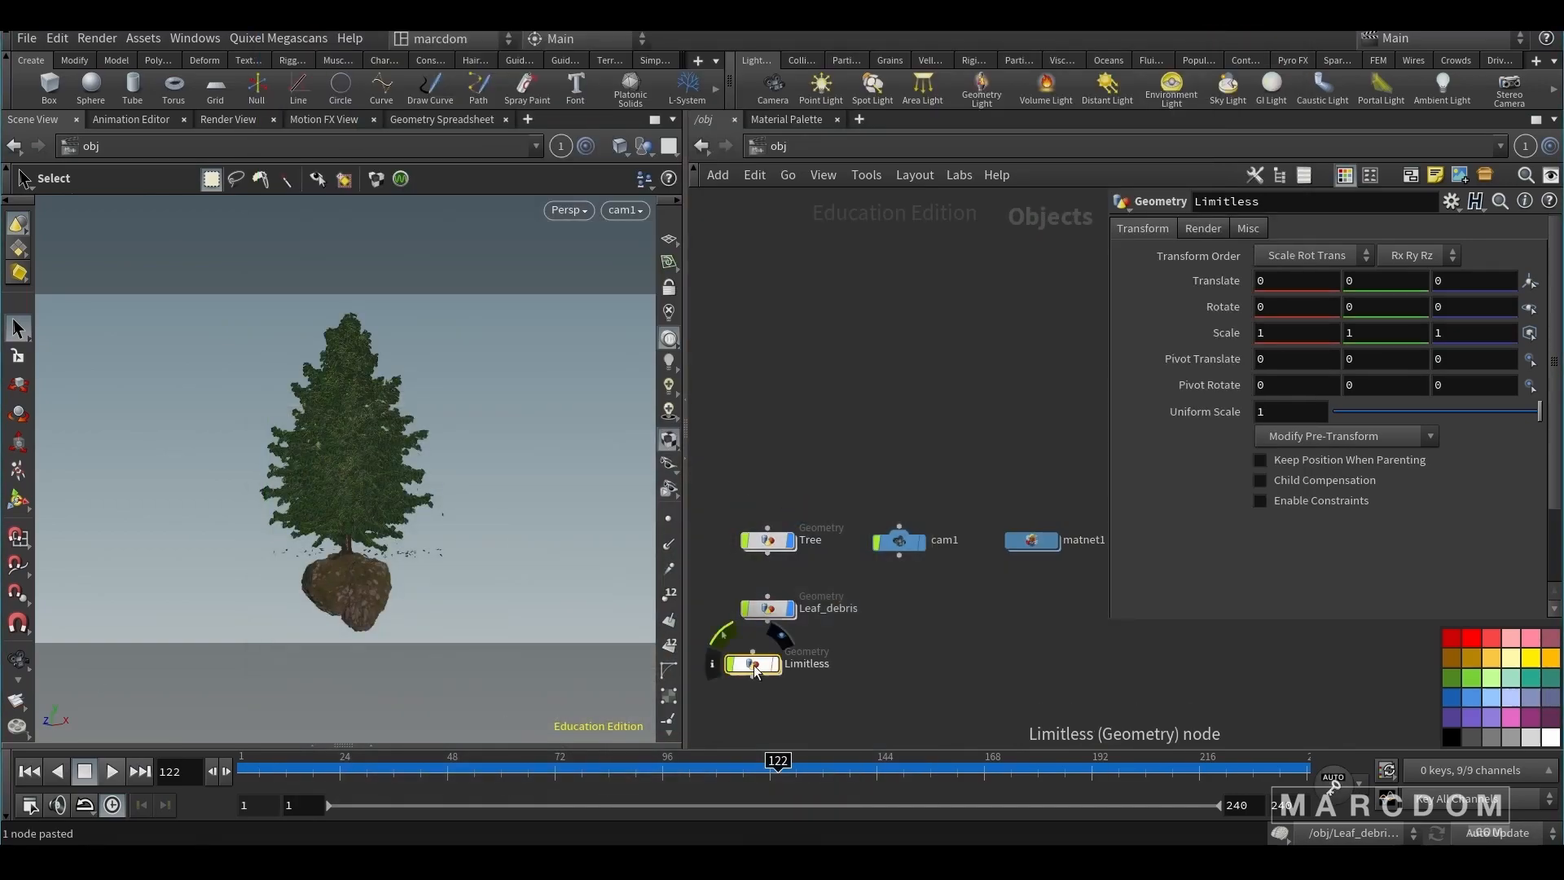
# Inspect Limitless's grid bent 90° into a backdrop, then browse the cgtrader tree previews.
pyautogui.doubleClick(753, 663)
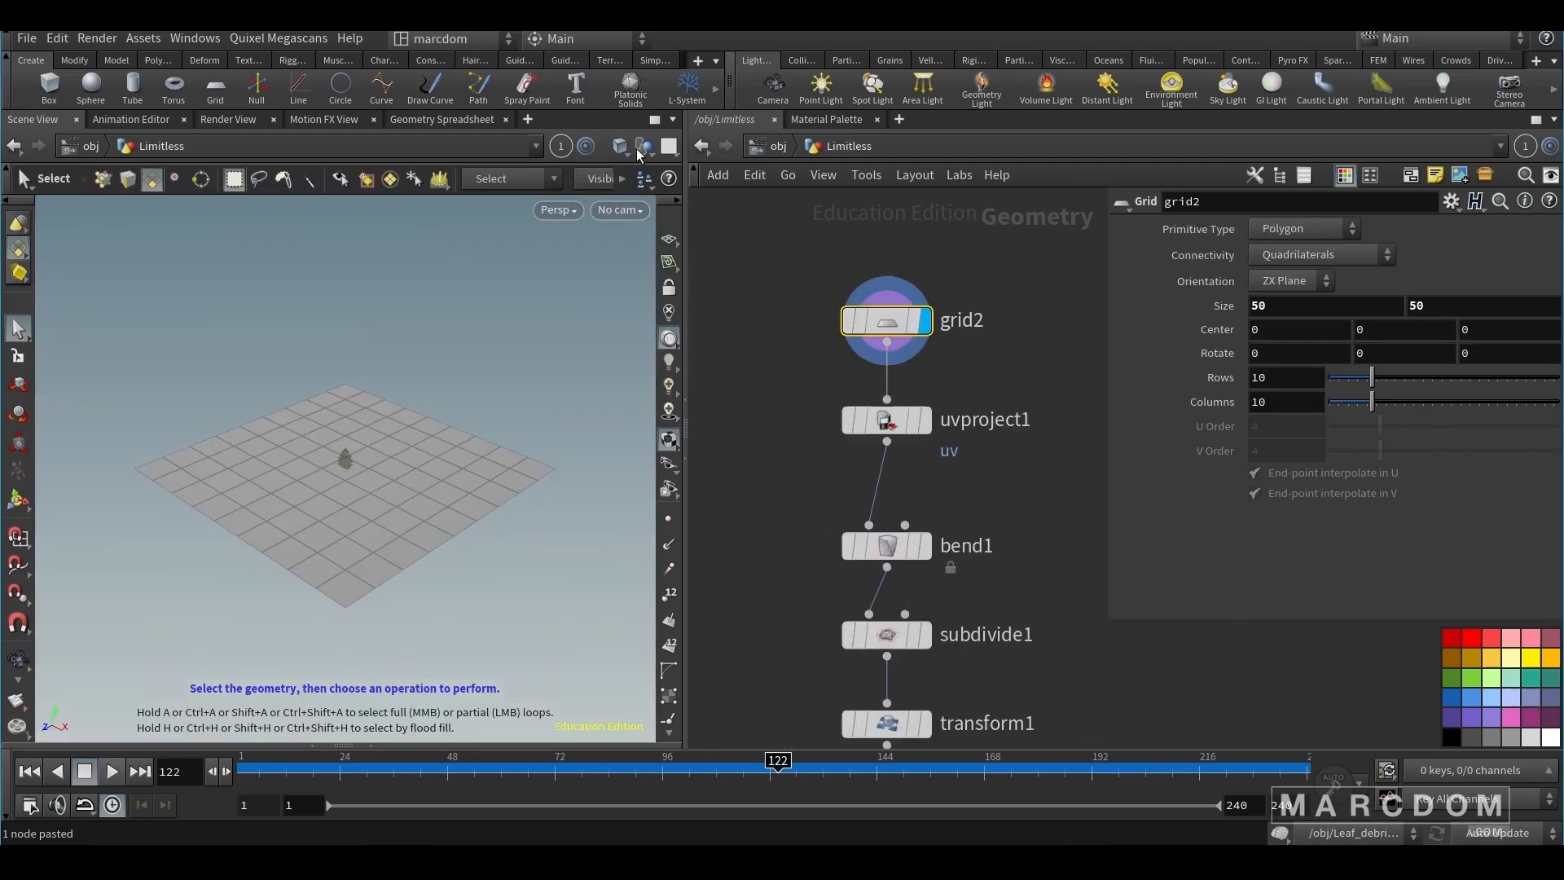
pyautogui.click(885, 545)
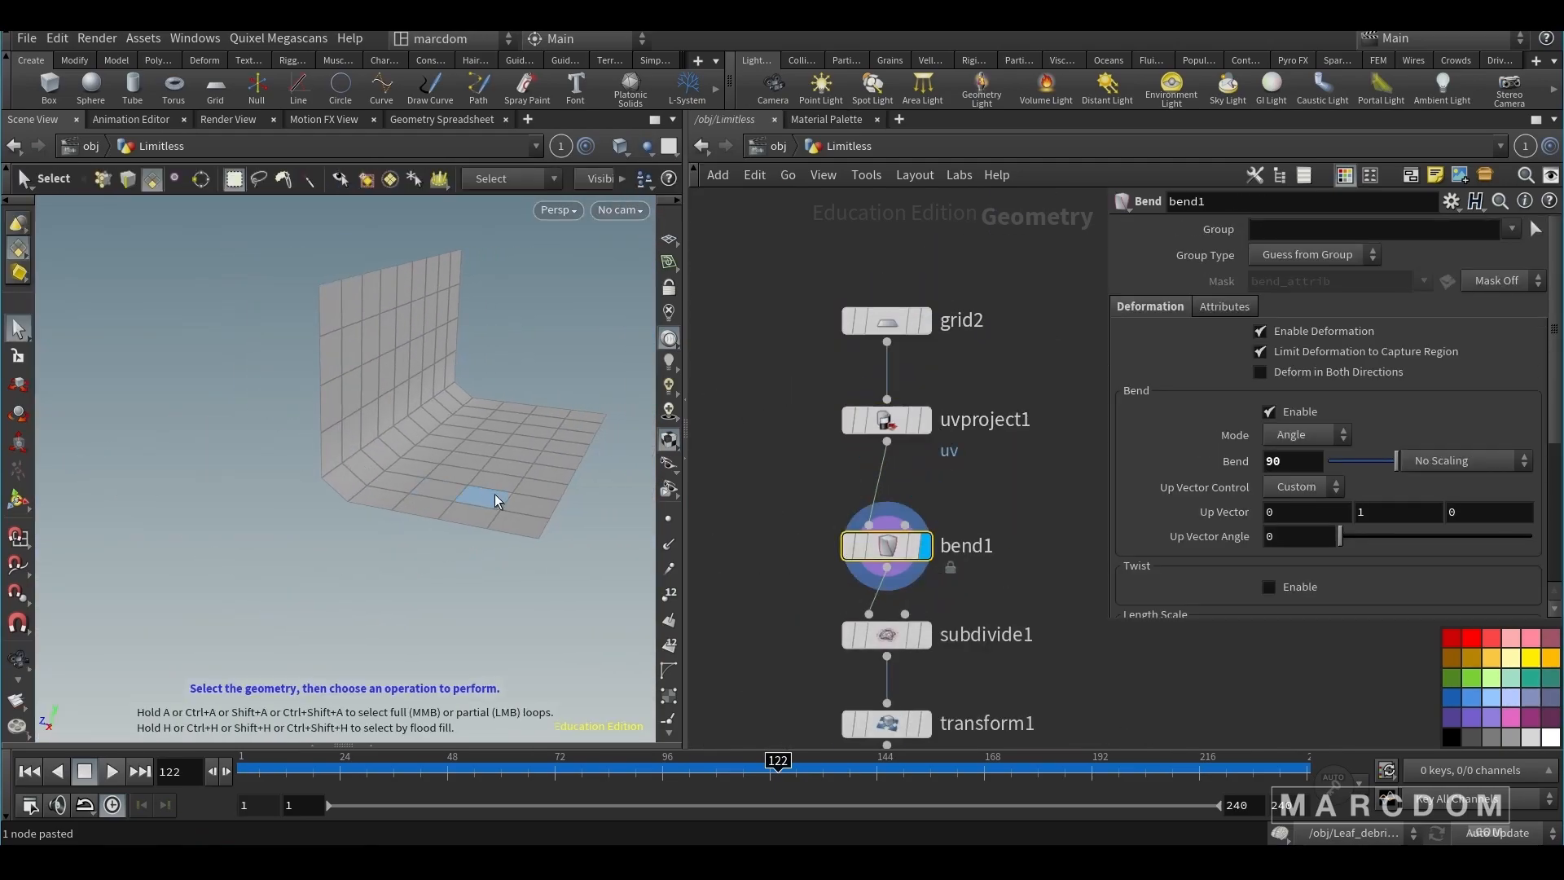
pyautogui.click(857, 506)
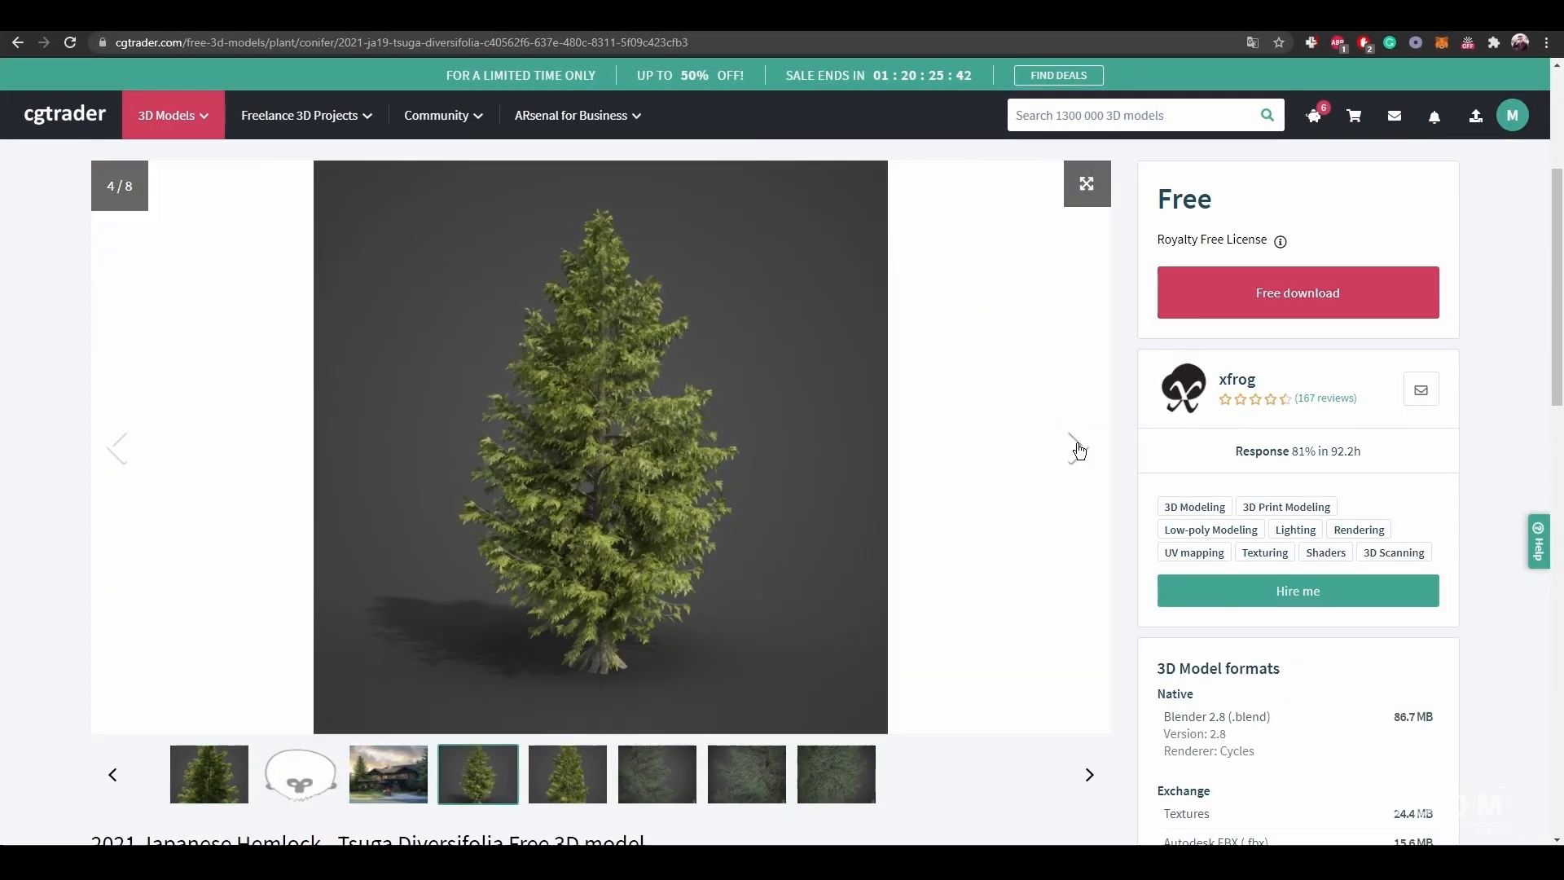
pyautogui.click(835, 774)
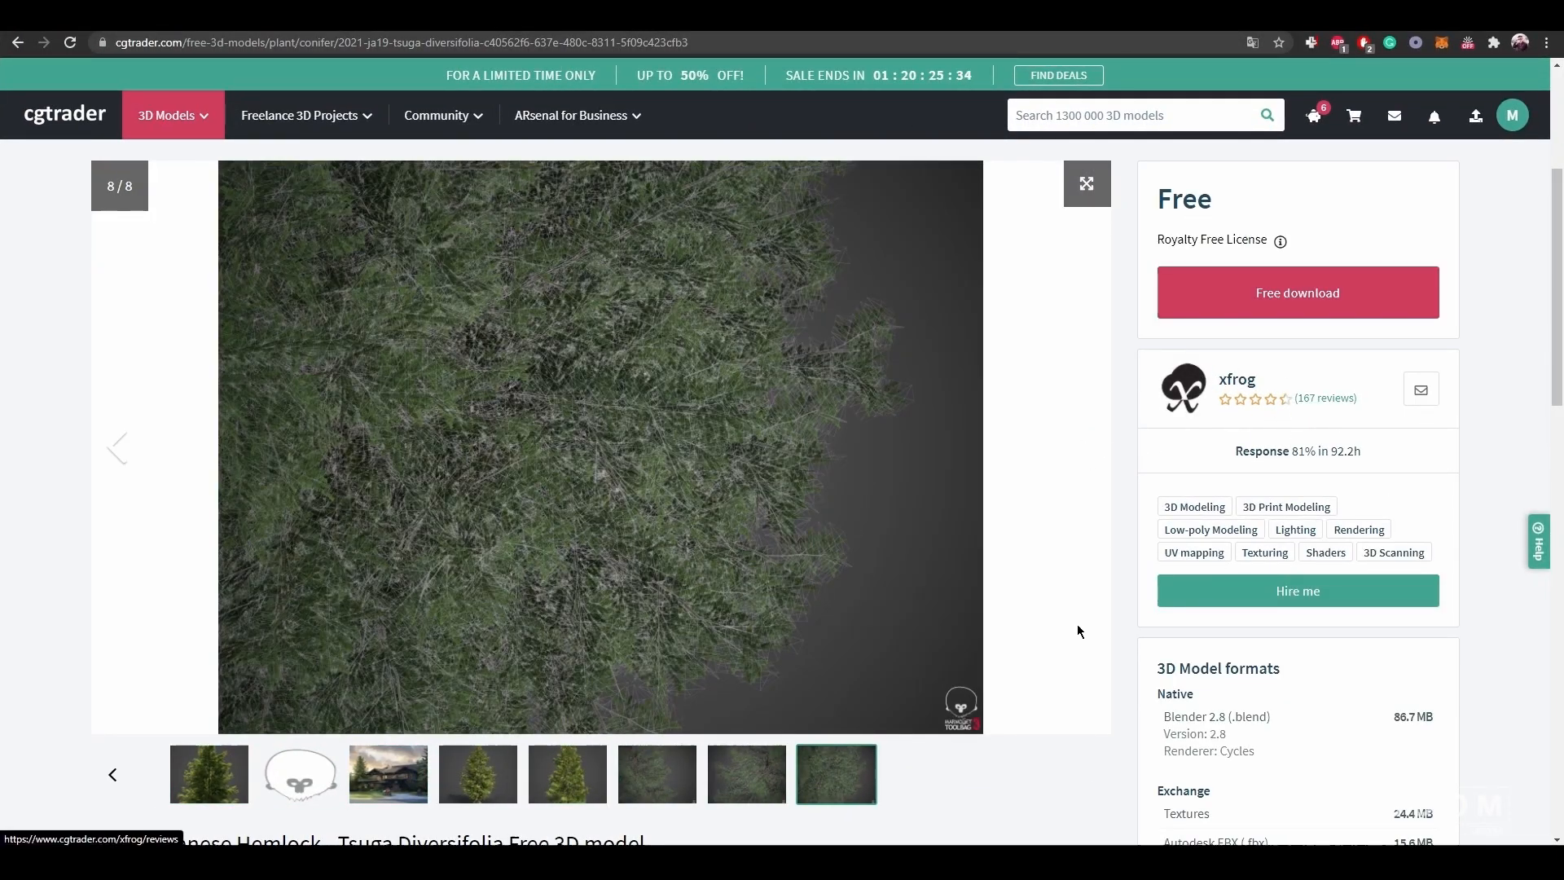
pyautogui.click(399, 41)
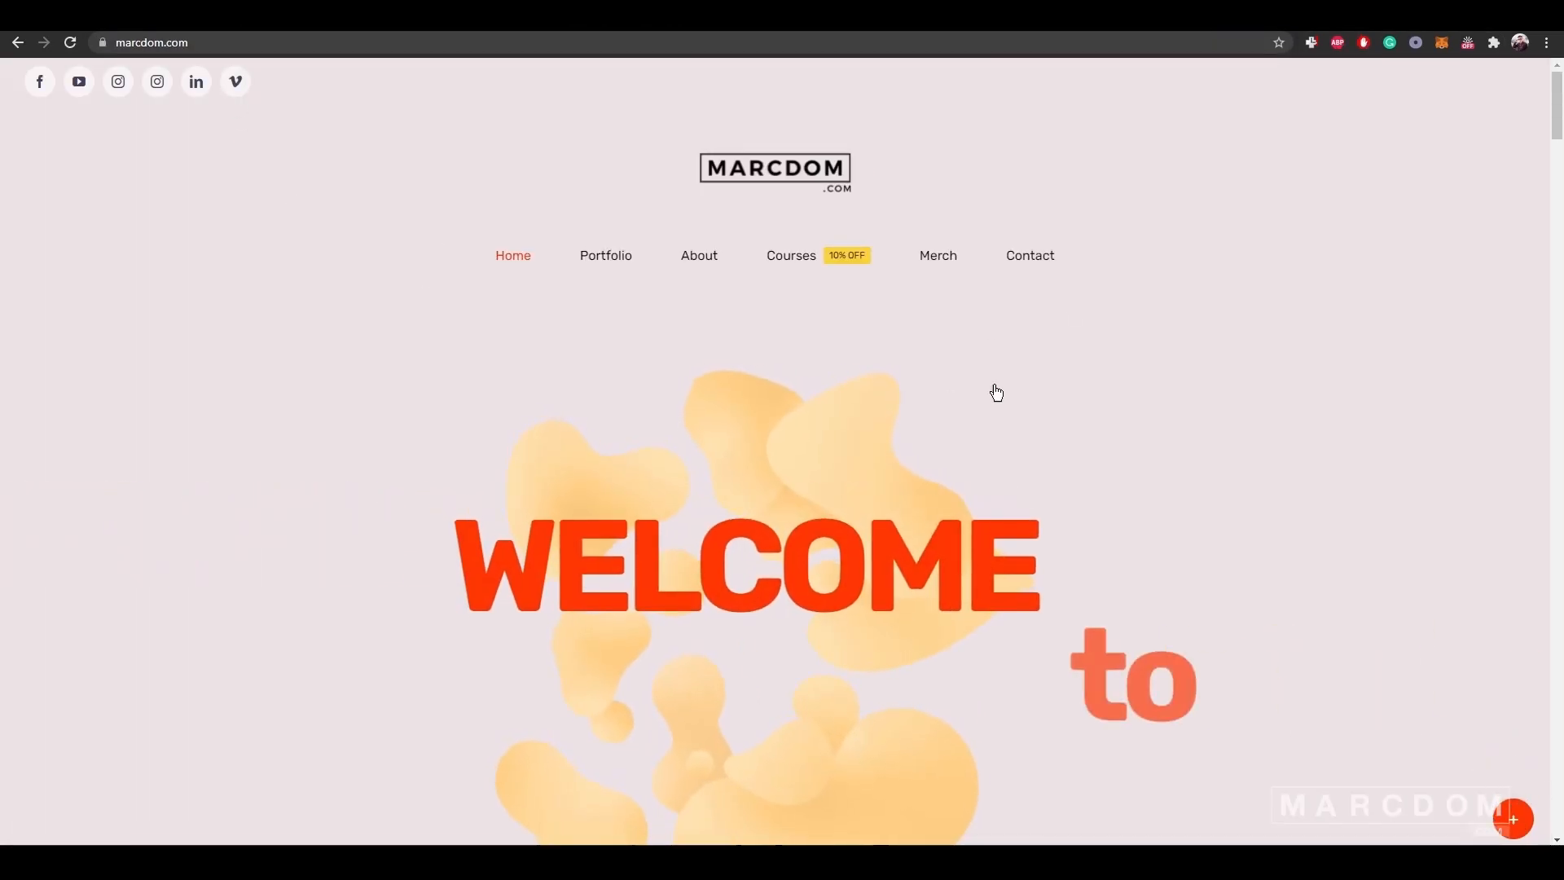
# Scroll the marcdom.com homepage past About to the Houdini course thumbnails.
pyautogui.scroll(-3)
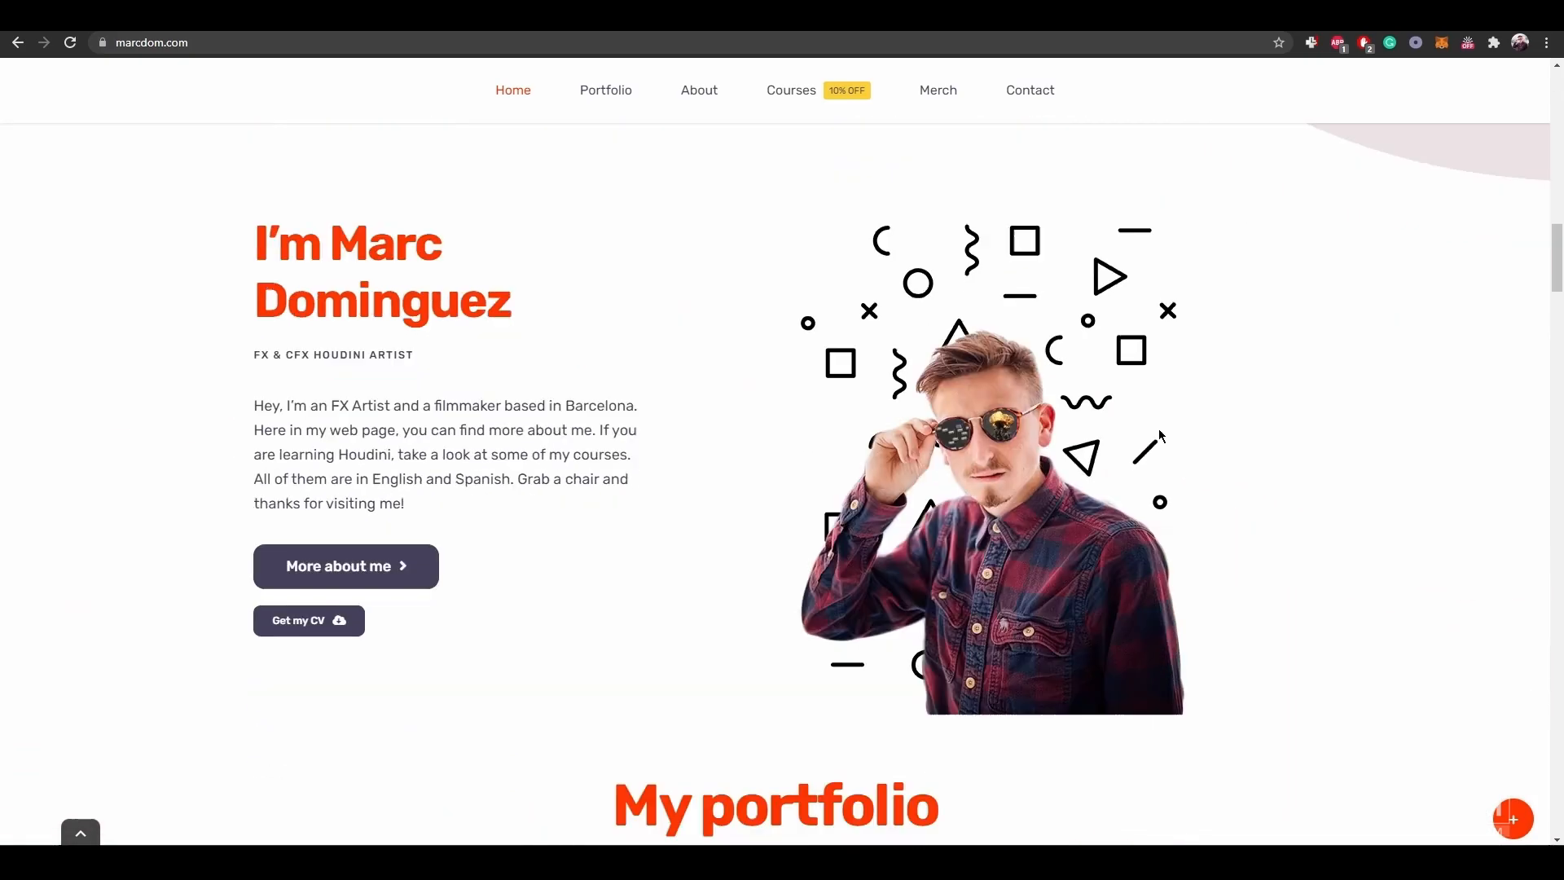
pyautogui.scroll(-3)
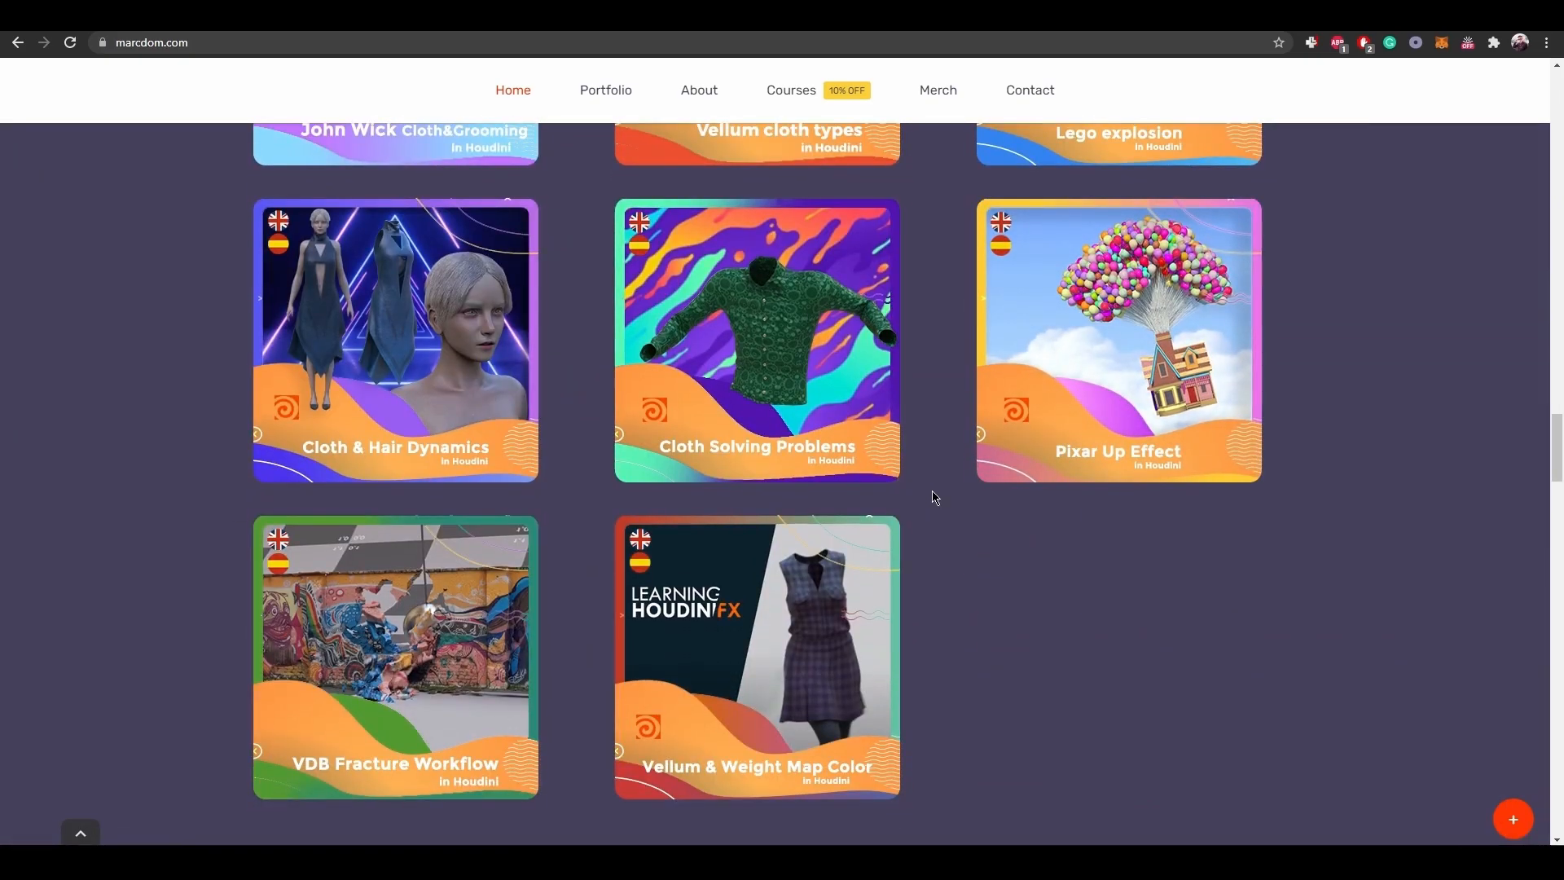